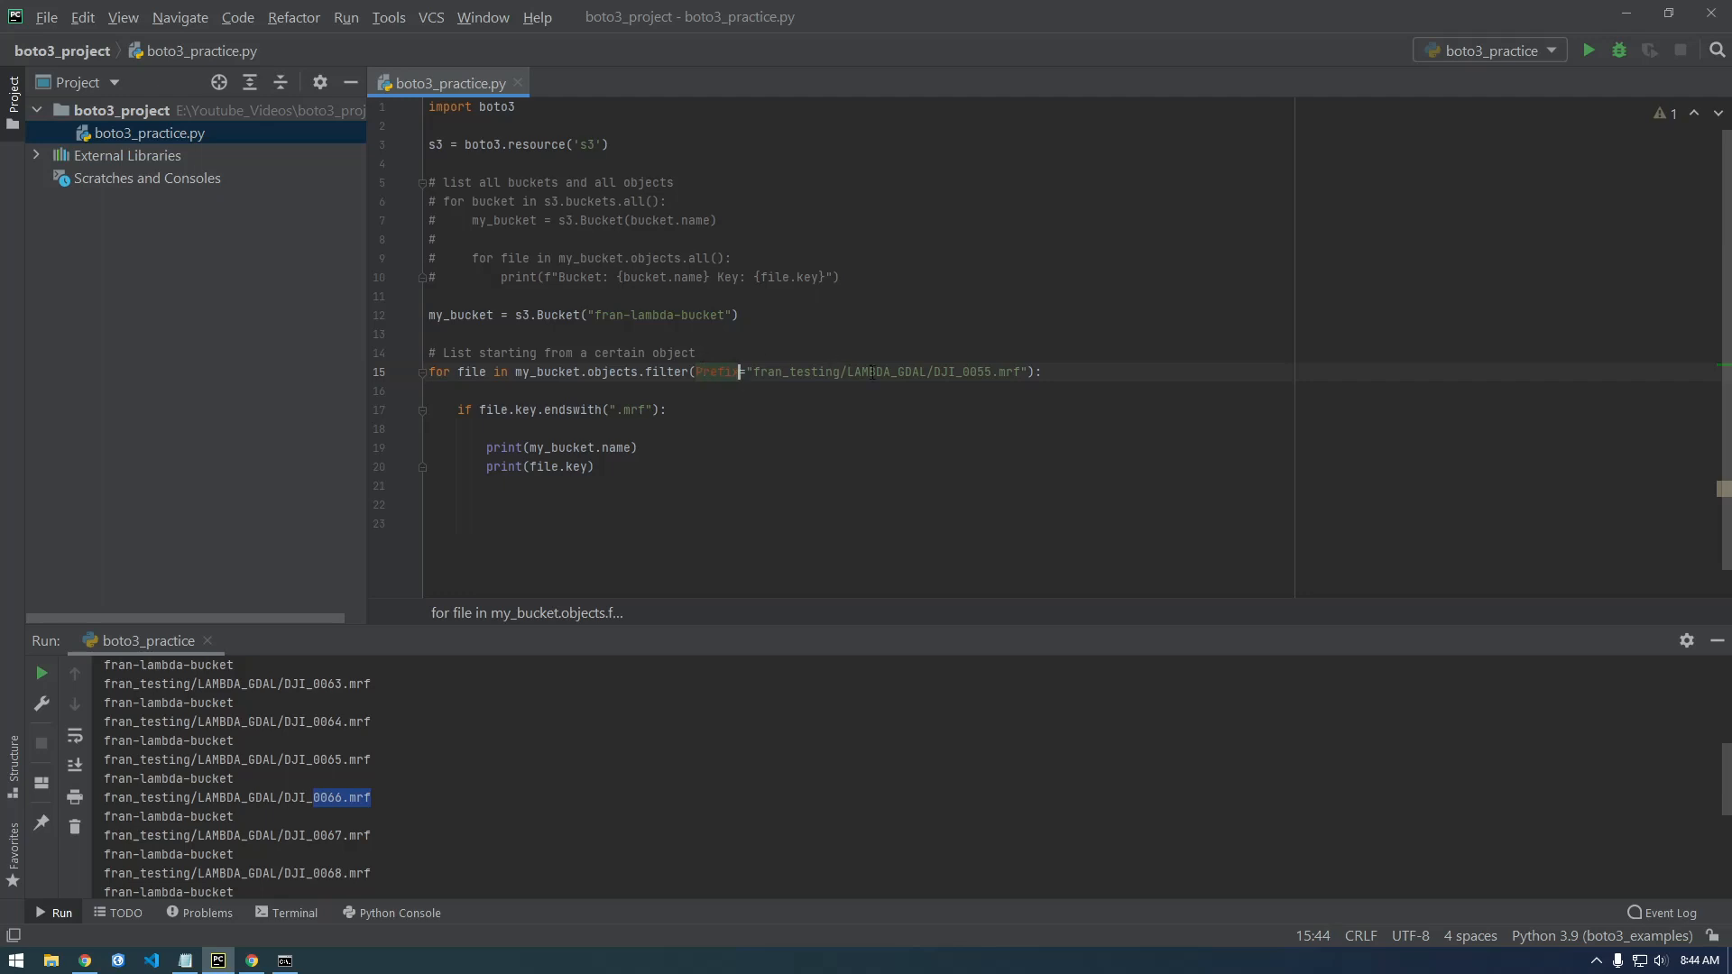
Step: Trim the Prefix string to the fran_testing/LAMBDA_GDAL/ folder path by removing DJI_0055.mrf
double_click(887, 371)
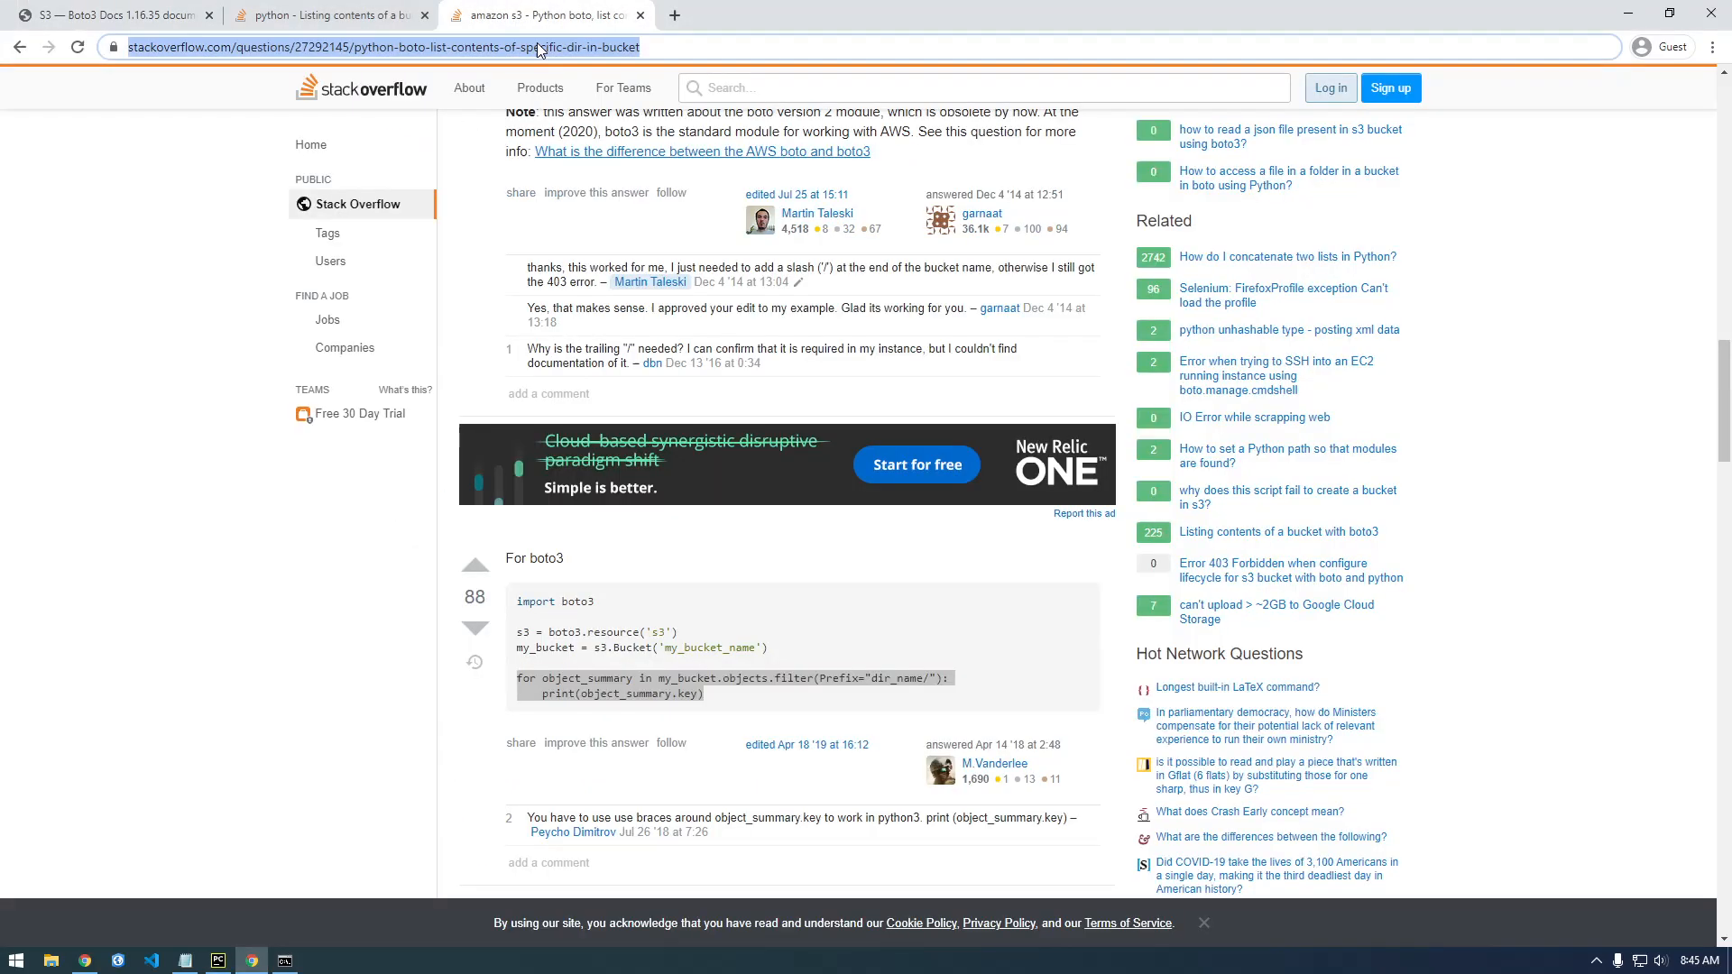
Step: Search Google for 'boto3 how to download objects' and read the Stack Overflow answer
text(boto3 ho)
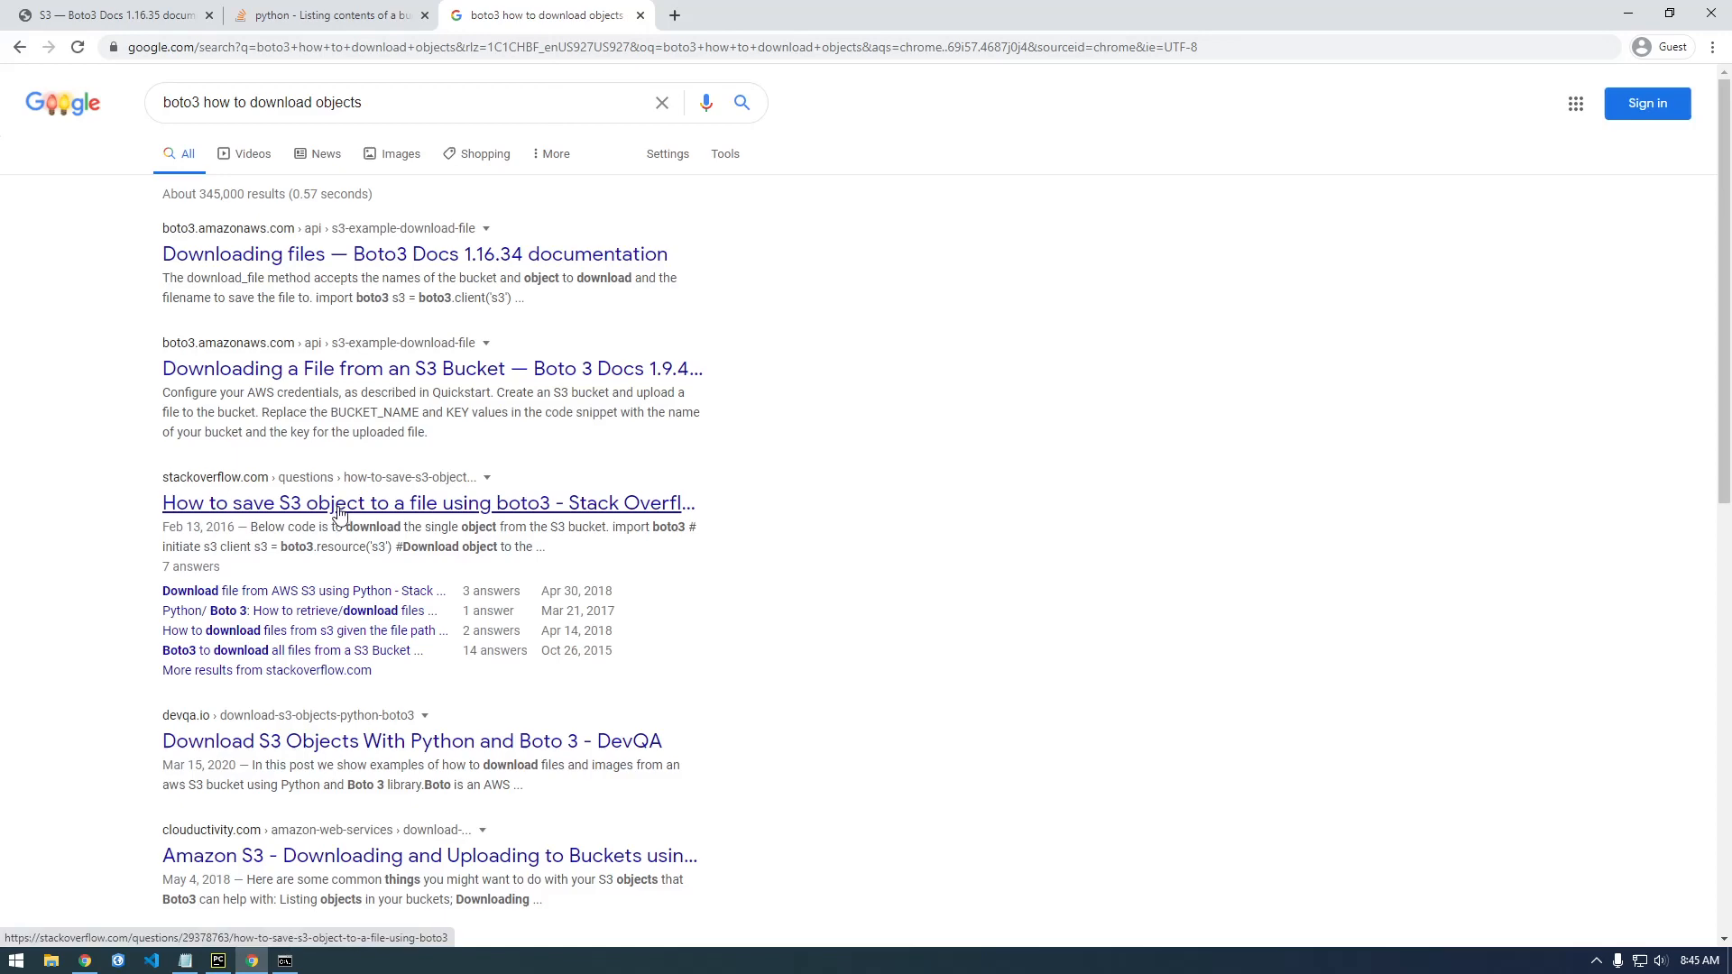
click(427, 504)
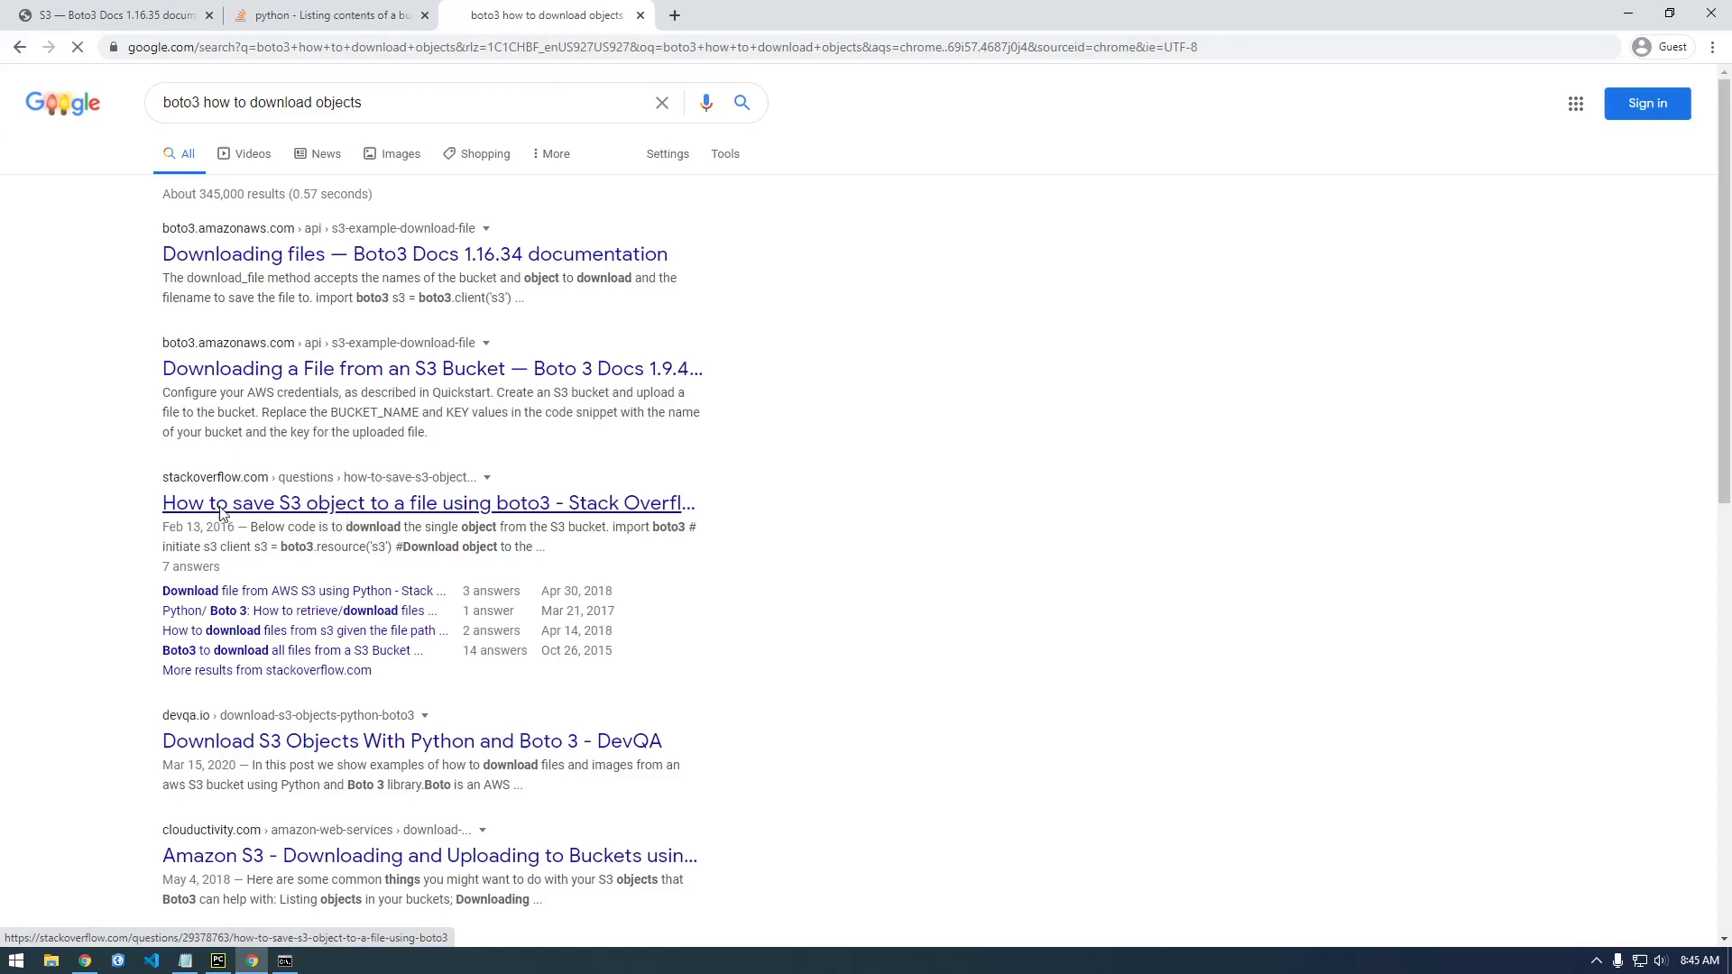
click(426, 503)
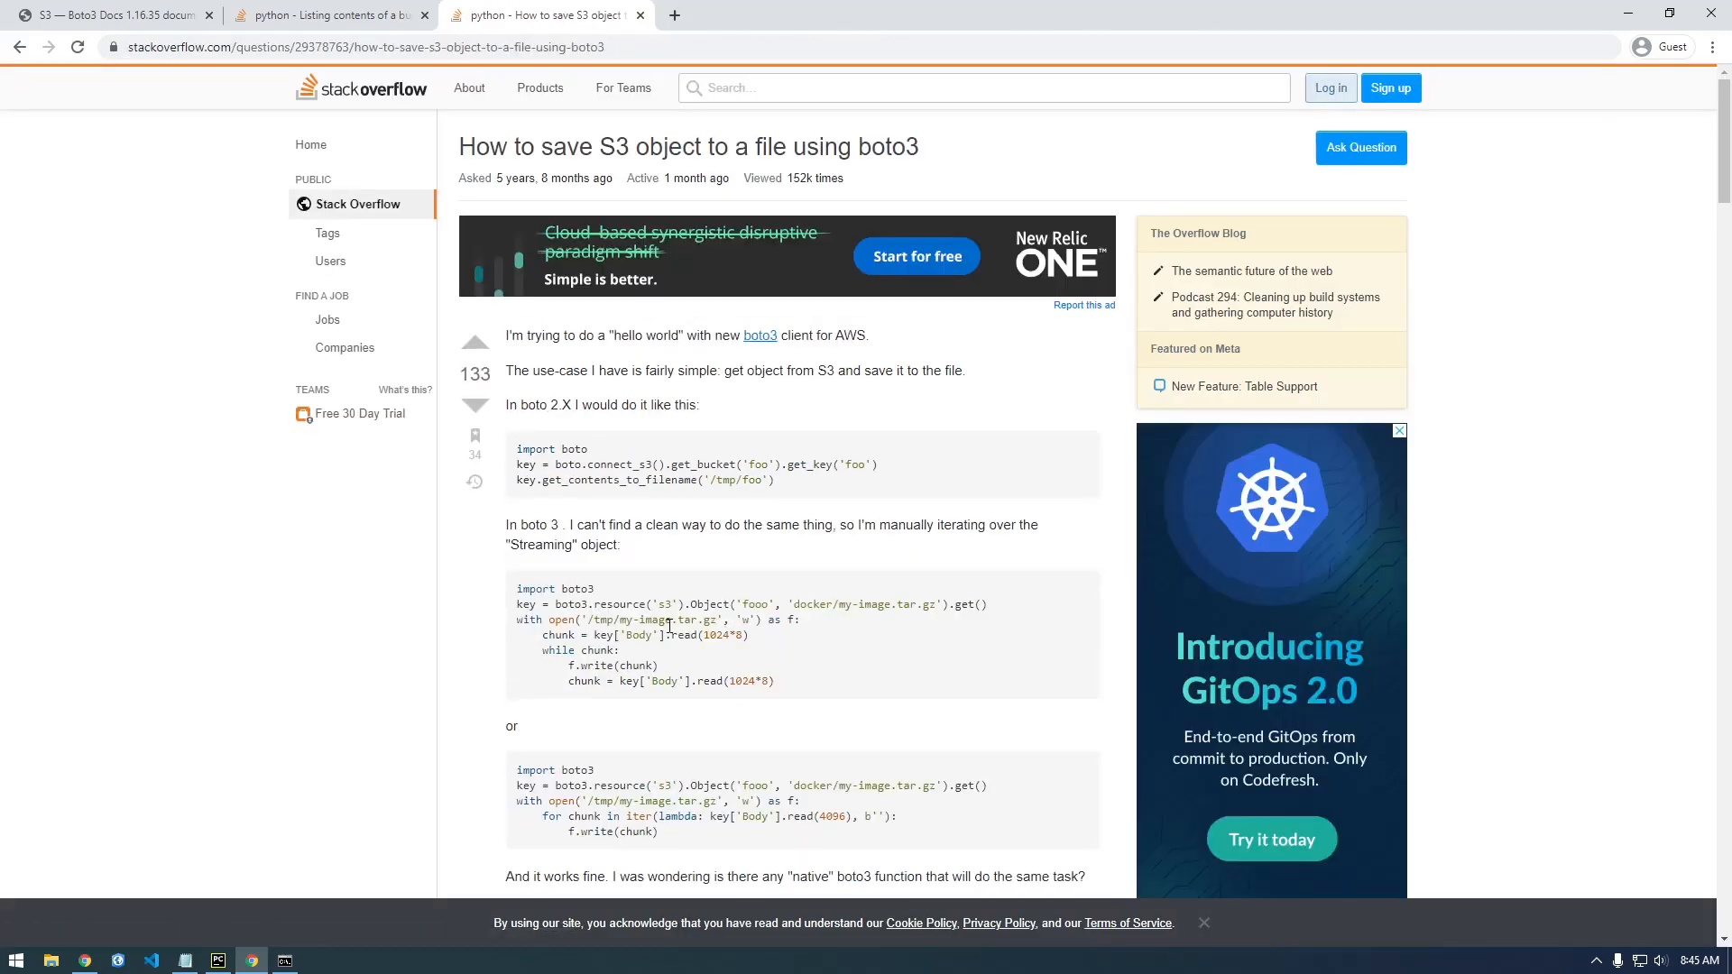
scroll(down, 3)
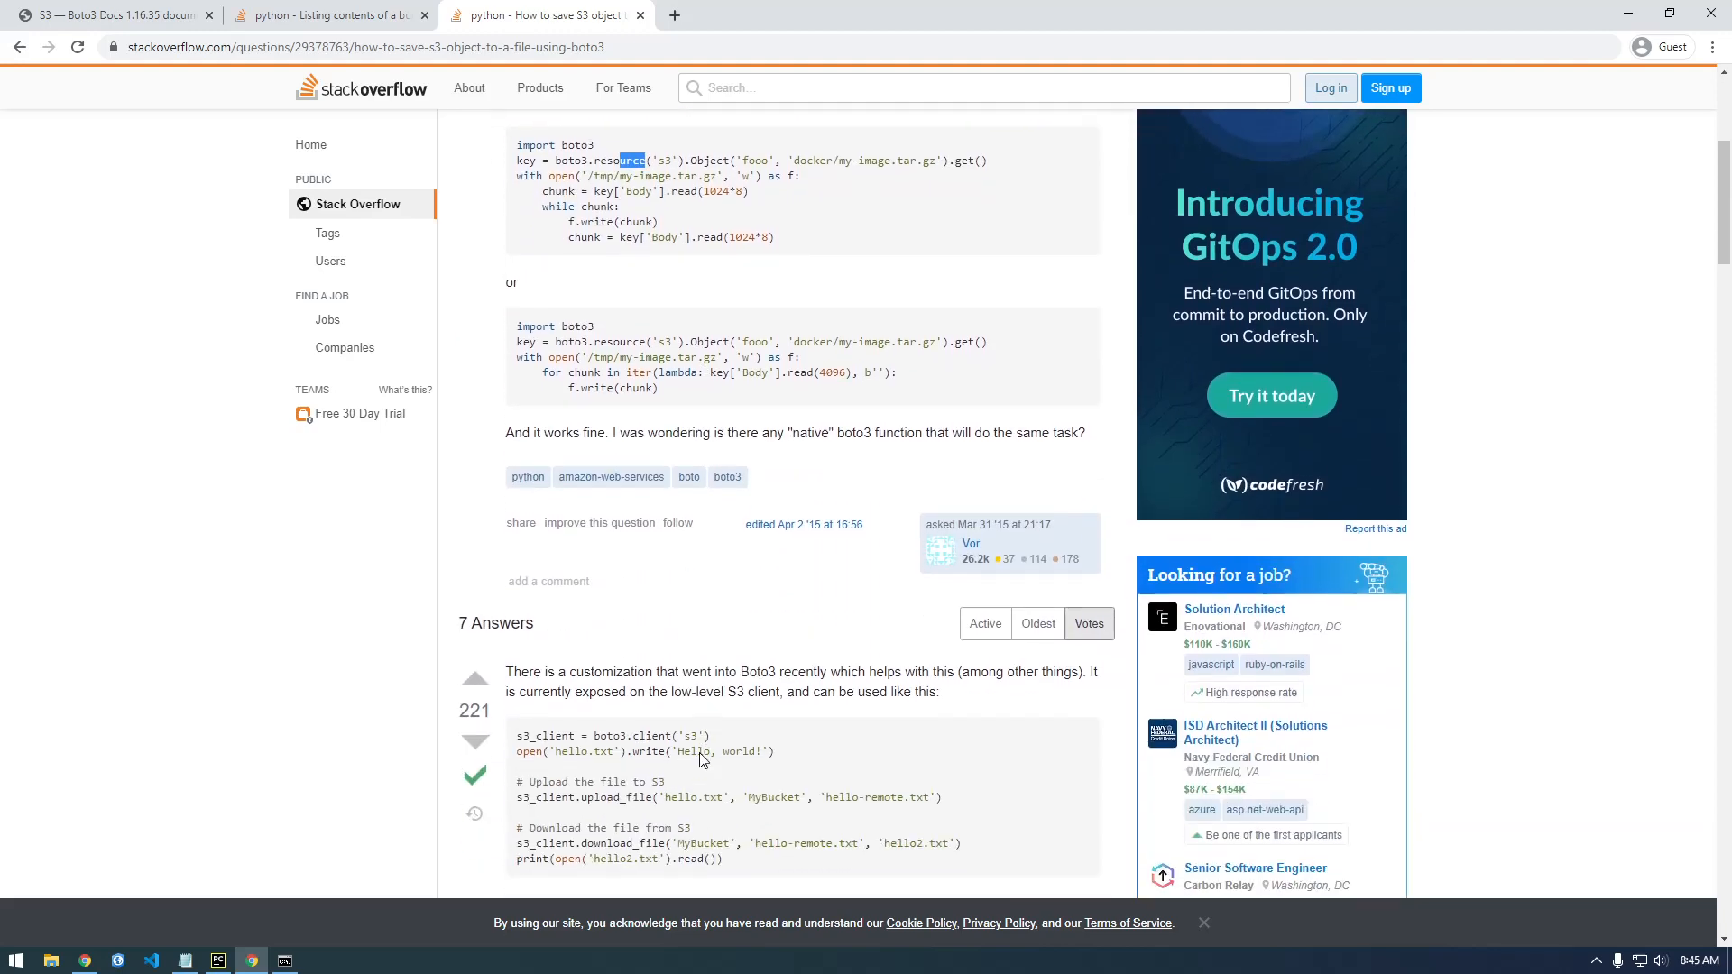
scroll(down, 3)
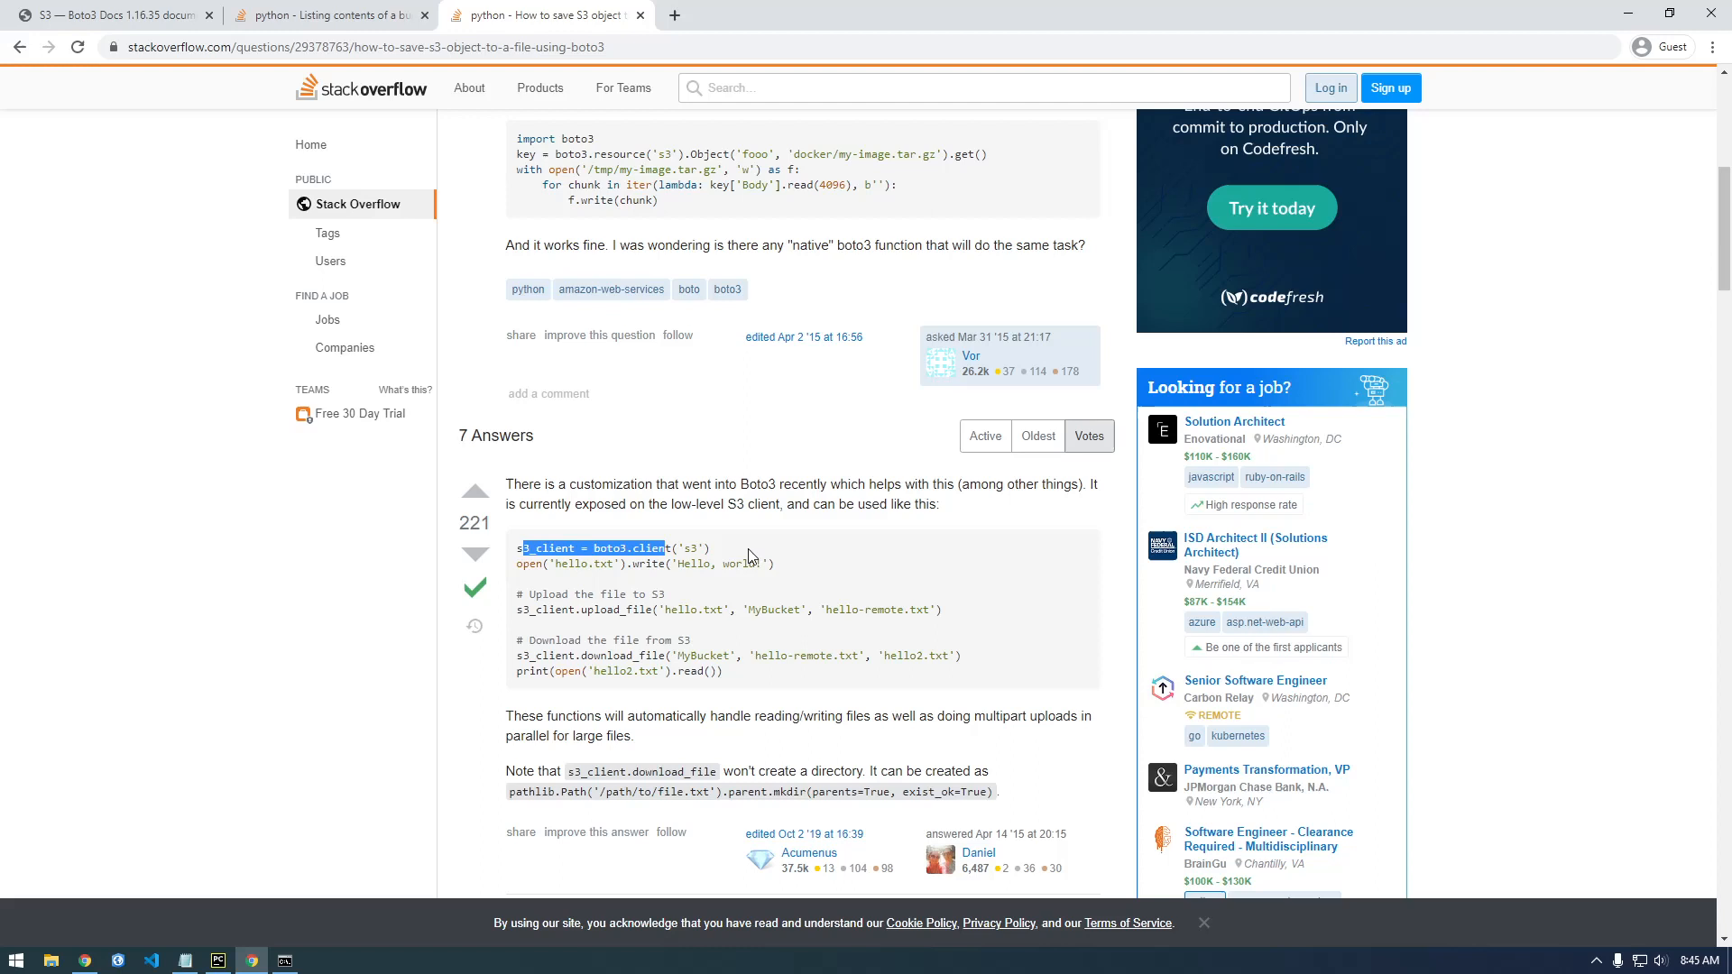
scroll(down, 3)
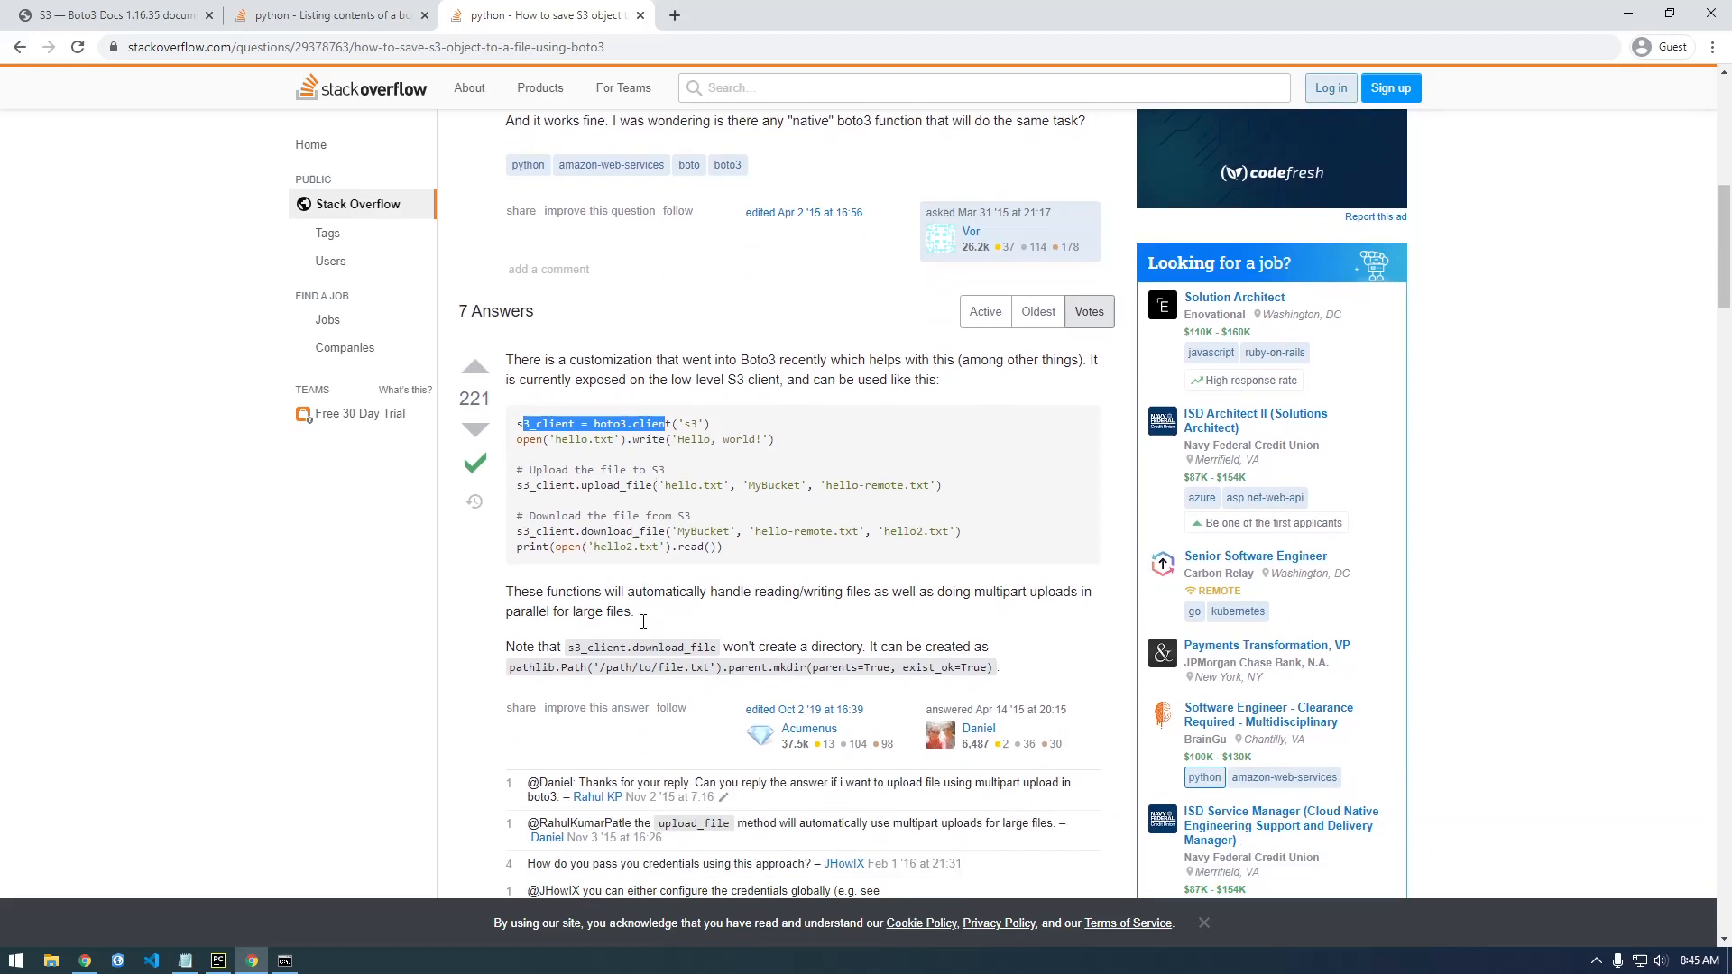
scroll(down, 3)
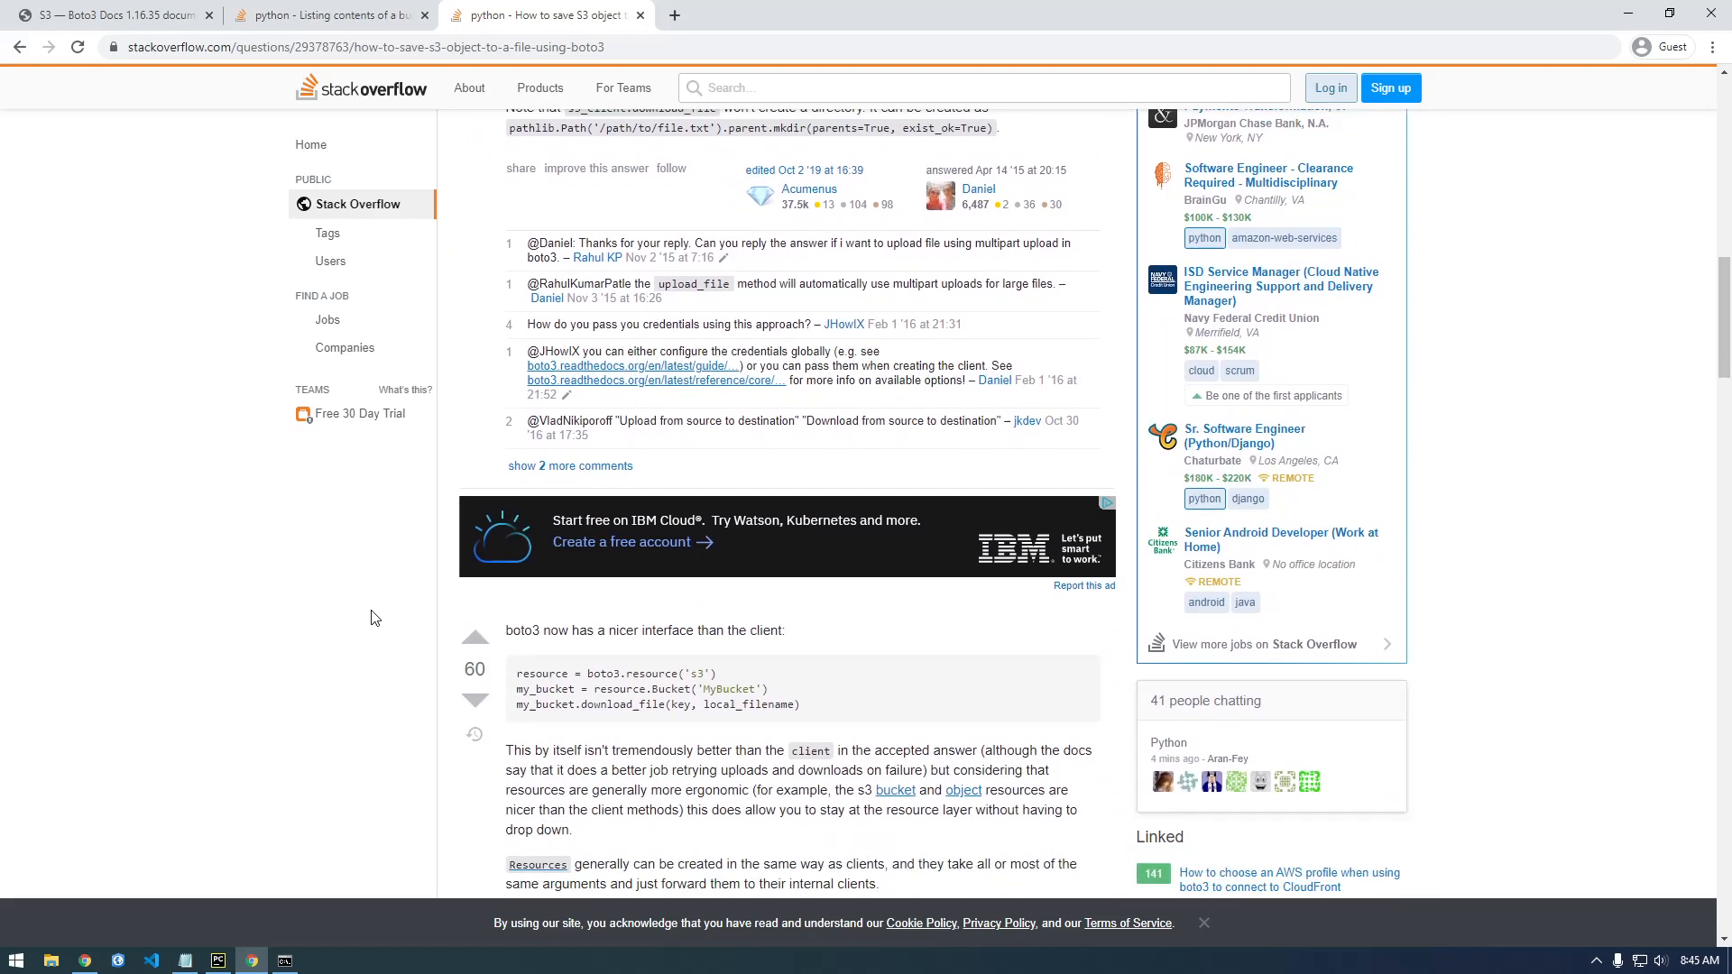
scroll(down, 3)
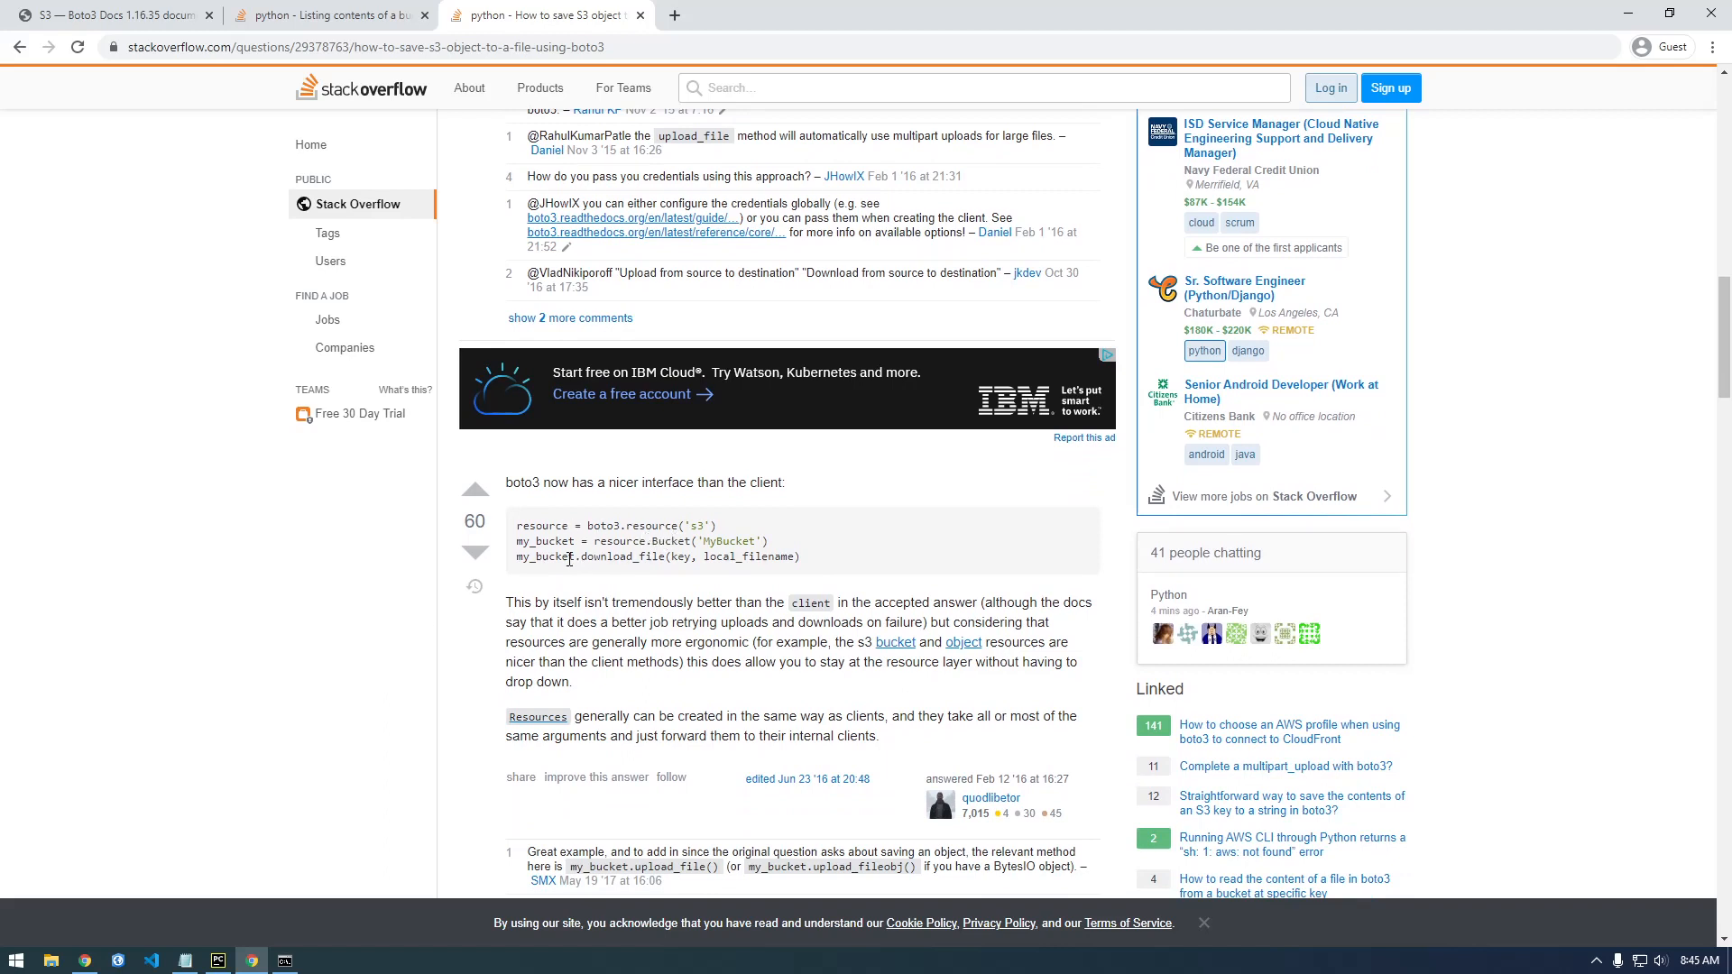
mouse_move(583, 577)
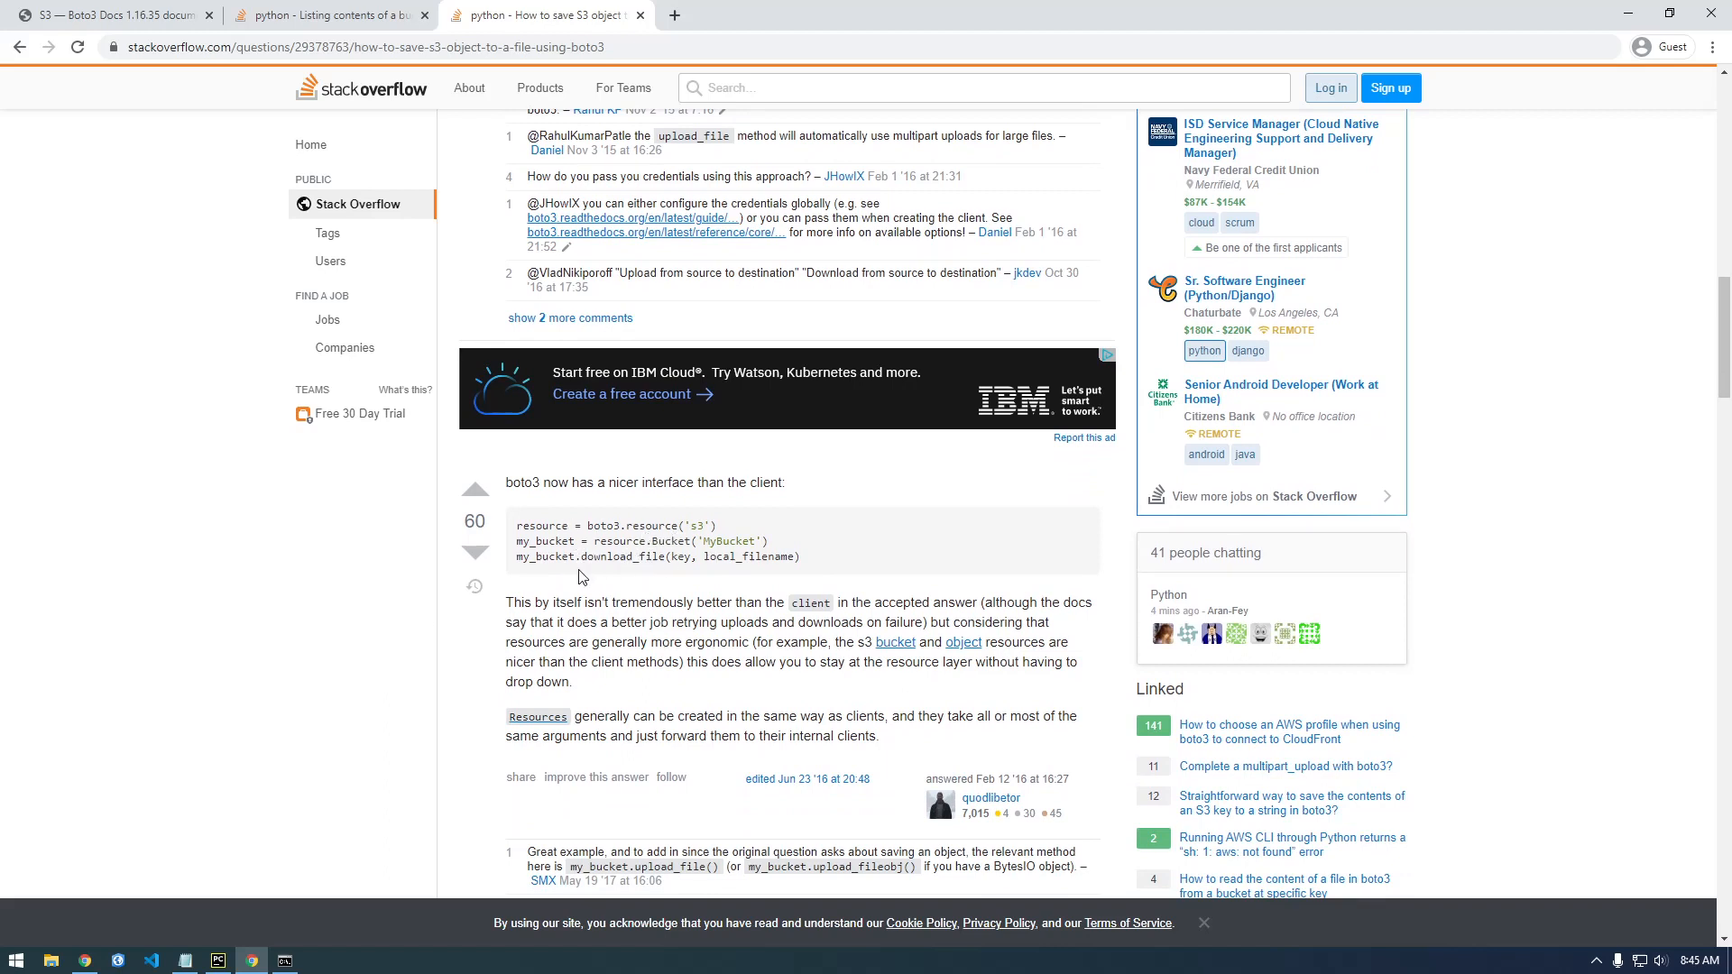
Step: Copy the my_bucket.download_file(key, local_filename) line and return to the PyCharm script
double_click(618, 558)
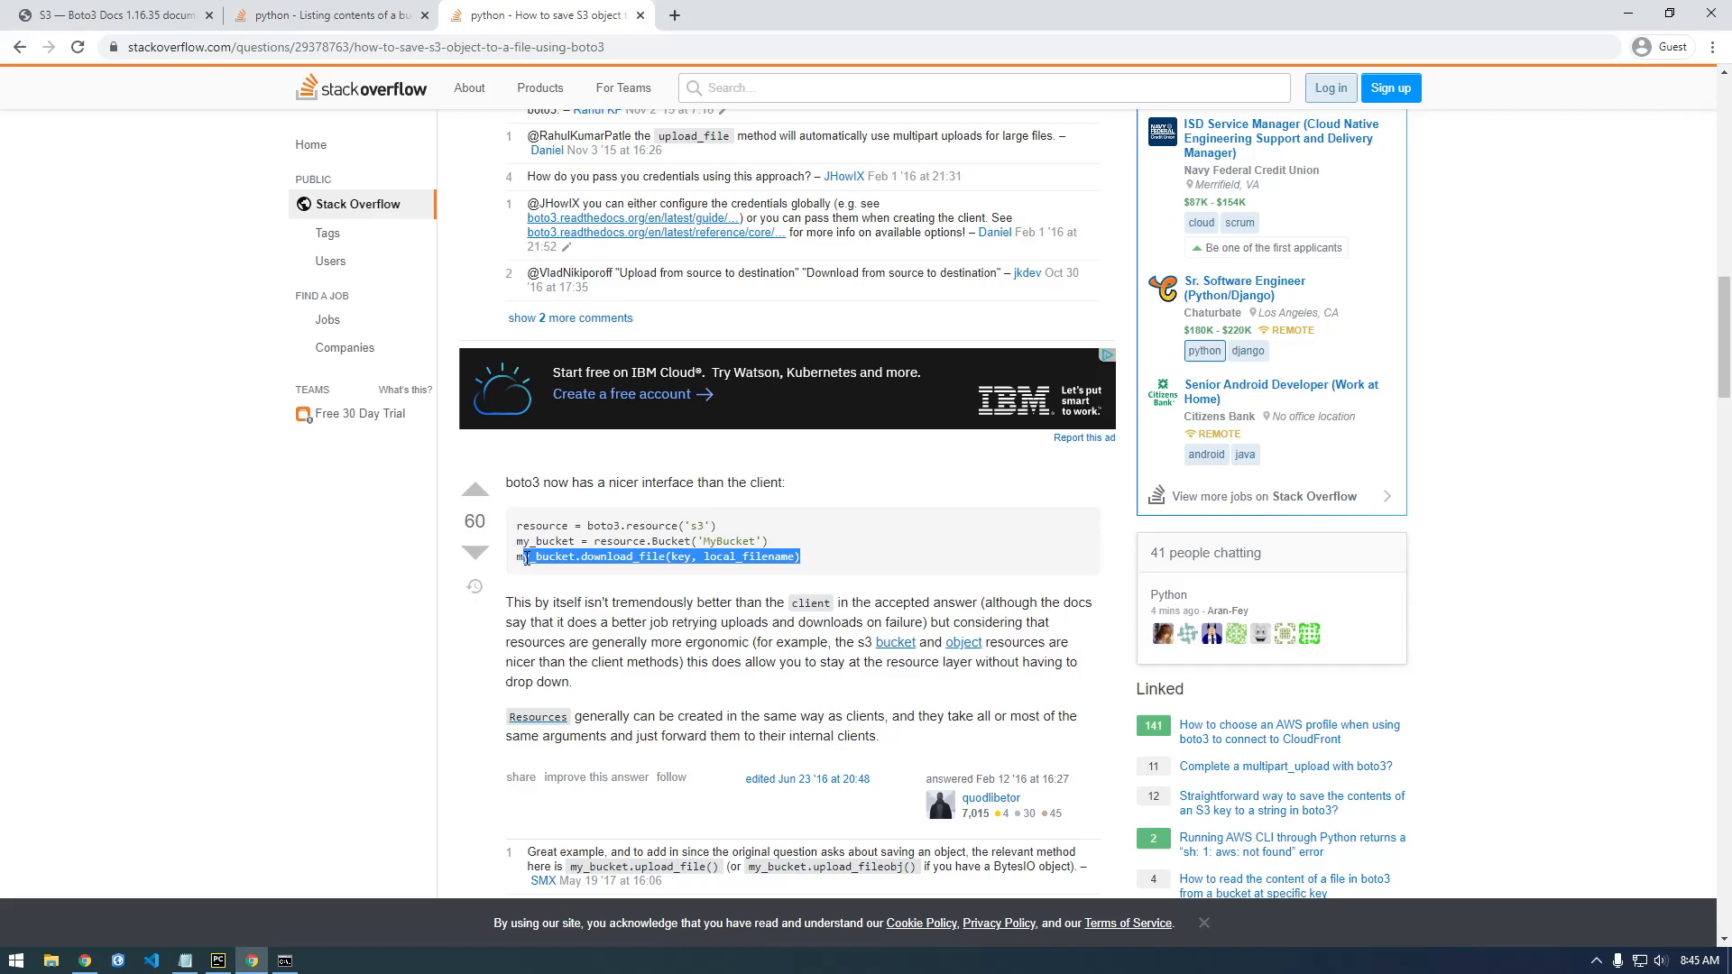
drag(531, 557, 806, 558)
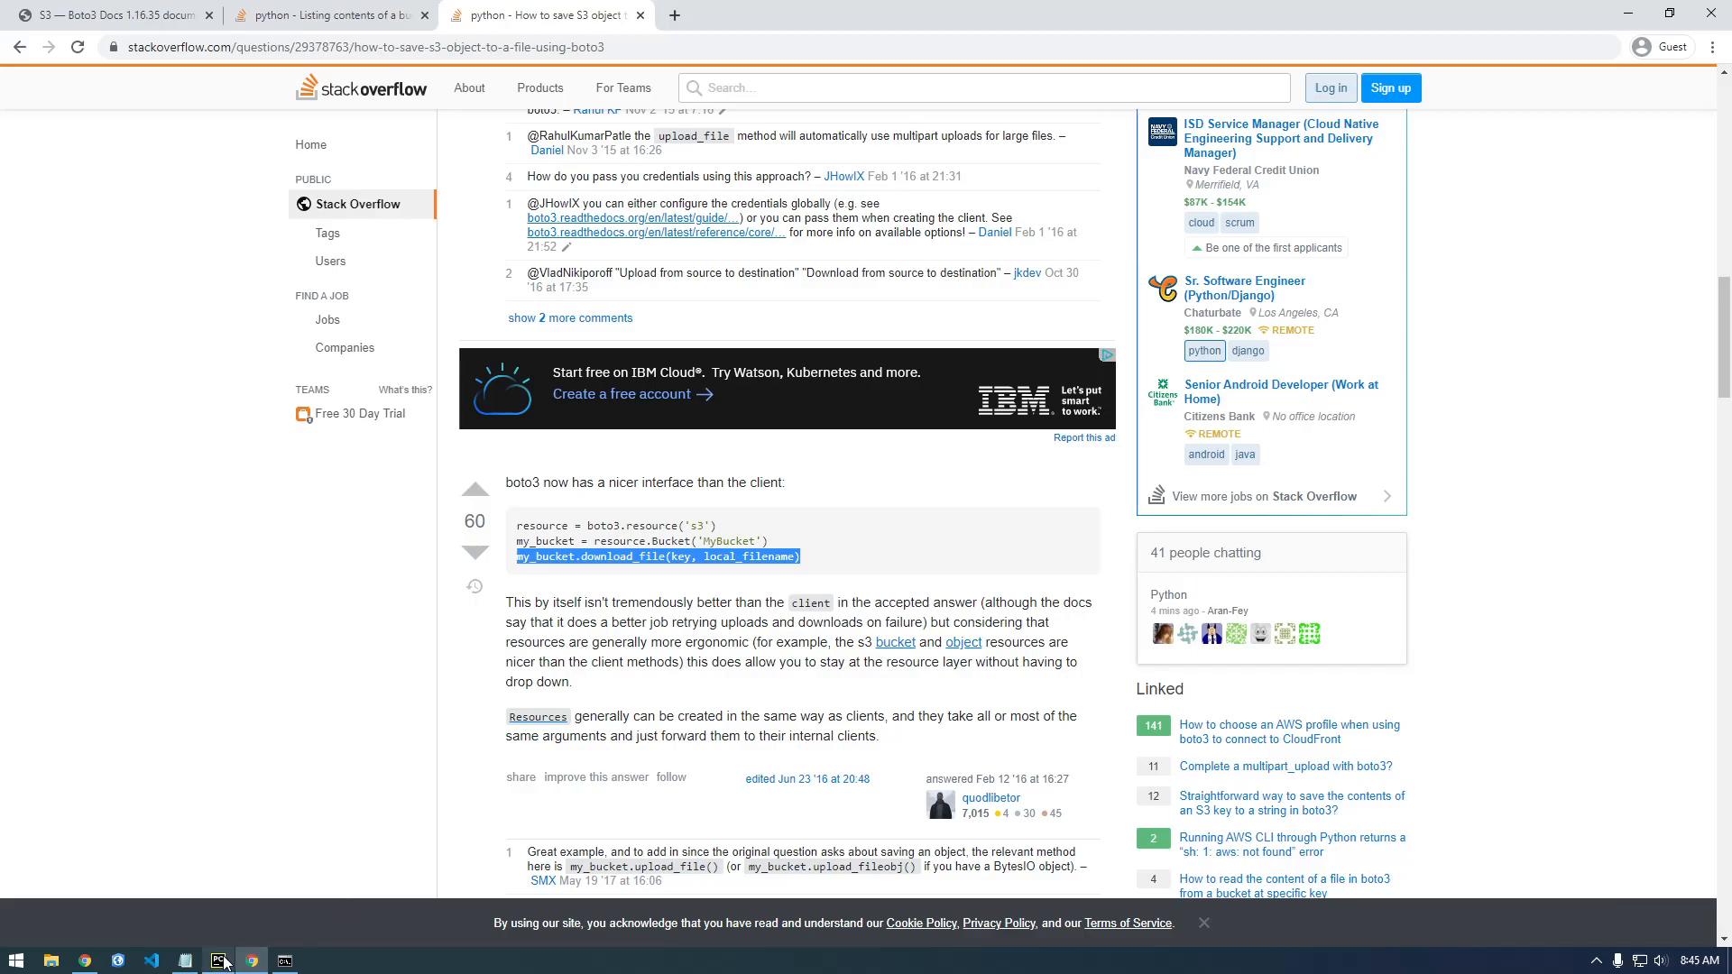
click(218, 959)
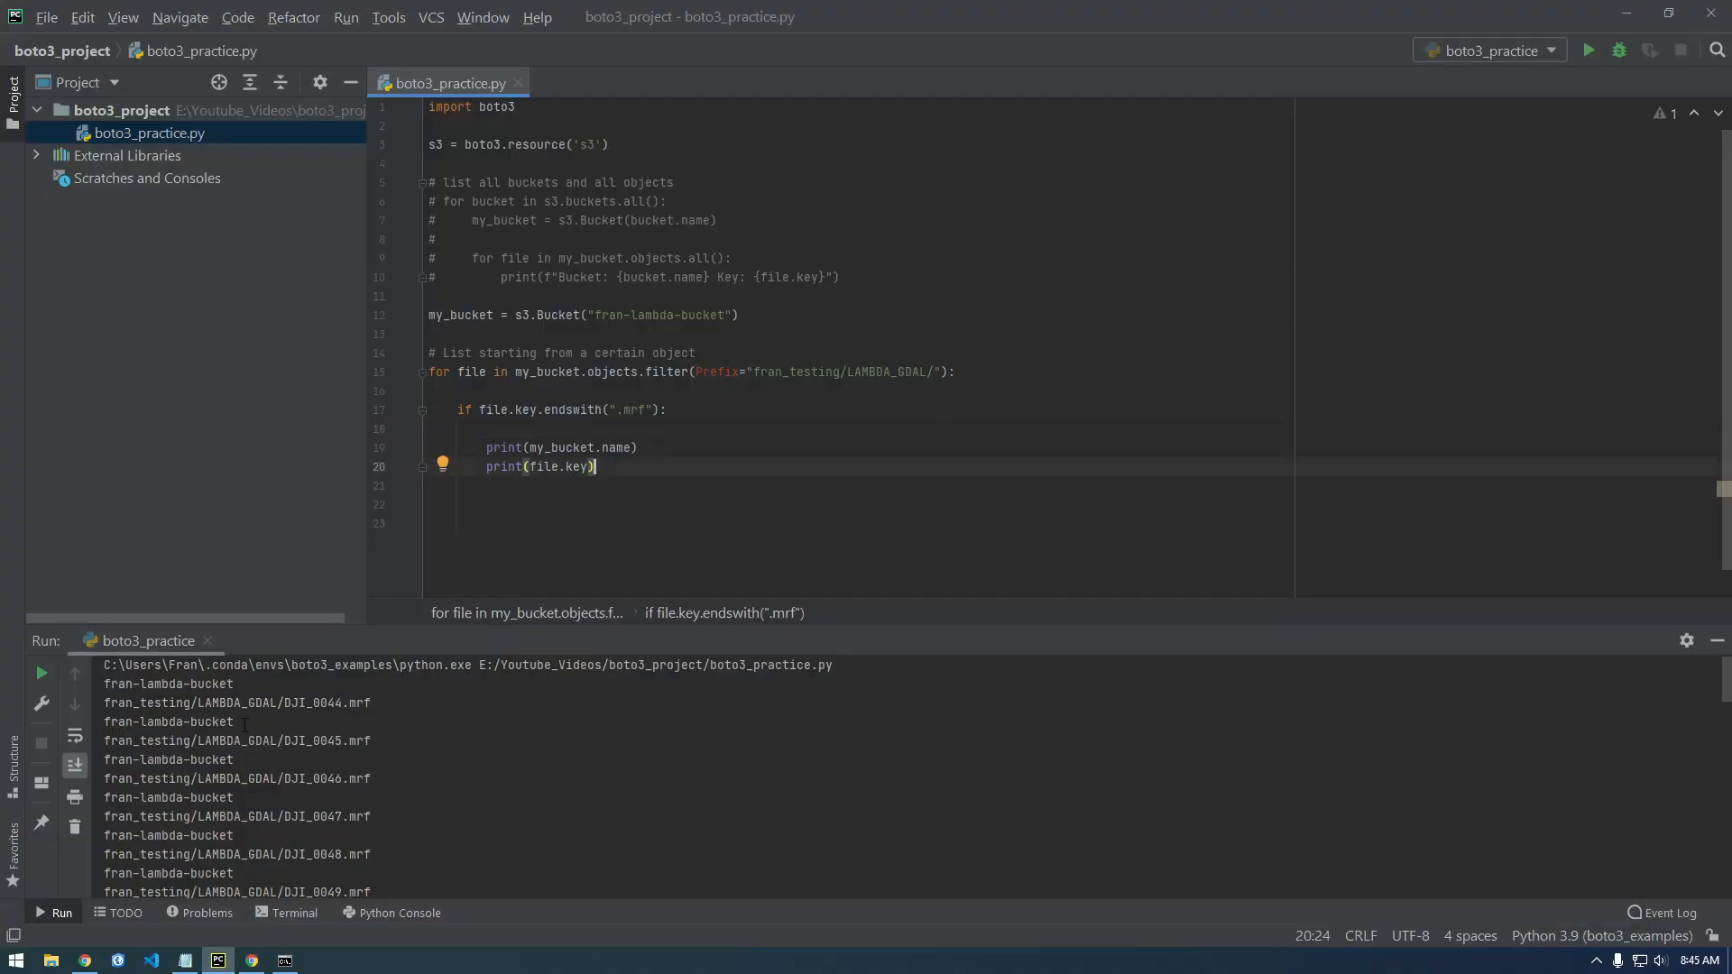
Step: Add my_bucket.download_file(key, local_filename) on a new line inside the .mrf loop
double_click(314, 740)
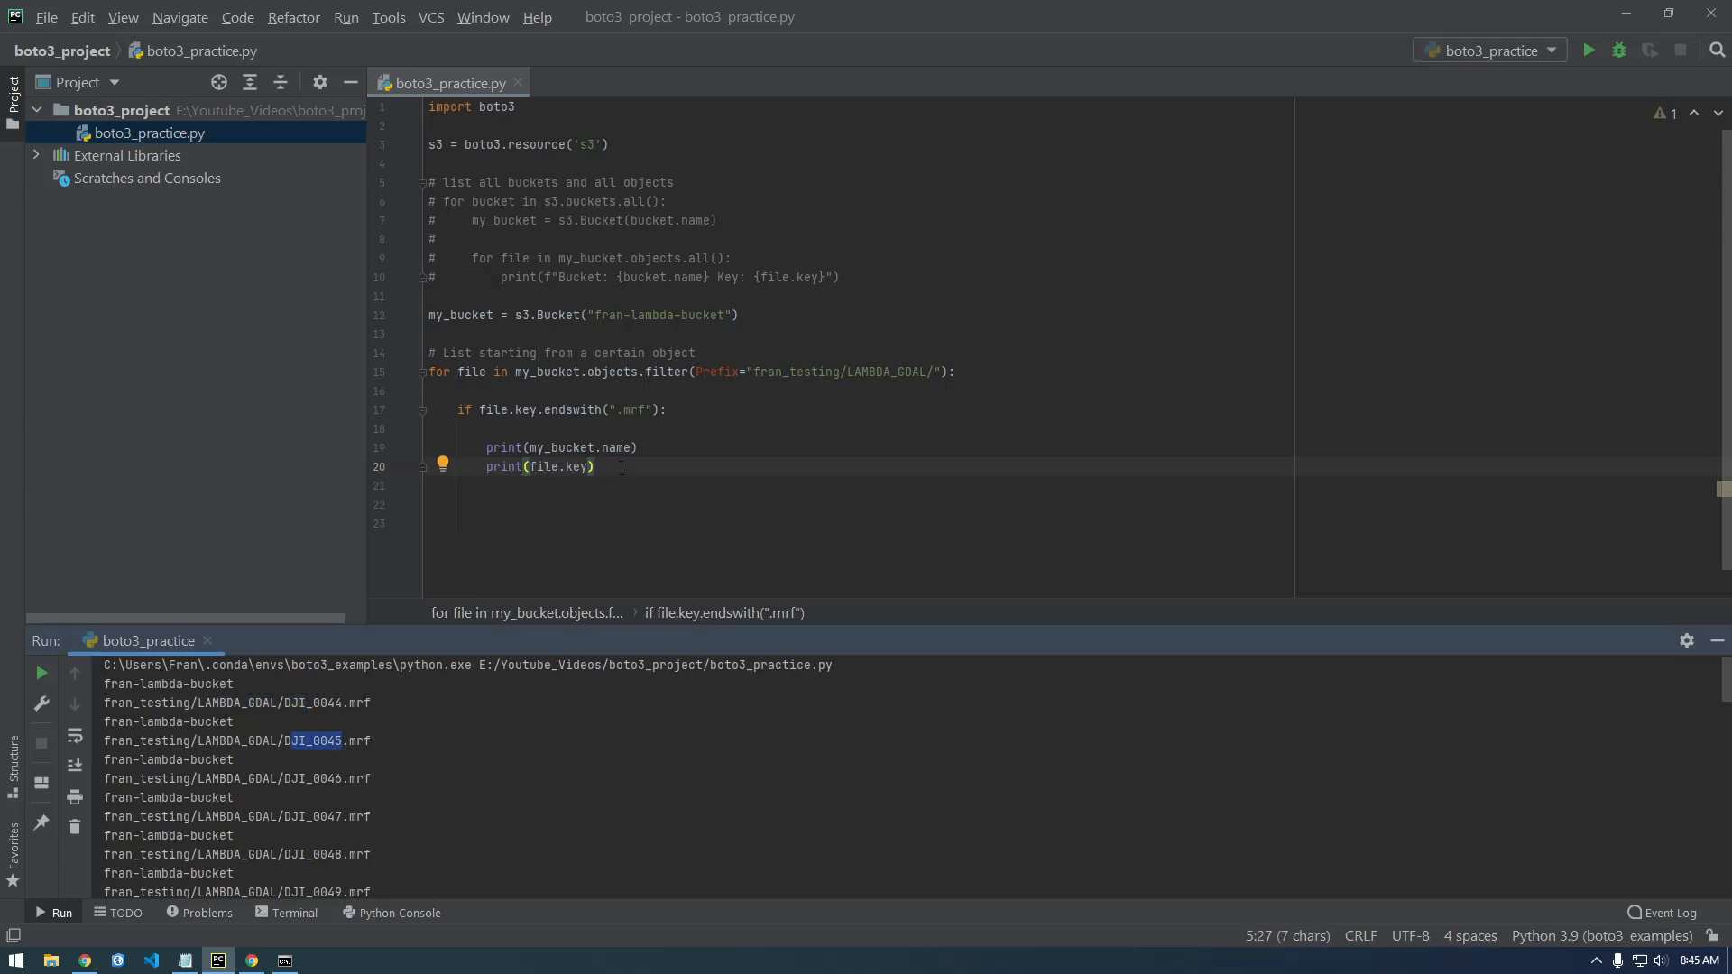
key(enter)
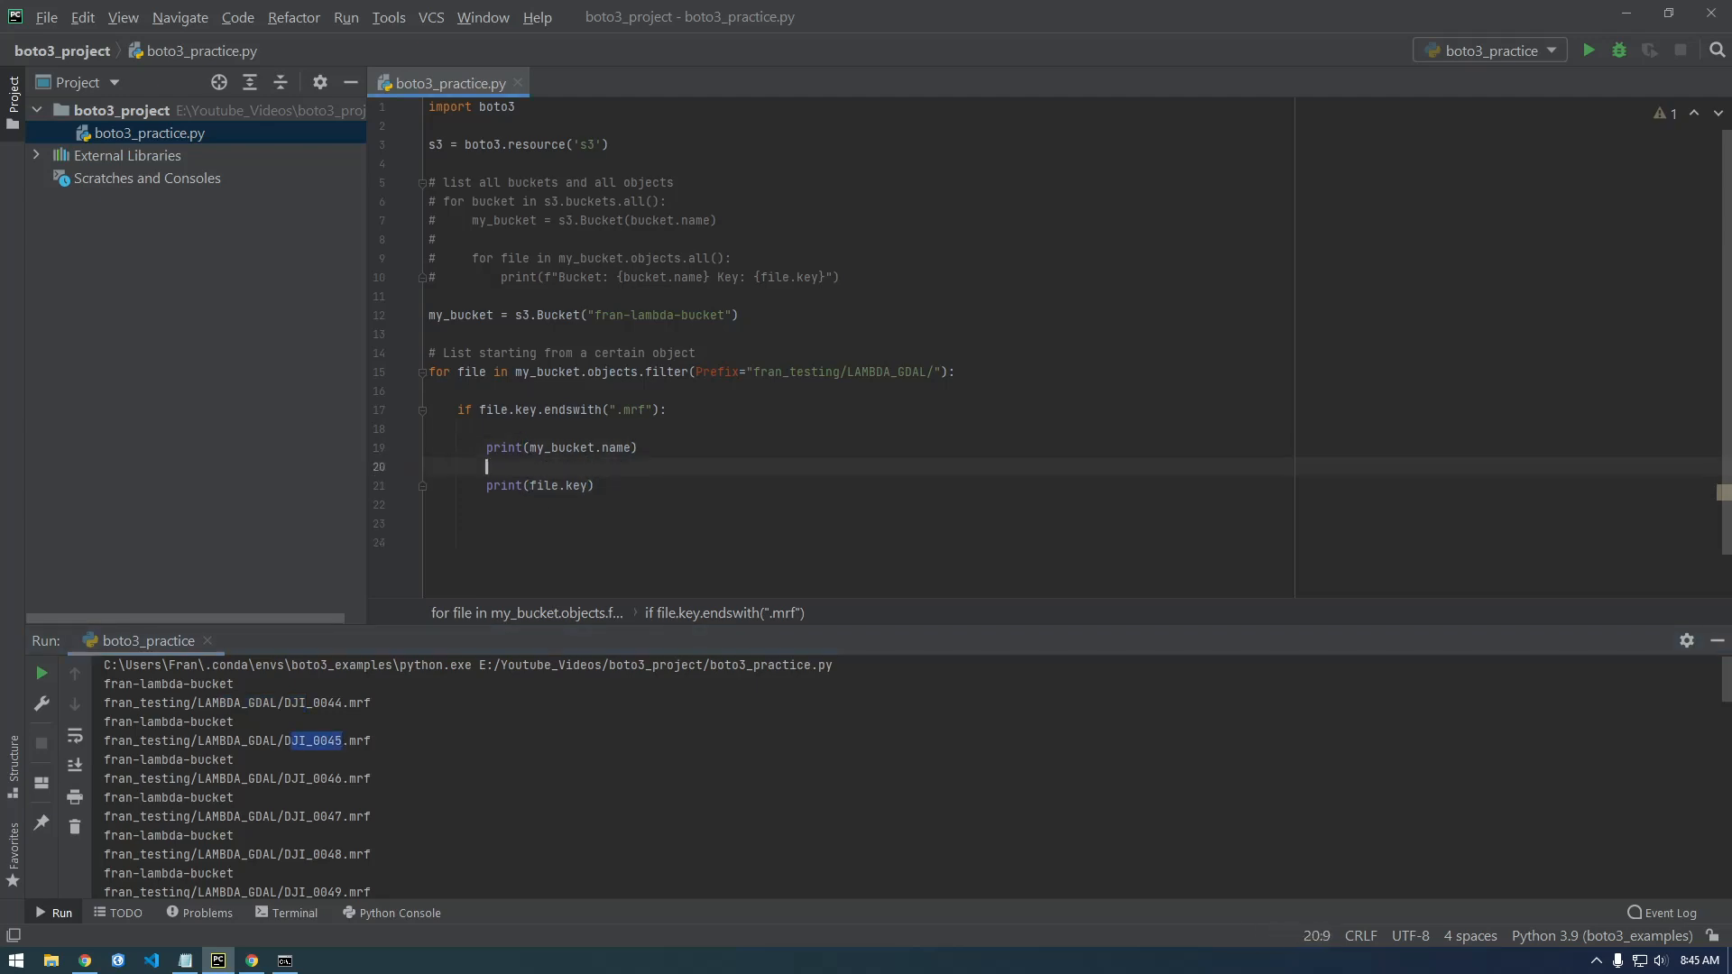
text(my_bucket.download_file(key, local_filename))
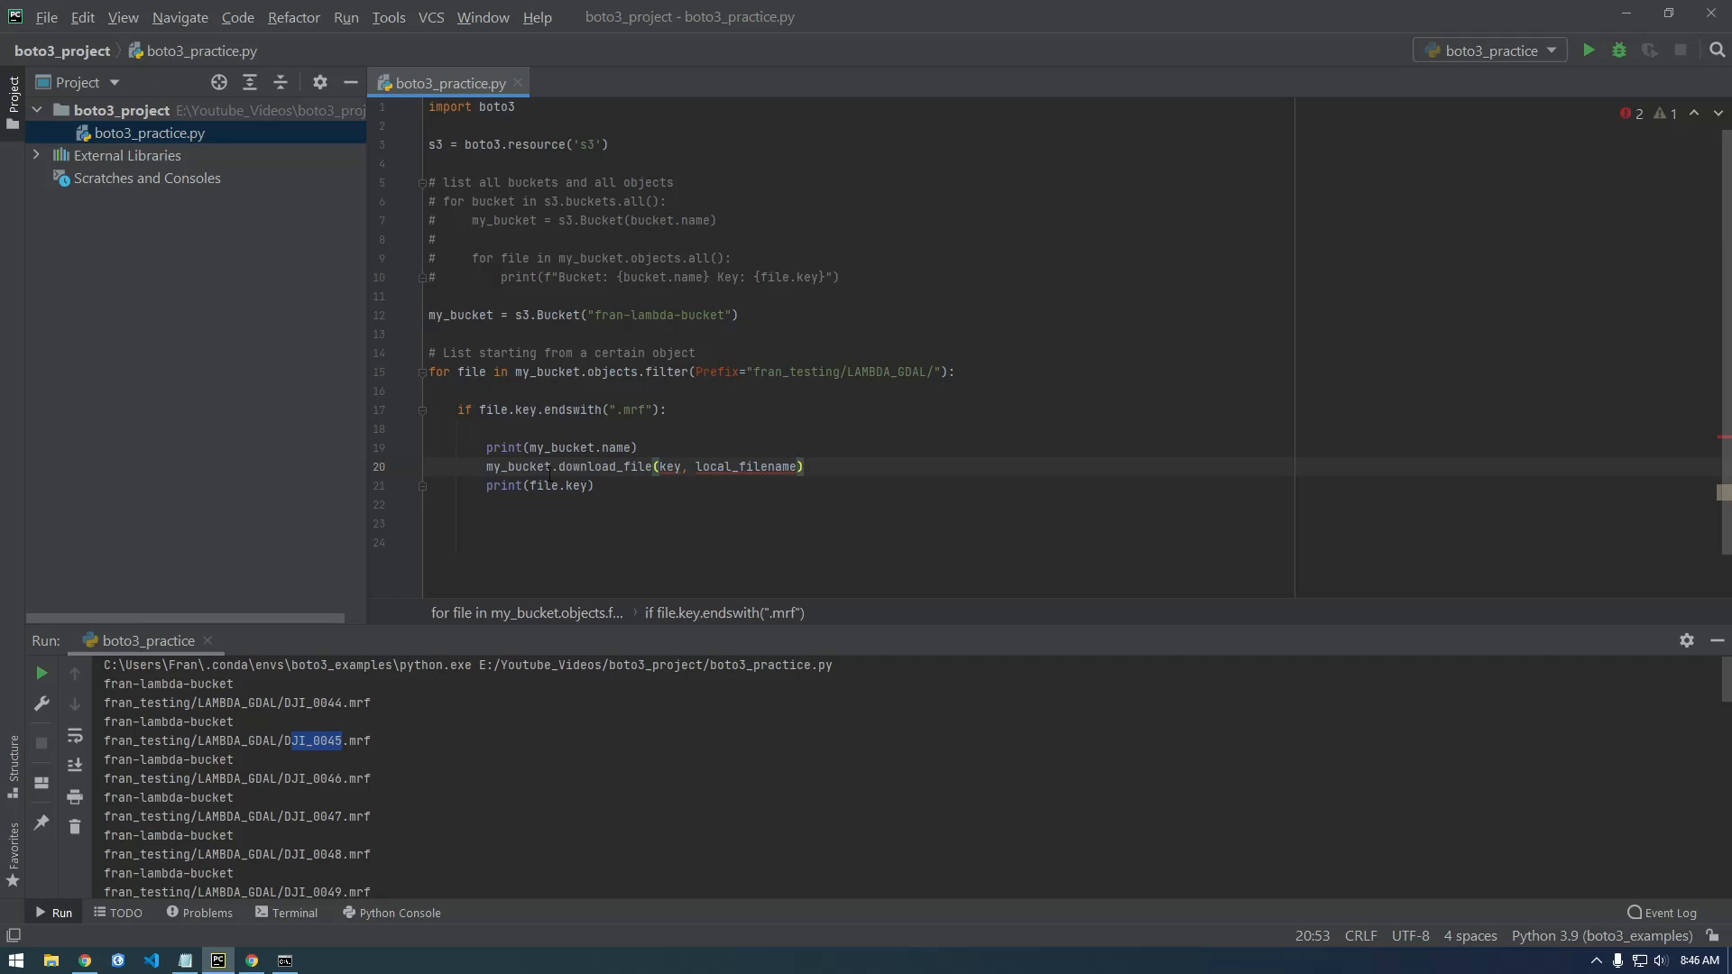
Step: Replace the key argument with file.key, leaving local_filename as a placeholder
double_click(514, 465)
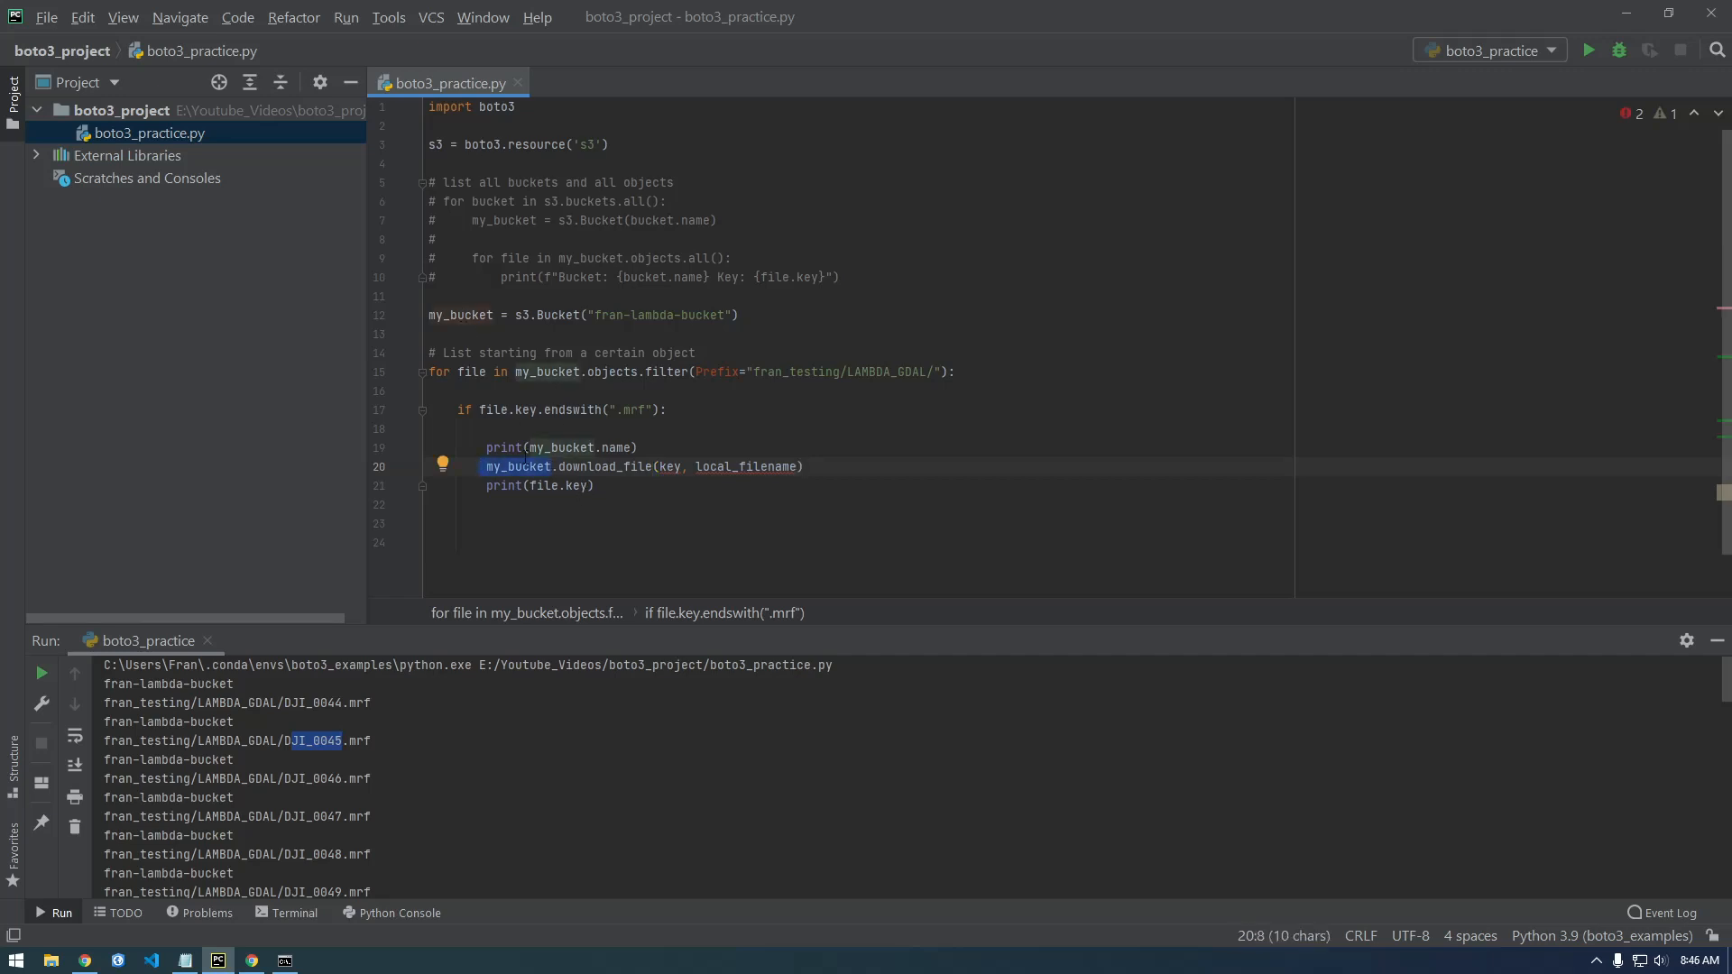
click(573, 465)
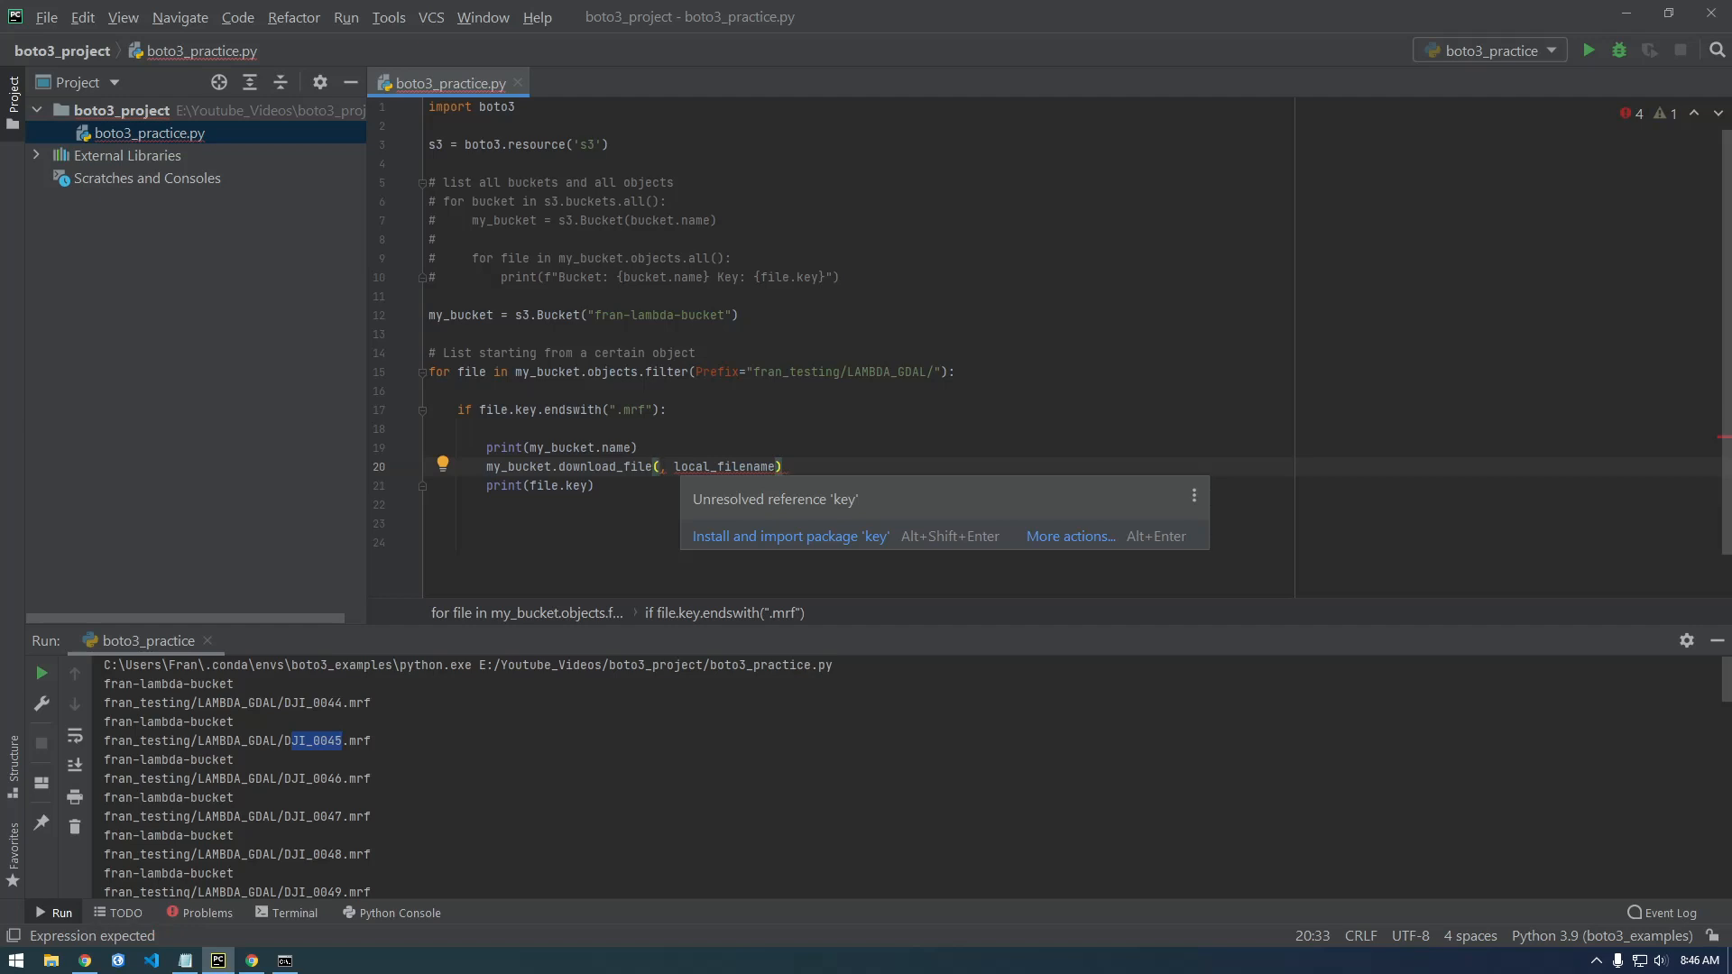
text(file)
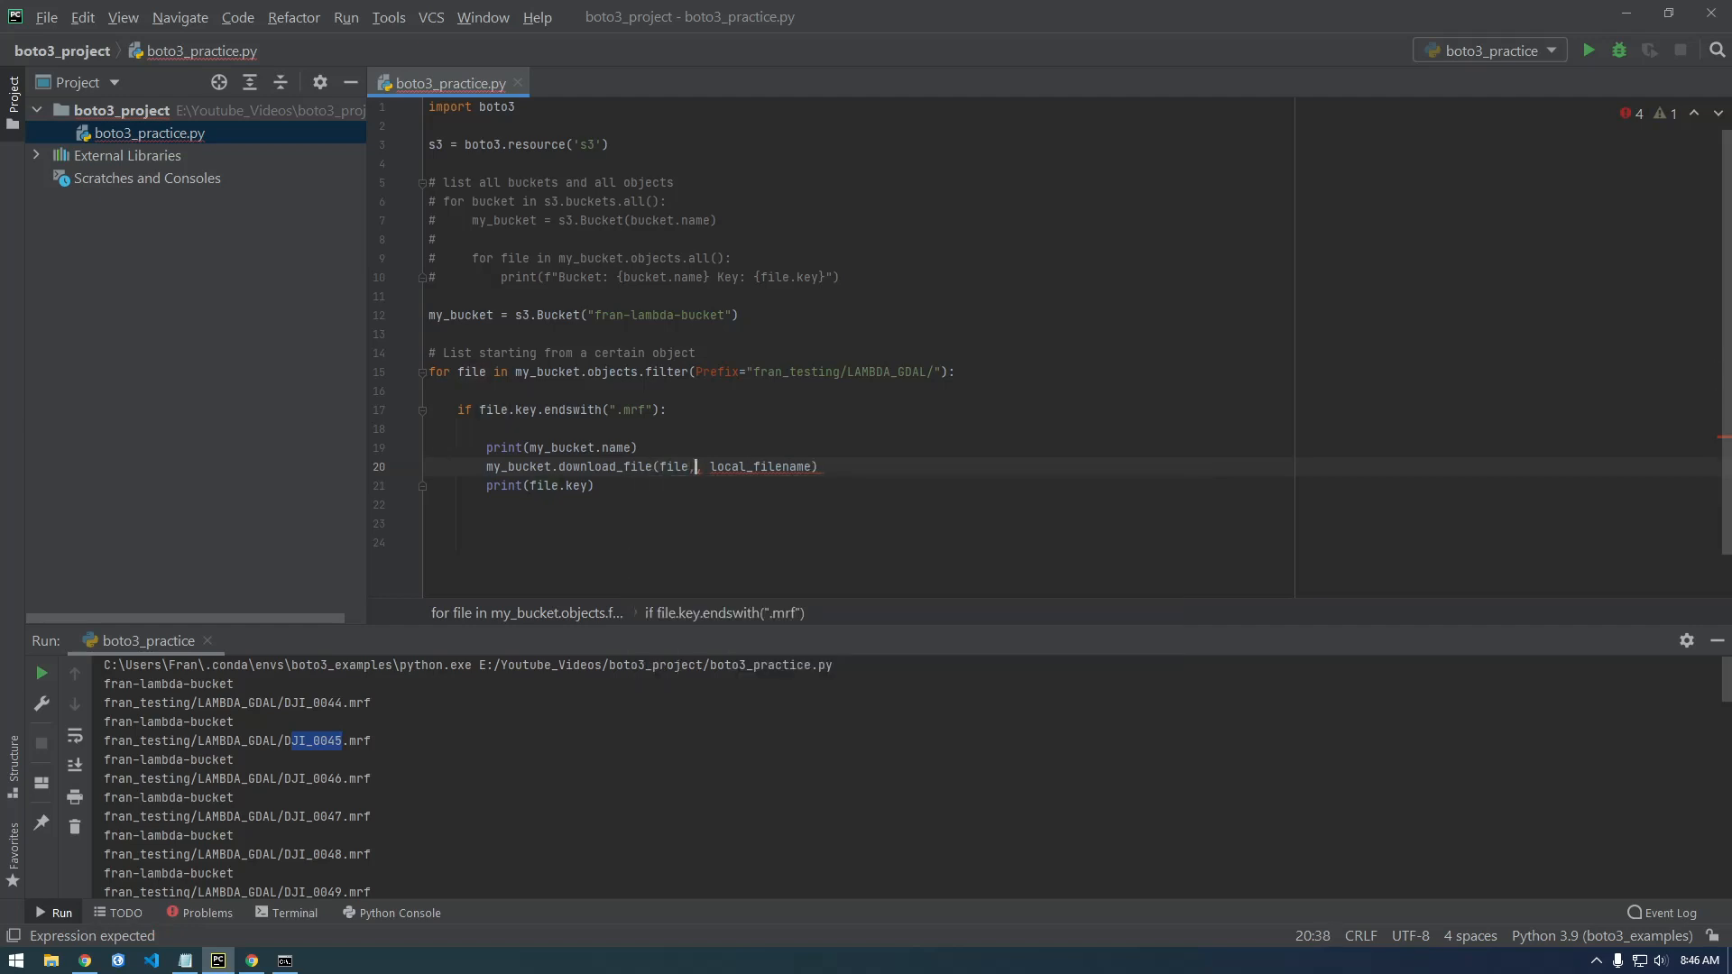
text(.key)
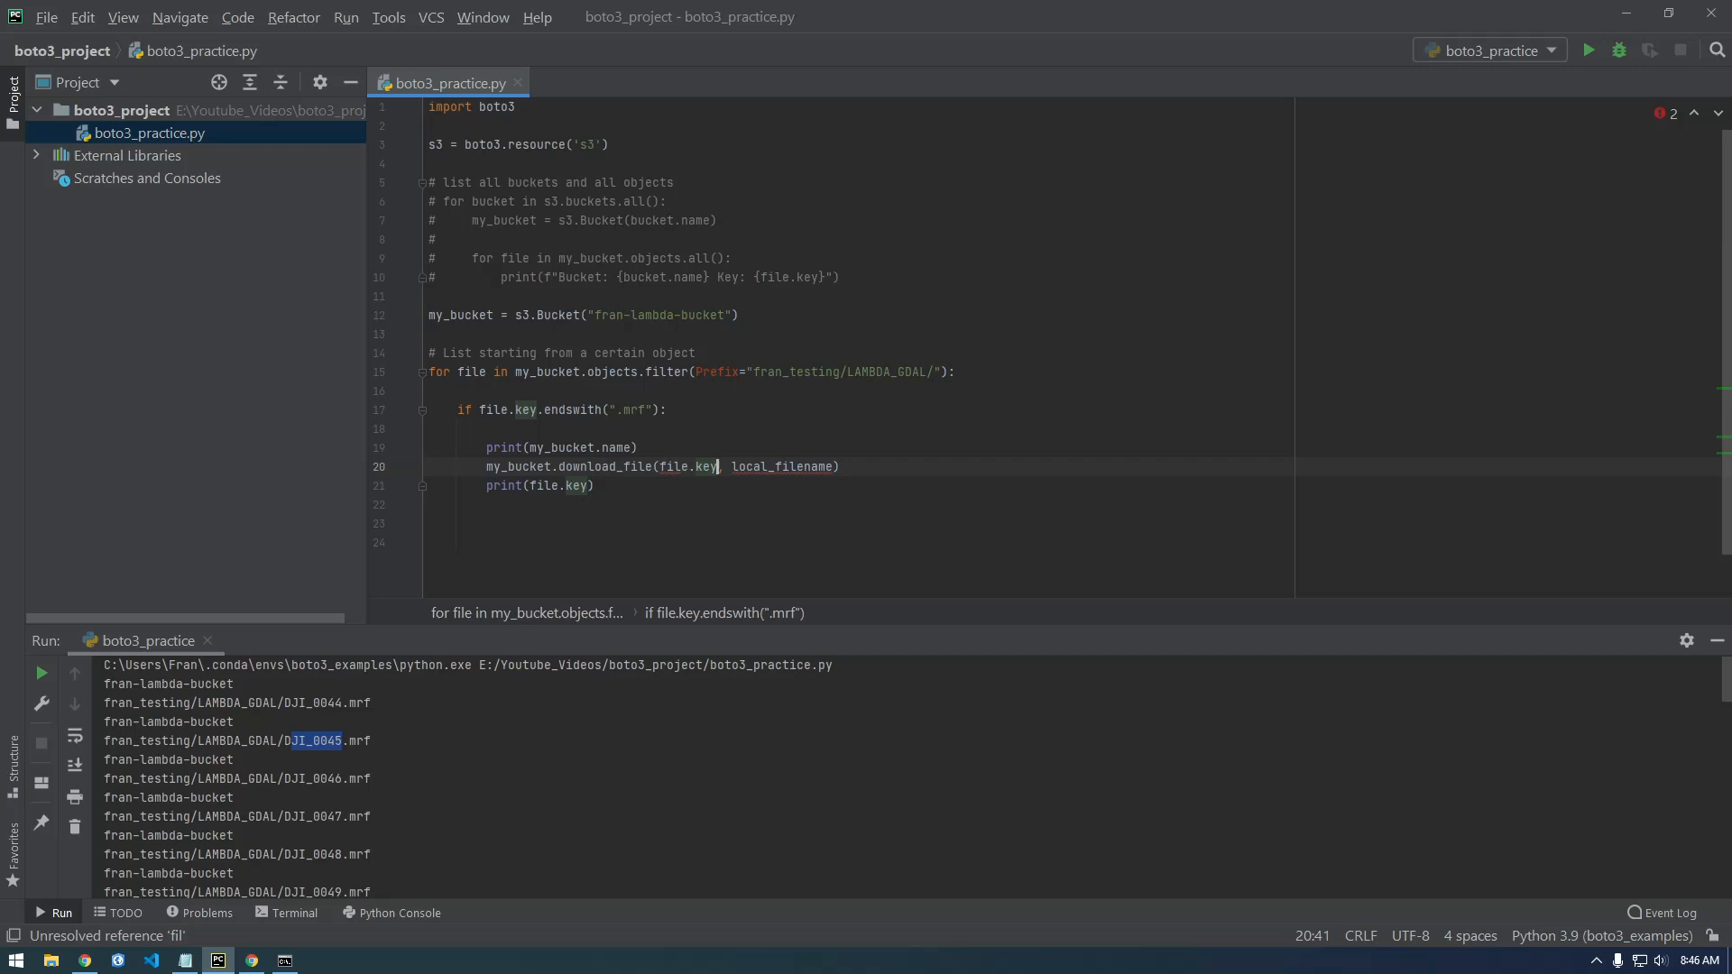
double_click(783, 466)
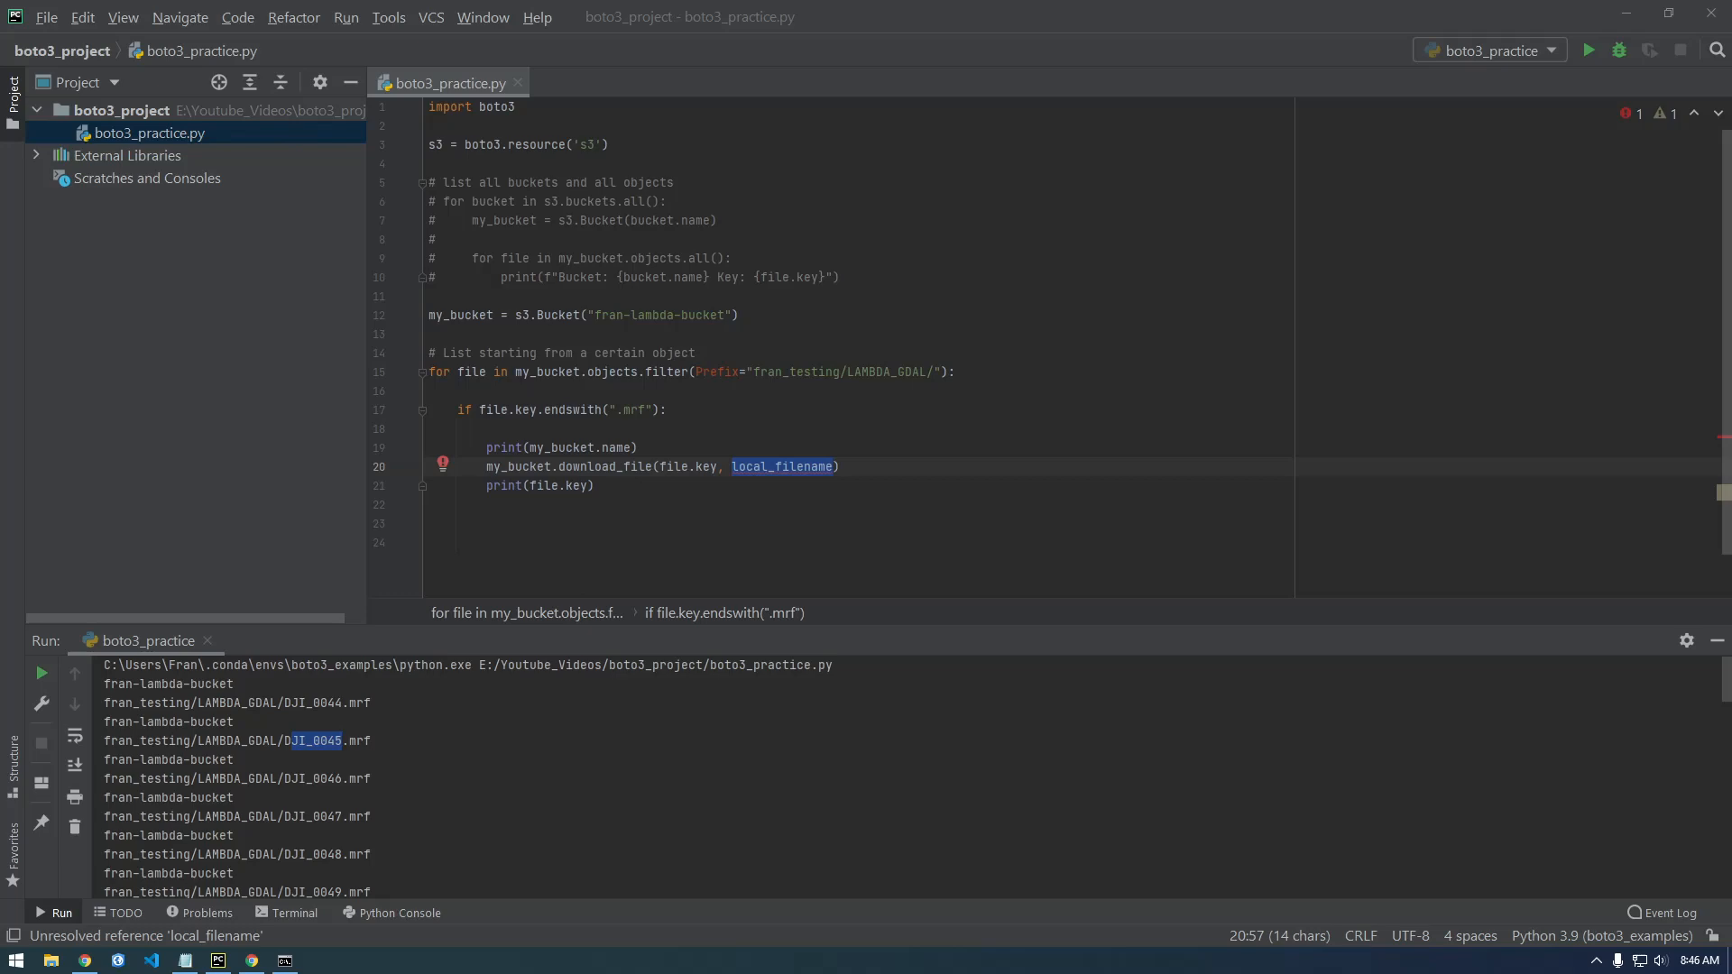
click(49, 958)
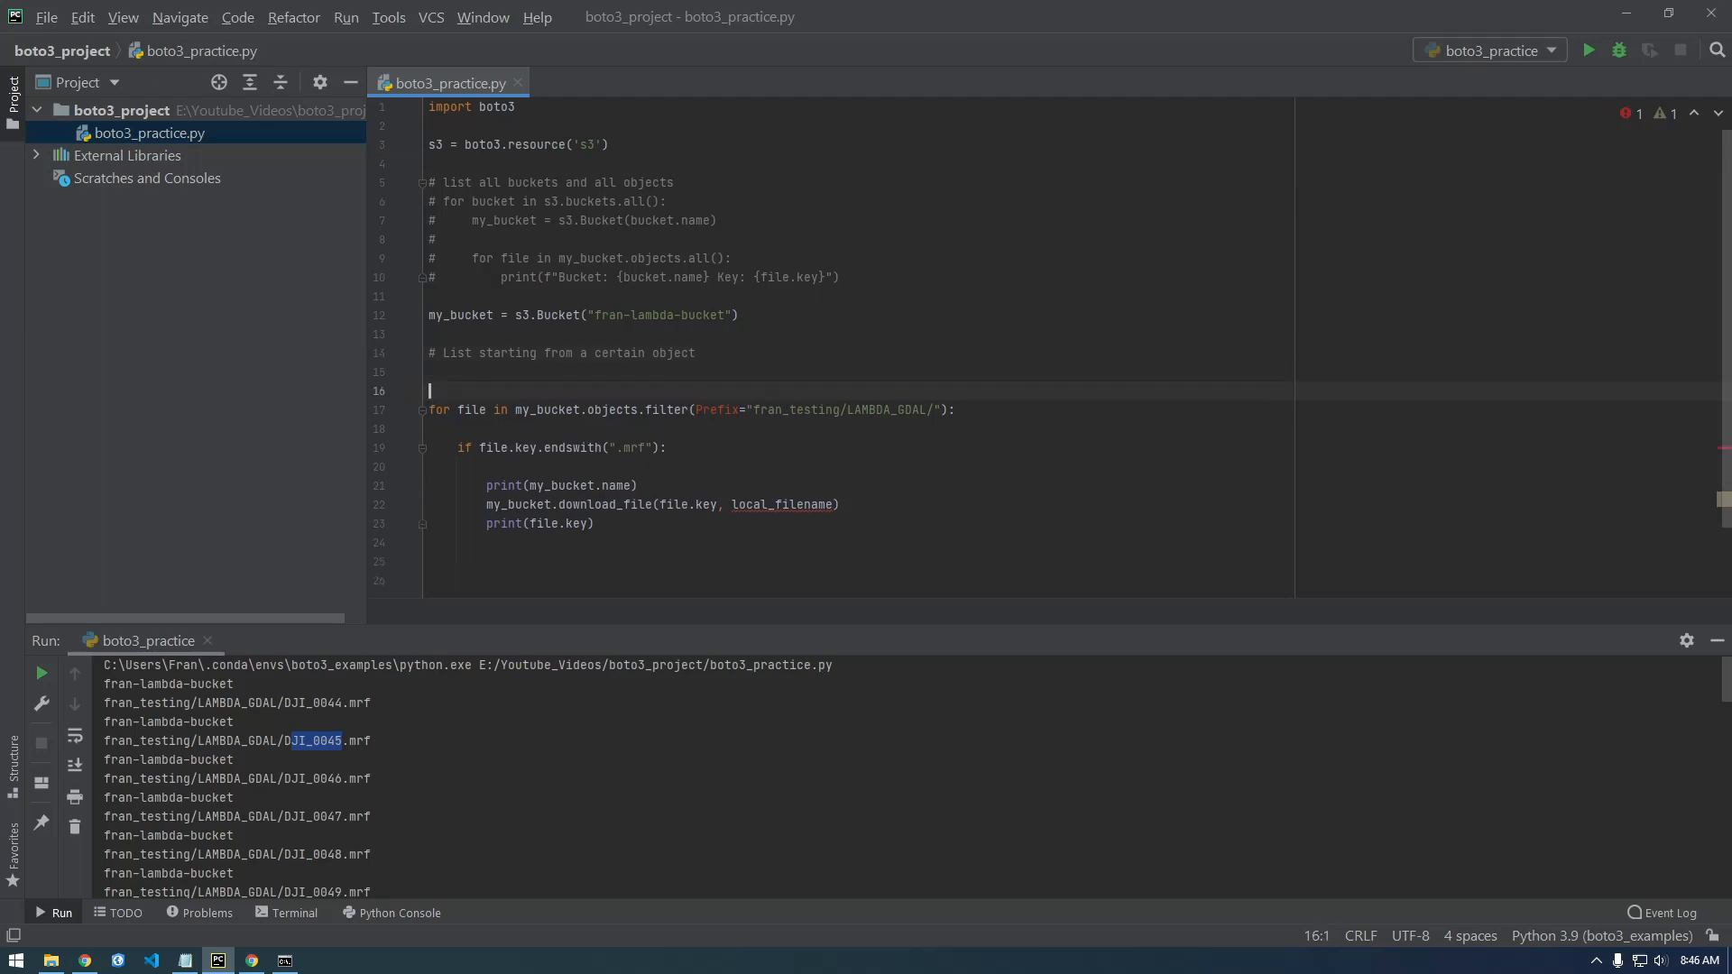
Step: Define working_directory = r"E:\Youtube_Videos\boto3_project" above the loop
text(E:\Youtube_Videos\boto3_project)
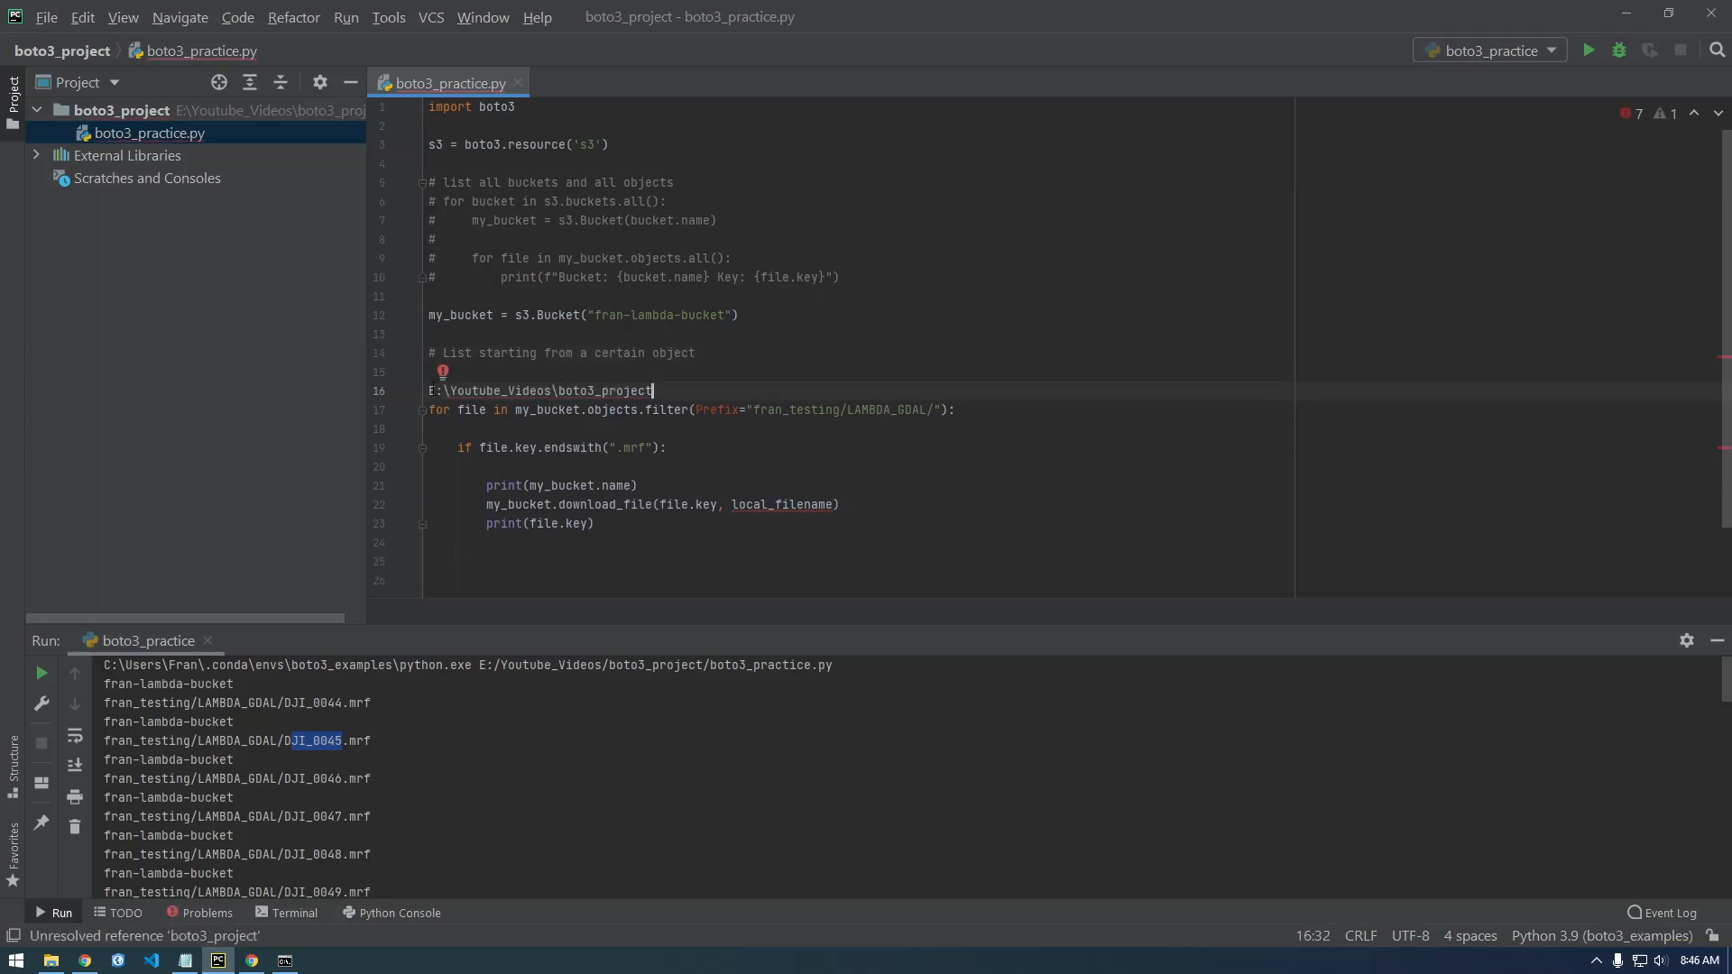
text(working)
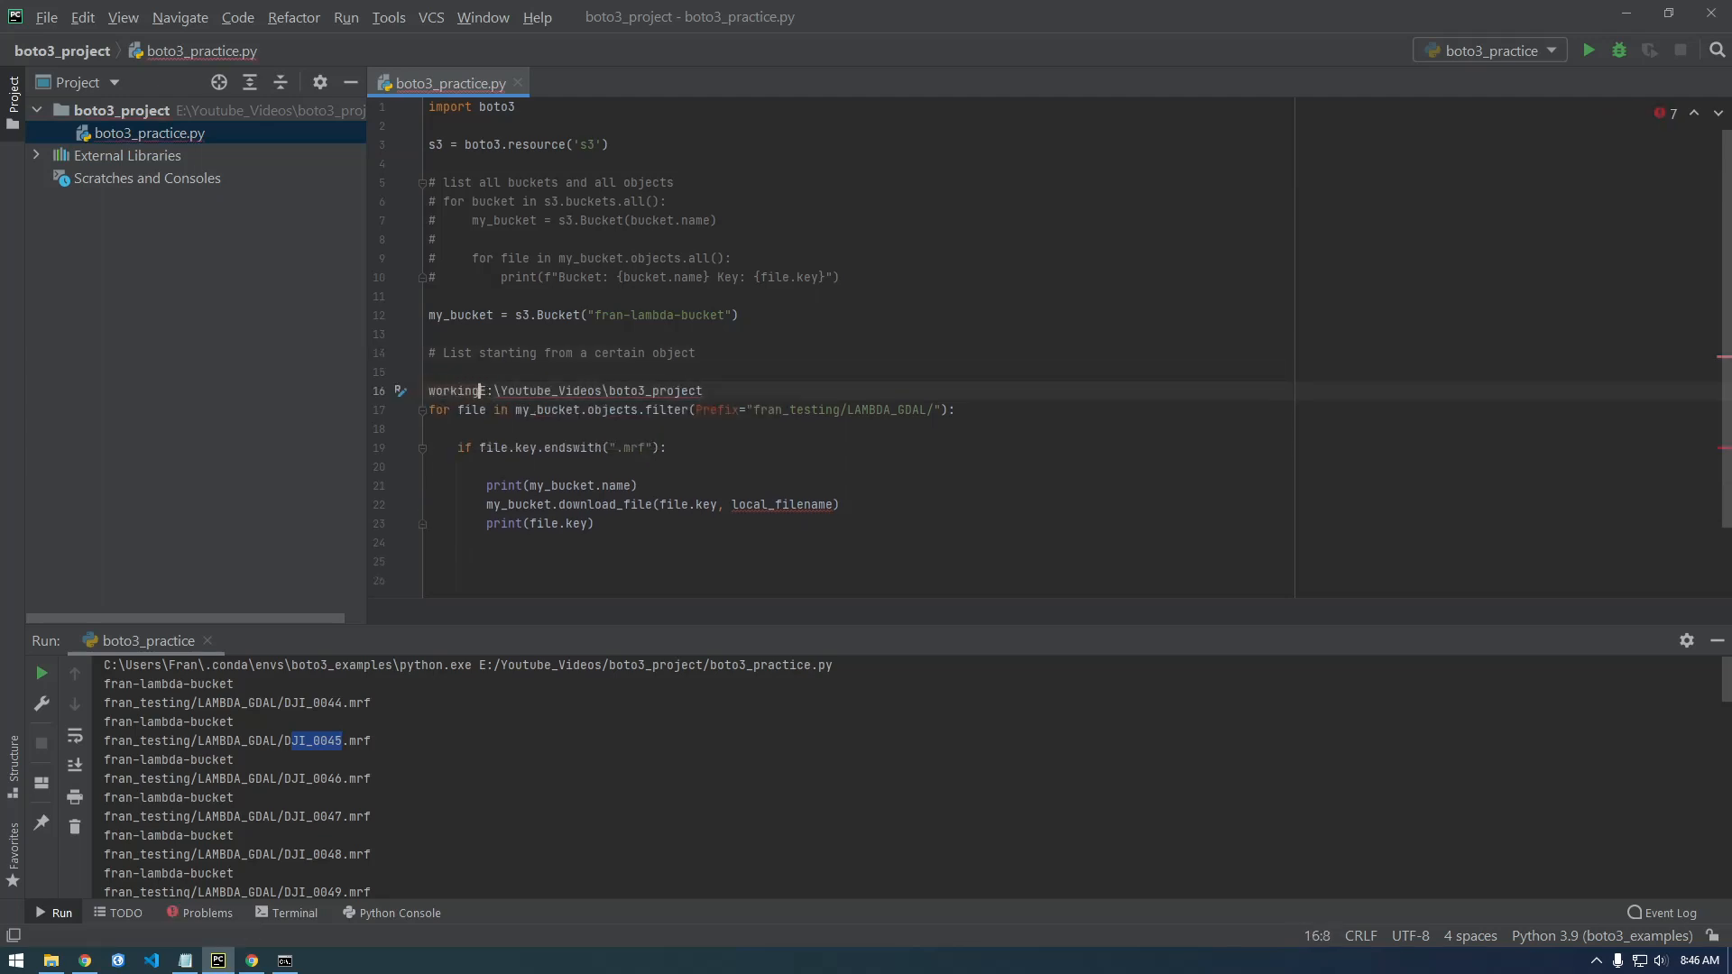
text(_directory = r")
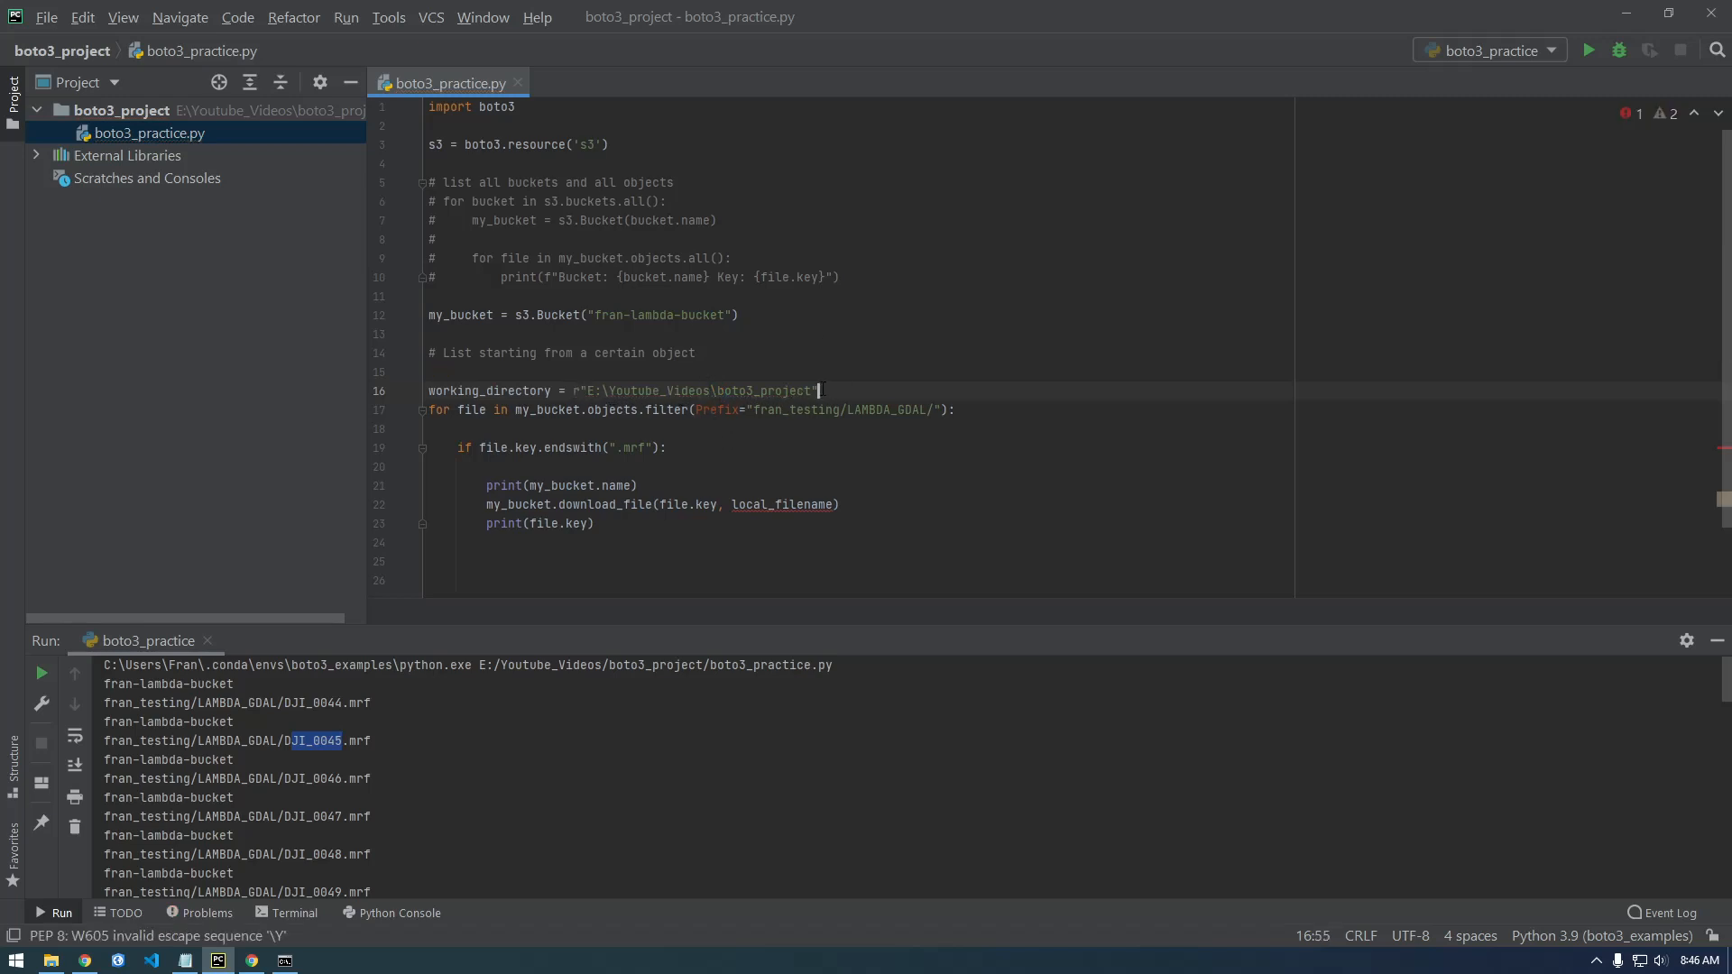
key(enter)
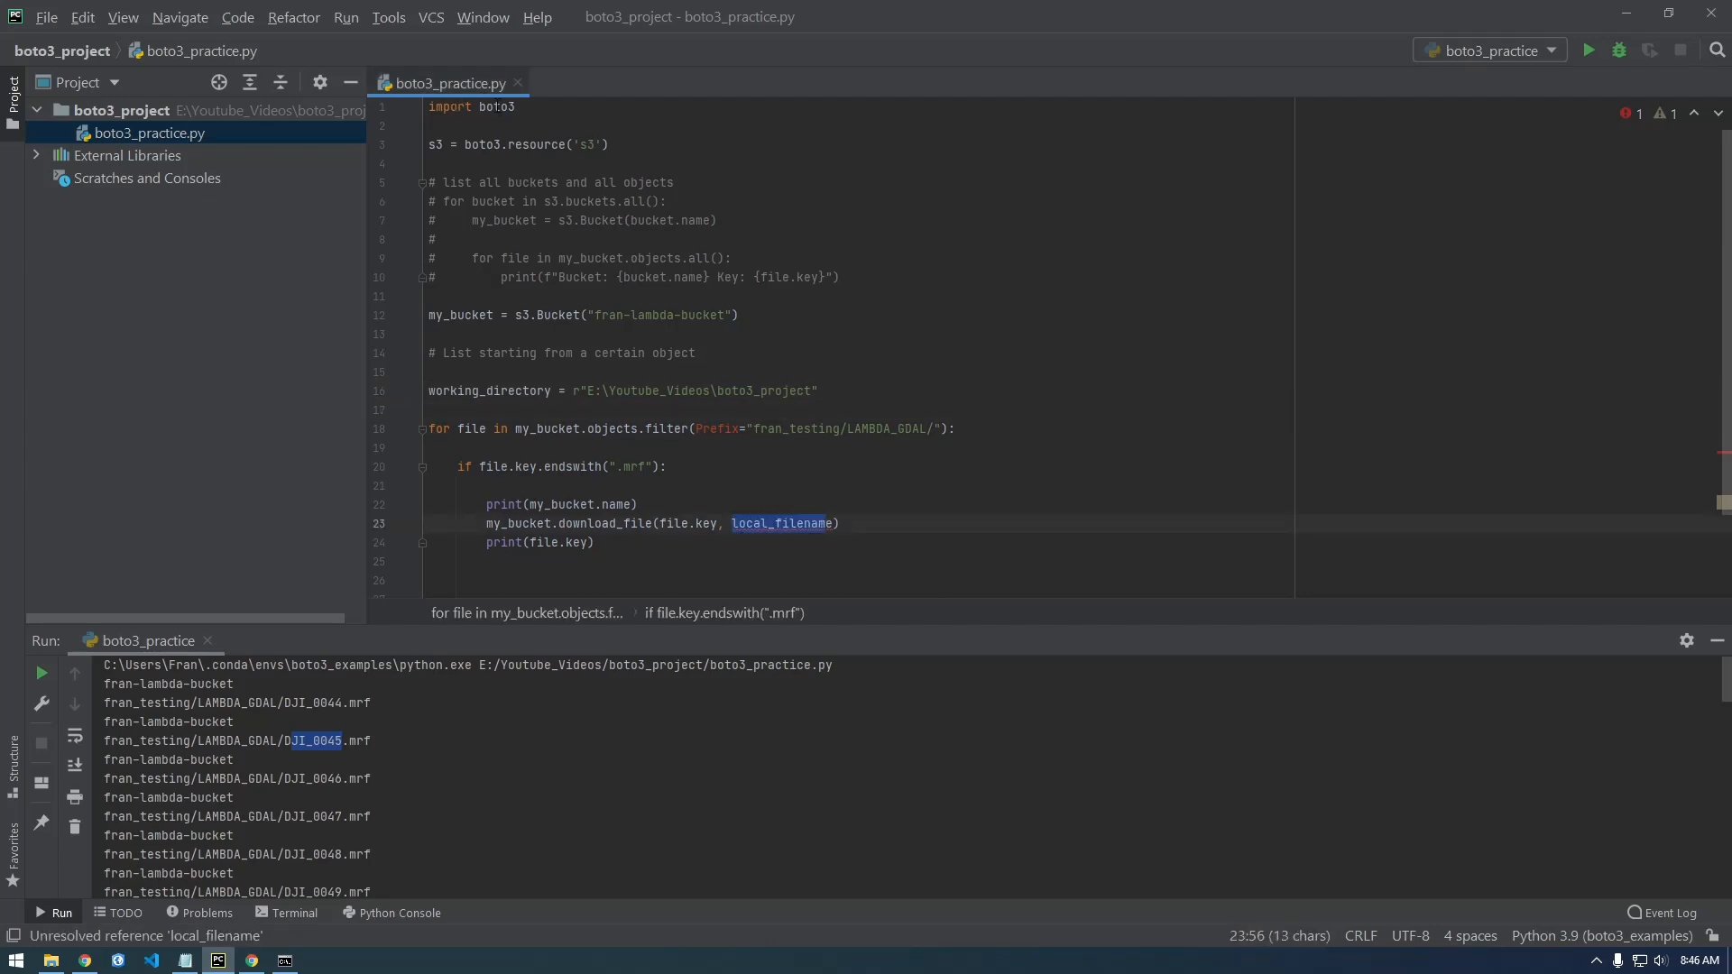
Step: Add import os and pass os.path.join(working_directory) in place of local_filename
text(import)
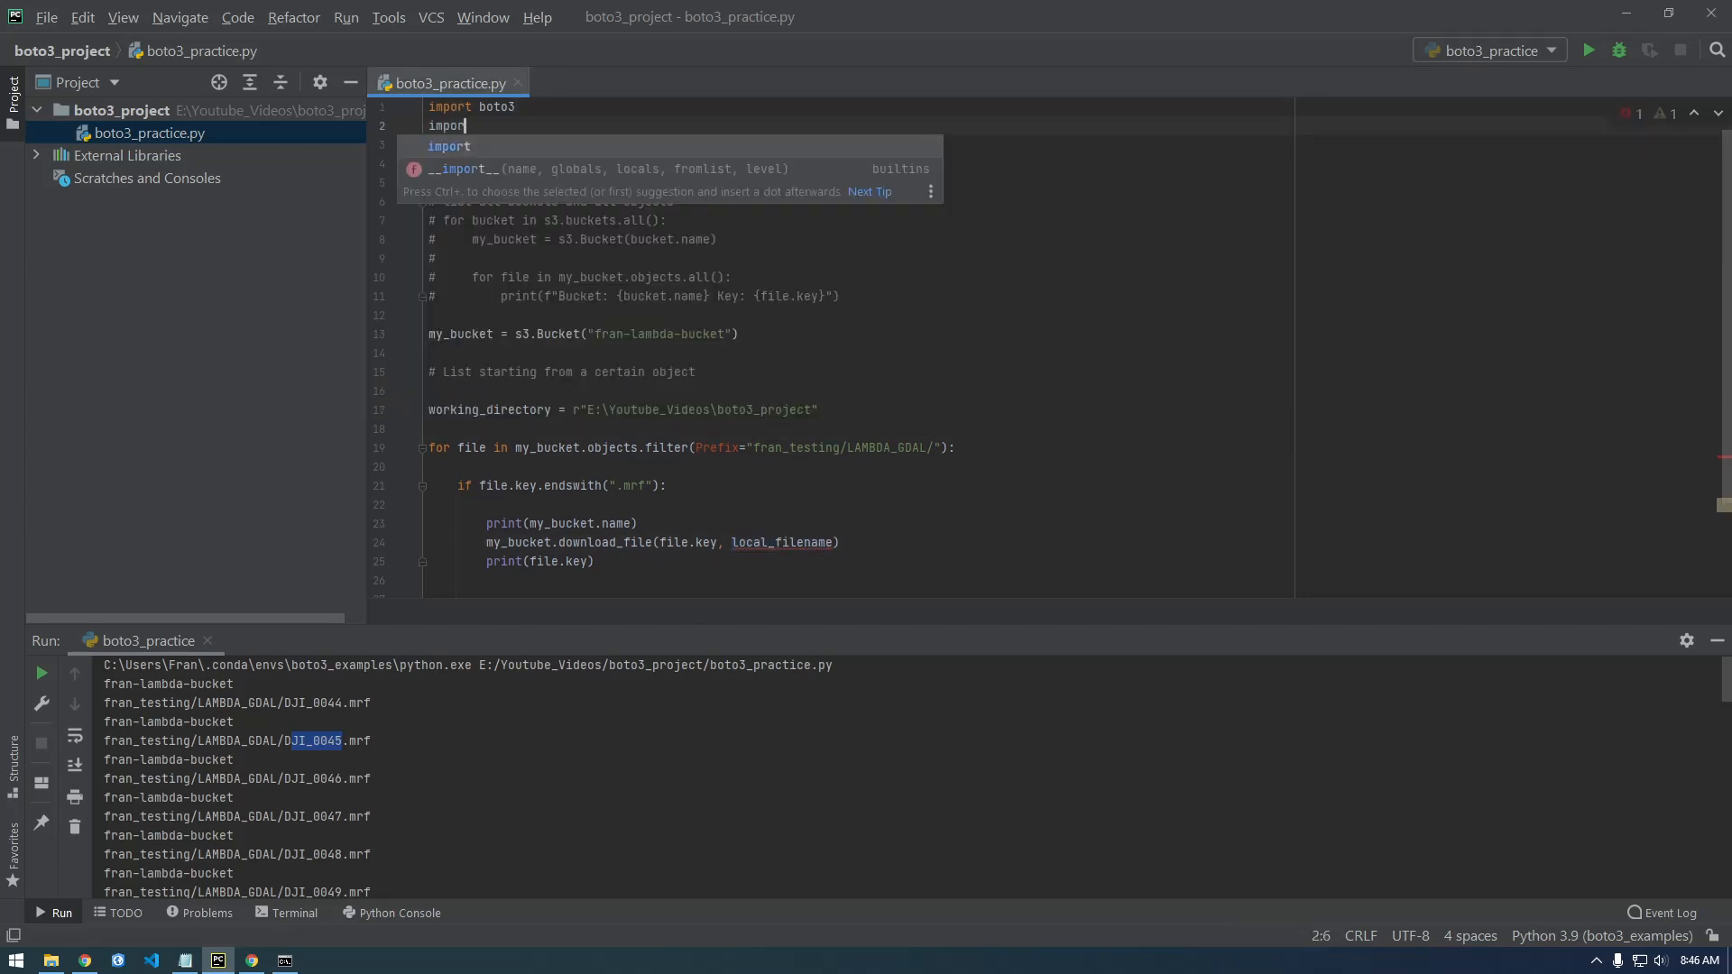
text(os)
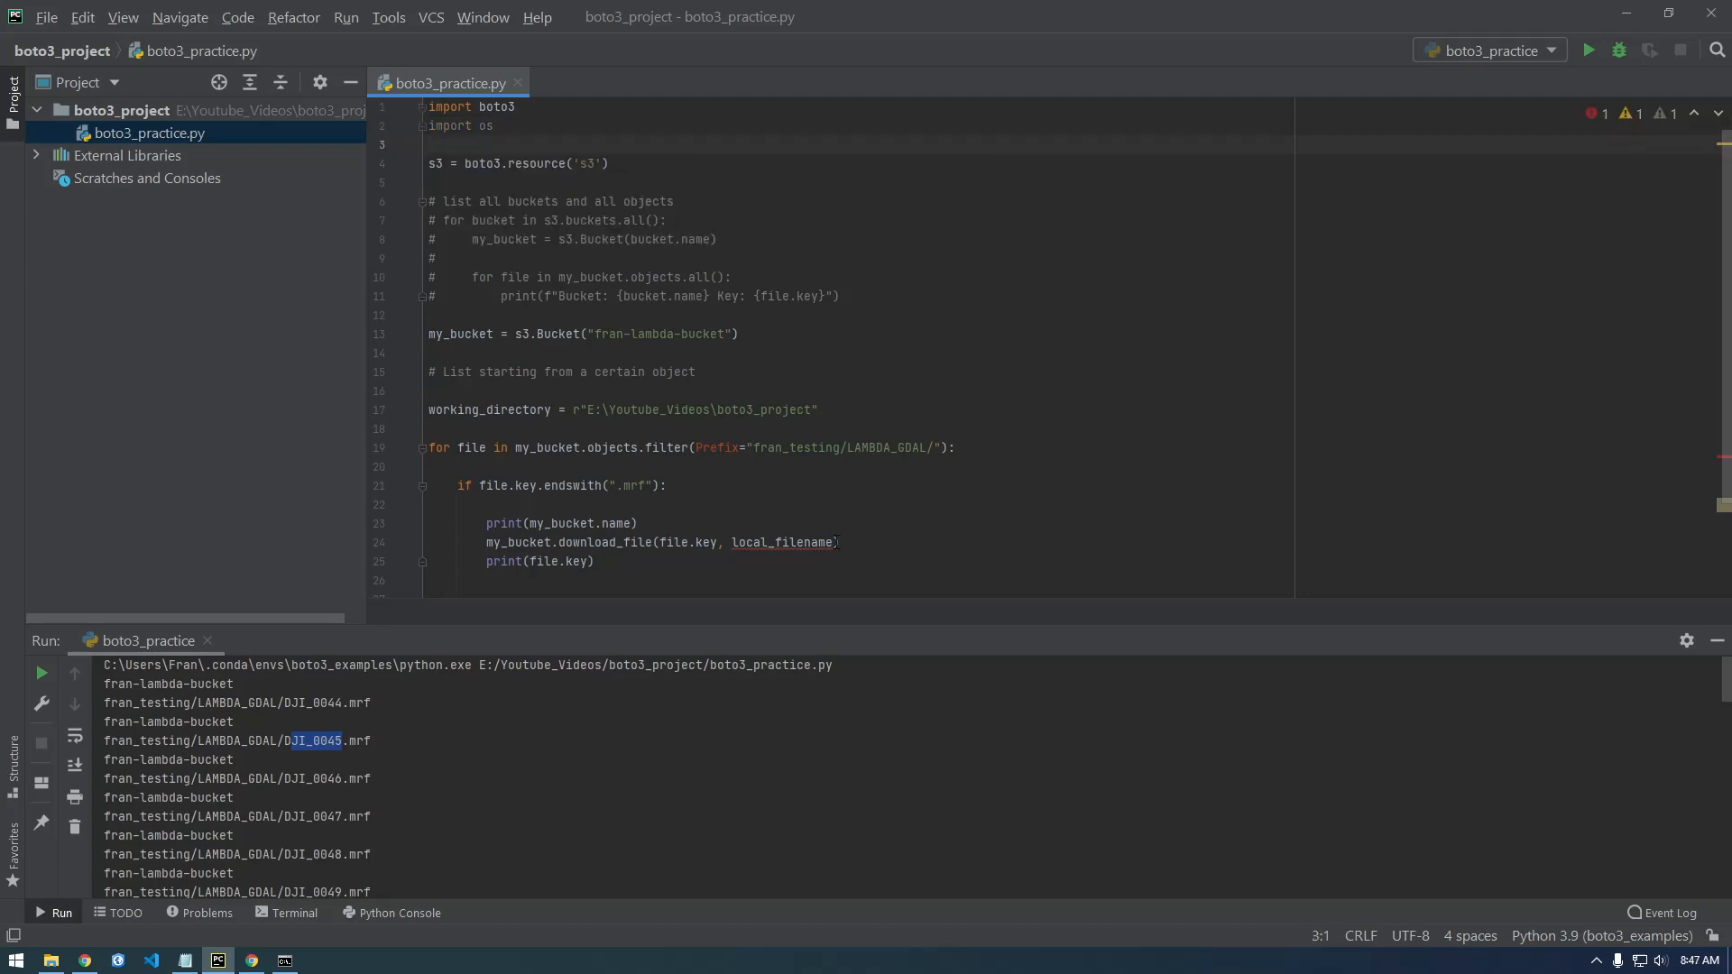
text(os)
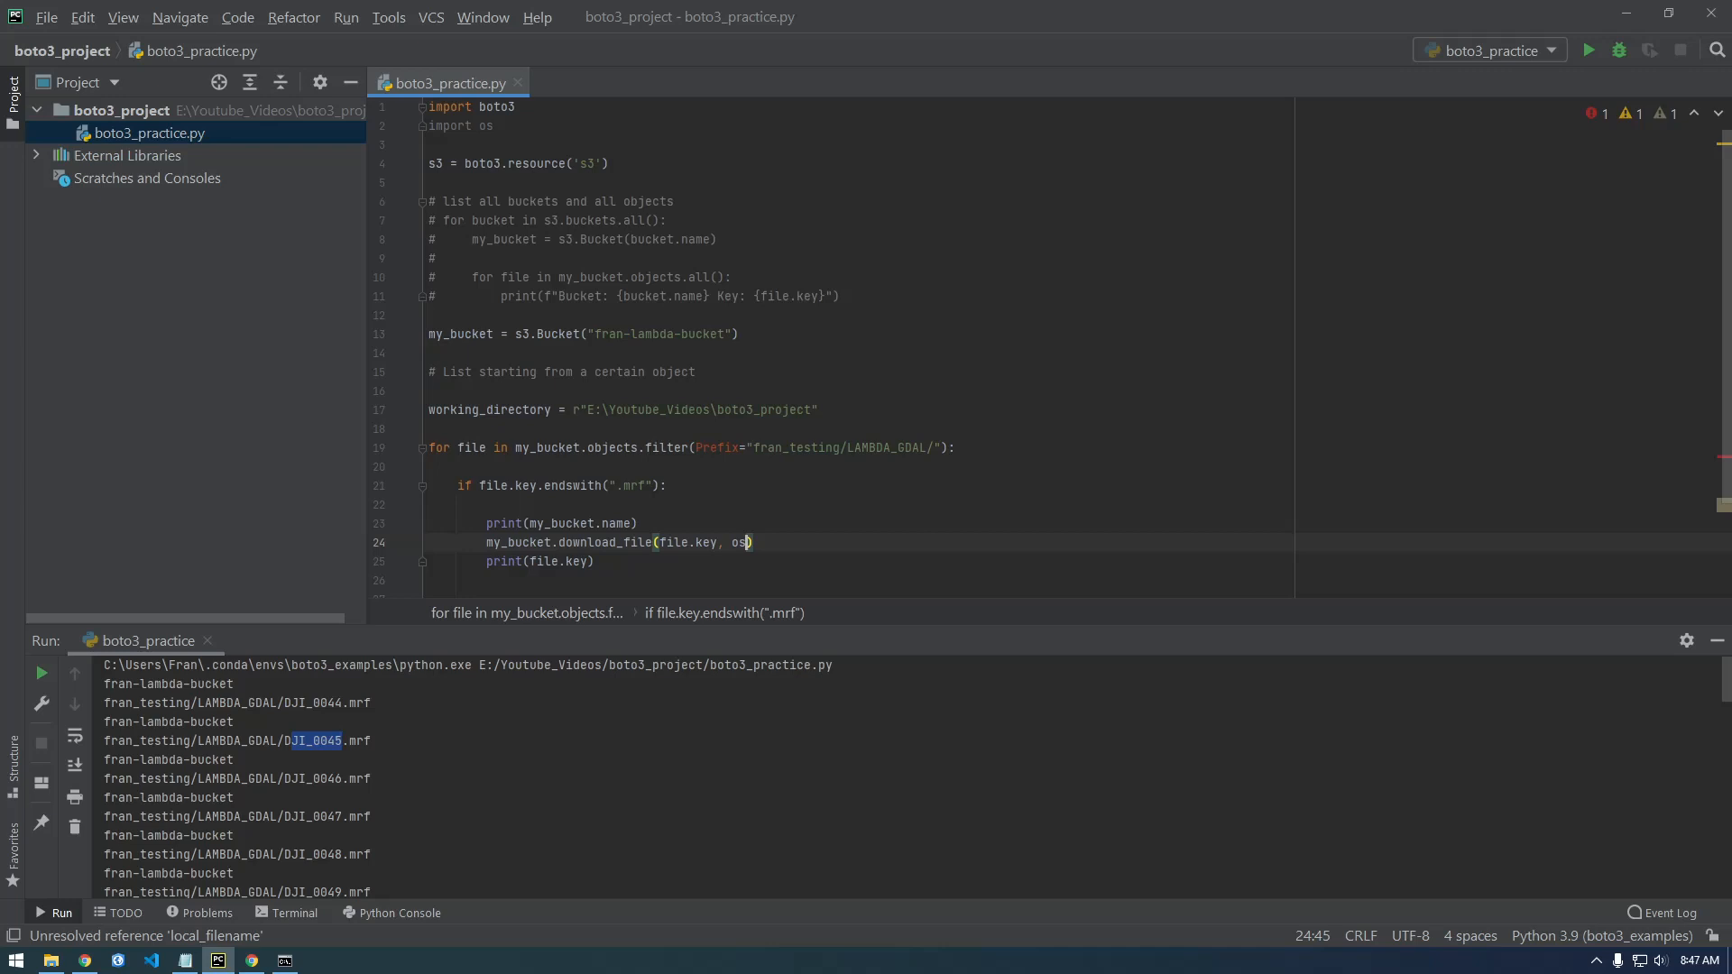
text(.path.join)
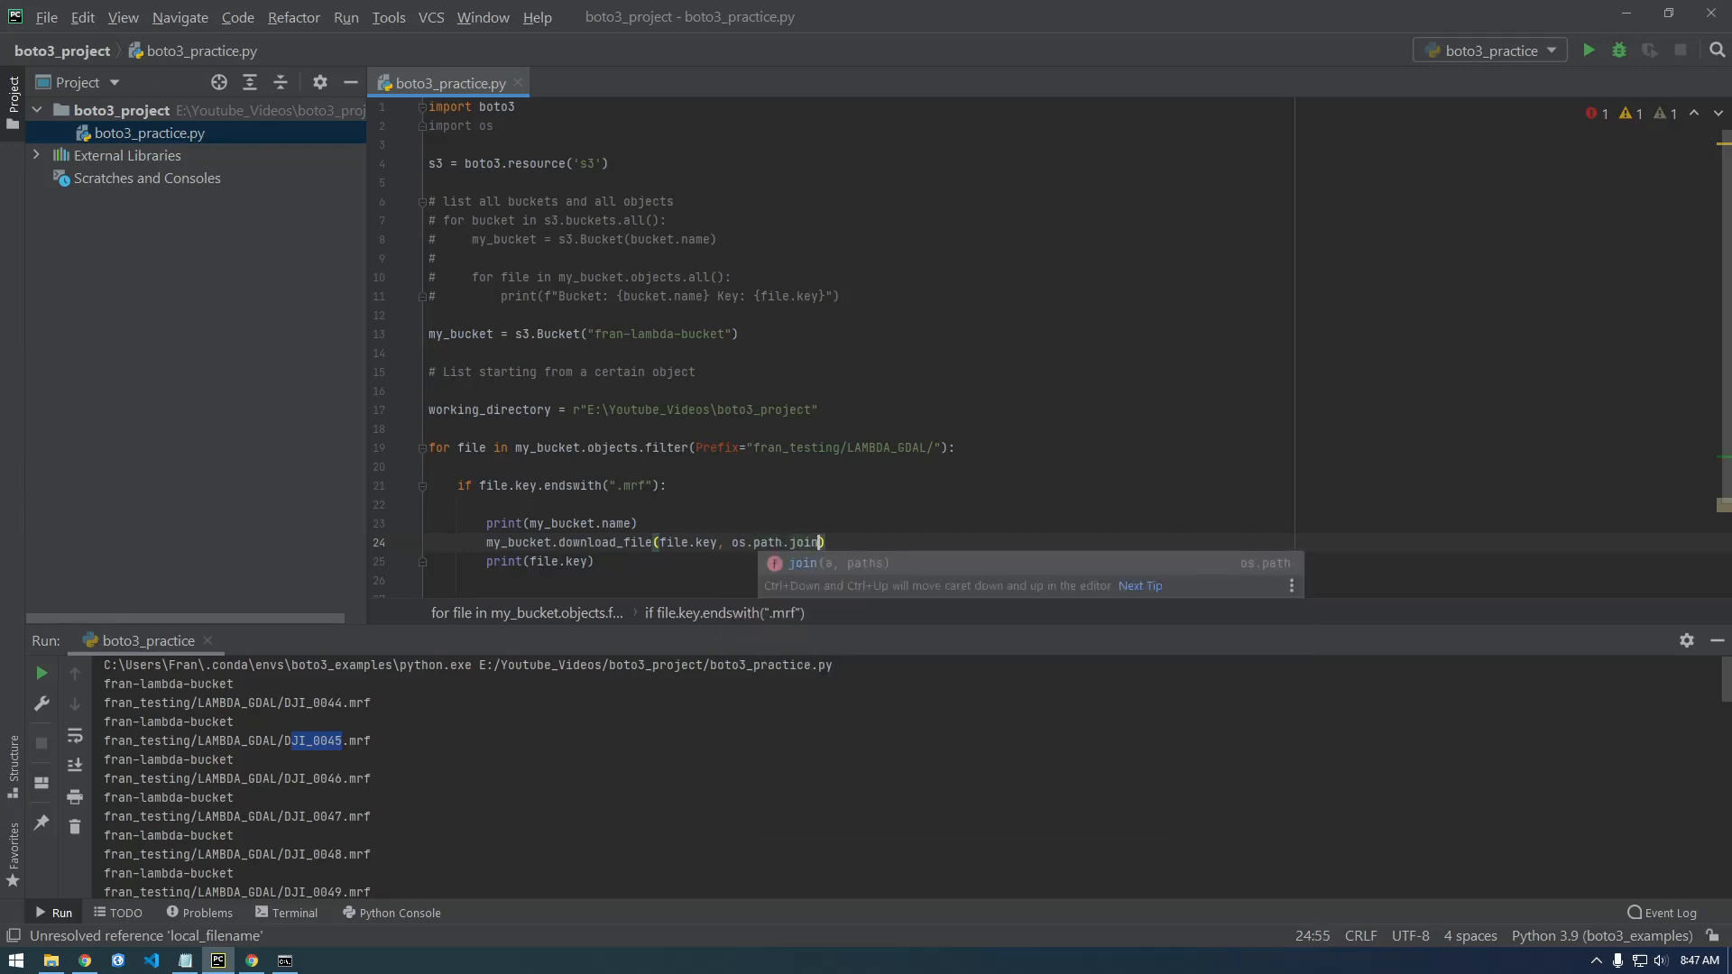
text(working_directory)
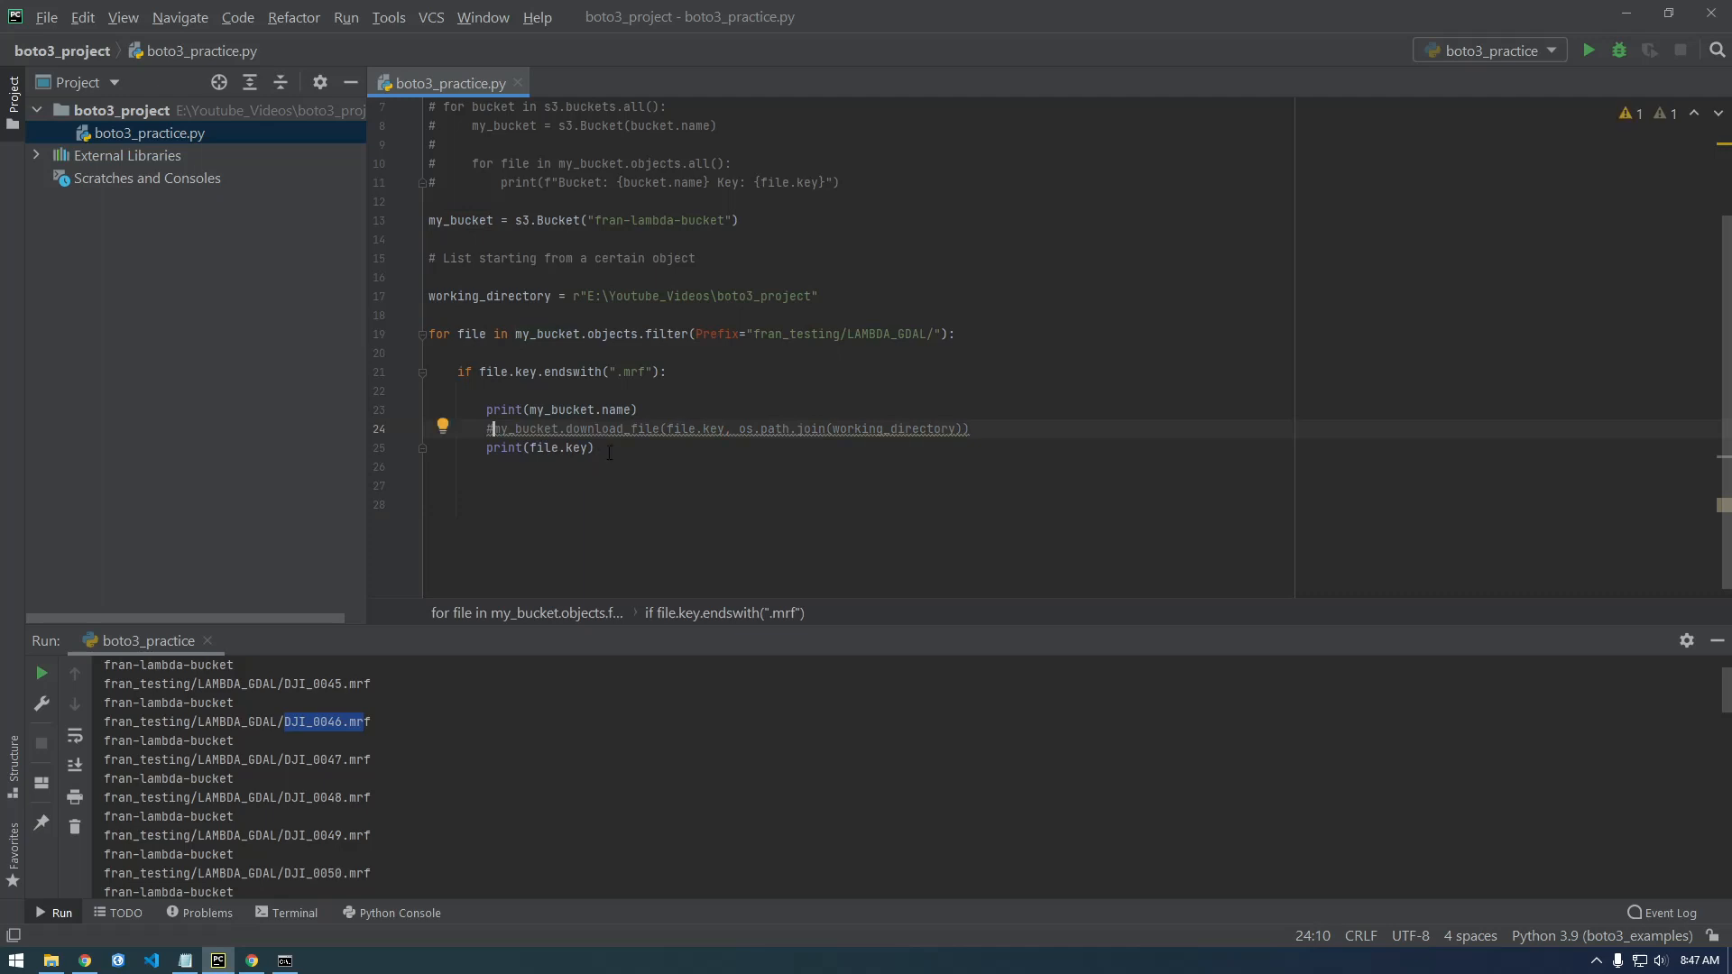
Step: Comment out print(file.key), add print(file.key.split("/")), and rerun to see the split keys
key(ctrl+/)
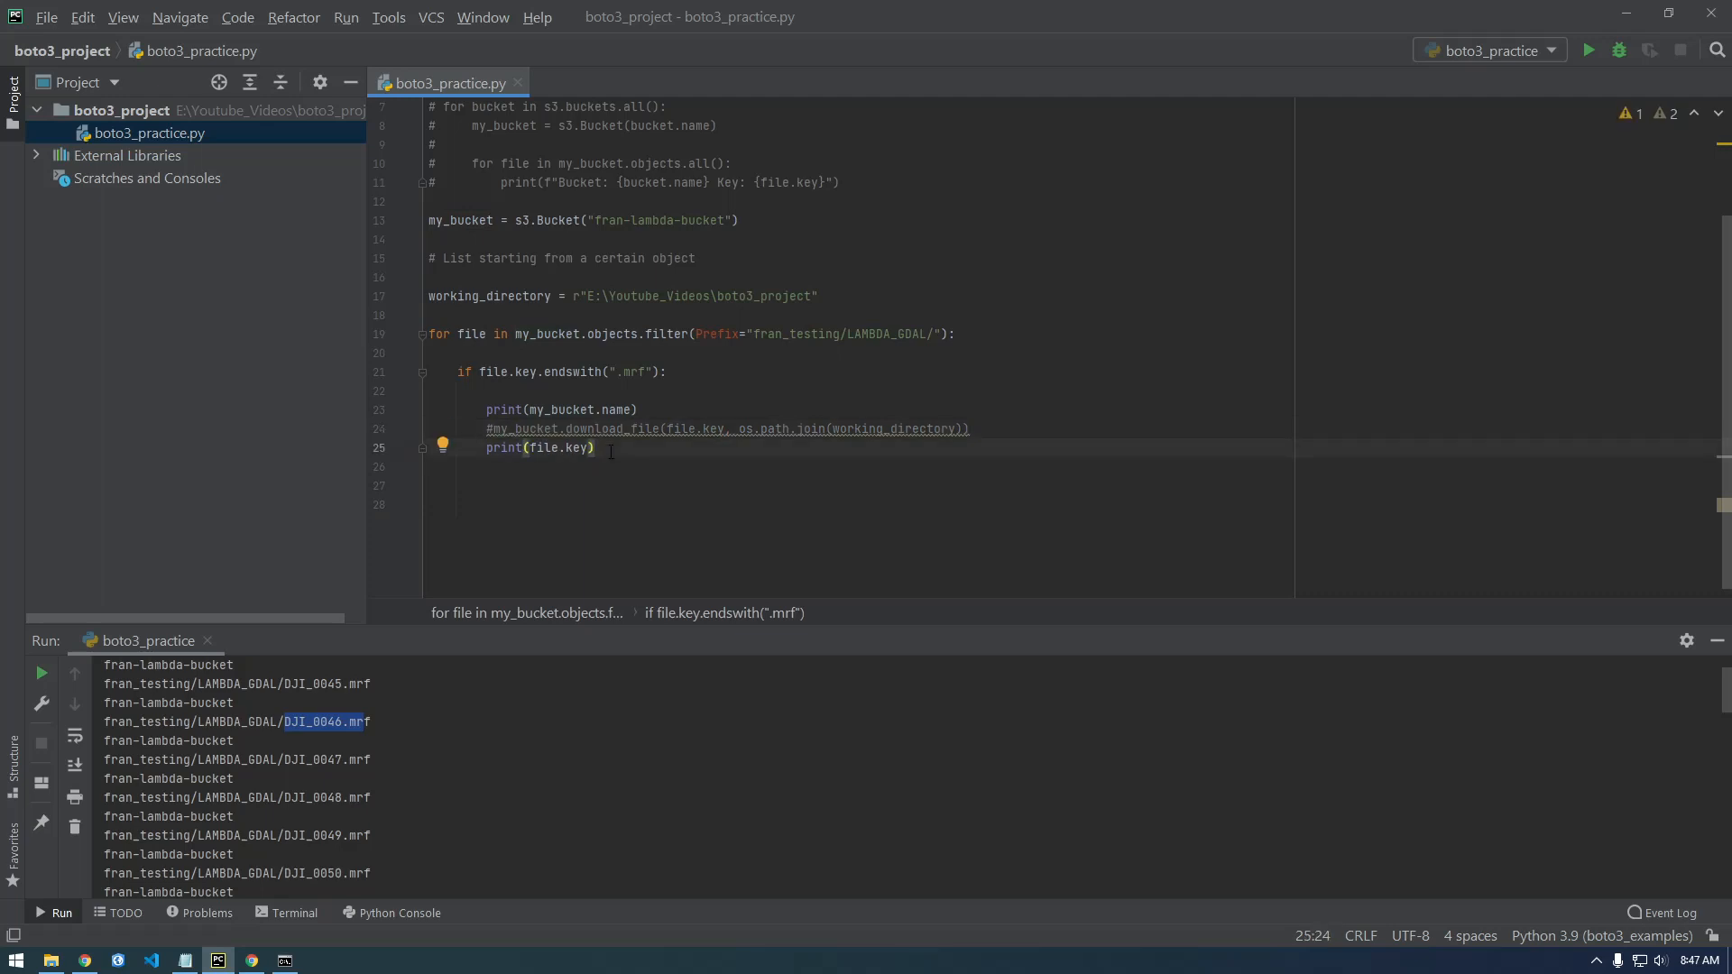
mouse_move(642, 463)
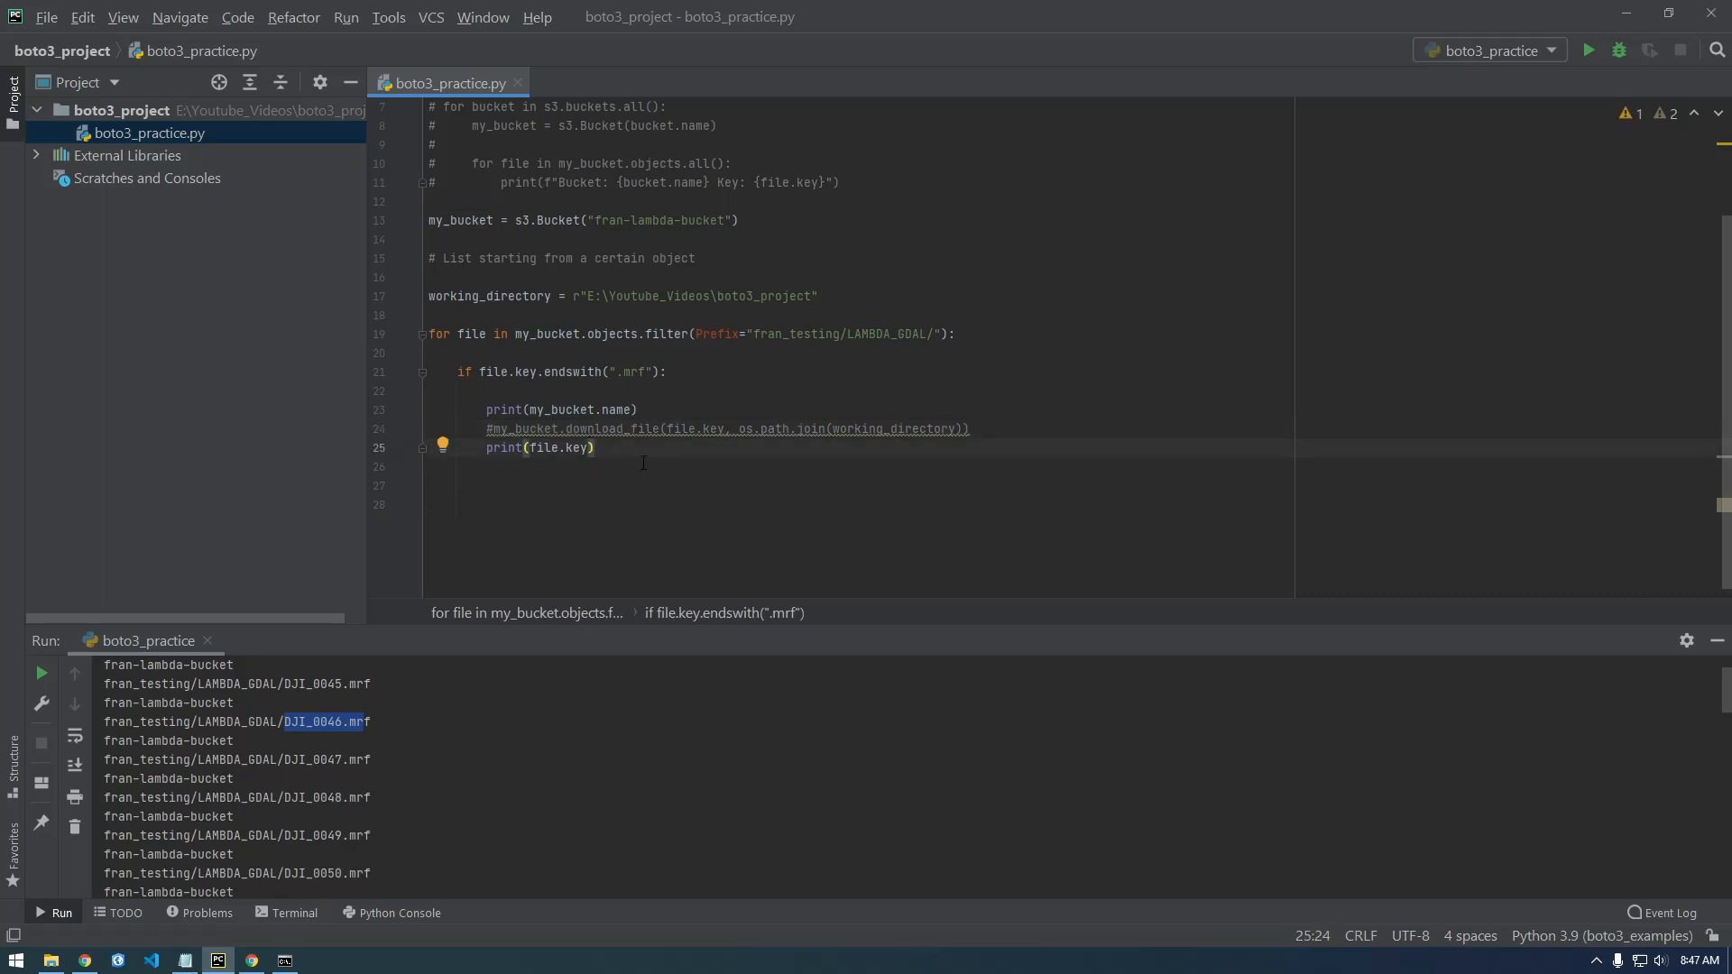
key(enter)
text(print(file.key)
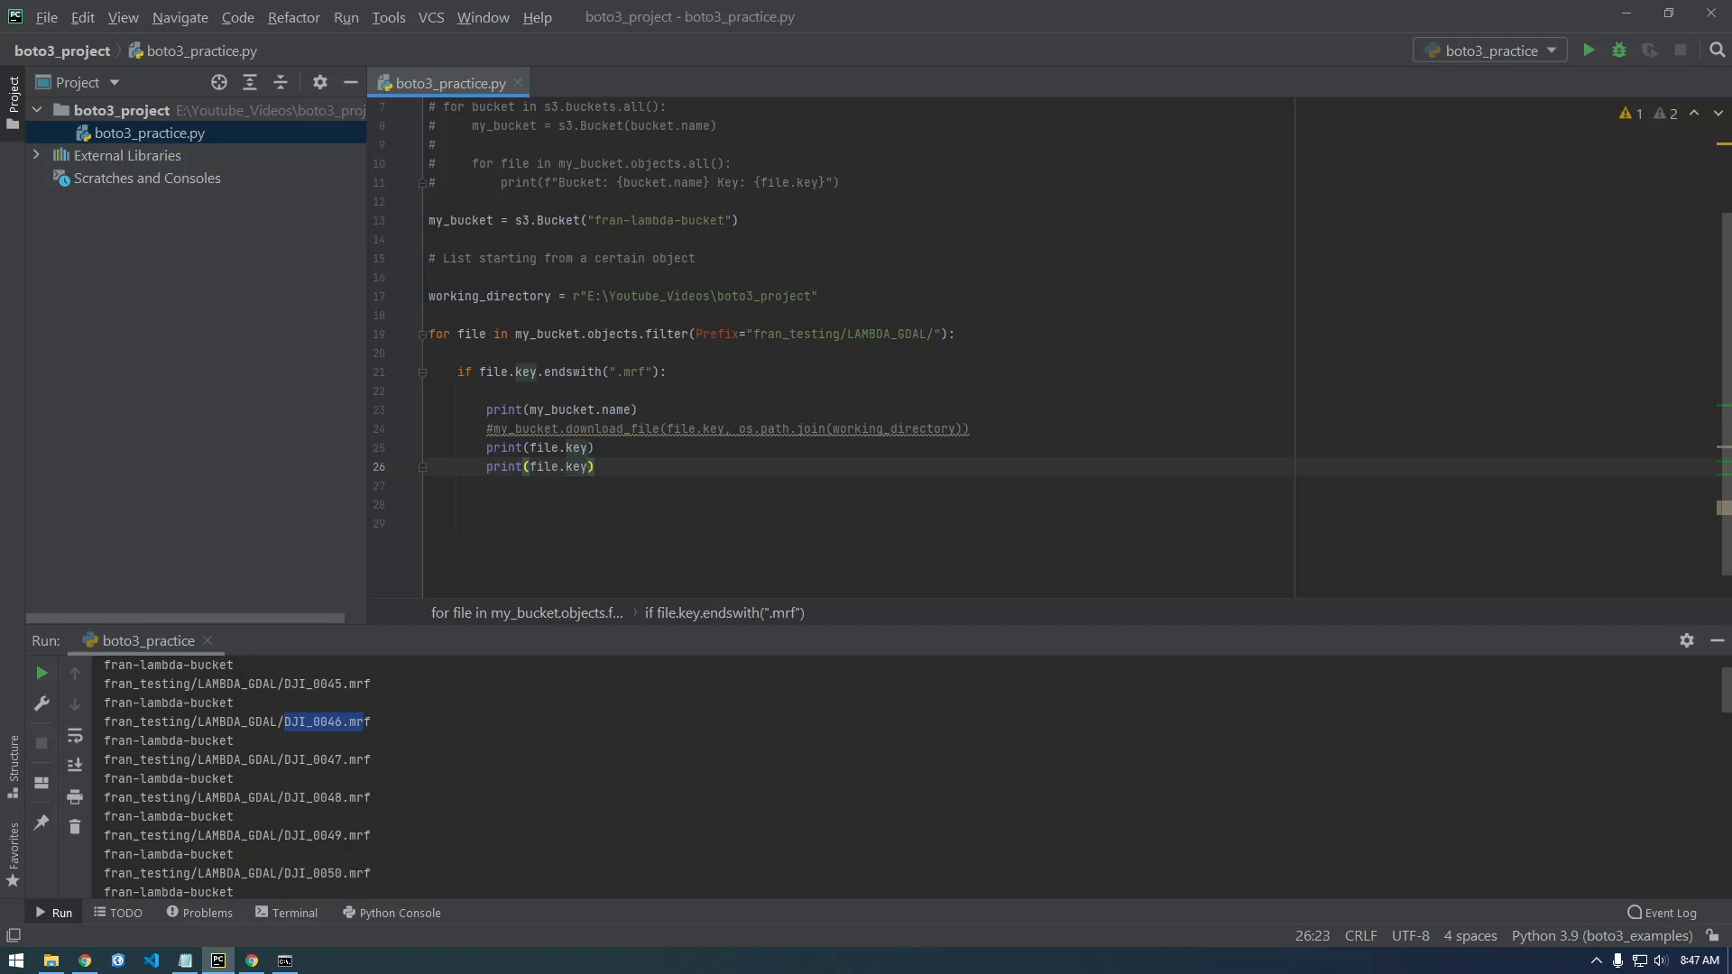
text(.split()
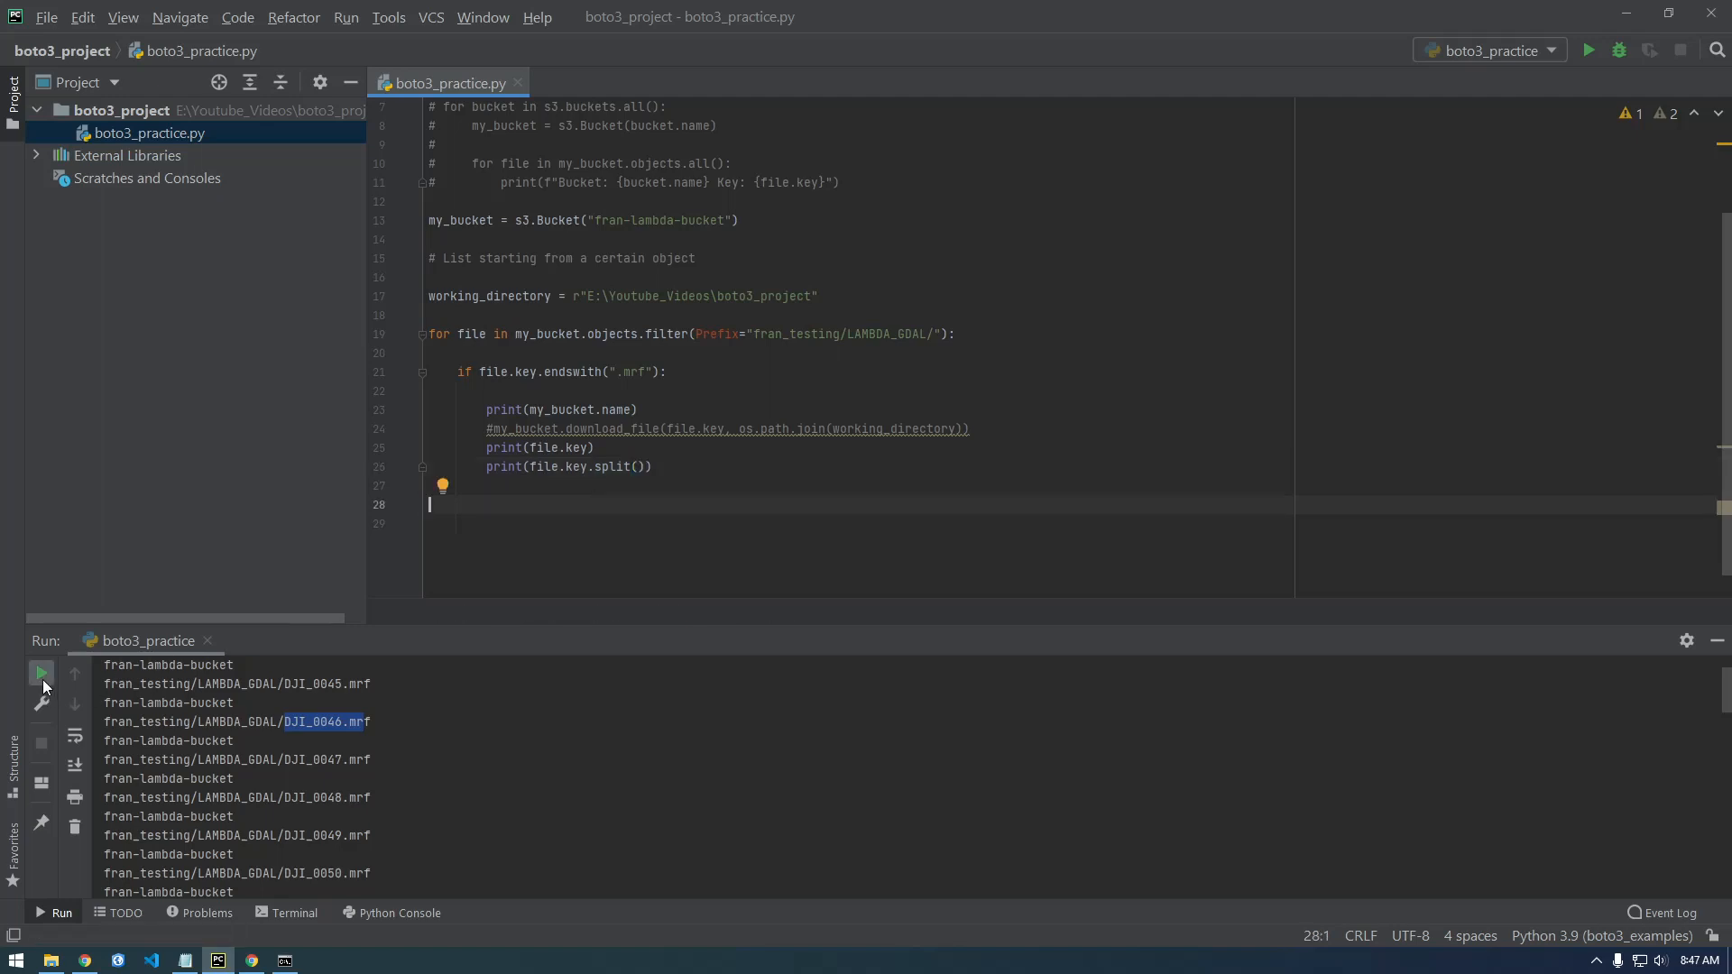
click(42, 673)
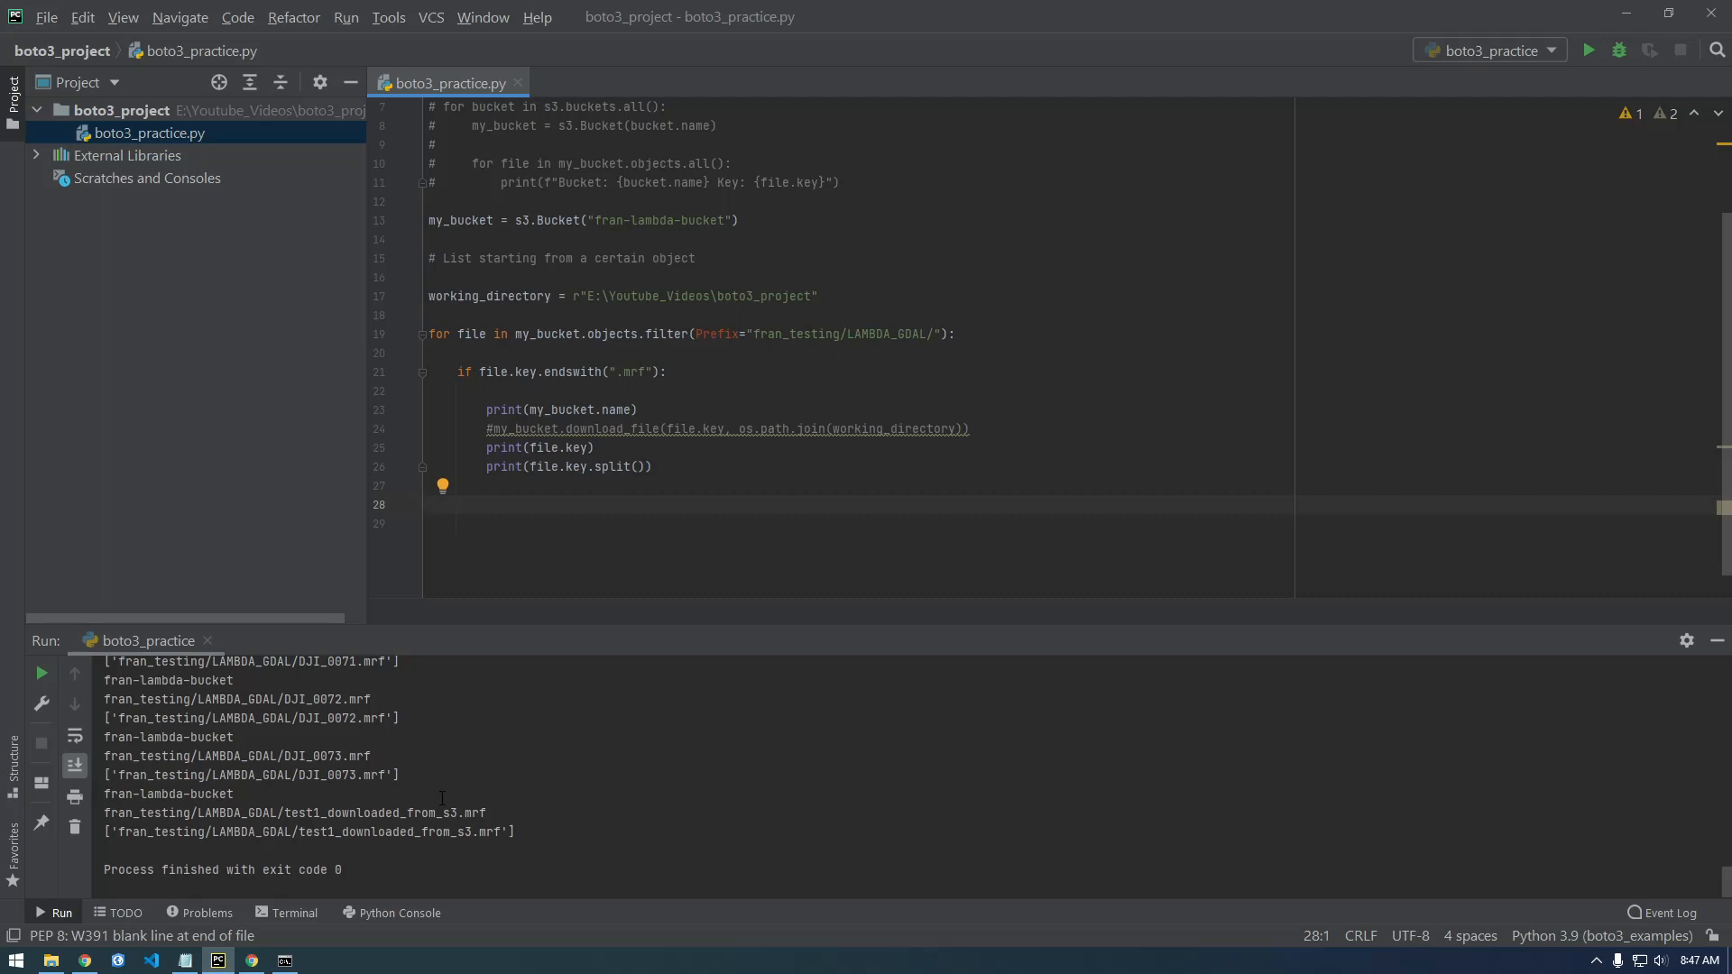
click(637, 466)
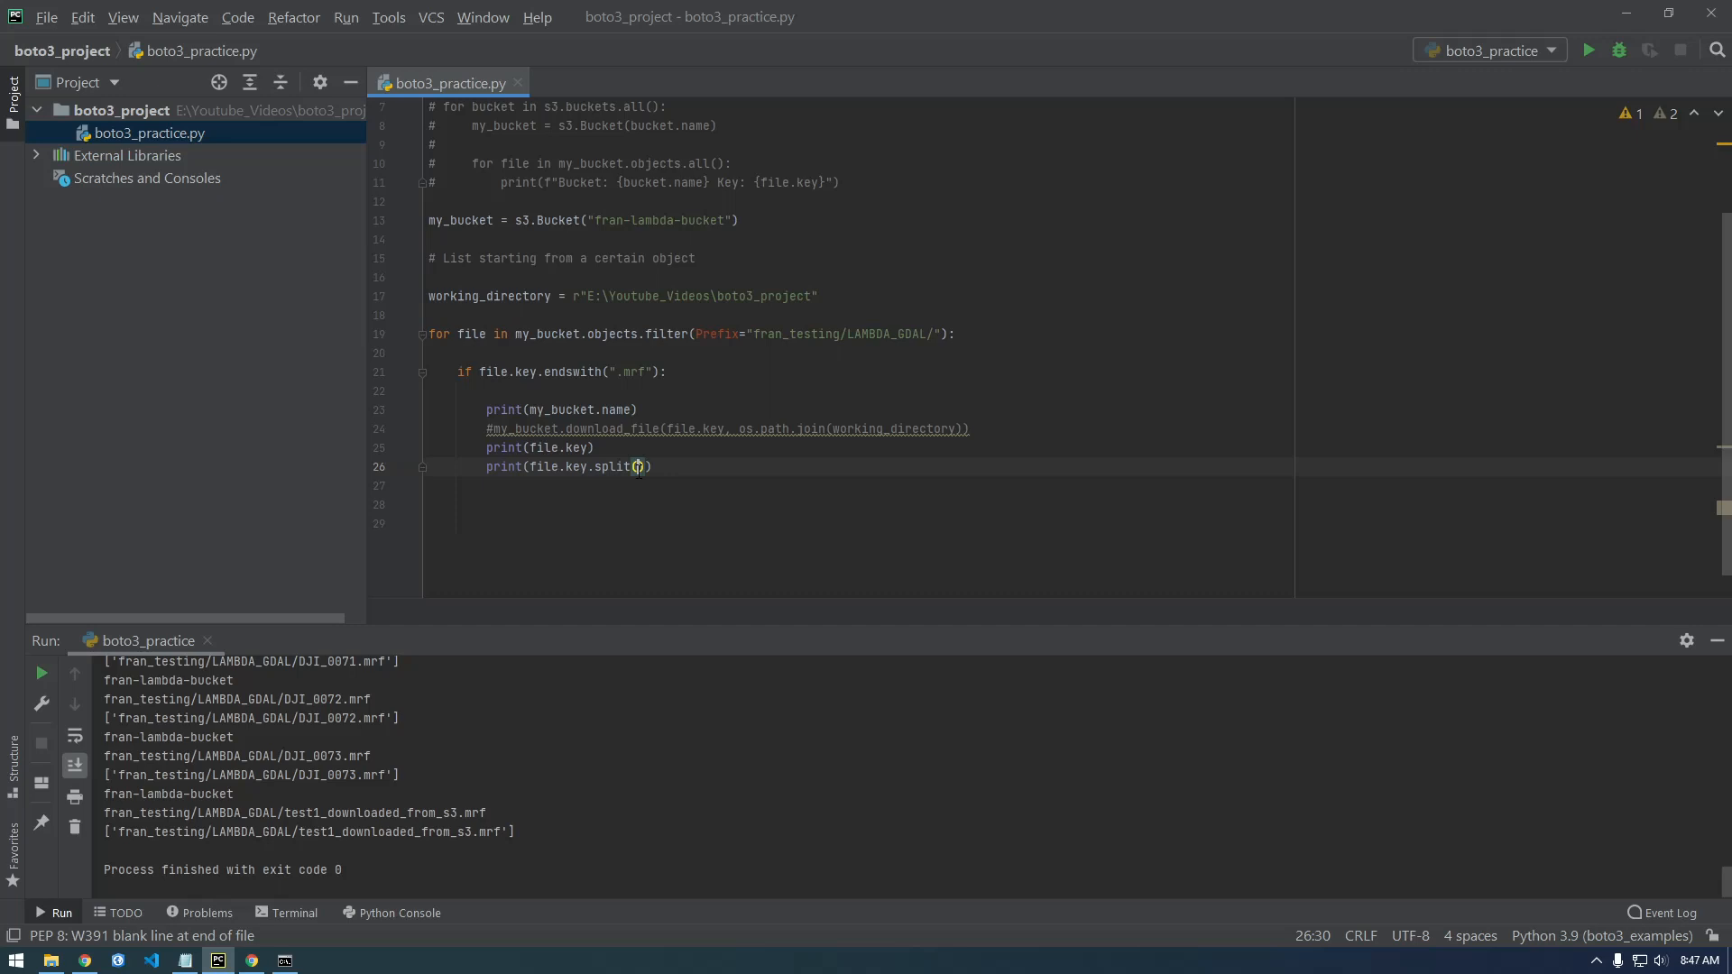
text(")
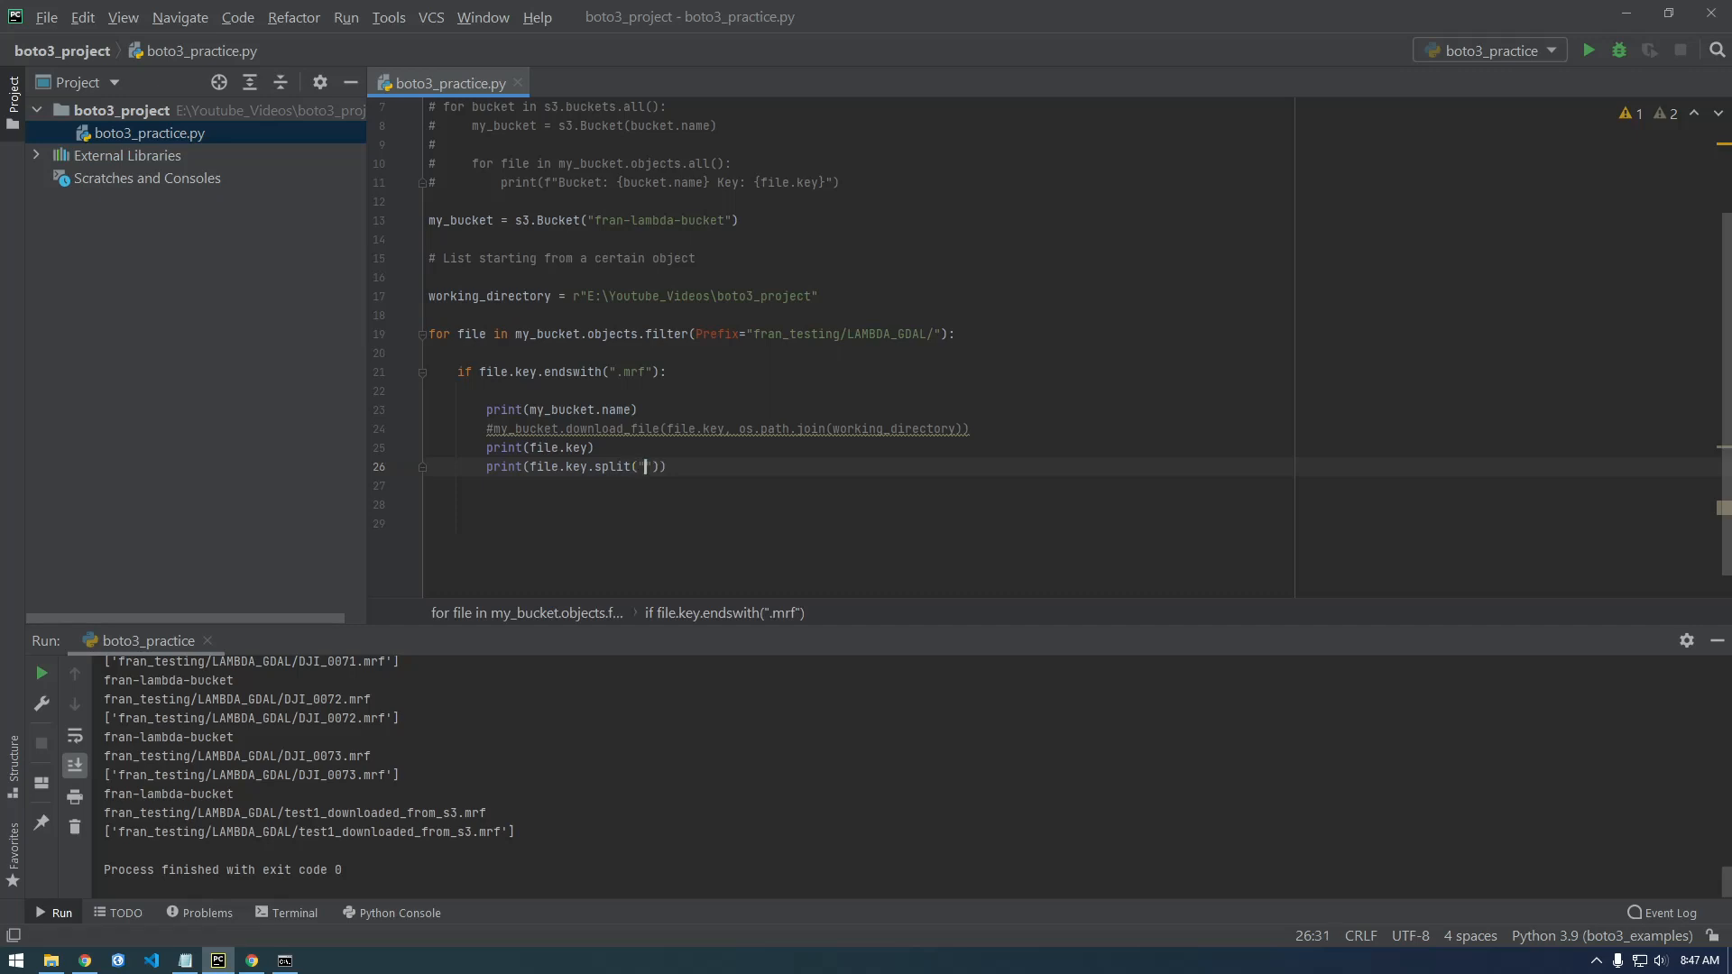
text(/)
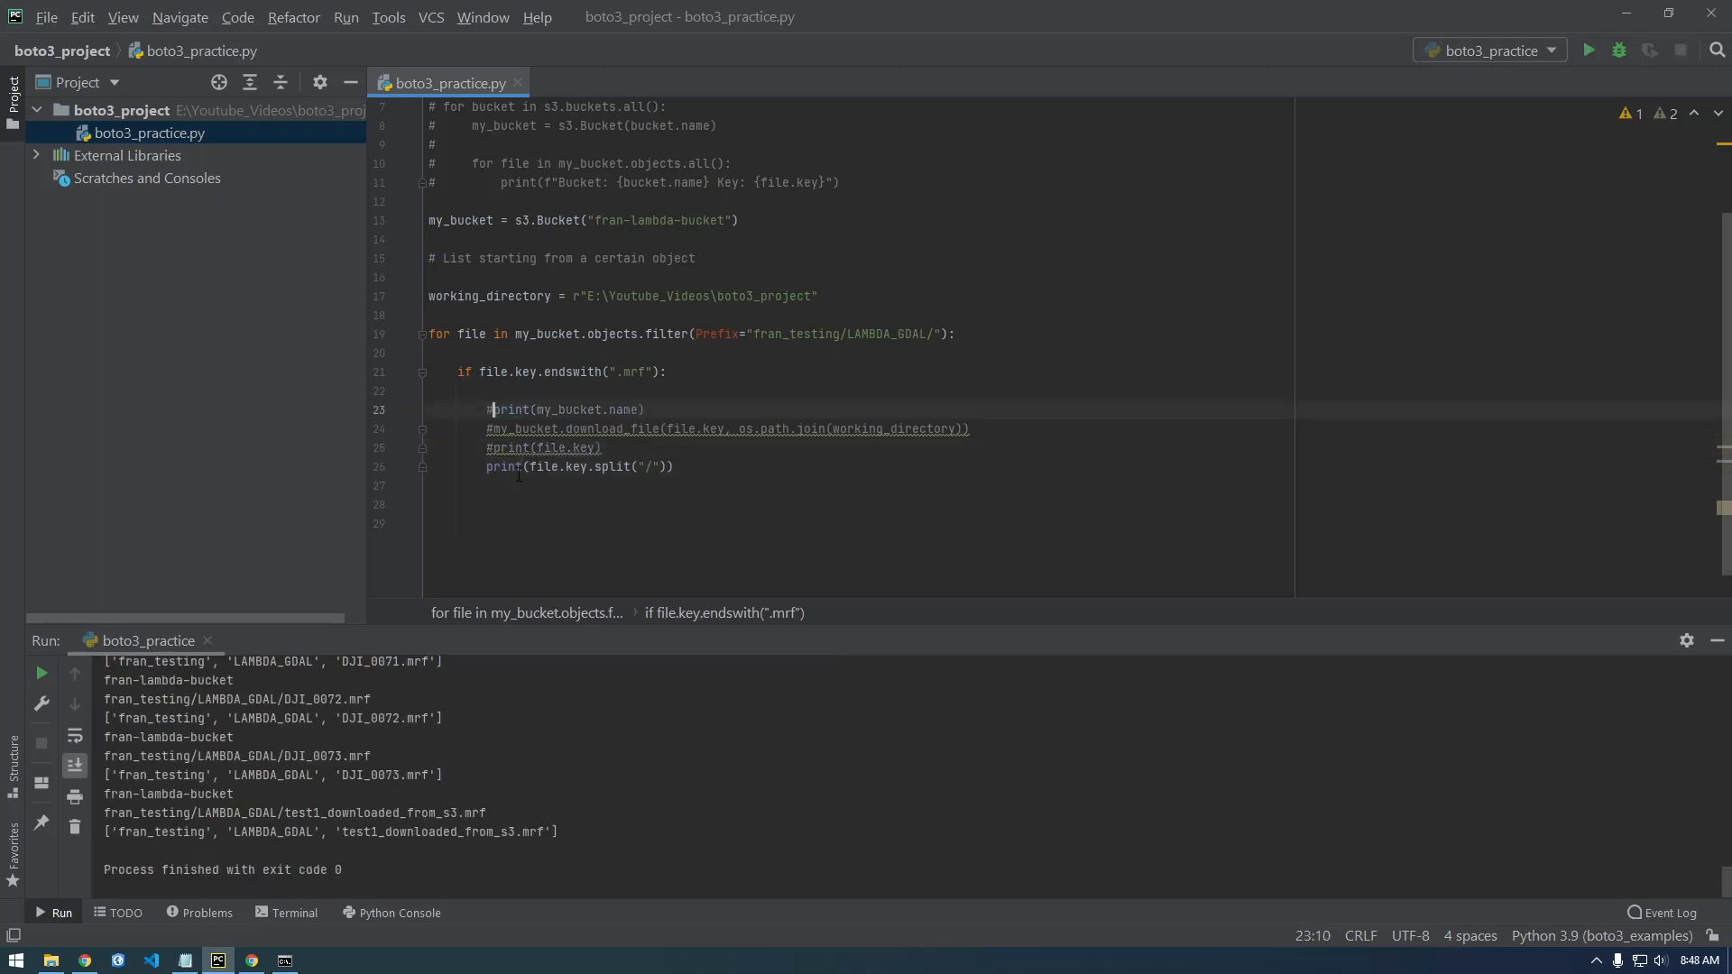
Step: Rerun the script with print(my_bucket.name) commented out and inspect the split key lists
click(1587, 51)
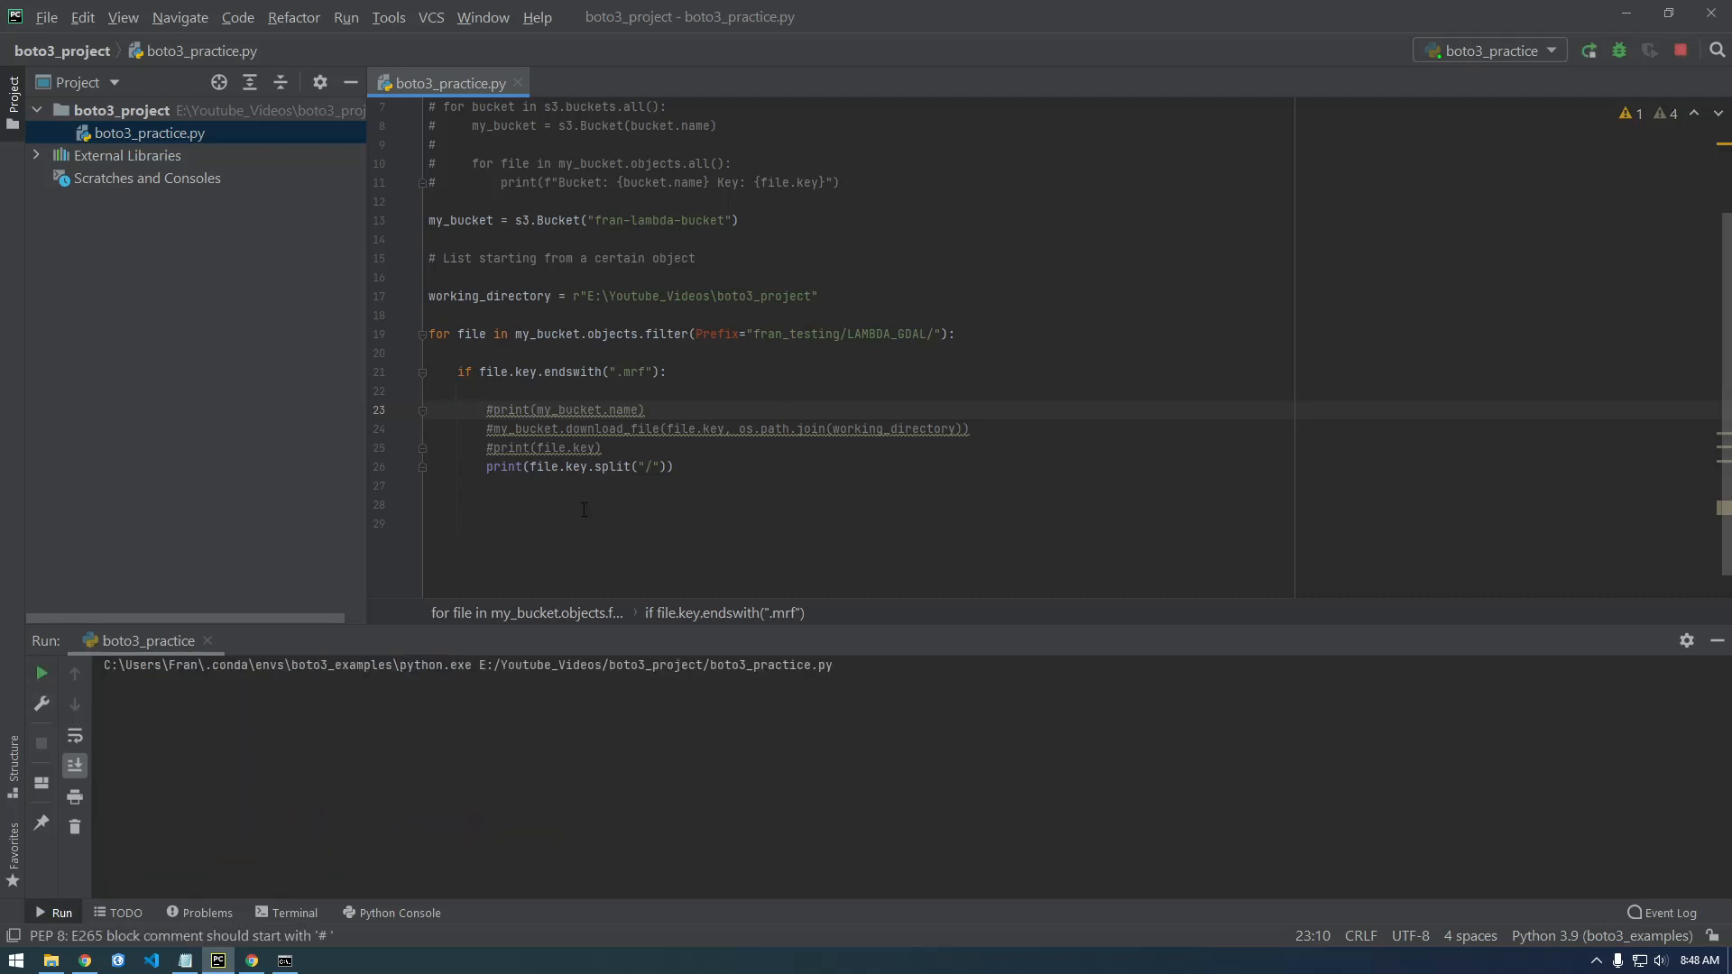
click(1587, 50)
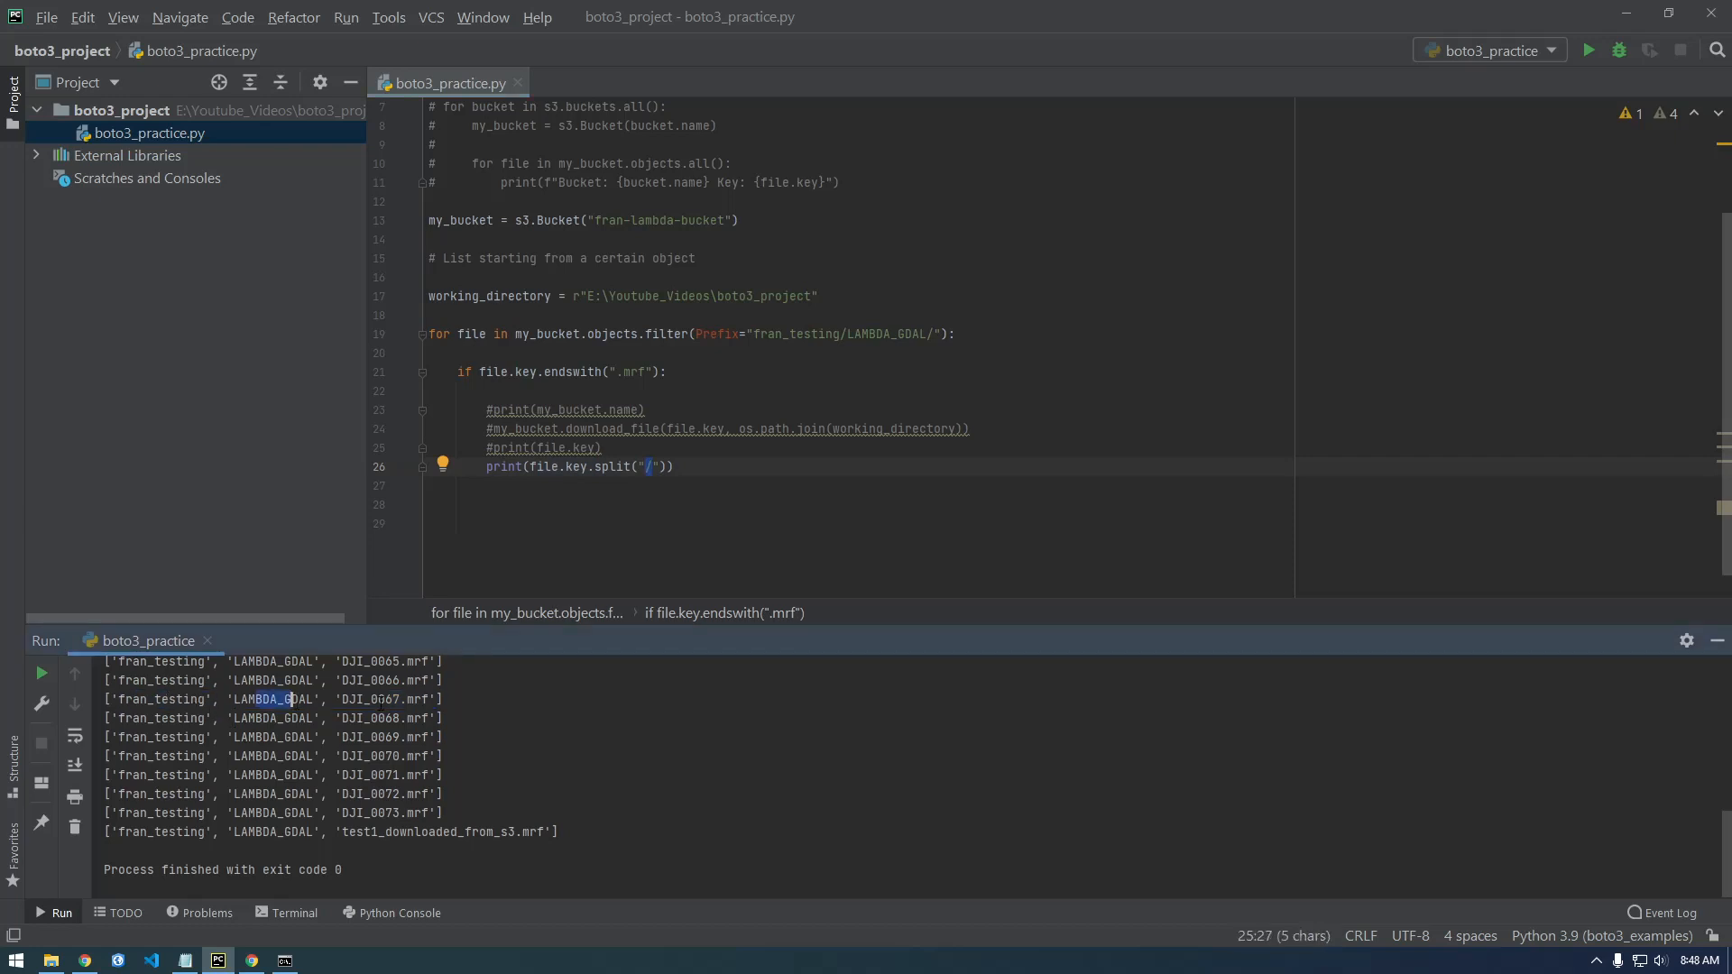
double_click(382, 700)
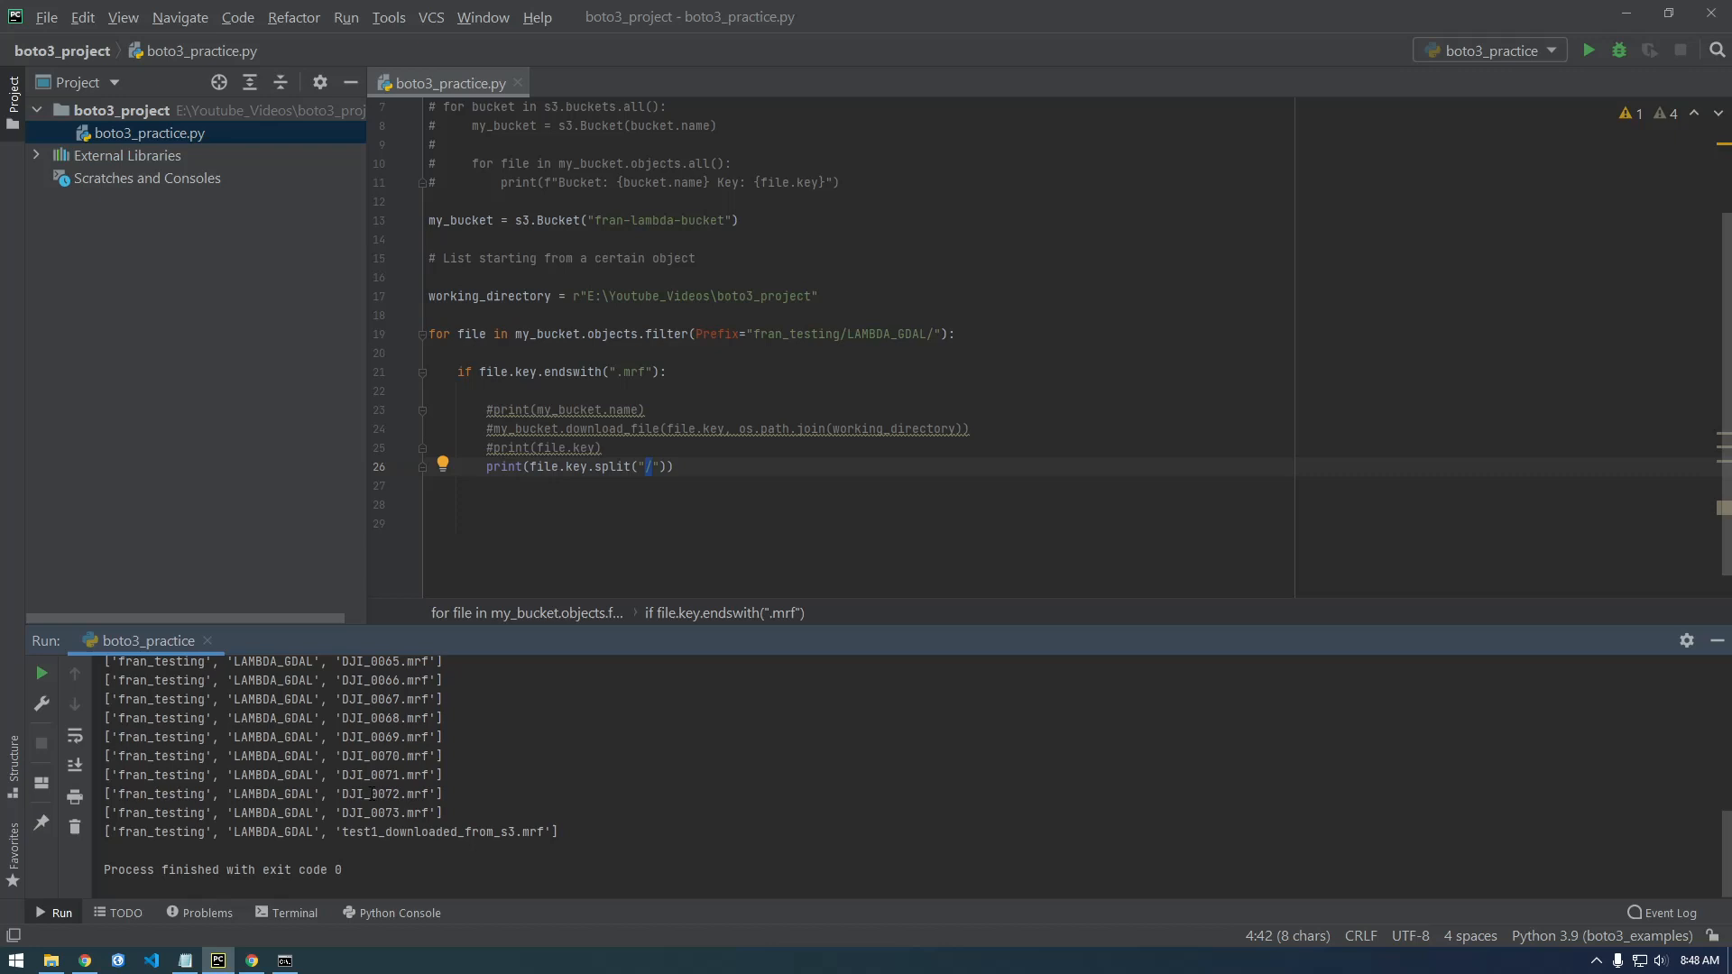
Step: Add local_file_name = file.key.split("/") inside the loop
double_click(386, 814)
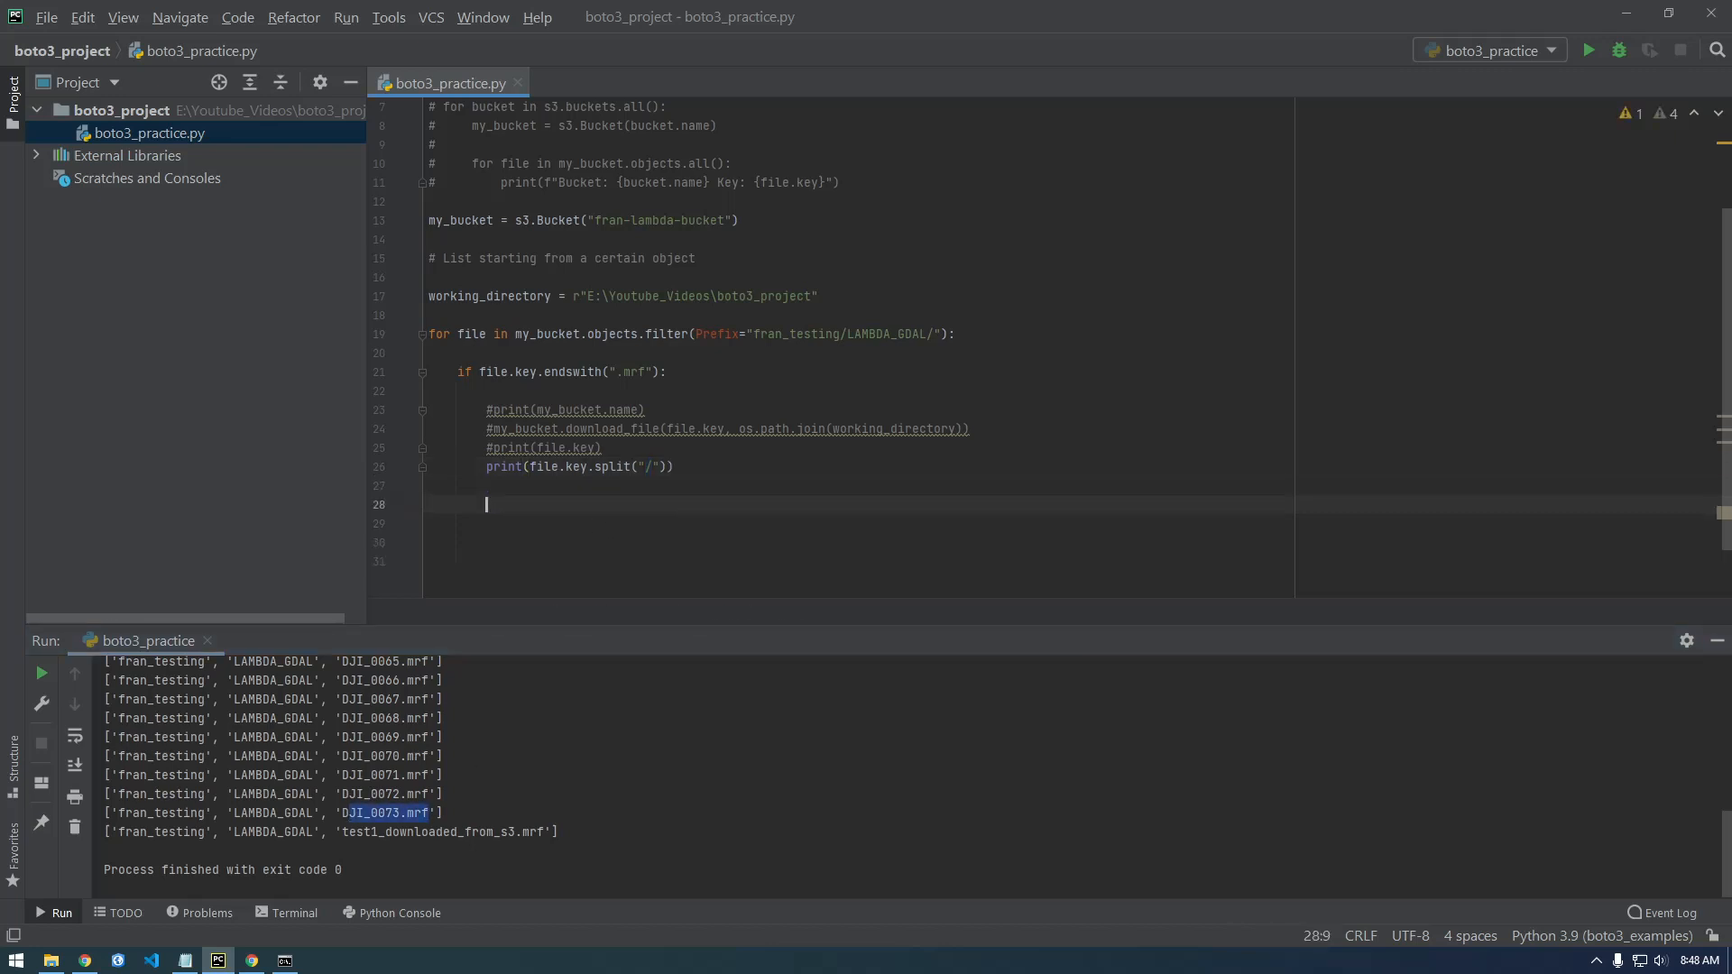
text(local_)
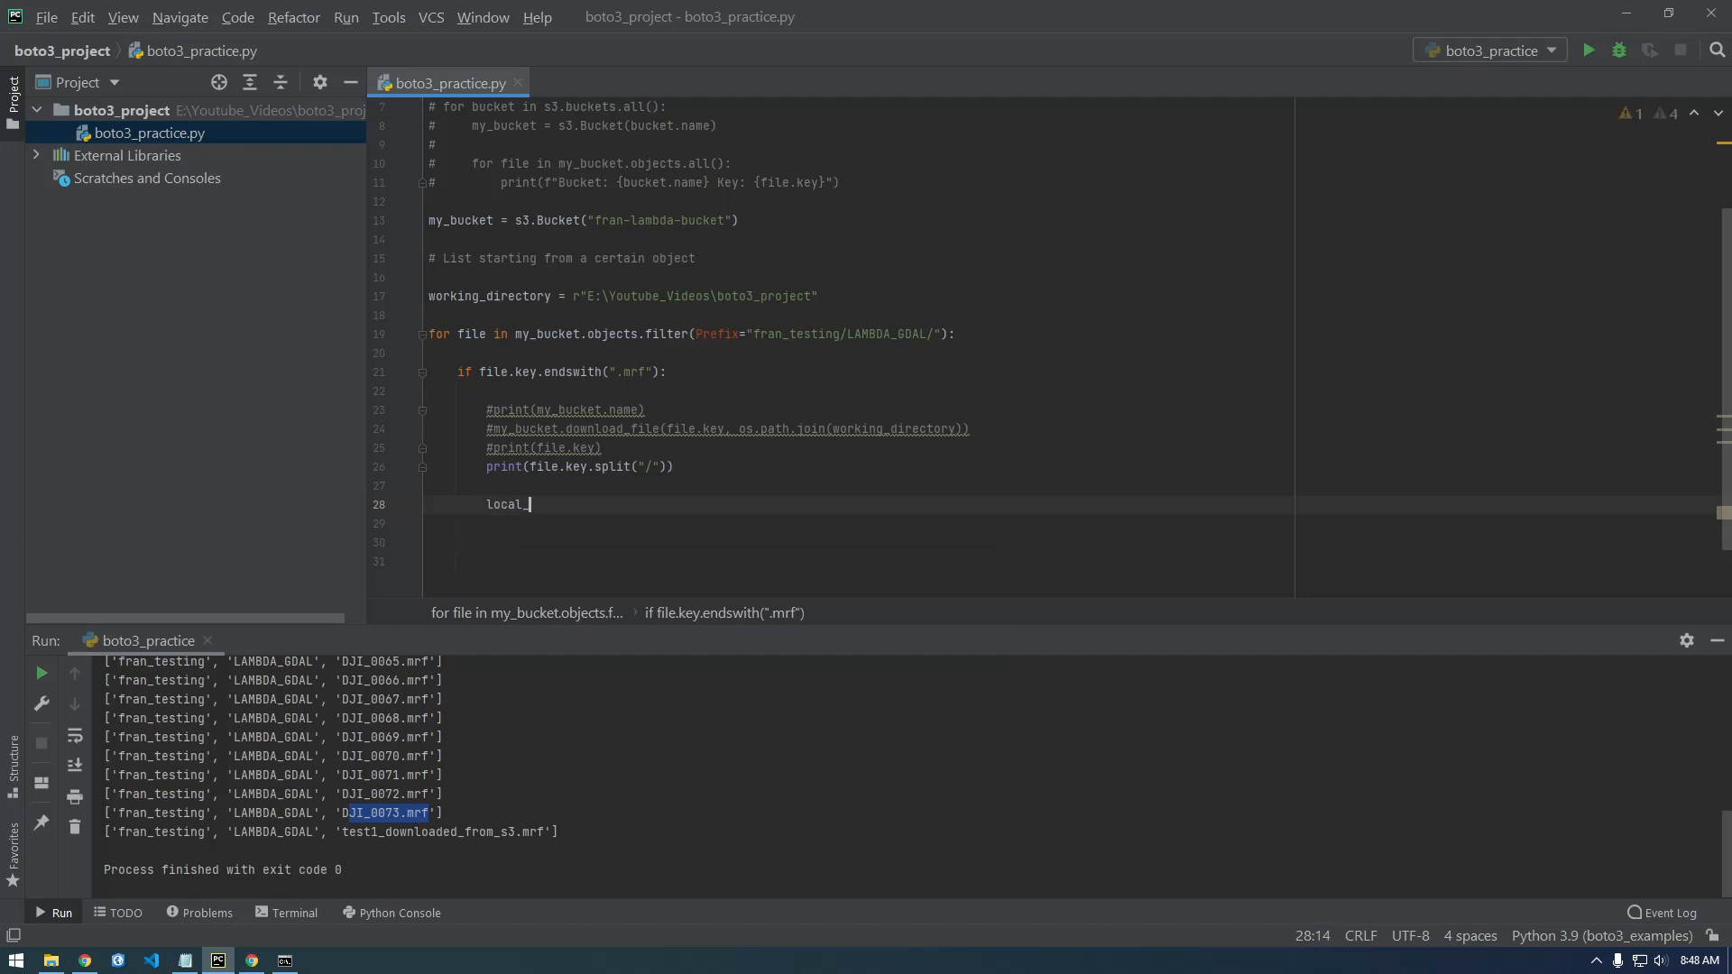
text(file_)
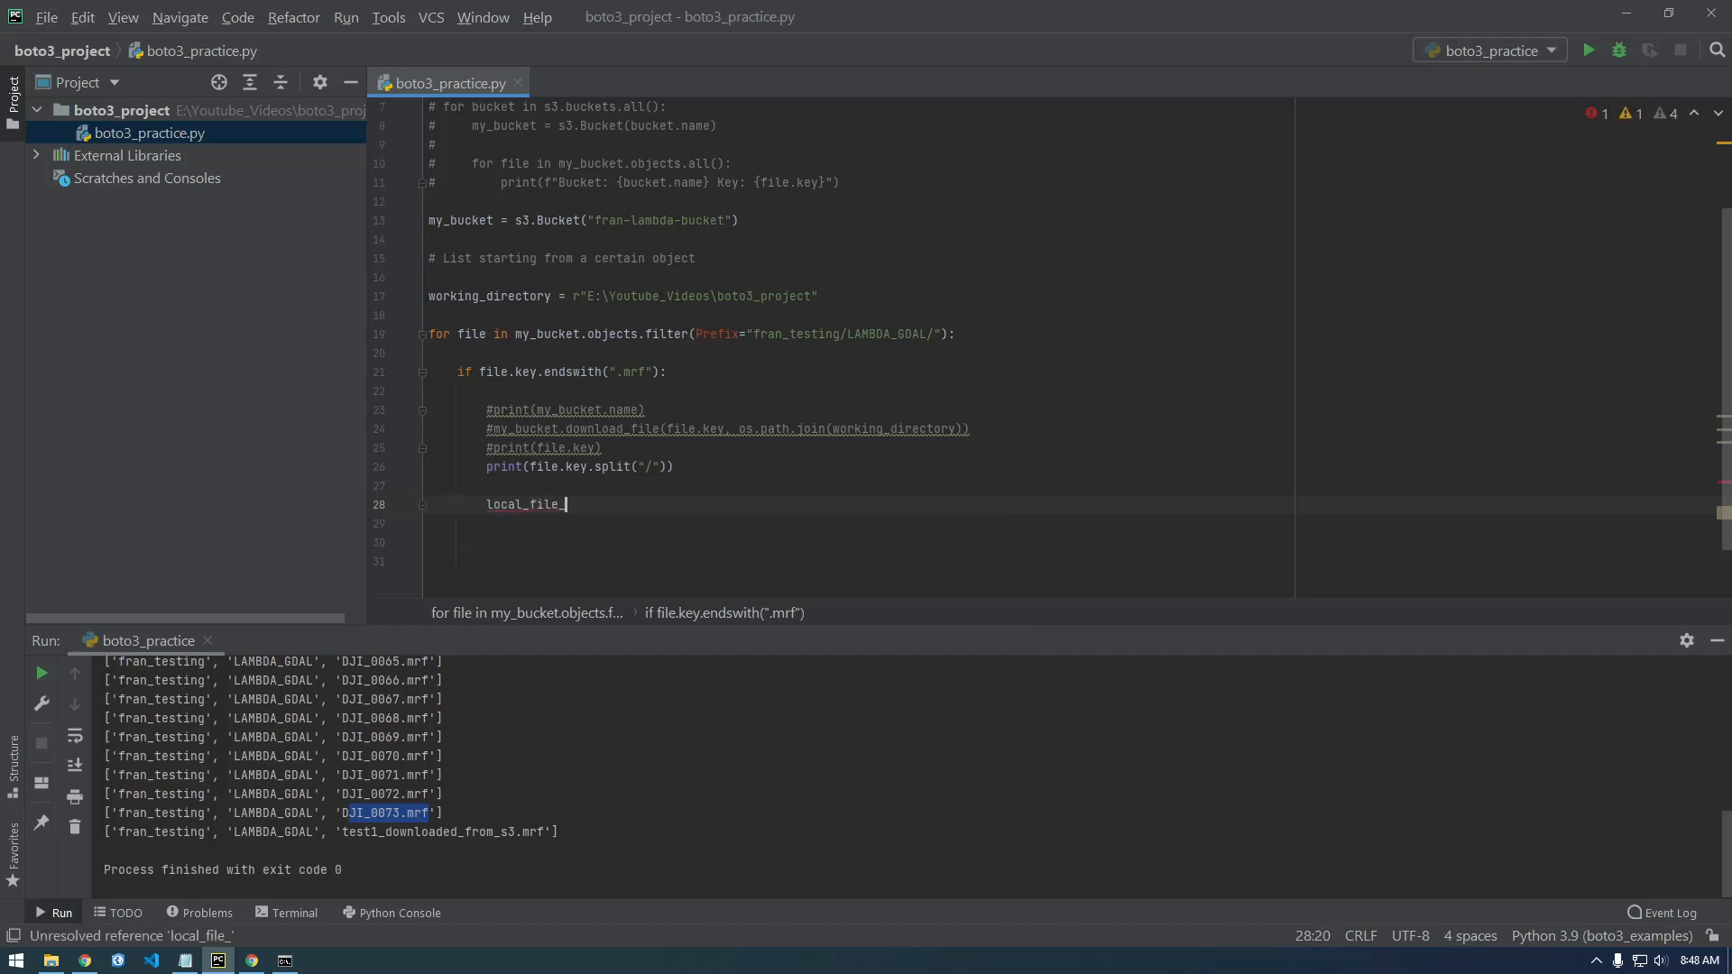
text(name =)
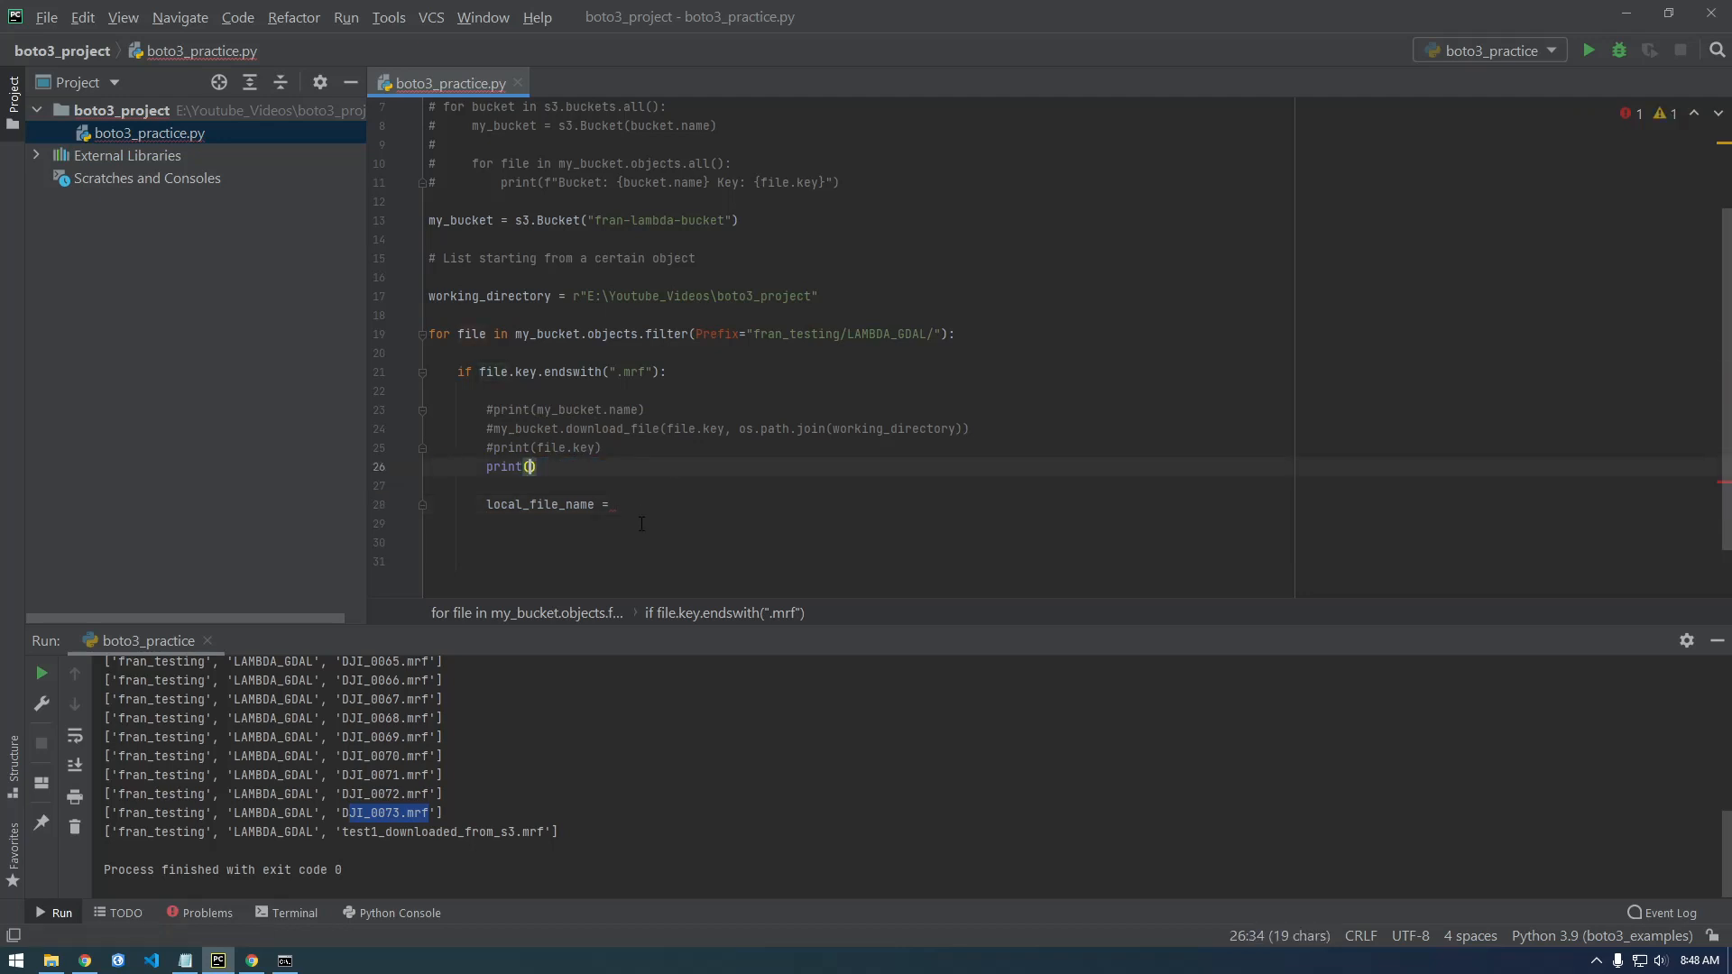
text(file.key.split("/"))
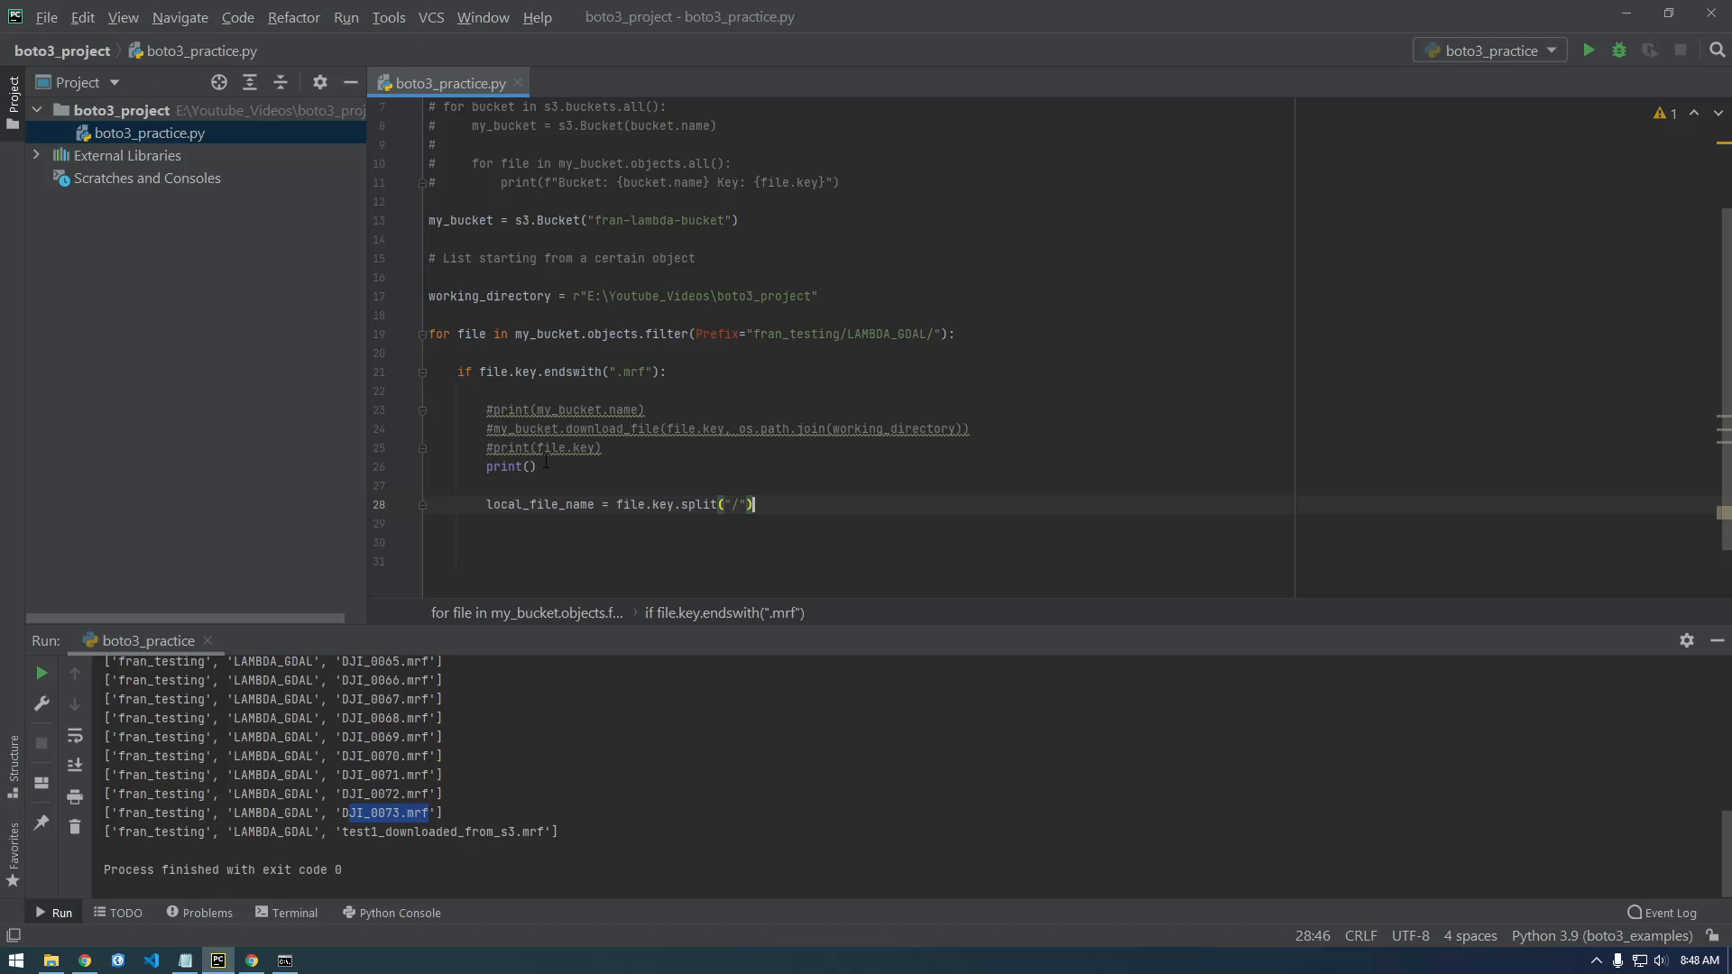
key(Backspace)
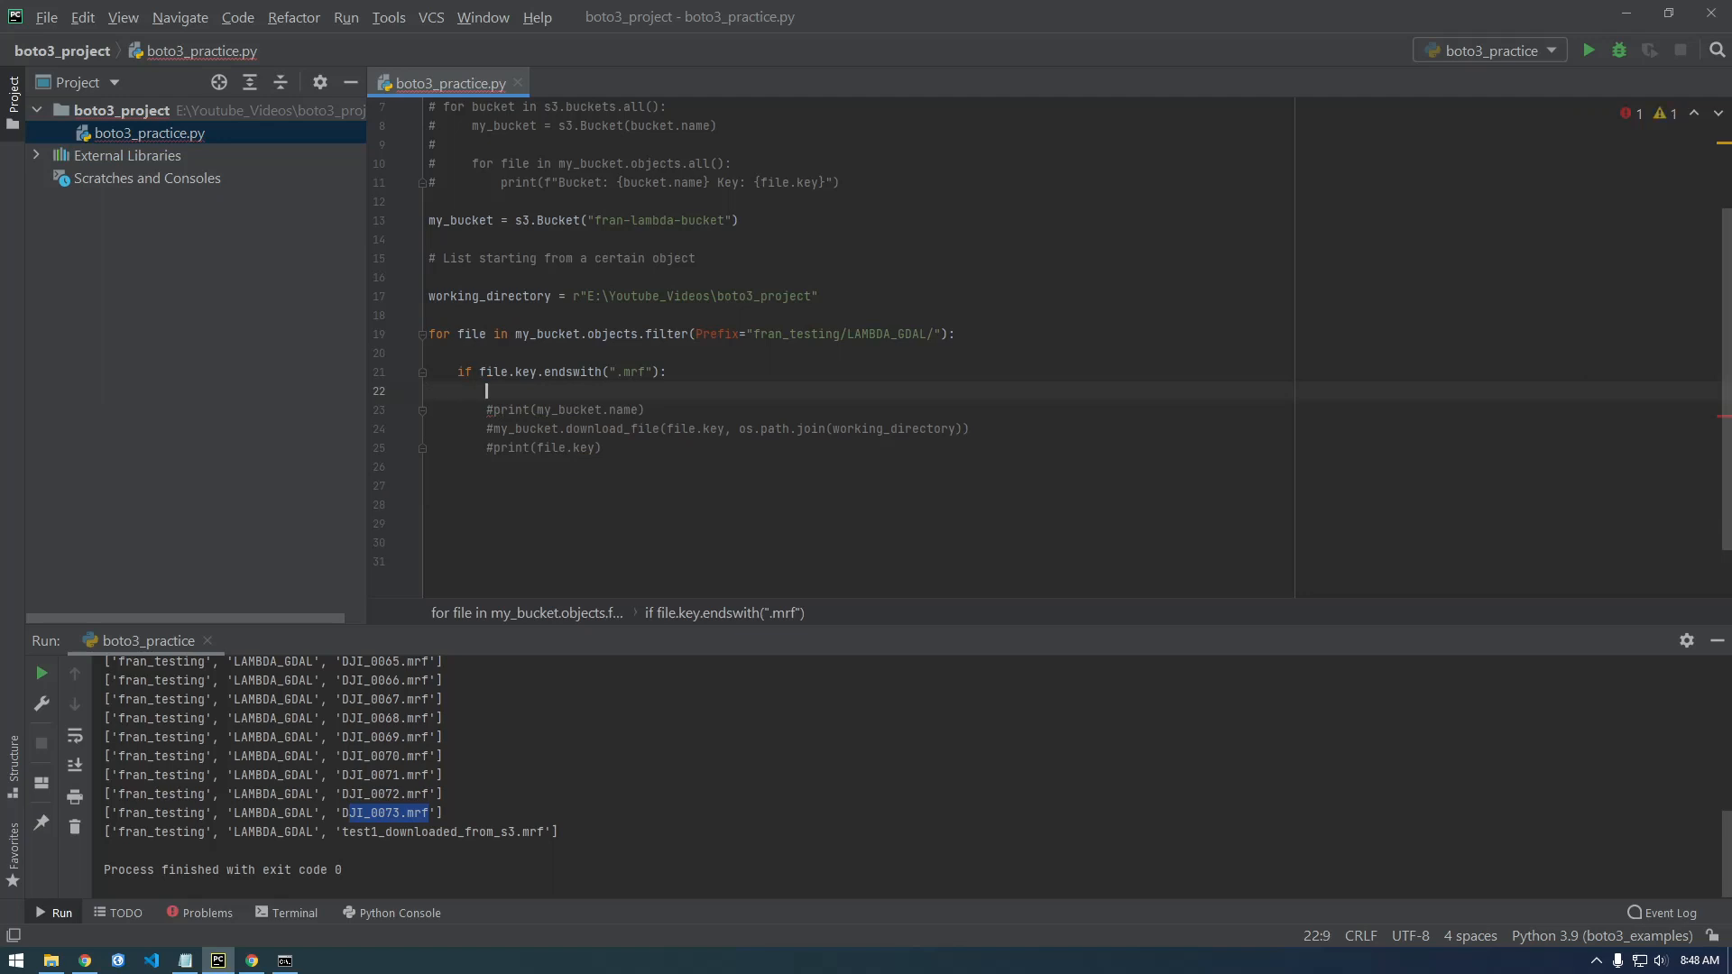
text(local_file_name = file.key.split("/"))
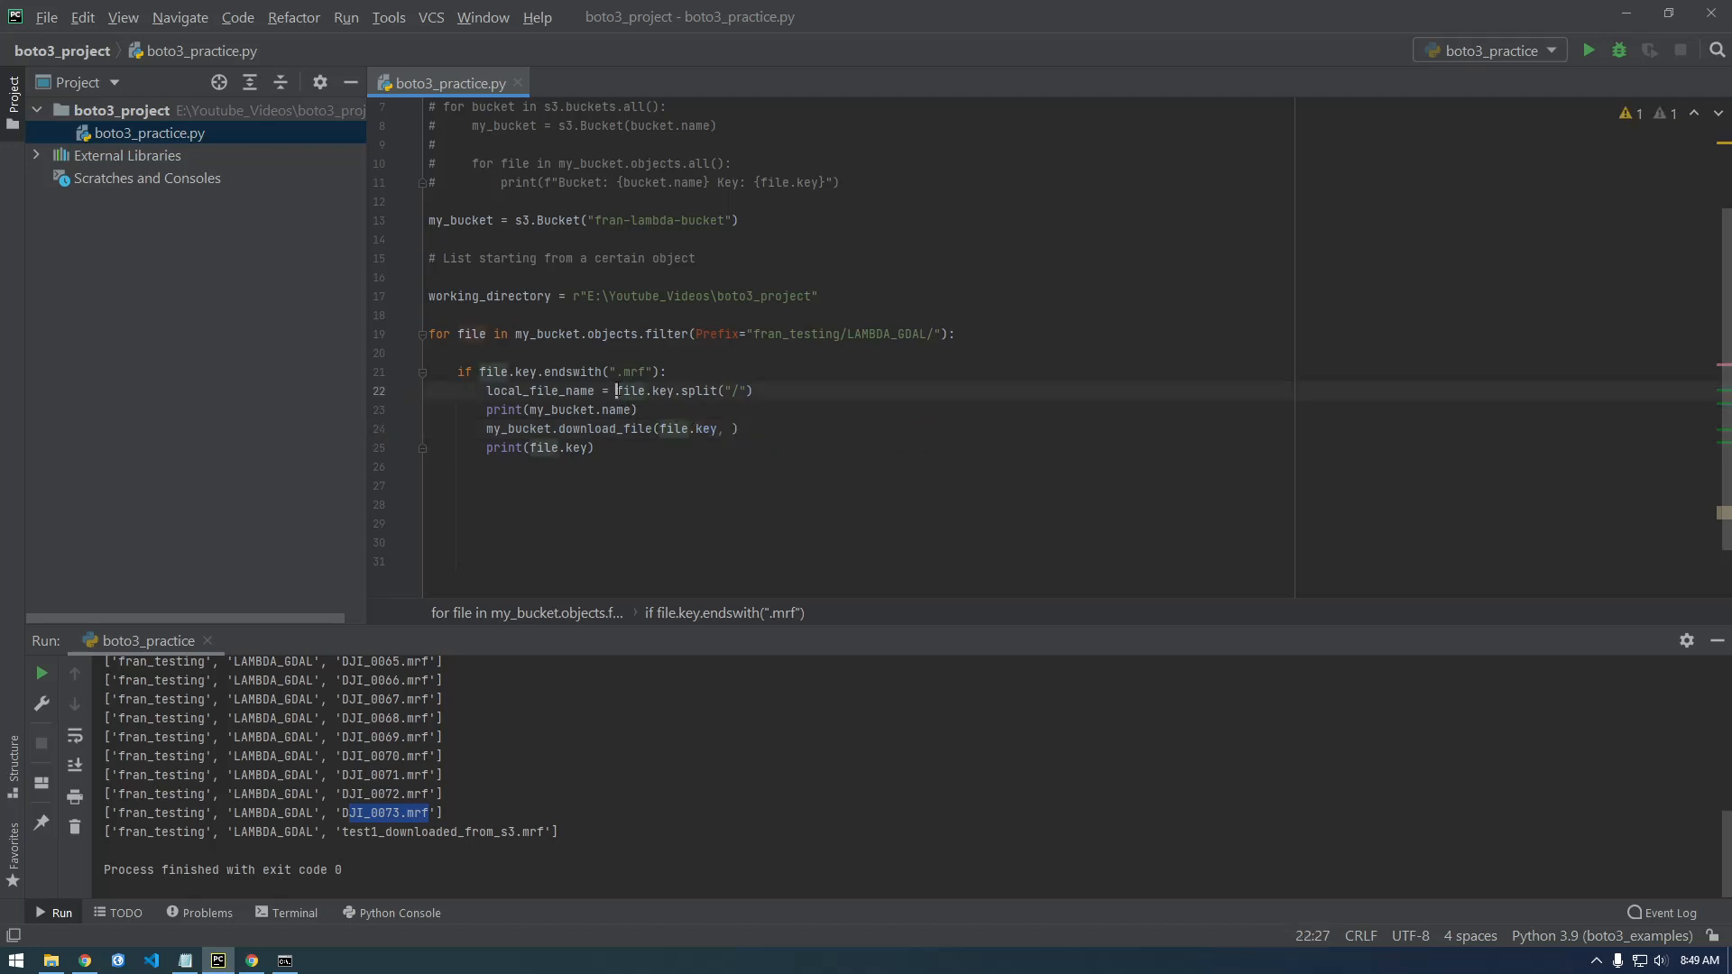
Step: Wrap it as os.path.join(working_directory, file.key.split("/")) and pass local_file_name to download_file
text(os.path.join(working_directory))
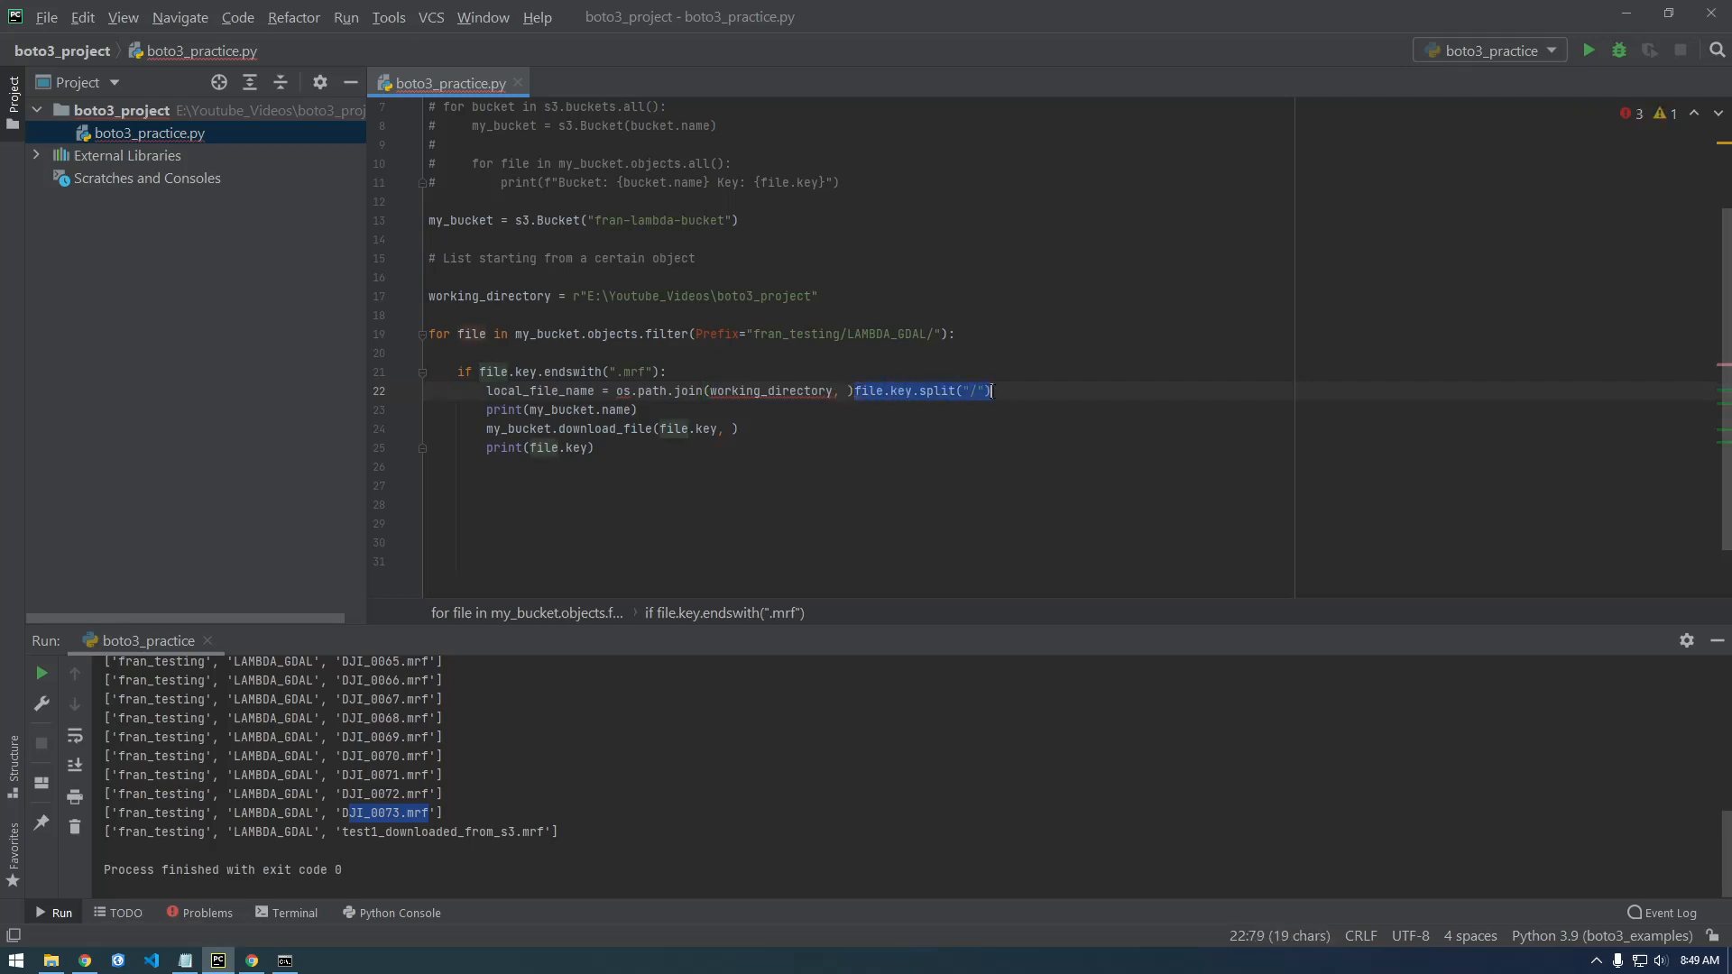
key(Delete)
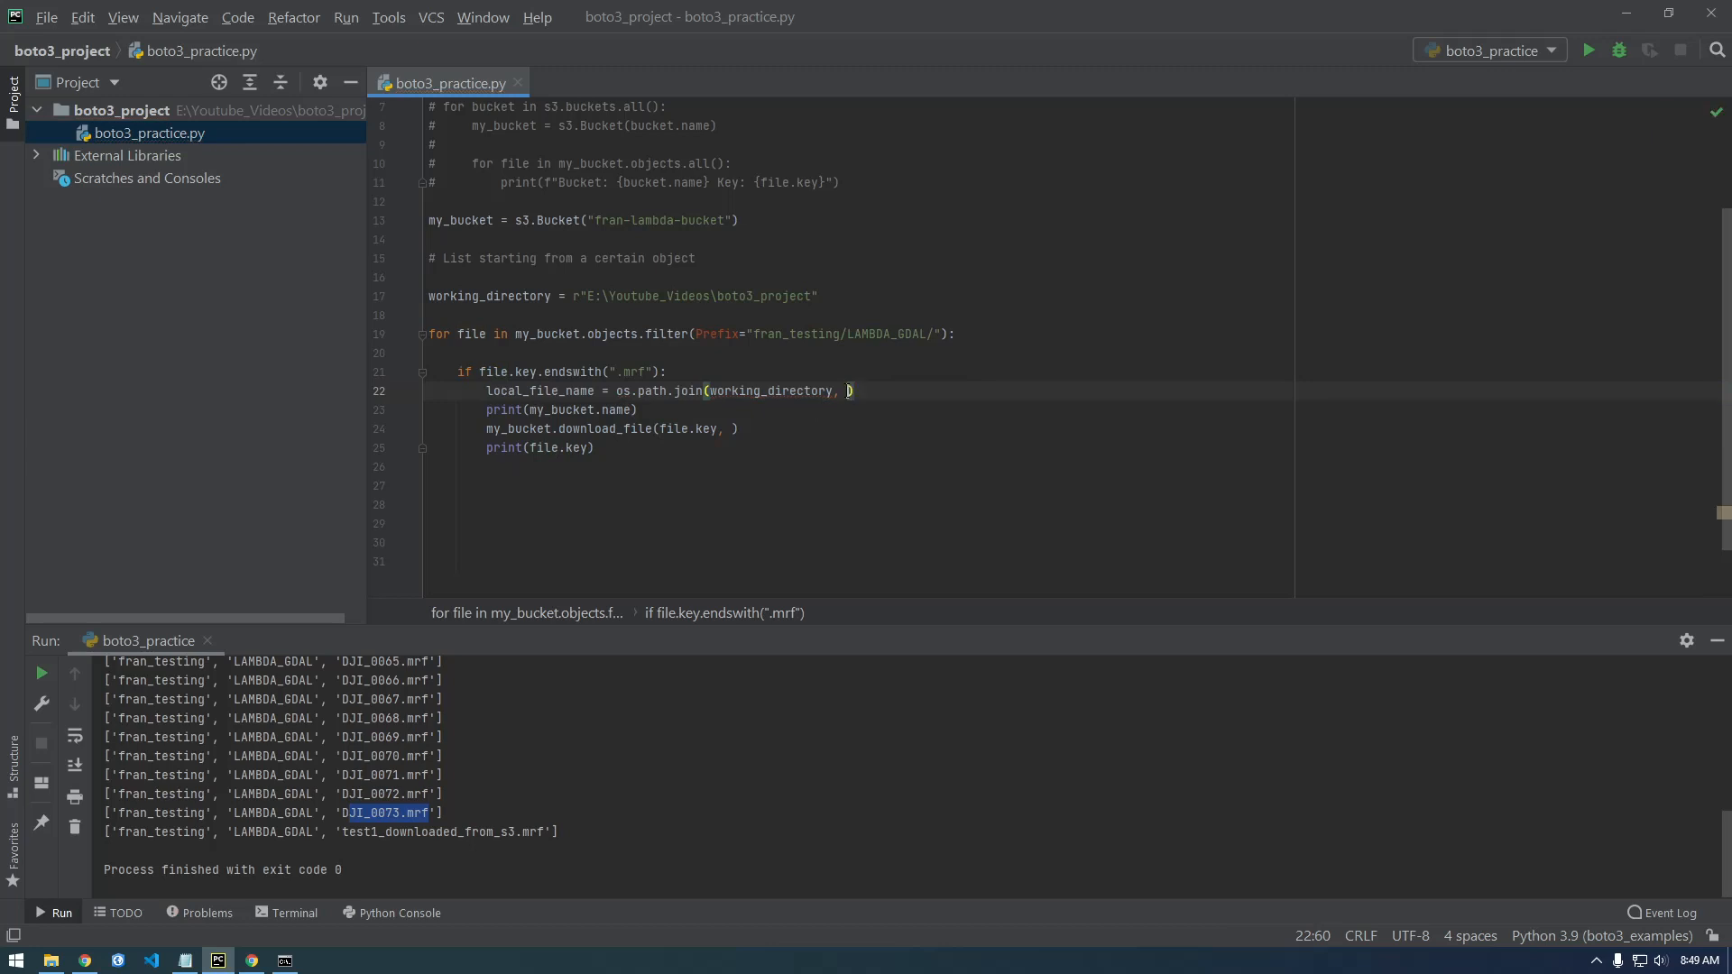
text(file.key.split("/"))
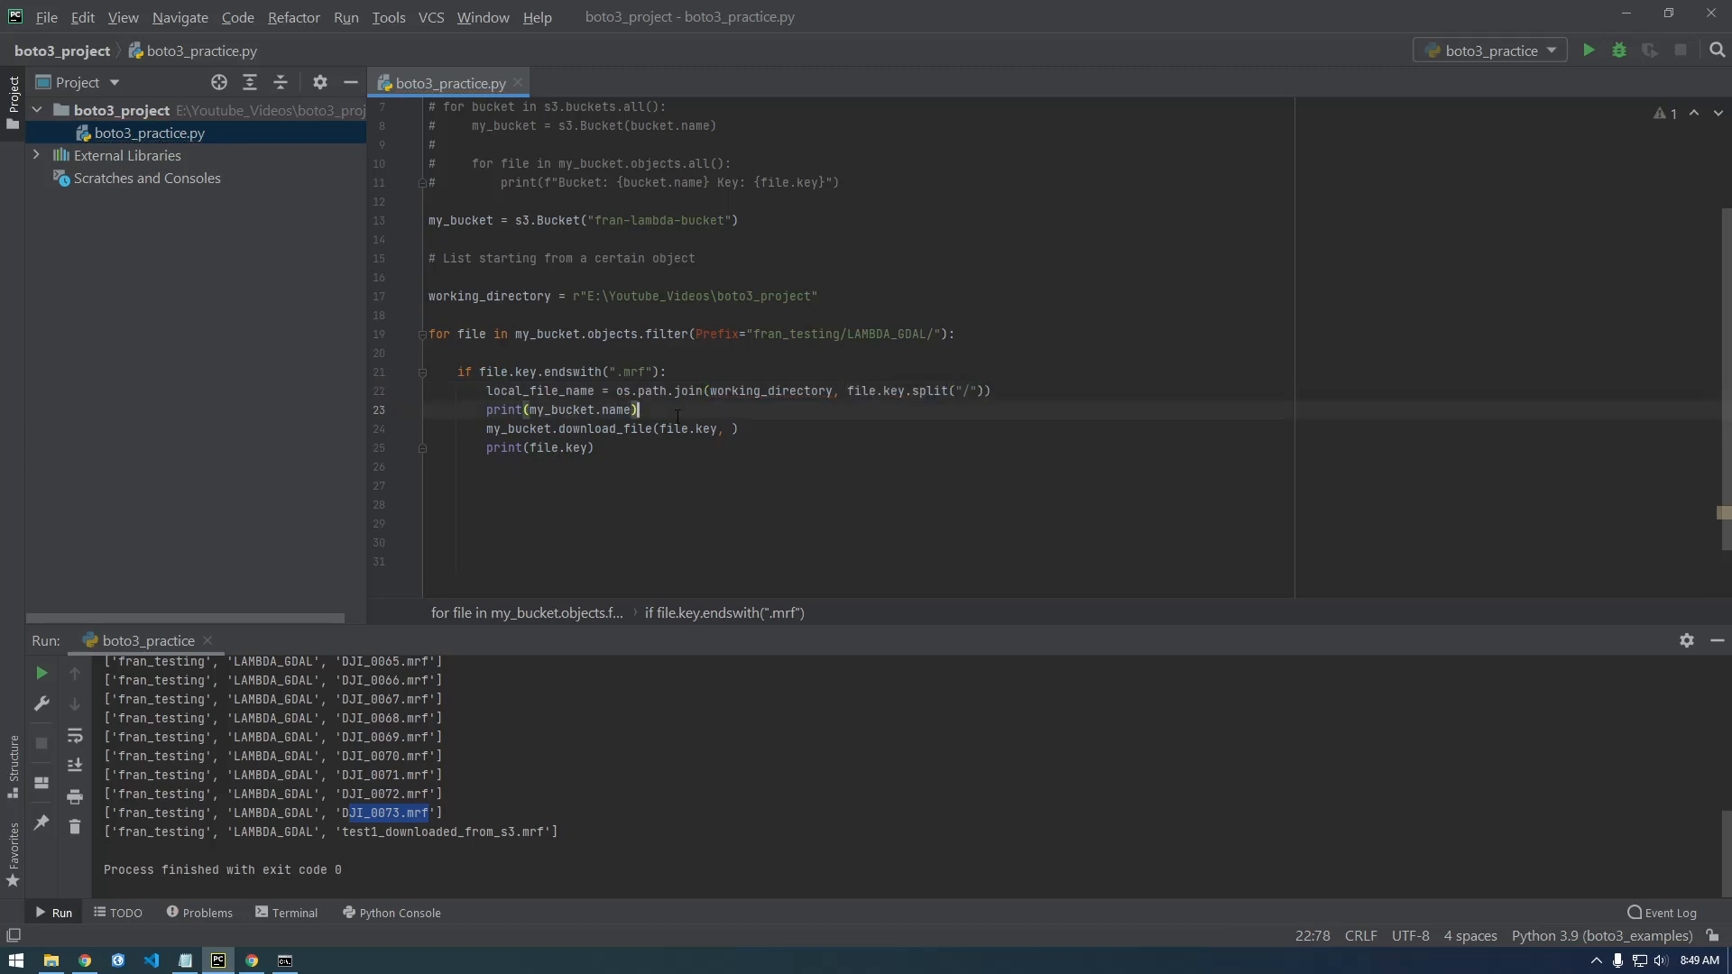
text(l)
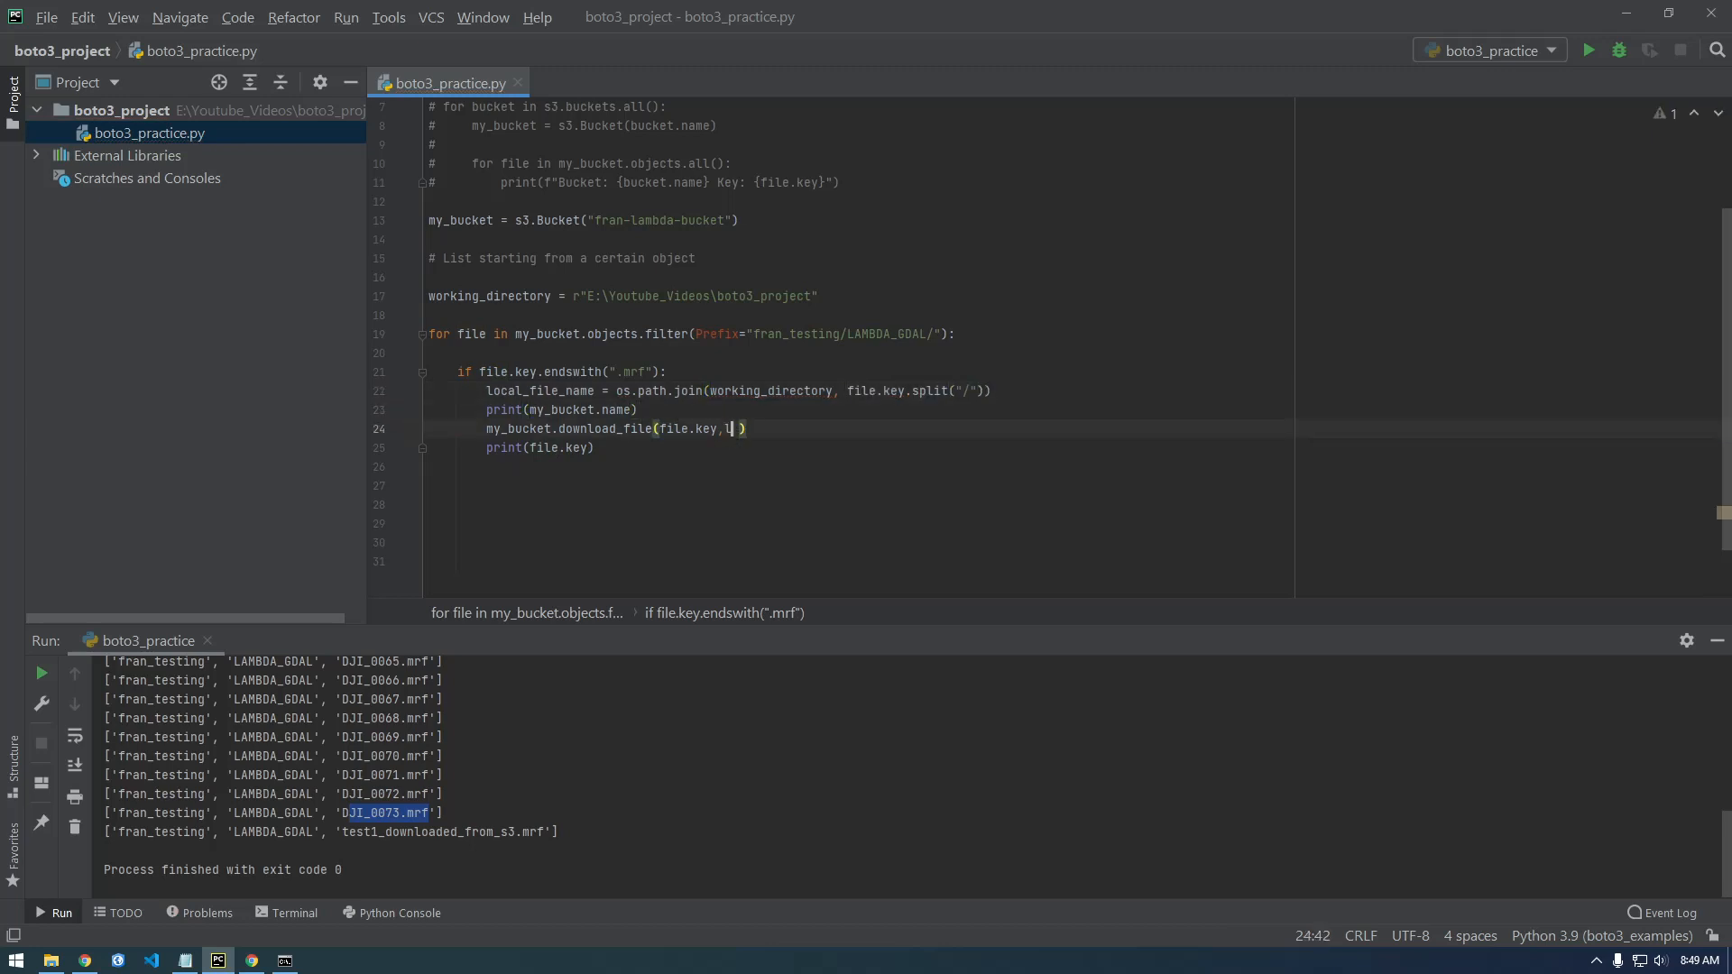
text(ocal_file_name)
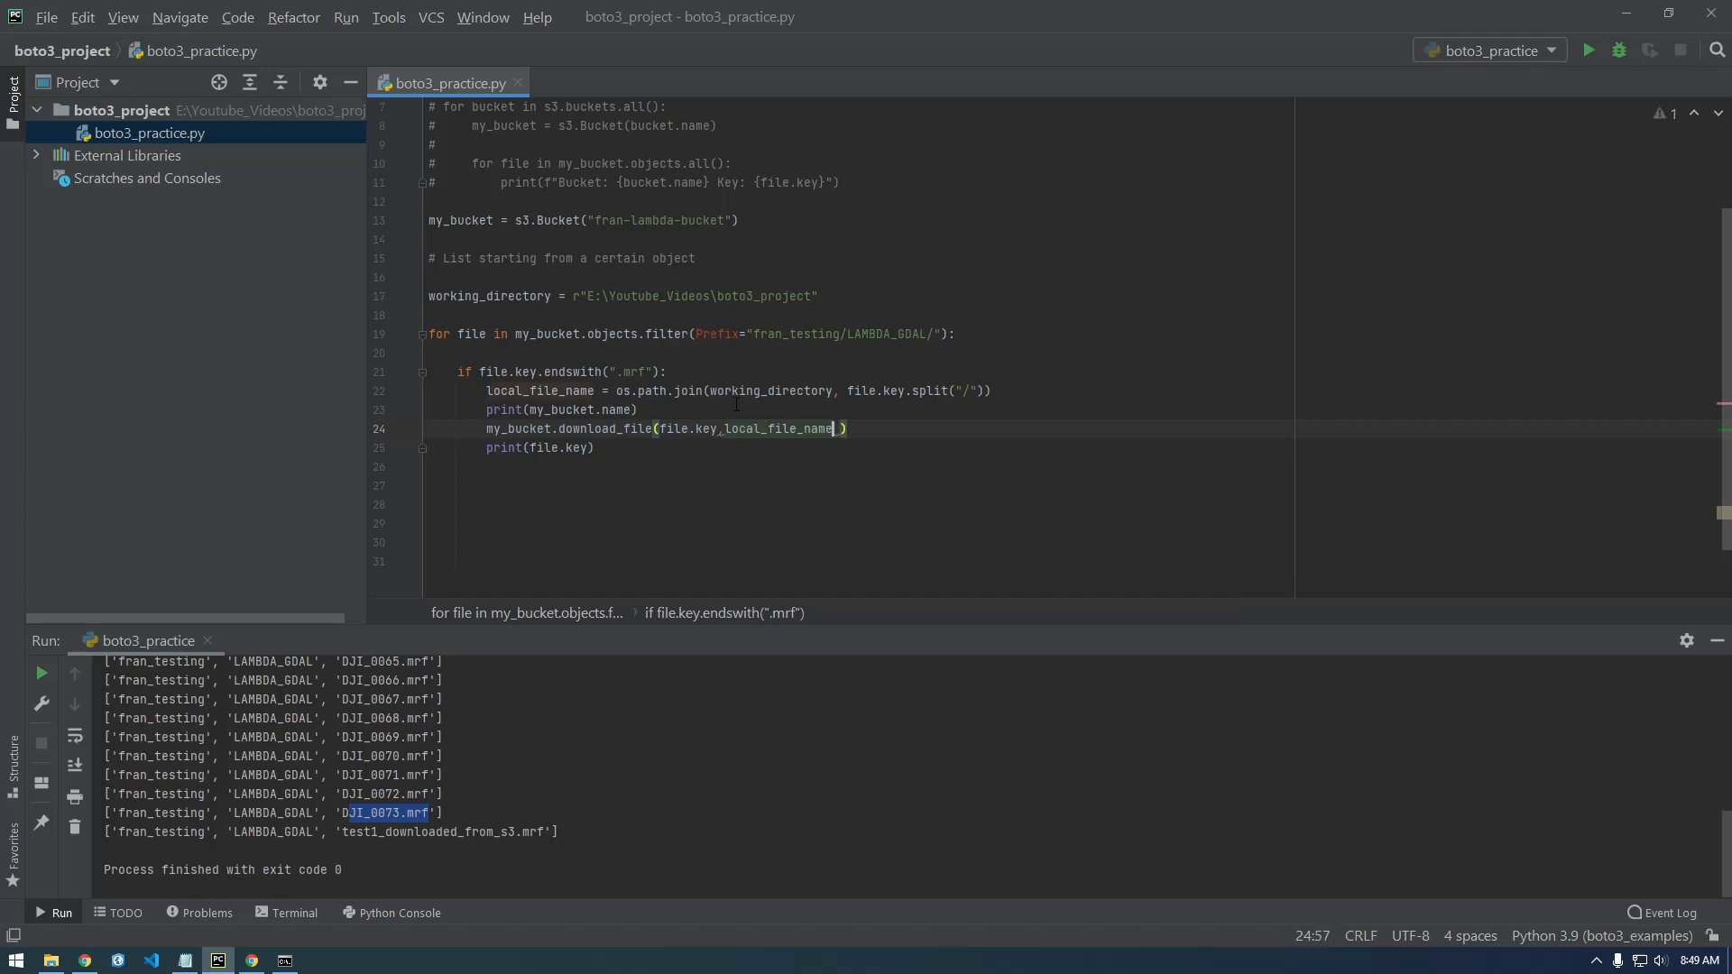
key(enter)
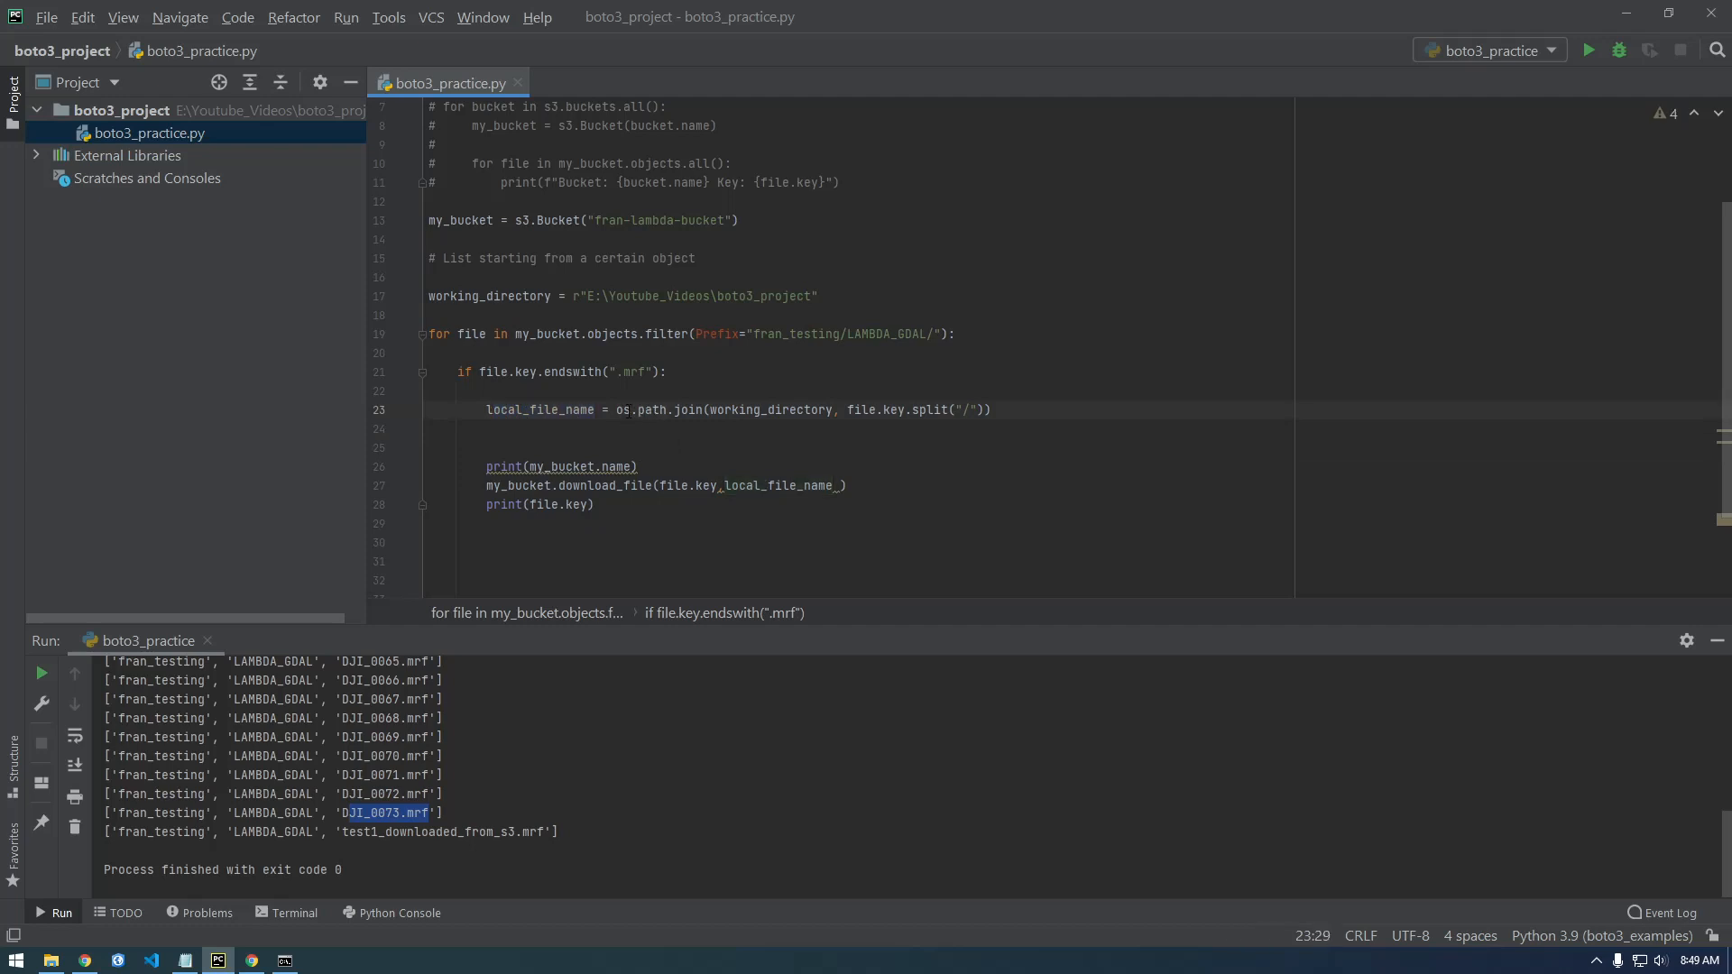
mouse_move(685, 409)
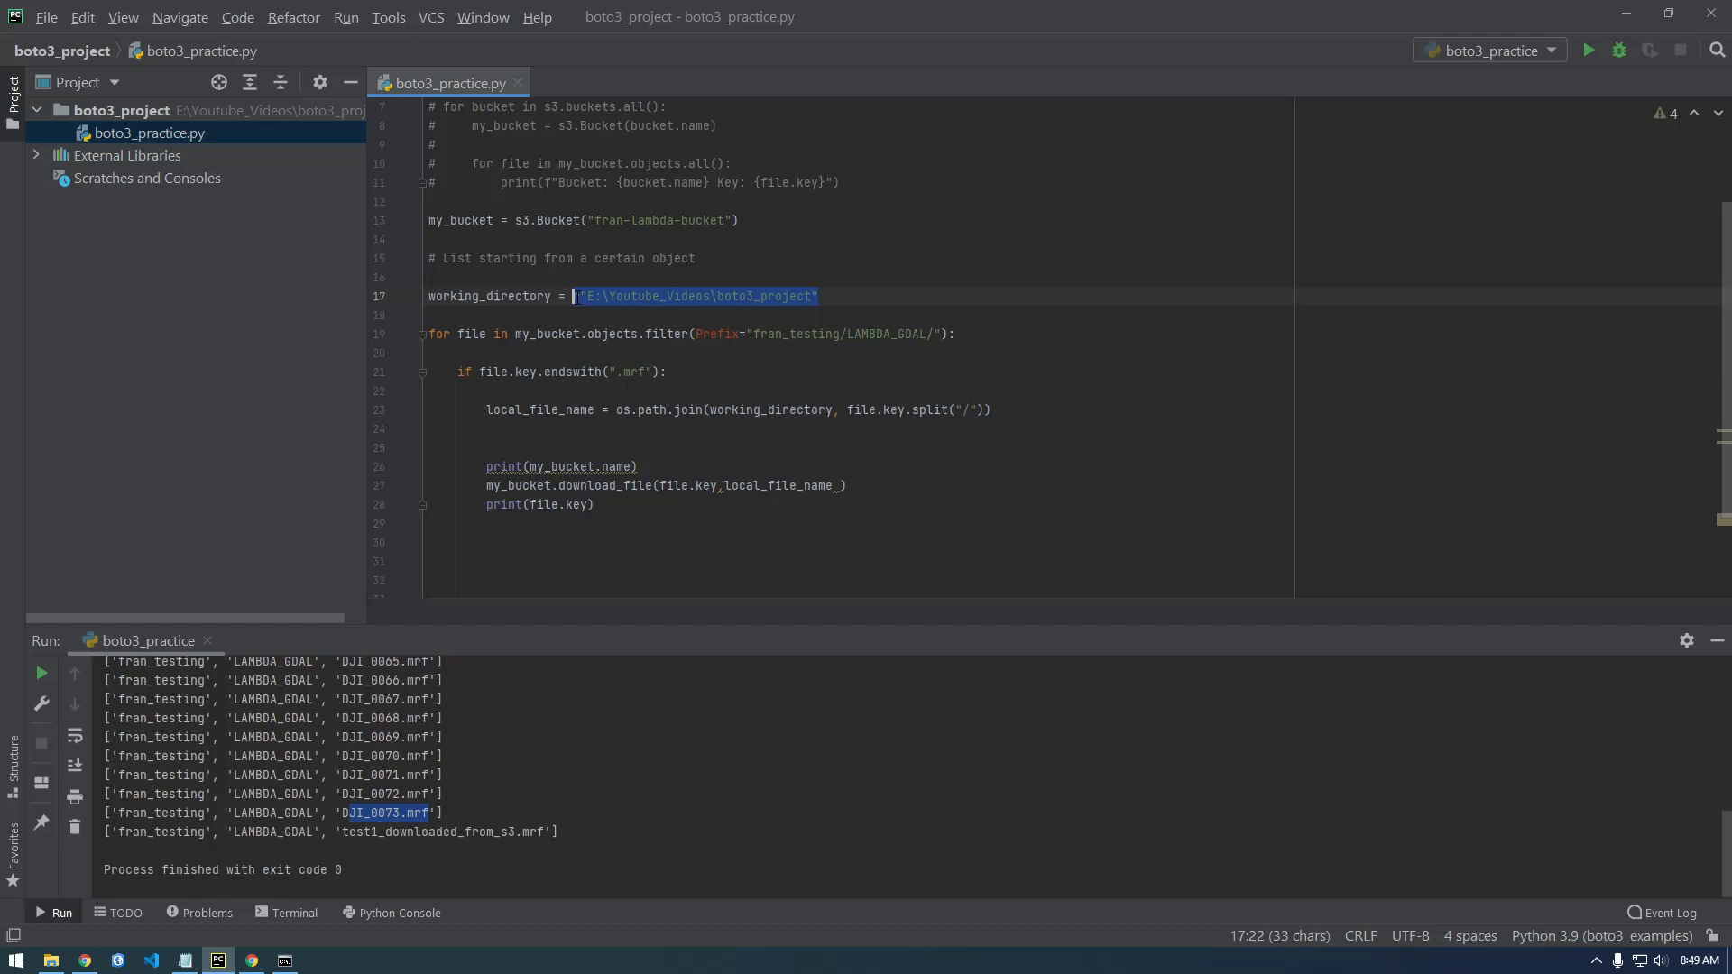
text(r)
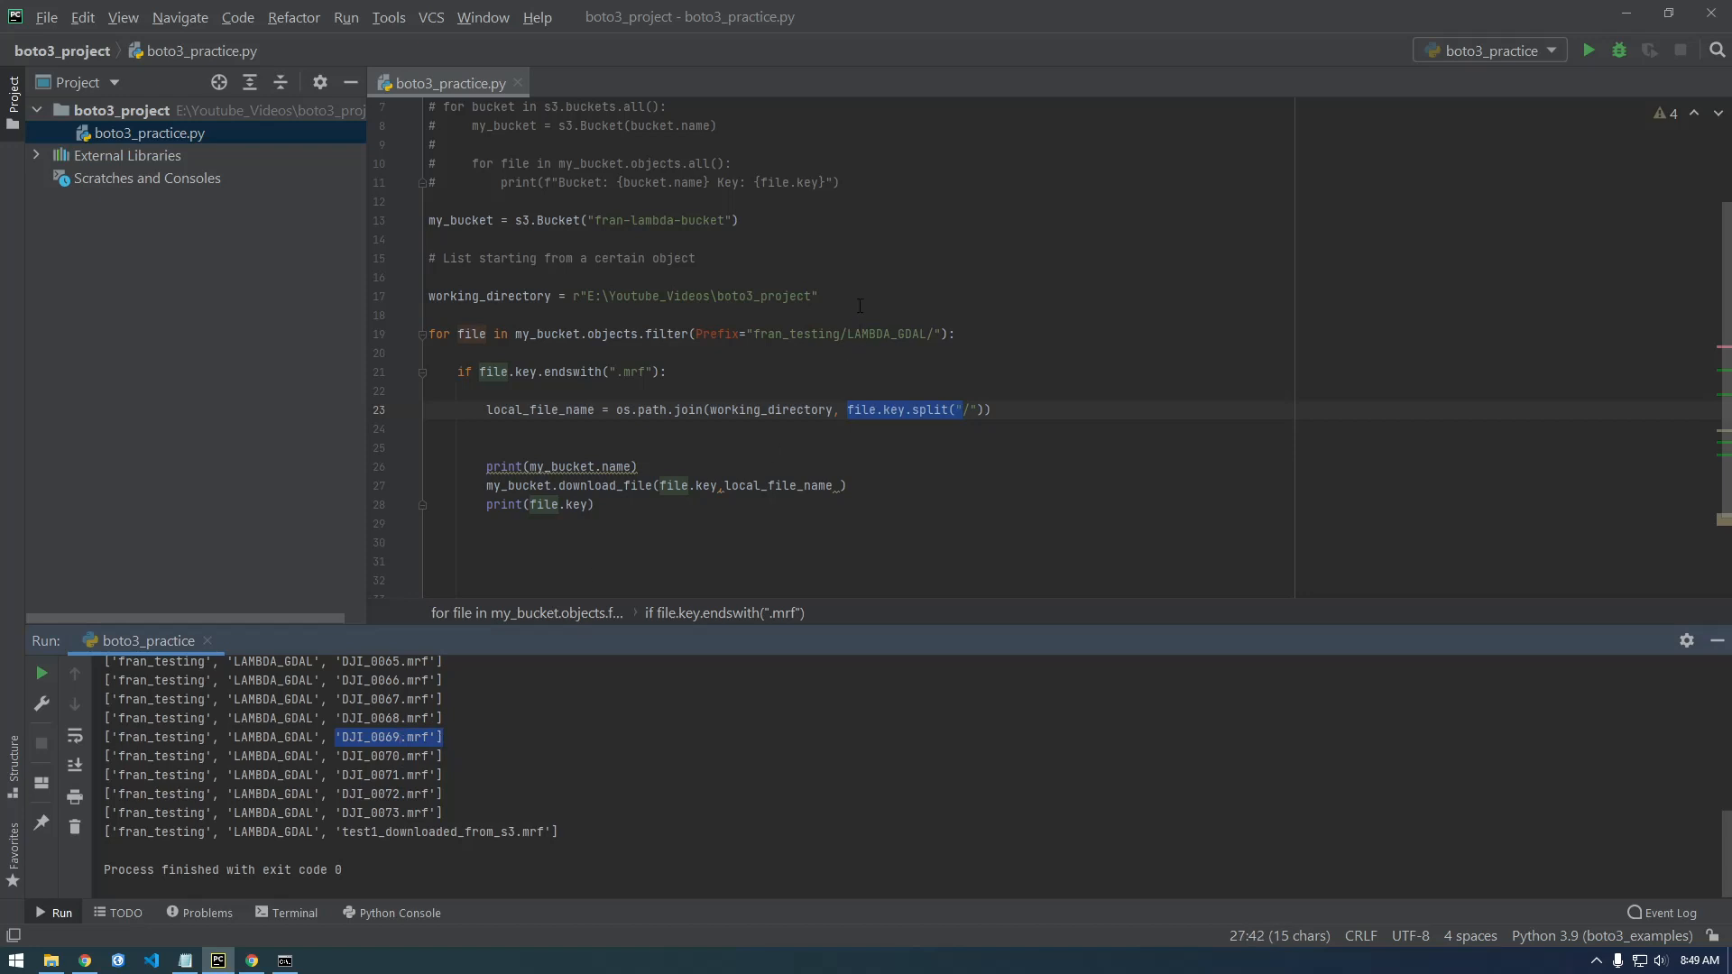
click(823, 296)
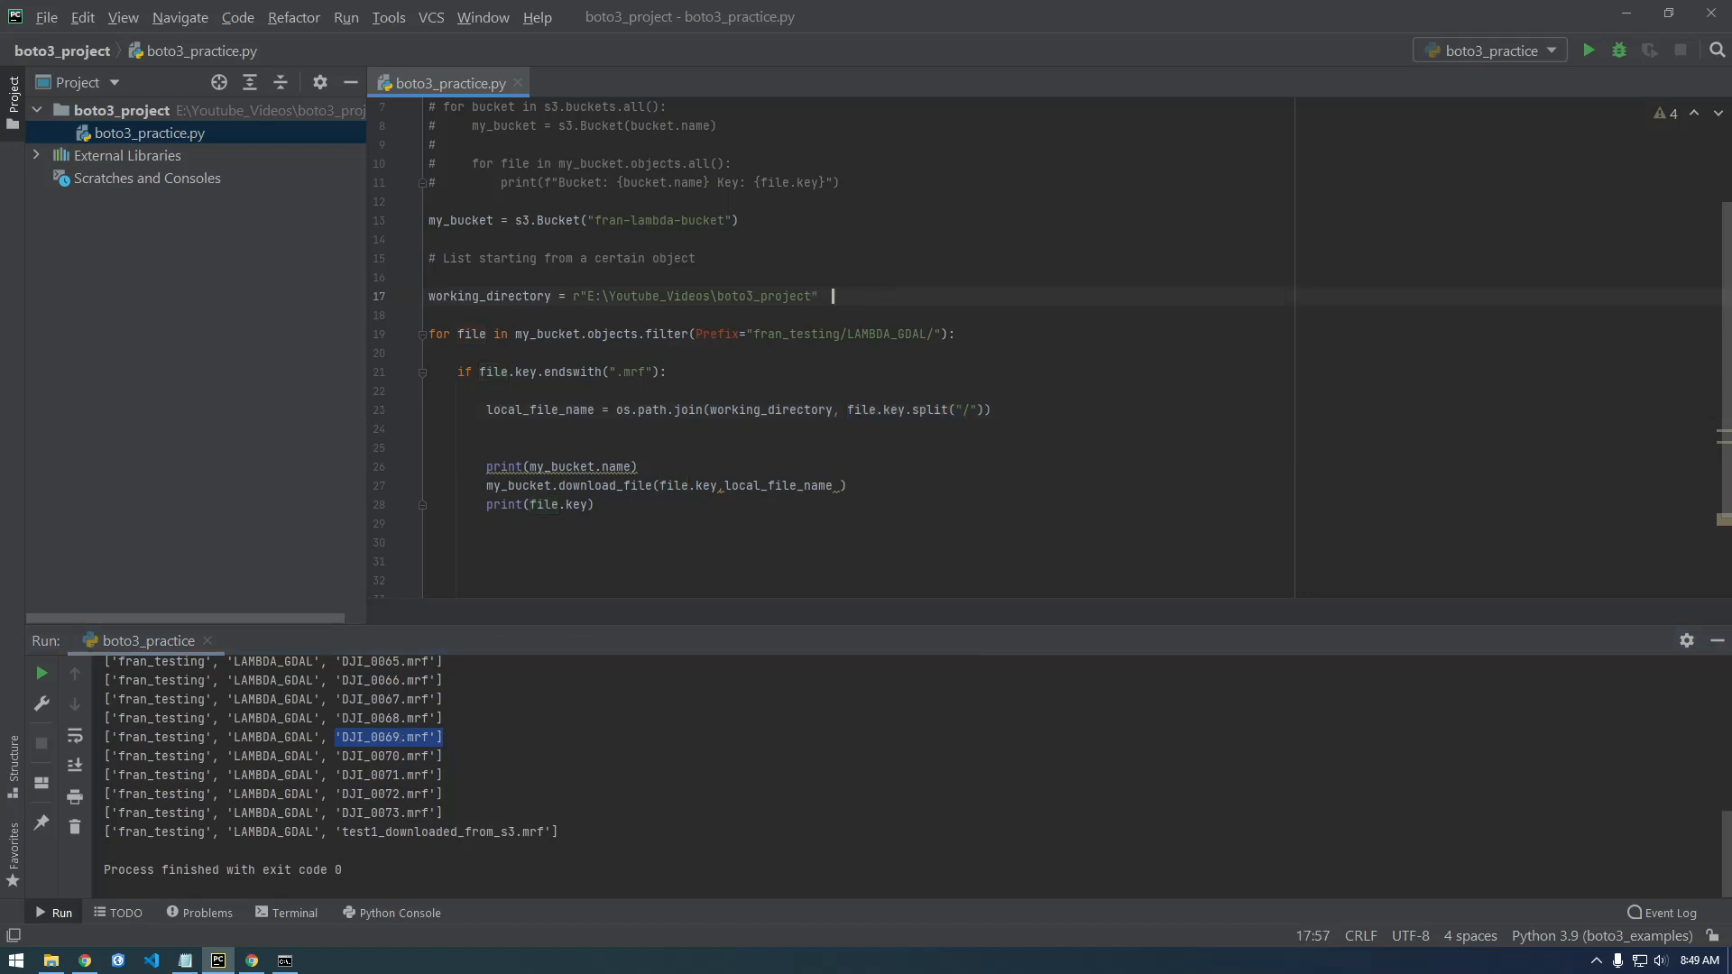
text(, 'DJI_0069.mrf'])
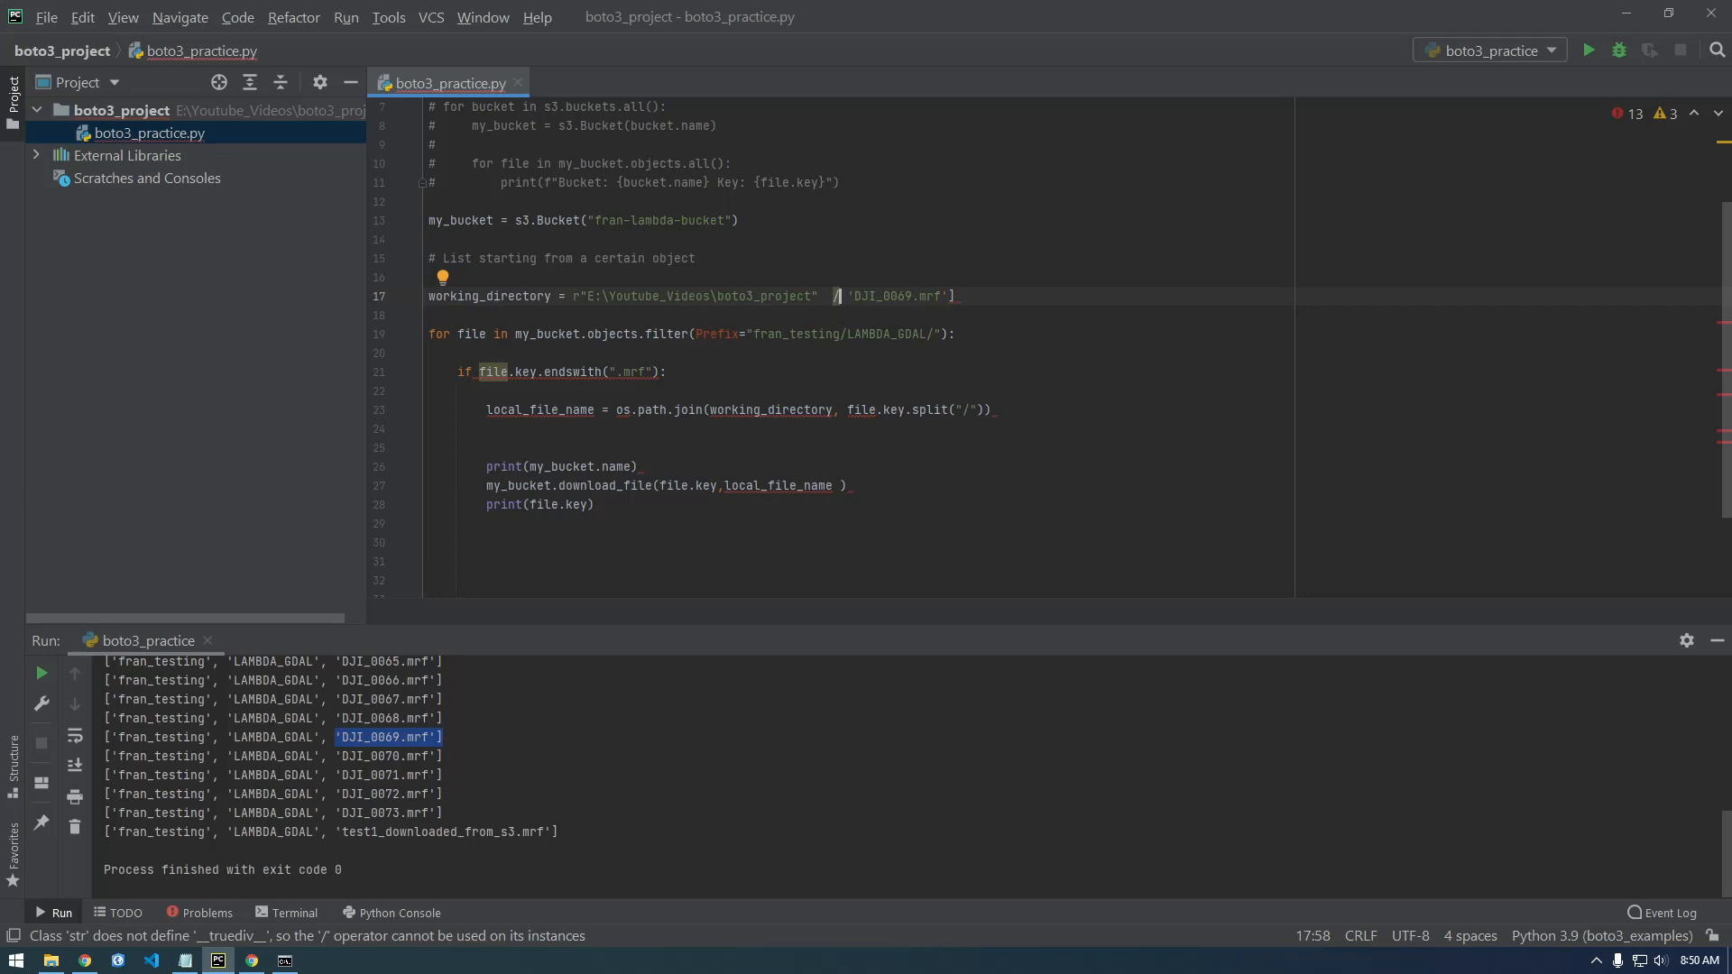
text(os.sep()
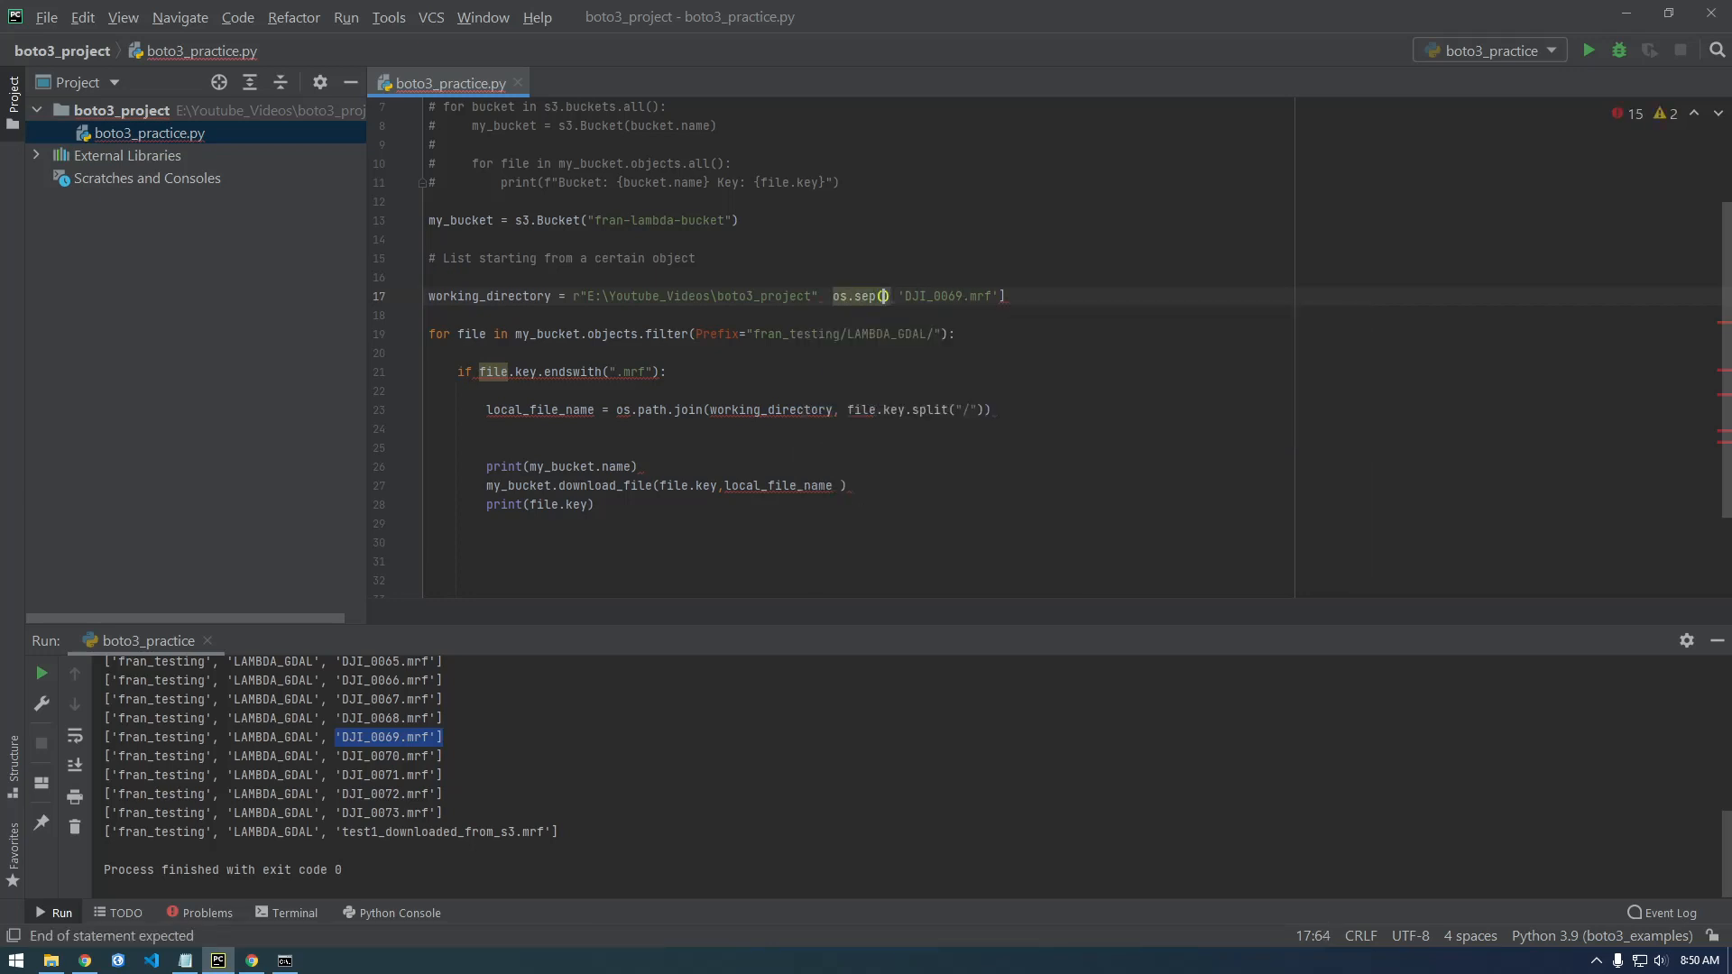
text("/")
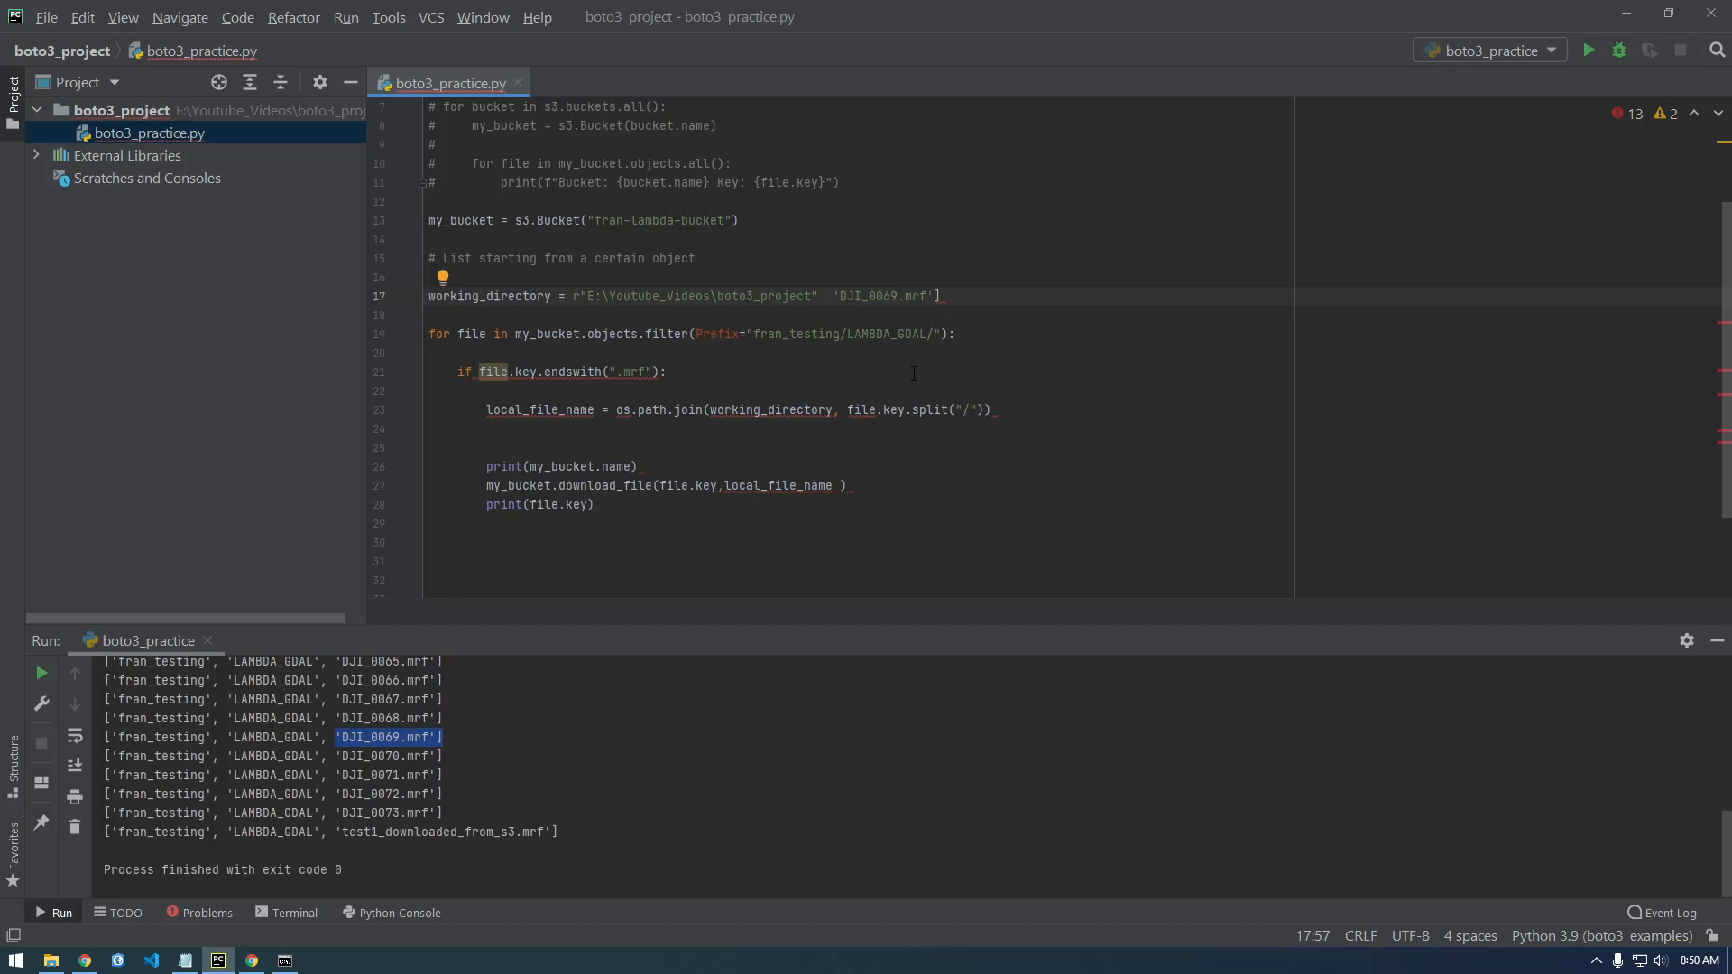
mouse_move(916, 307)
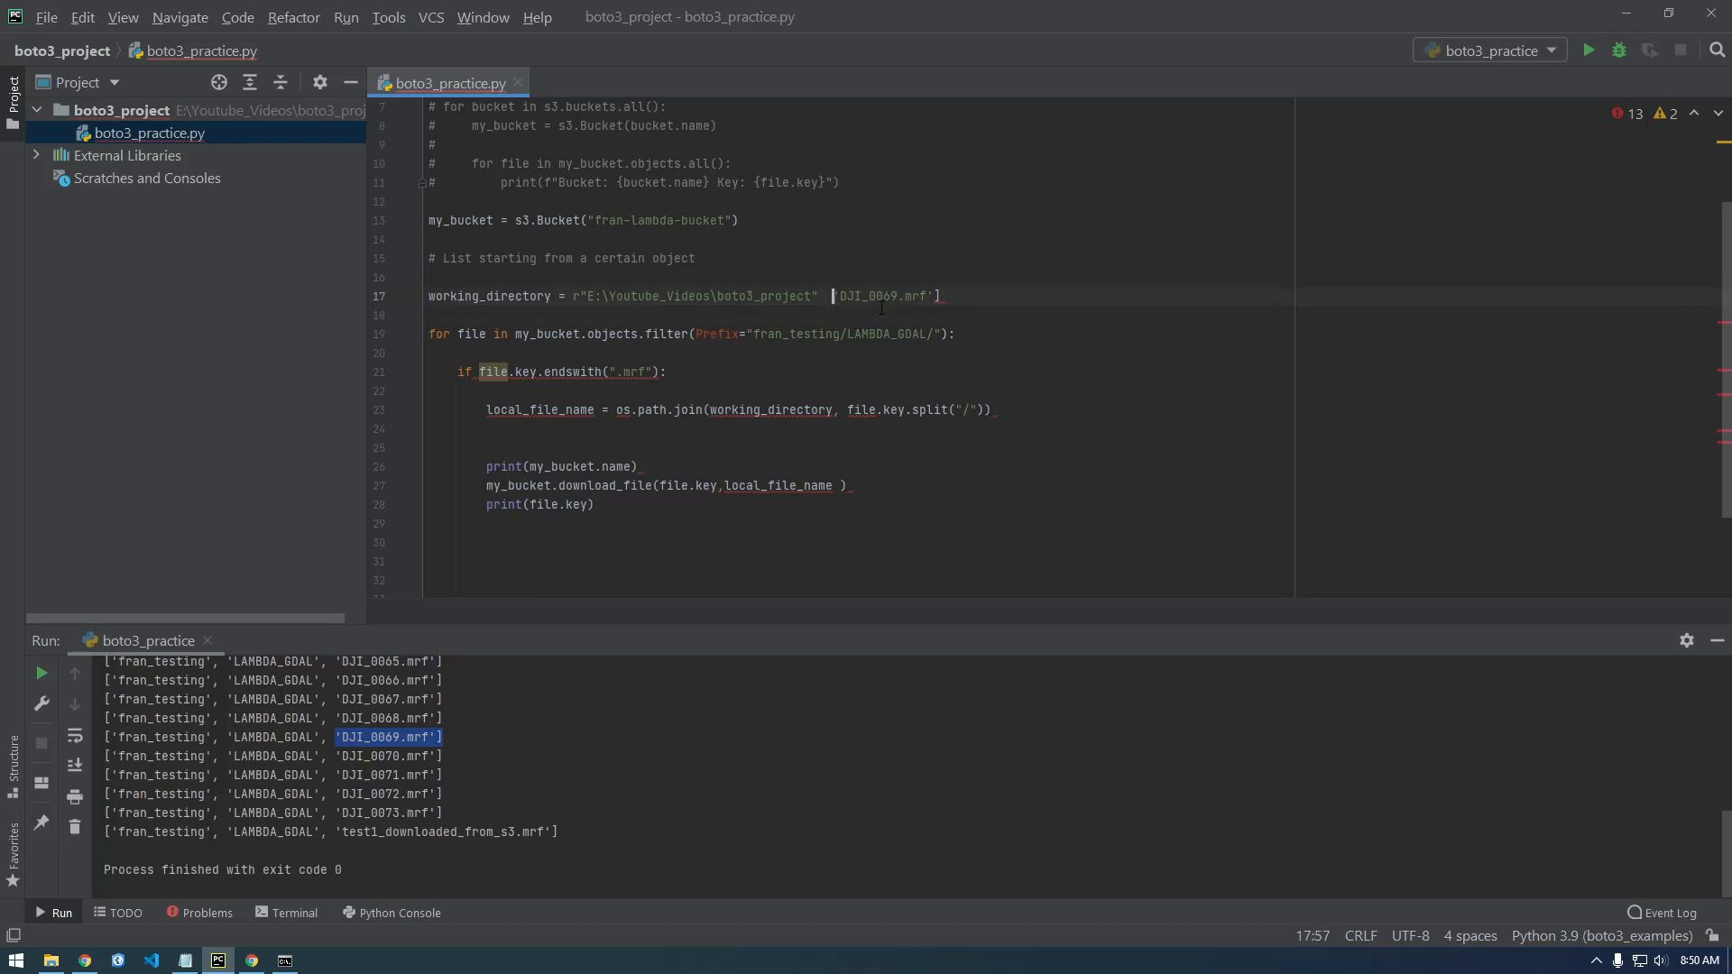
text(/)
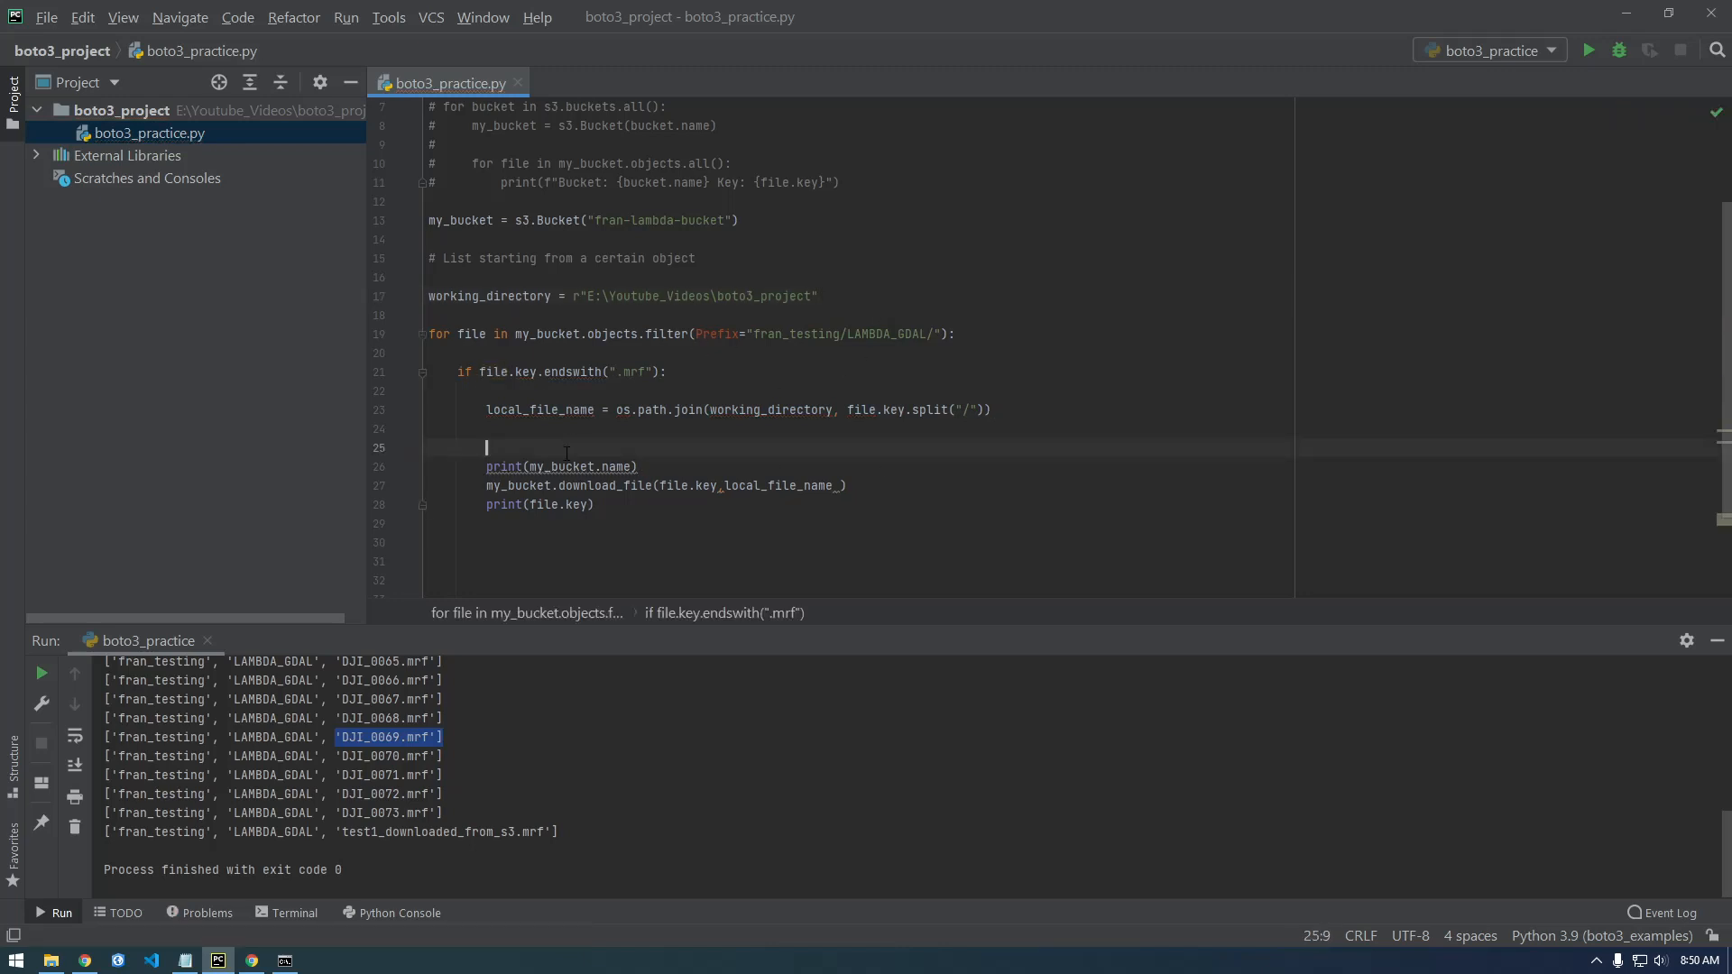
Step: Print local_file_name in the loop and rerun, hitting TypeError: join() argument must be str
text(print(local_file_name)
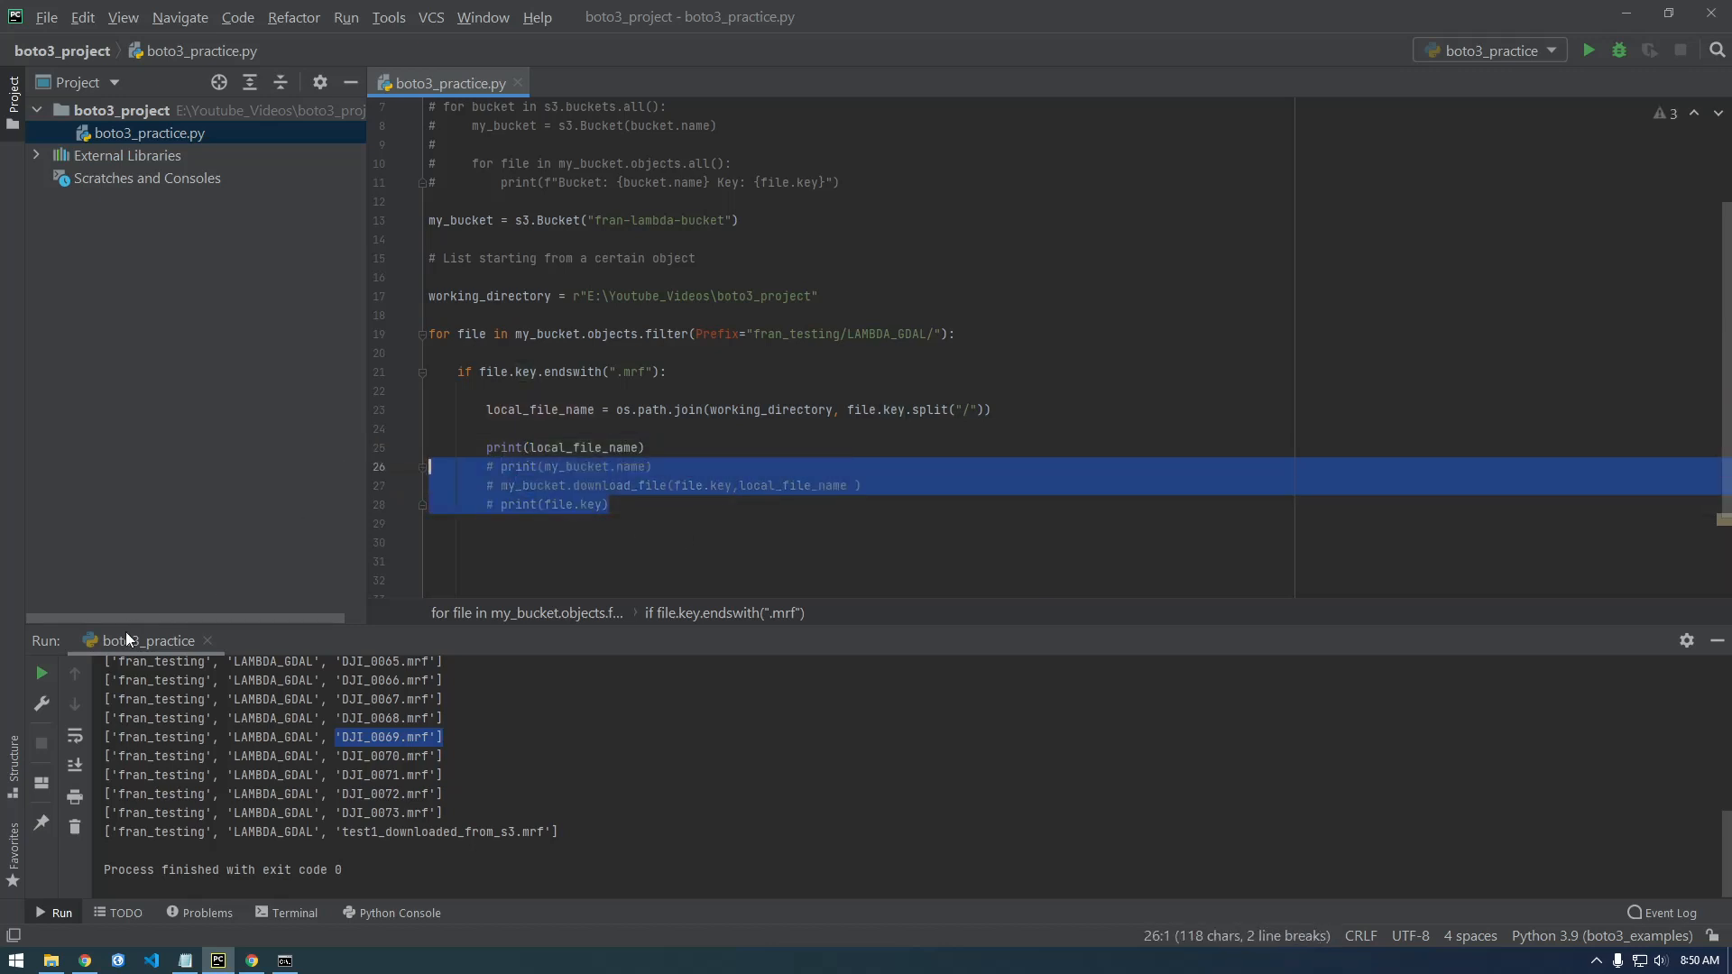
click(1587, 51)
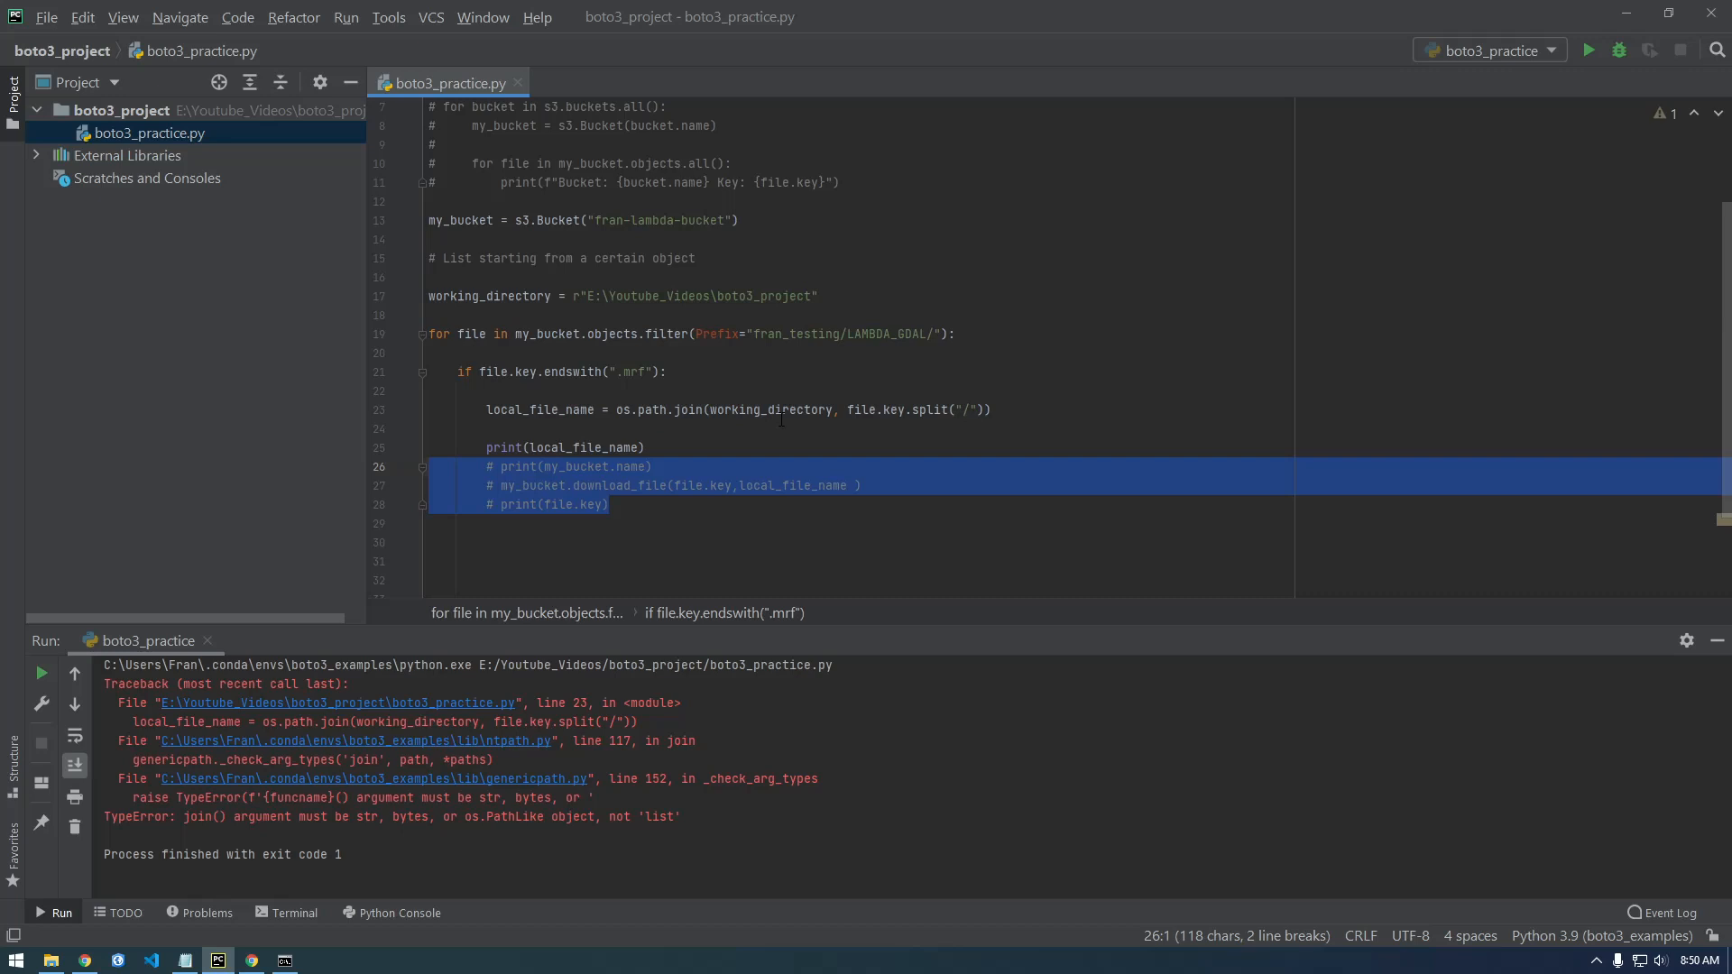
mouse_move(805, 410)
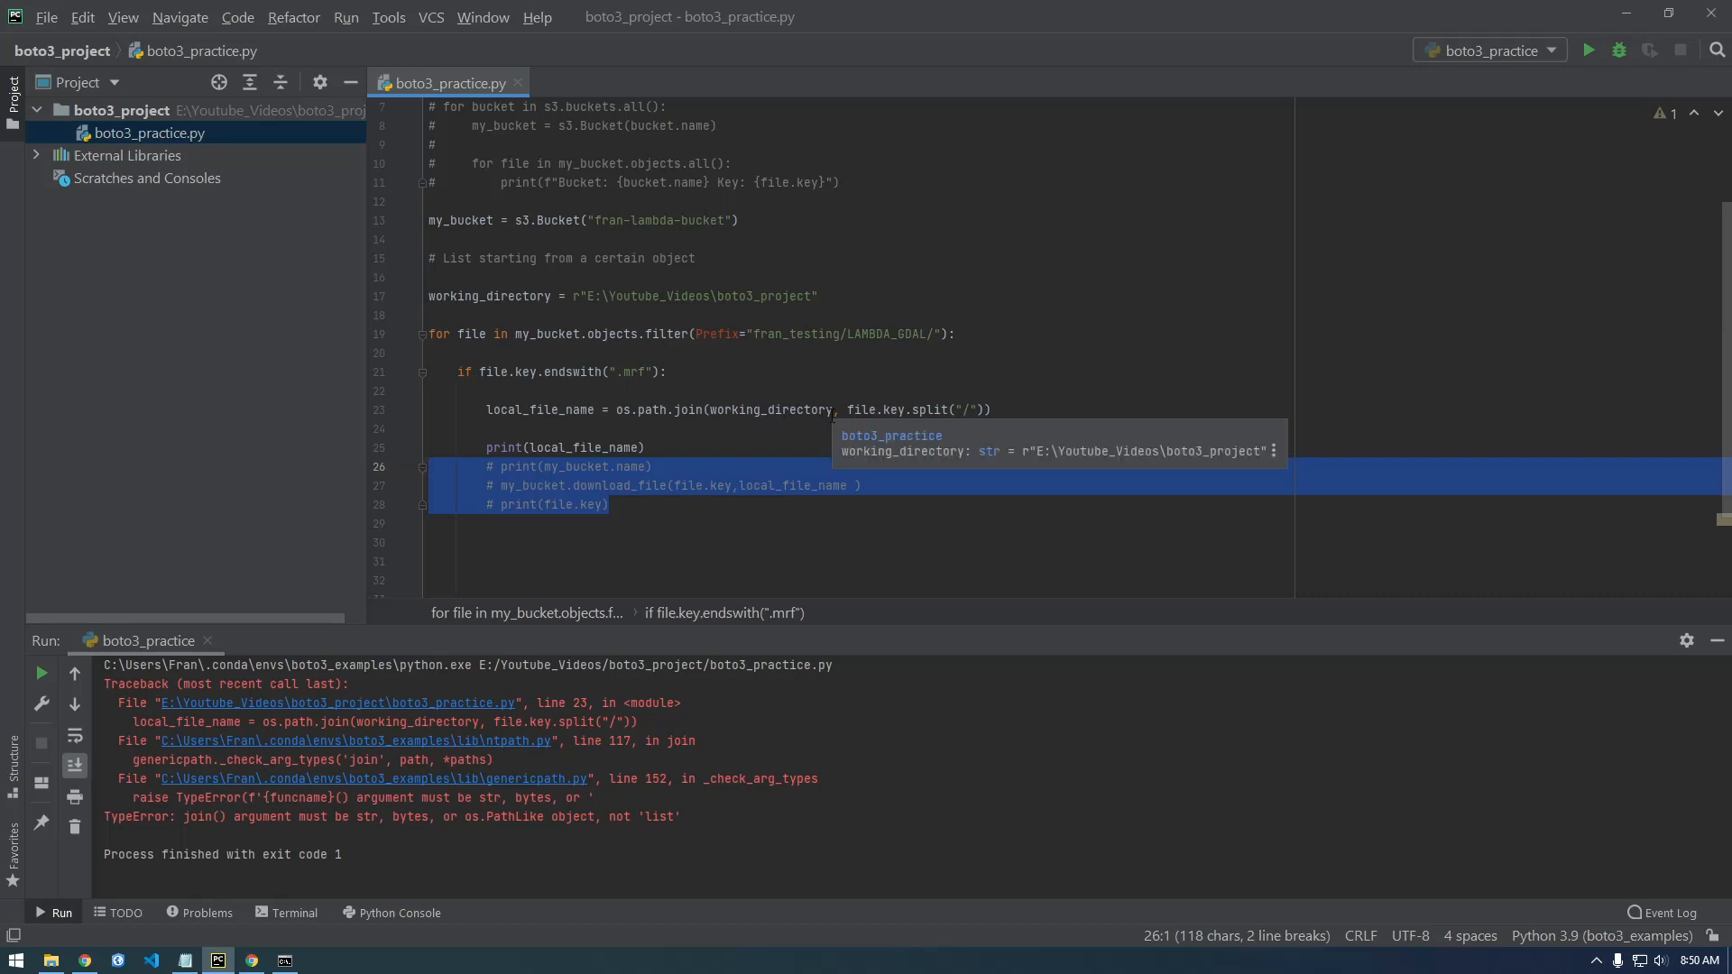
mouse_move(540, 876)
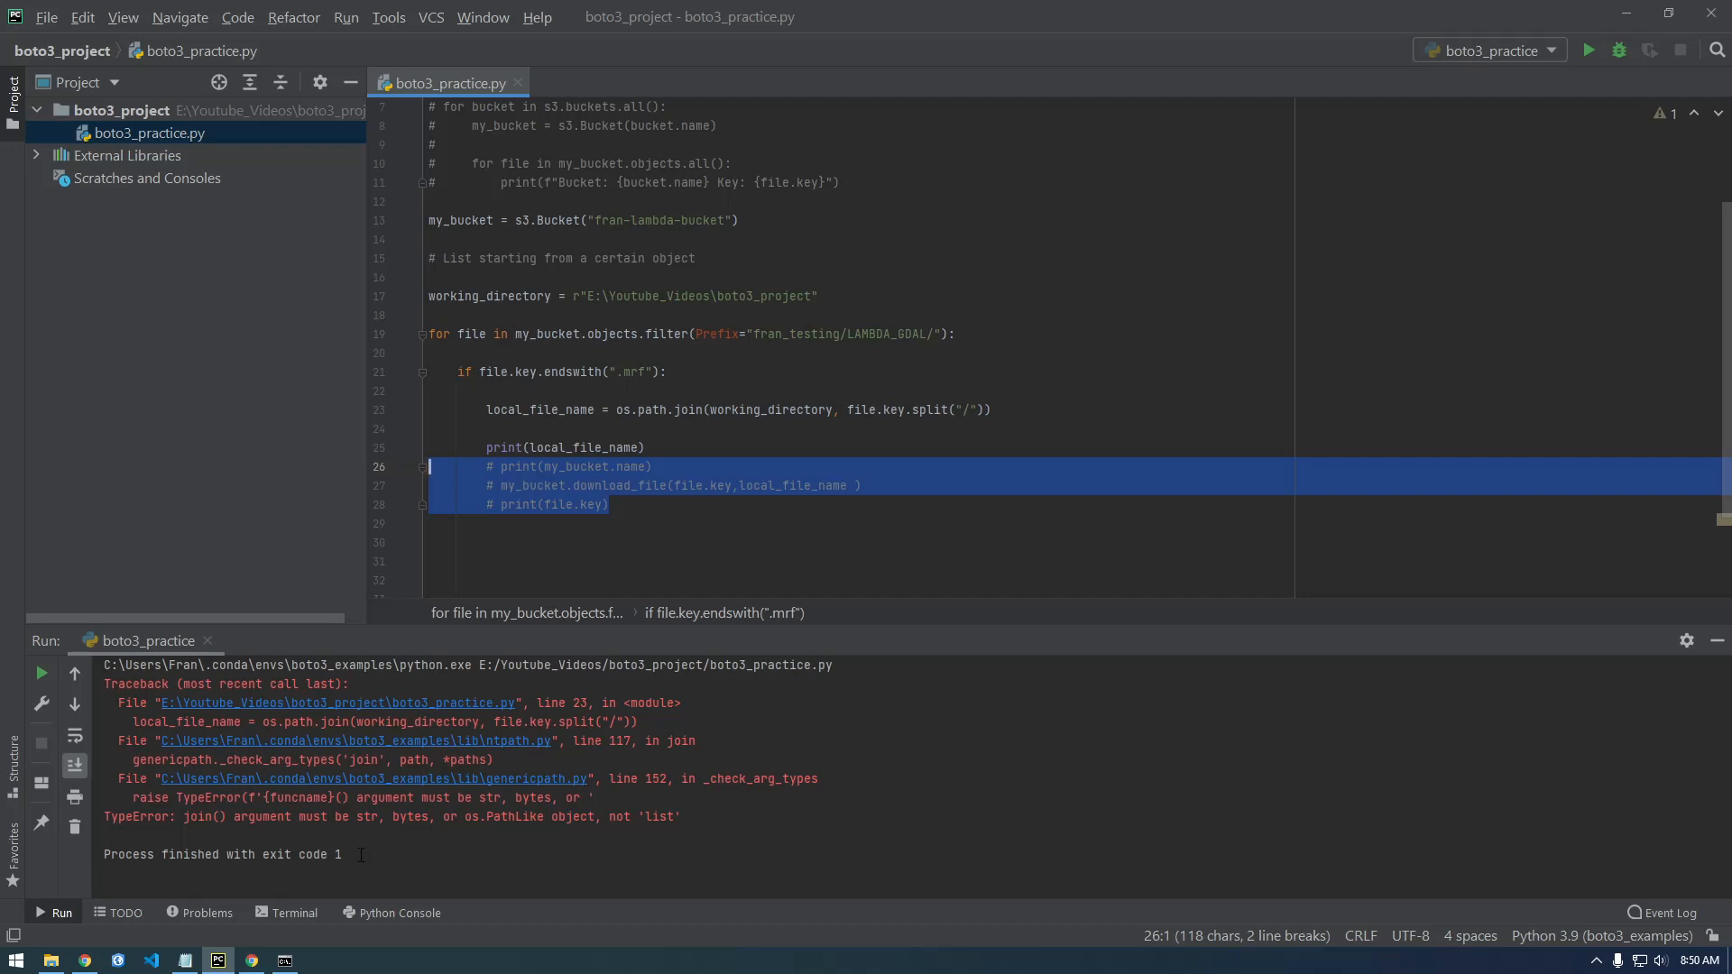
Step: Index the split key with [2] and rerun, printing full local .mrf paths like DJI_0070.mrf
double_click(889, 410)
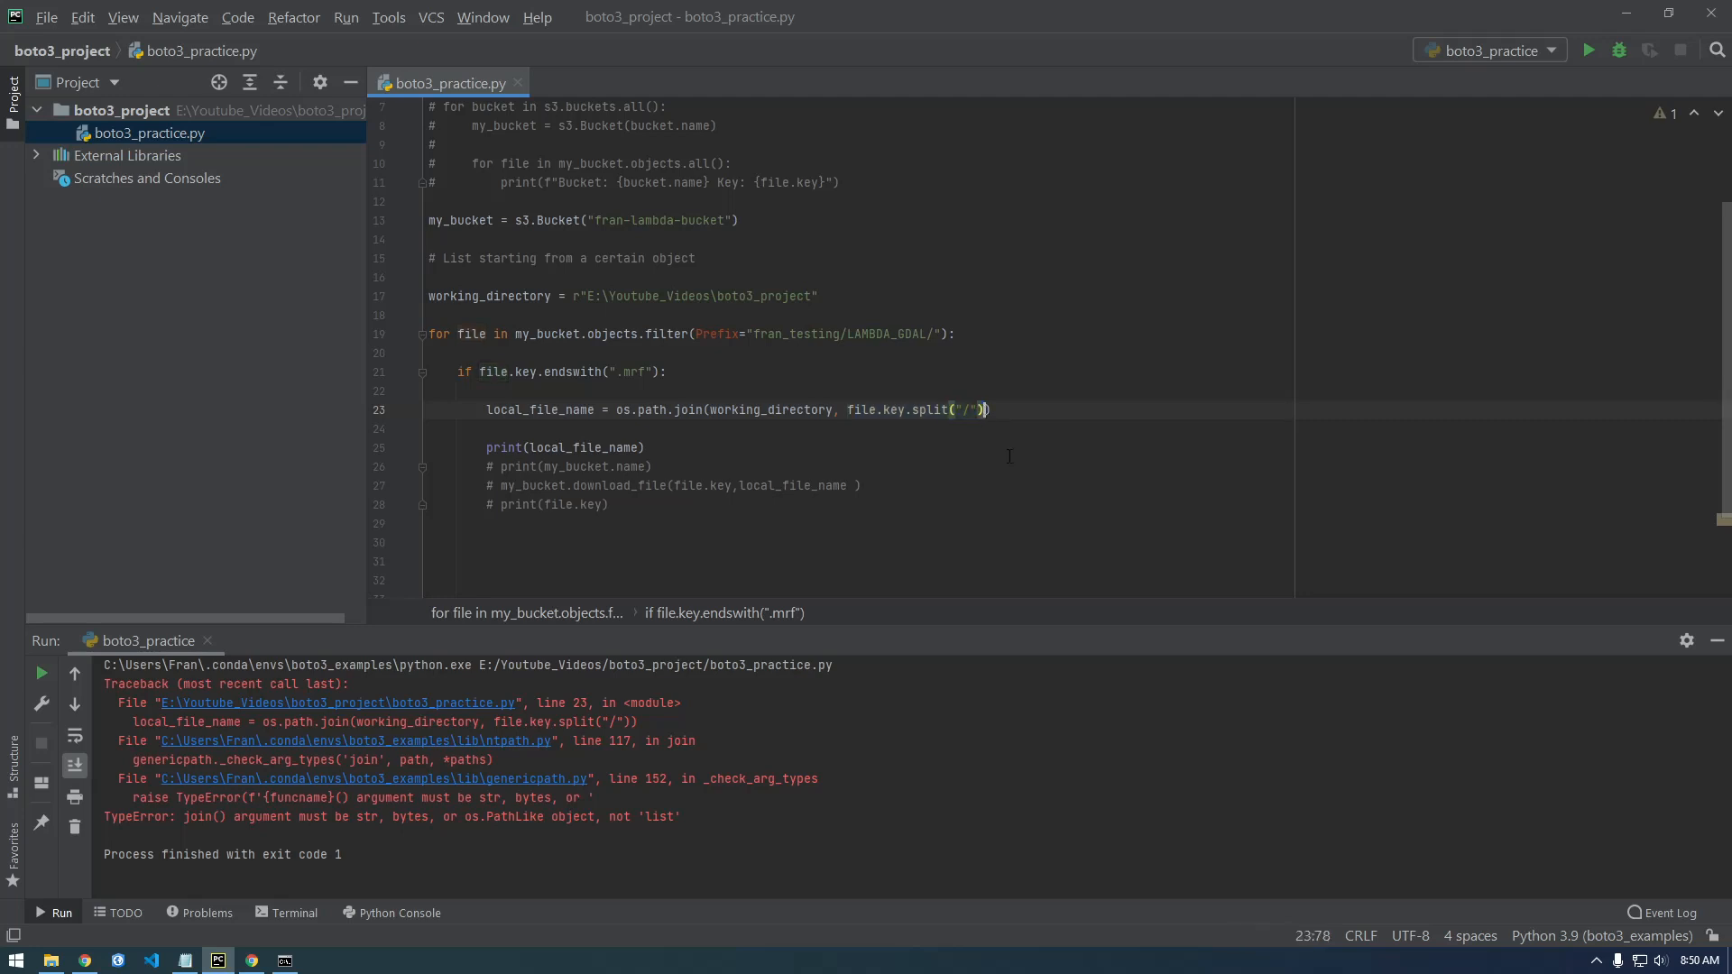
text([])
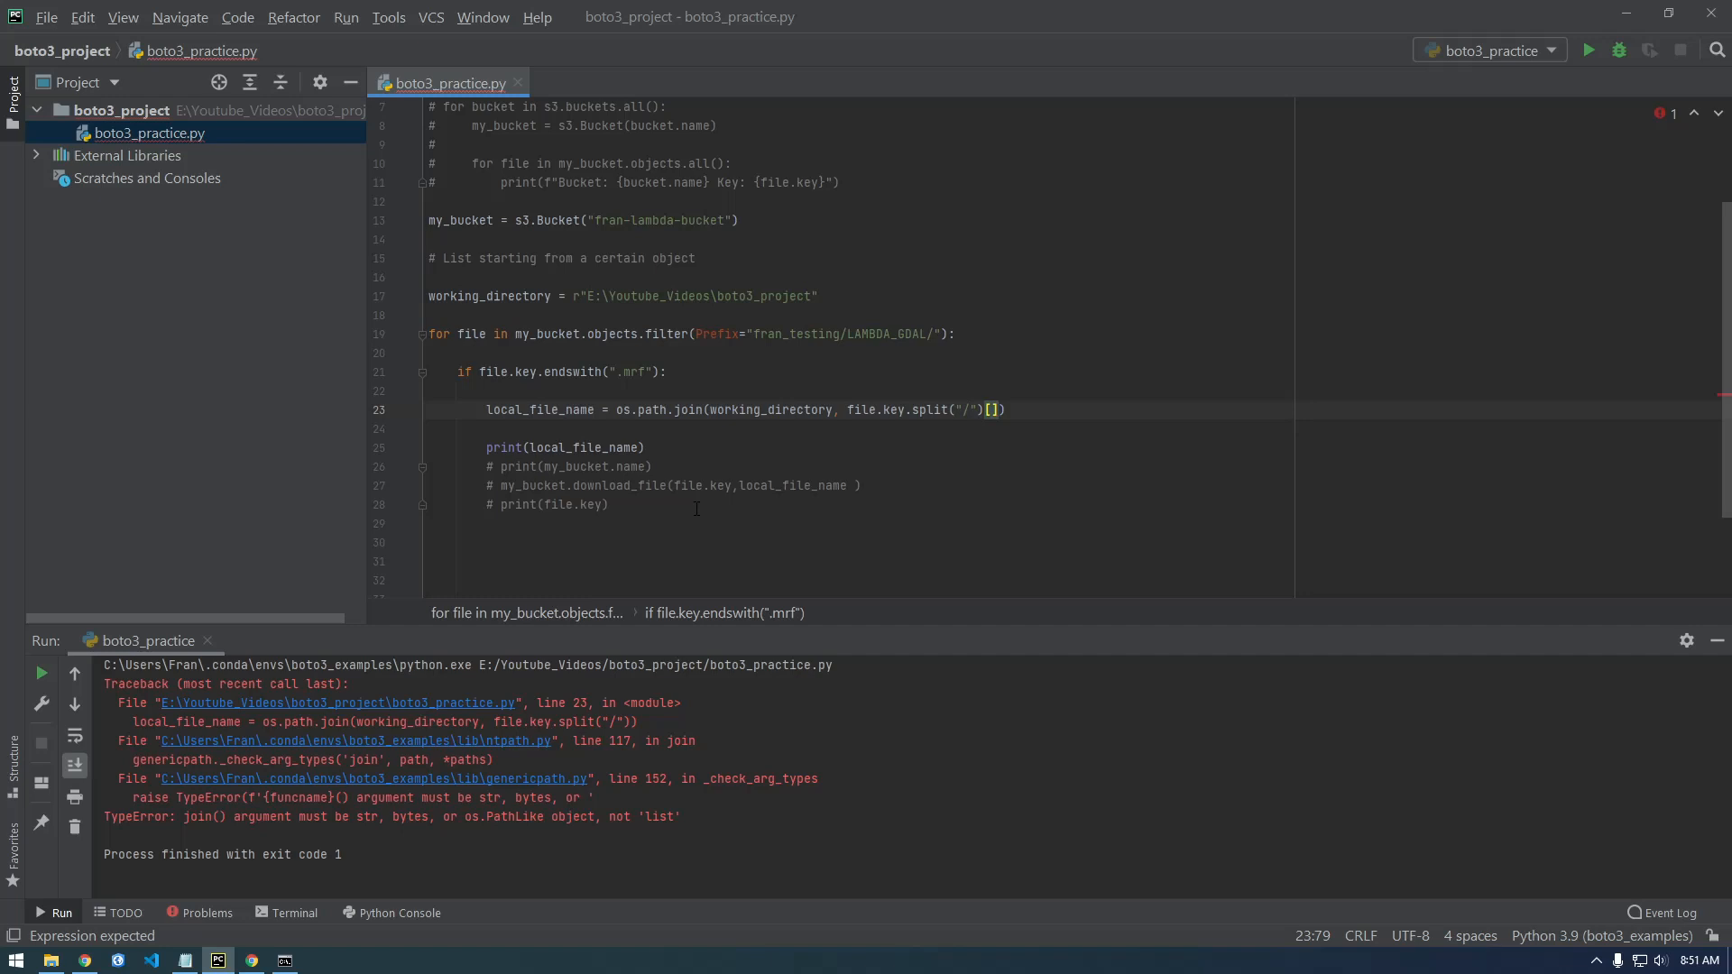
text(2)
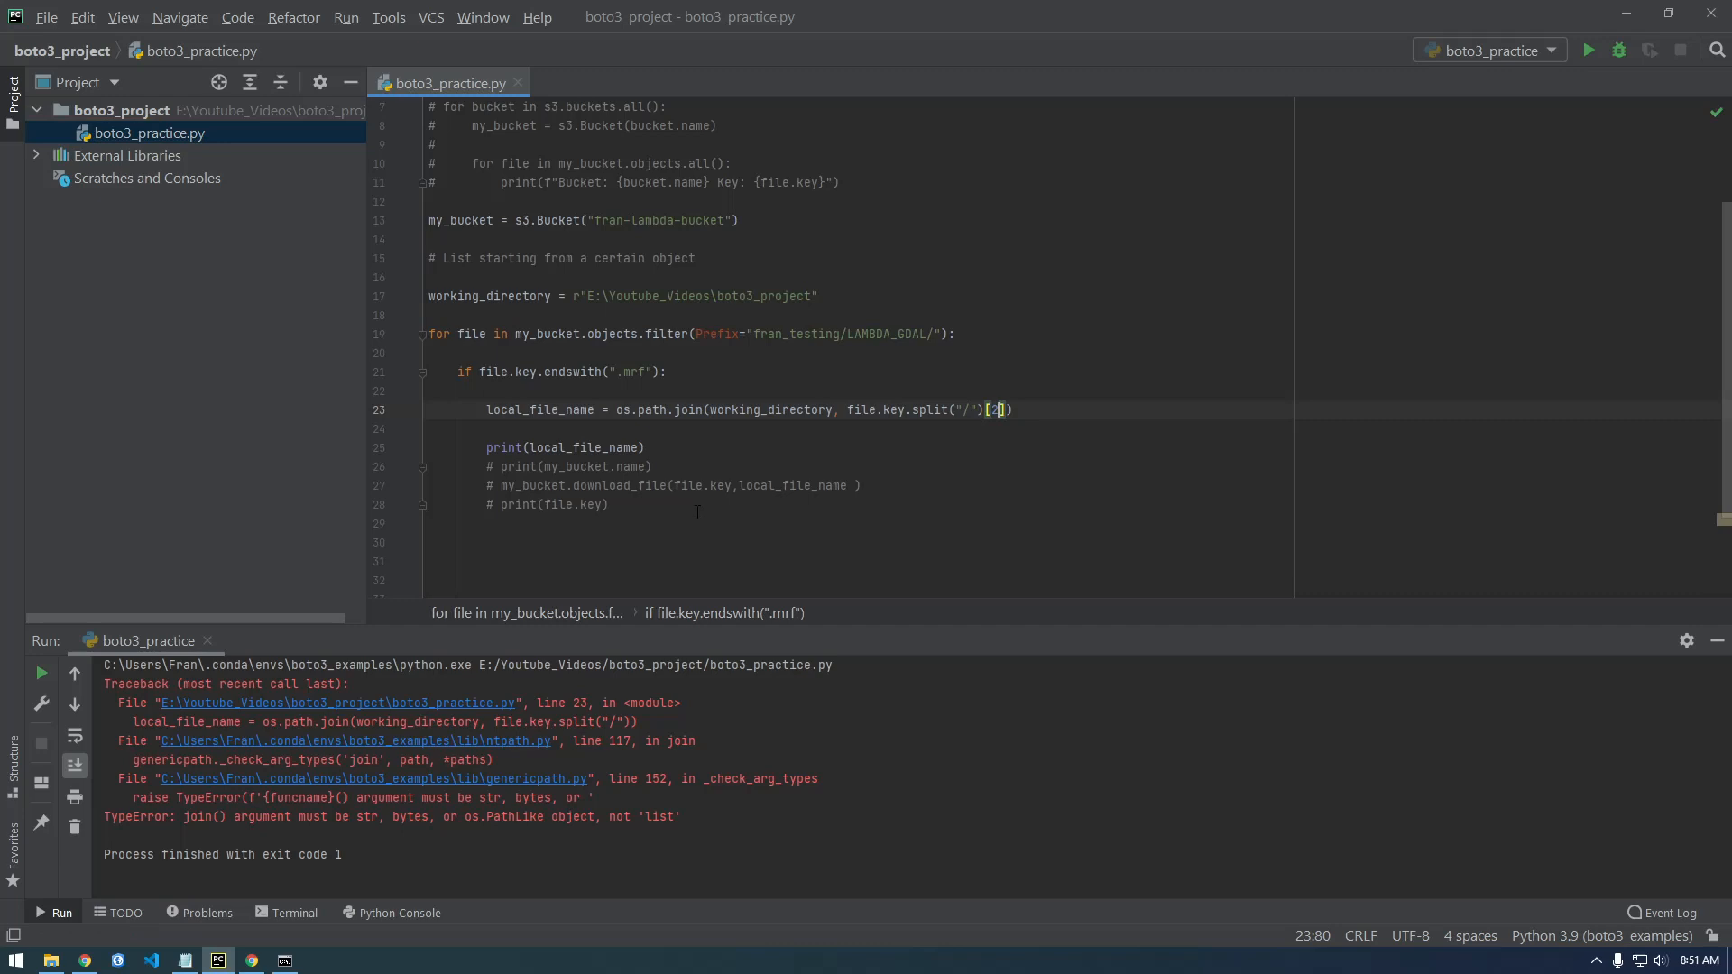
click(1587, 50)
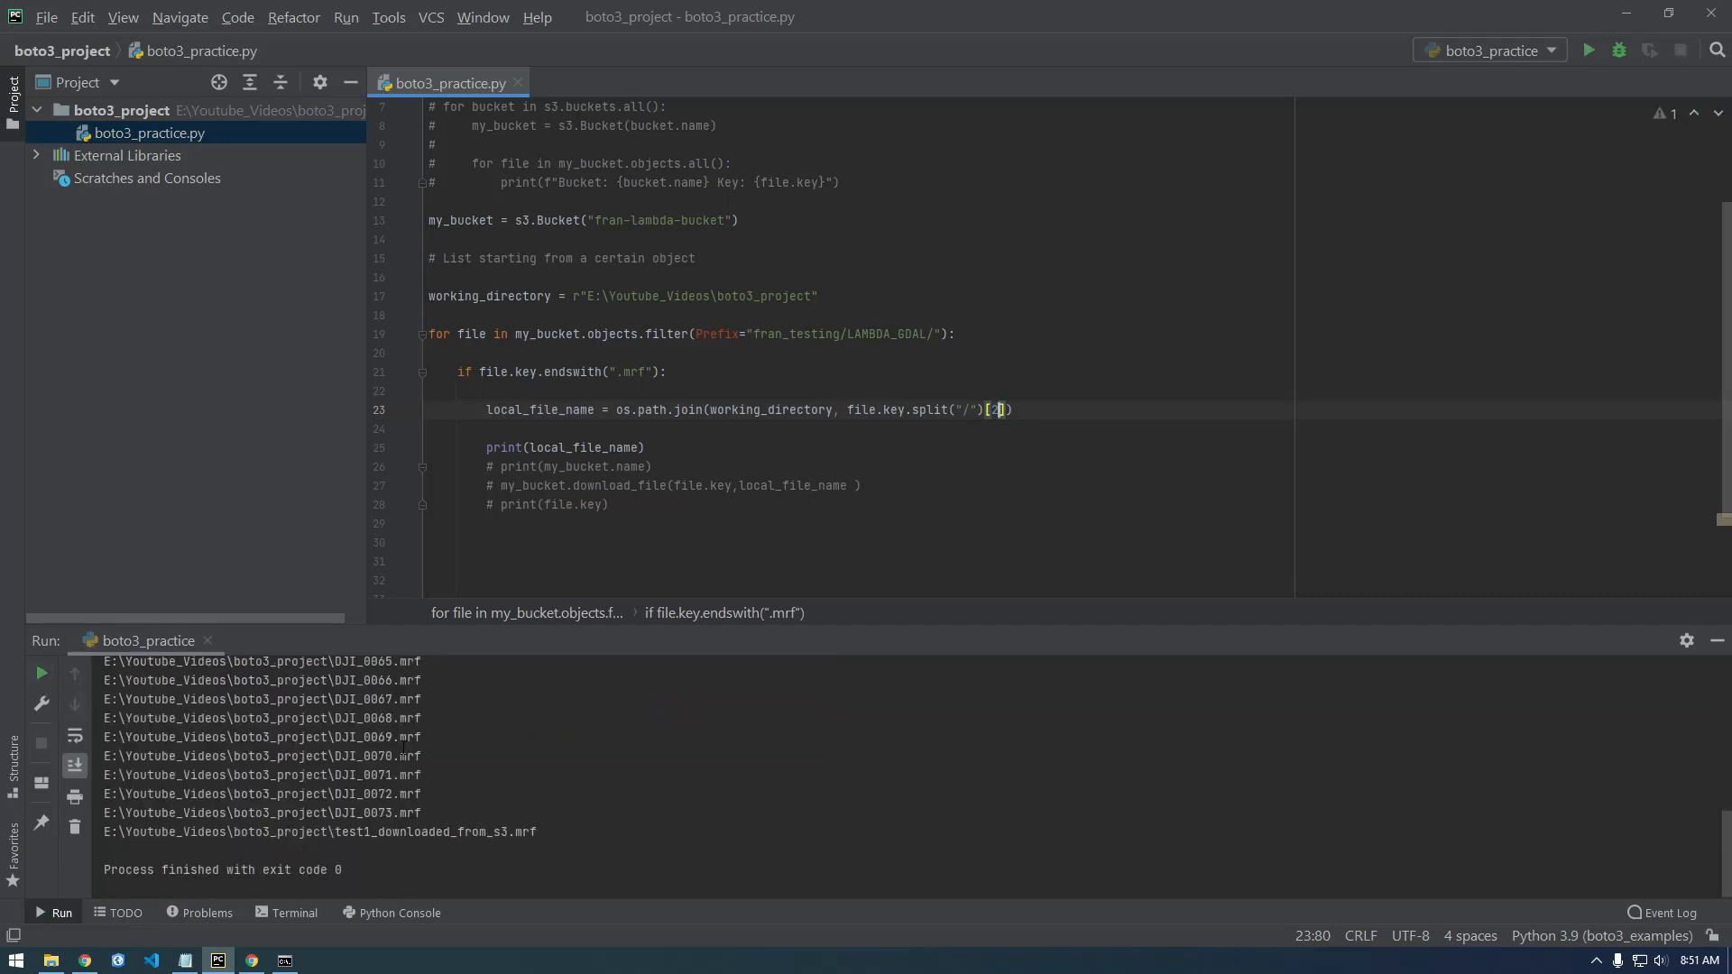
double_click(256, 698)
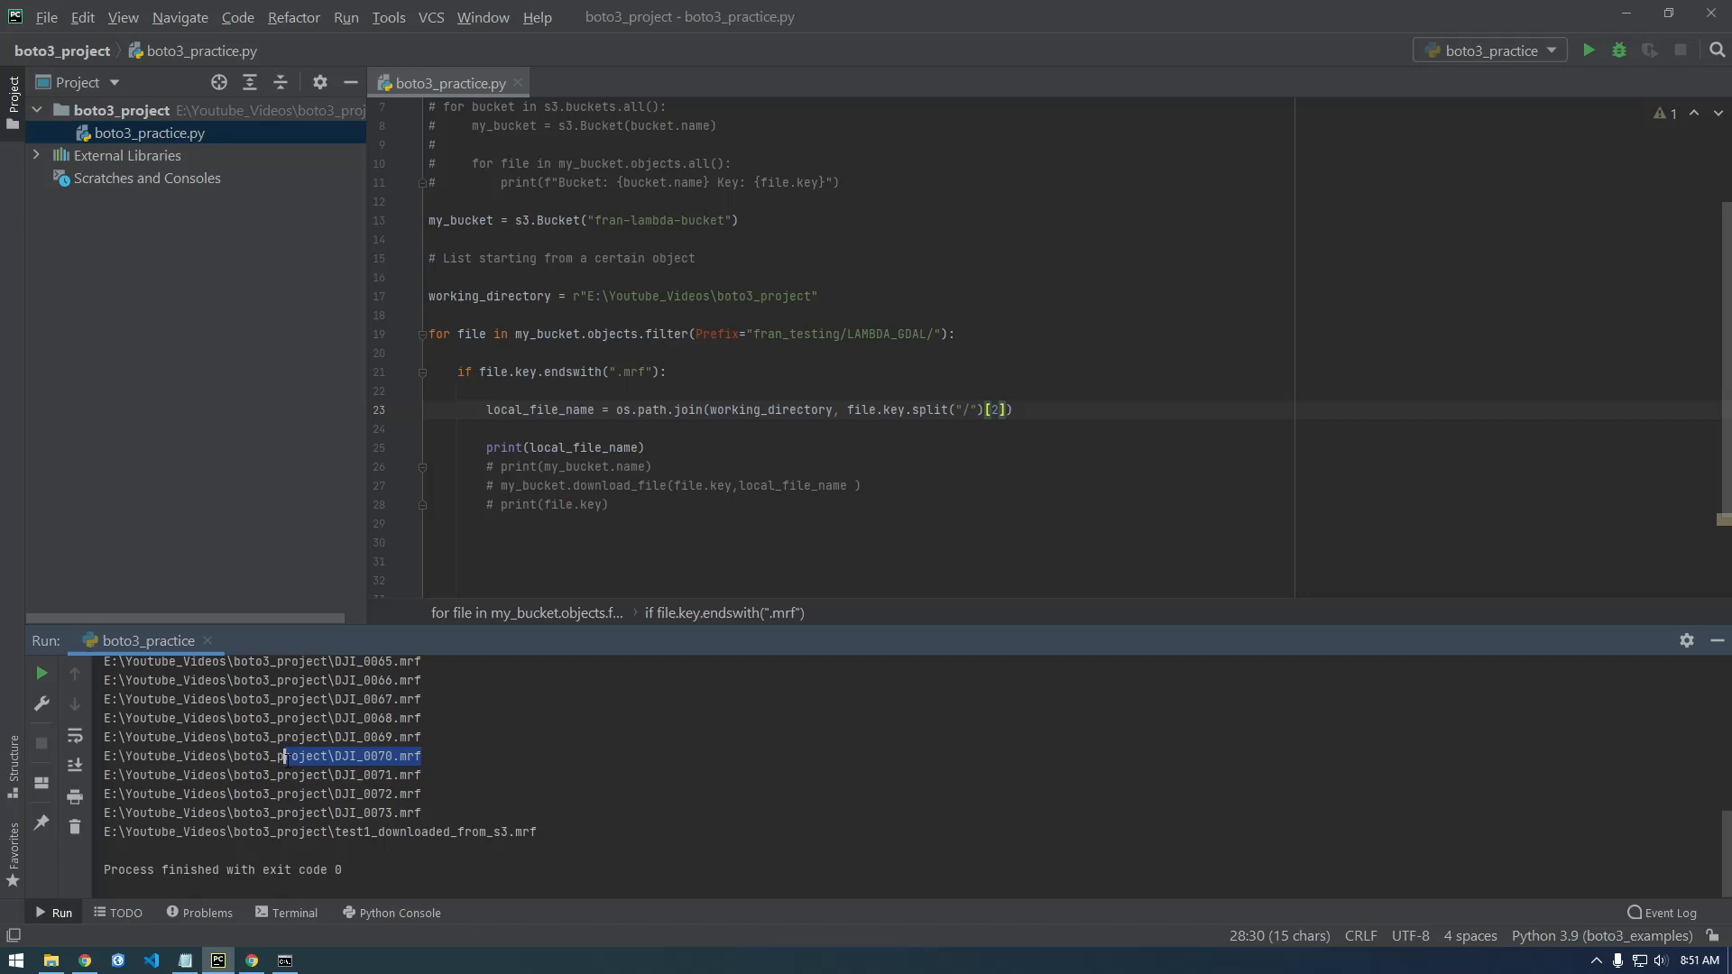
click(271, 756)
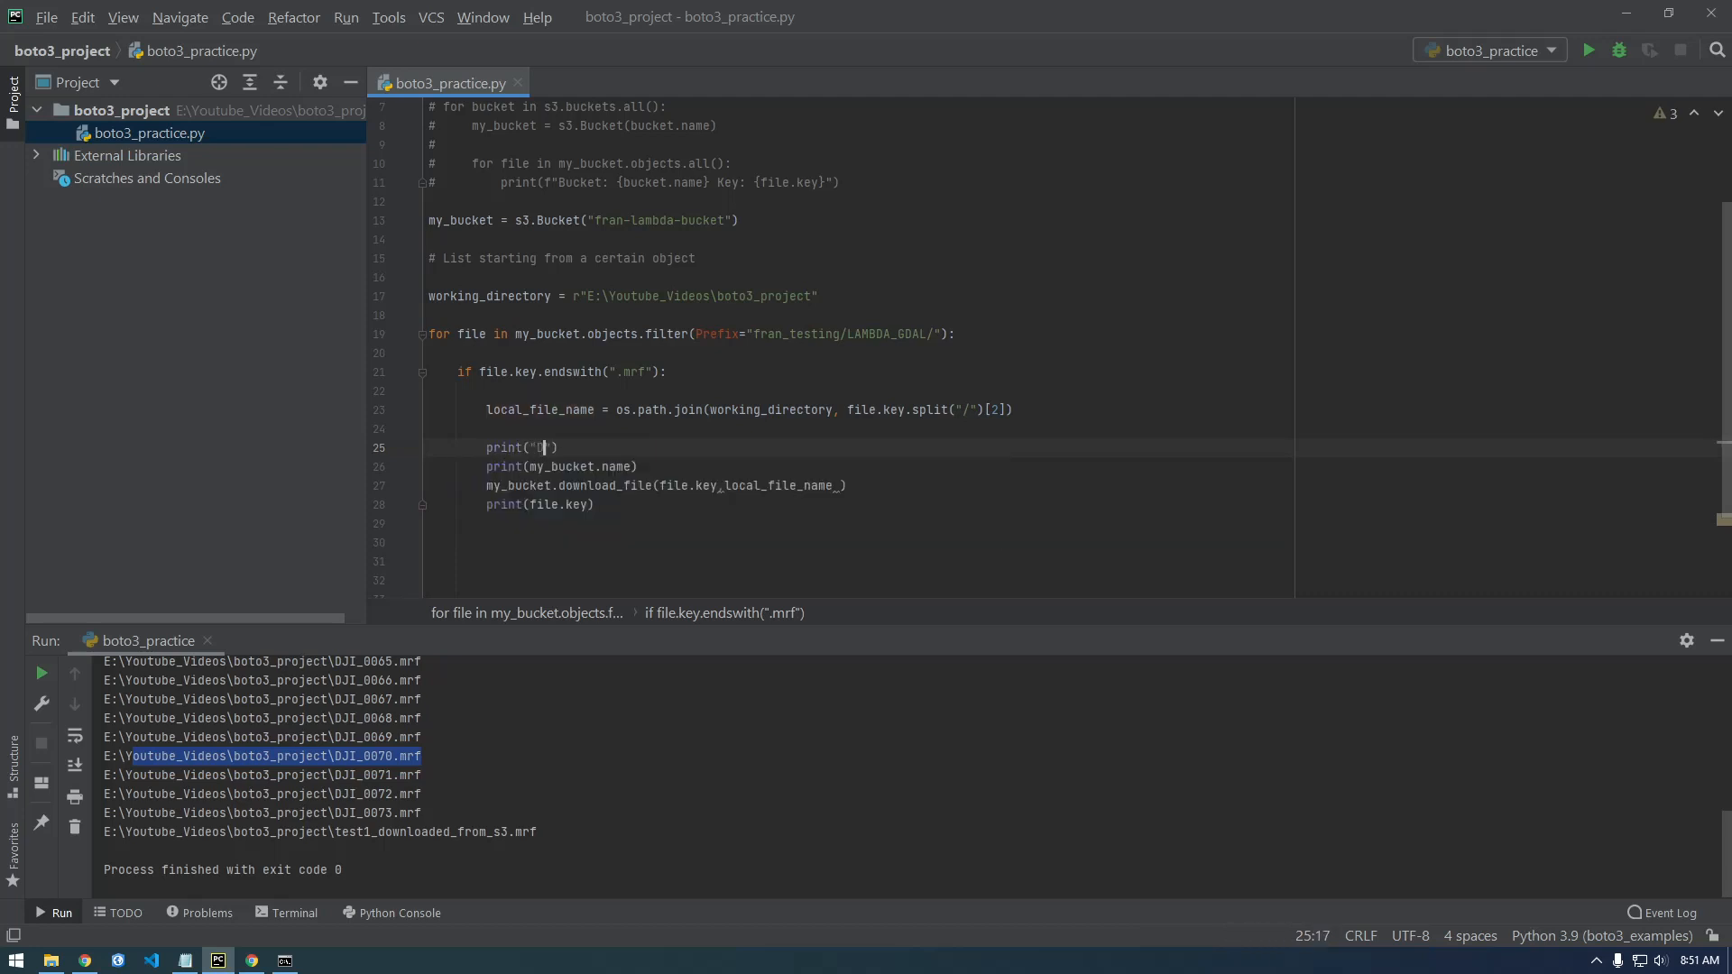
Step: Write print(f"Downloading {file.key} to {local_file_name}") before the download_file call
text(ownloading)
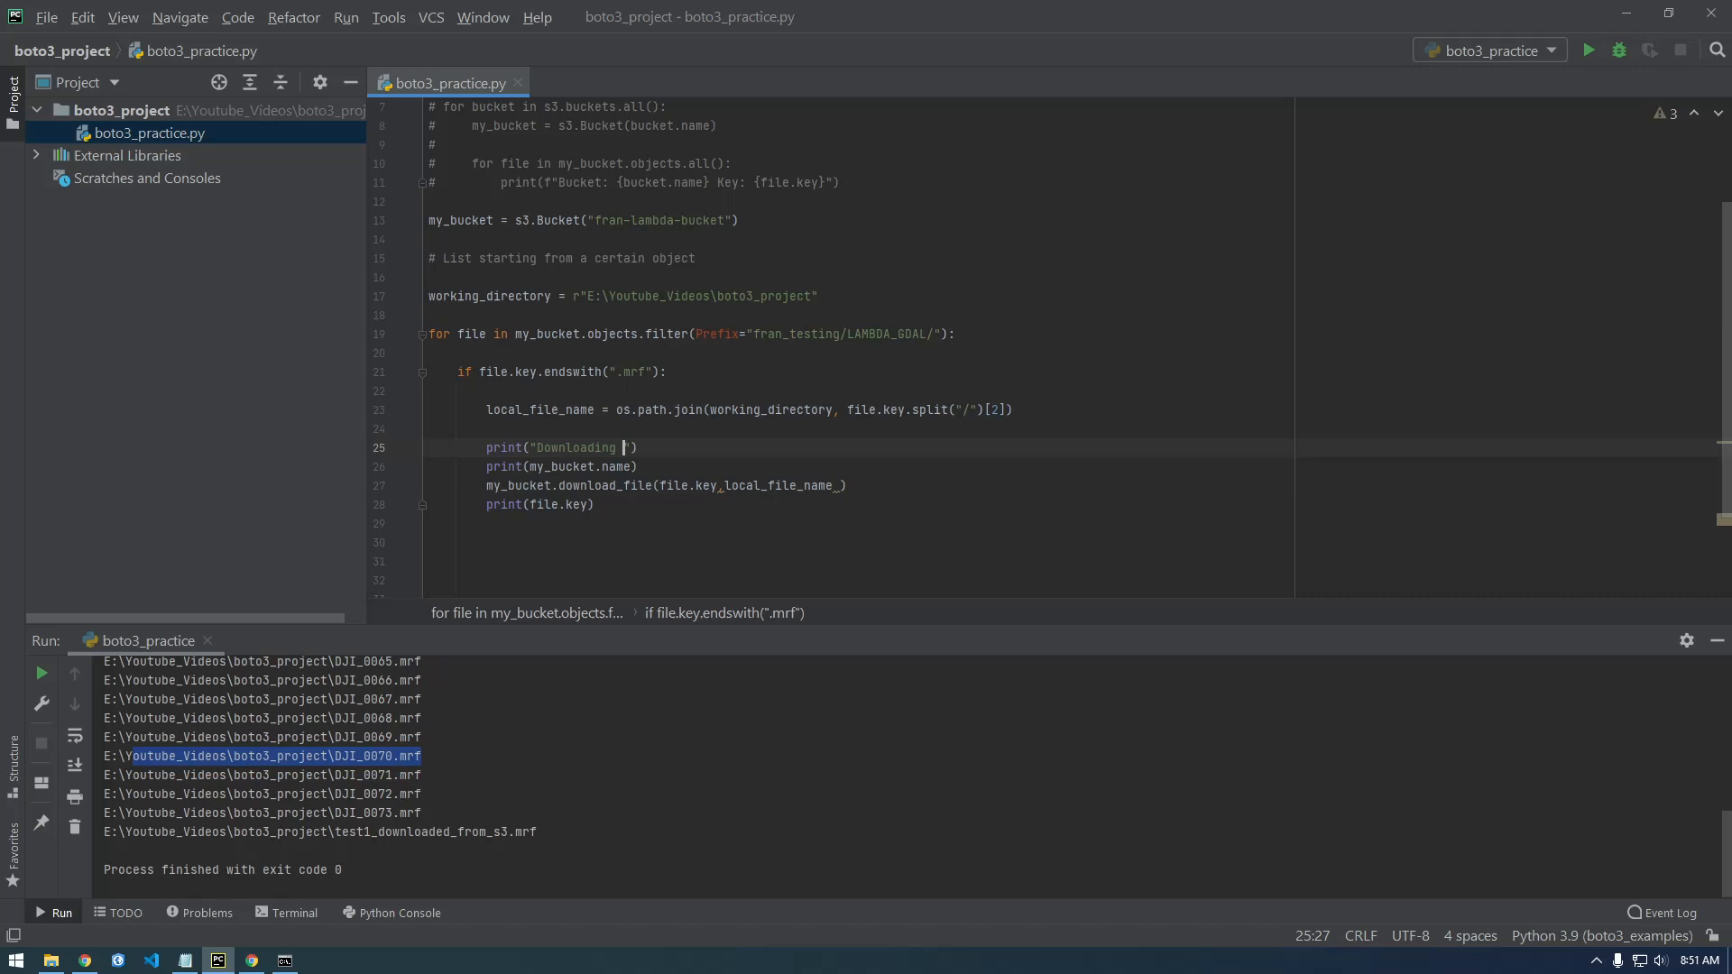
text({})
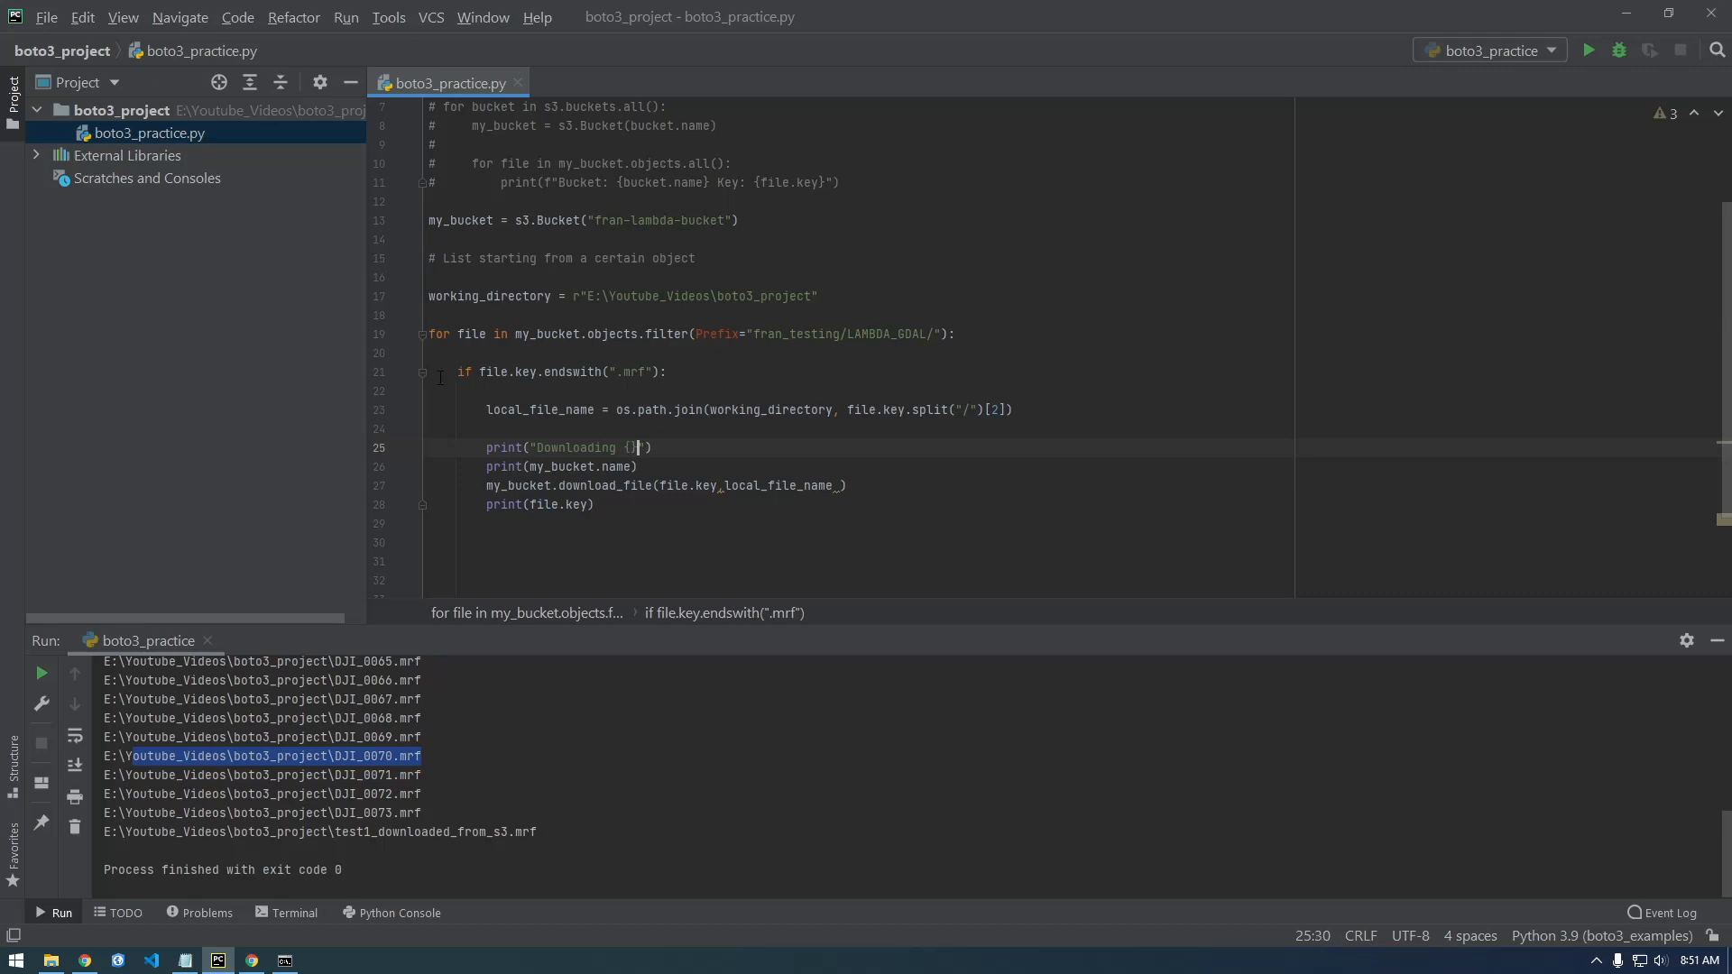
text(f)
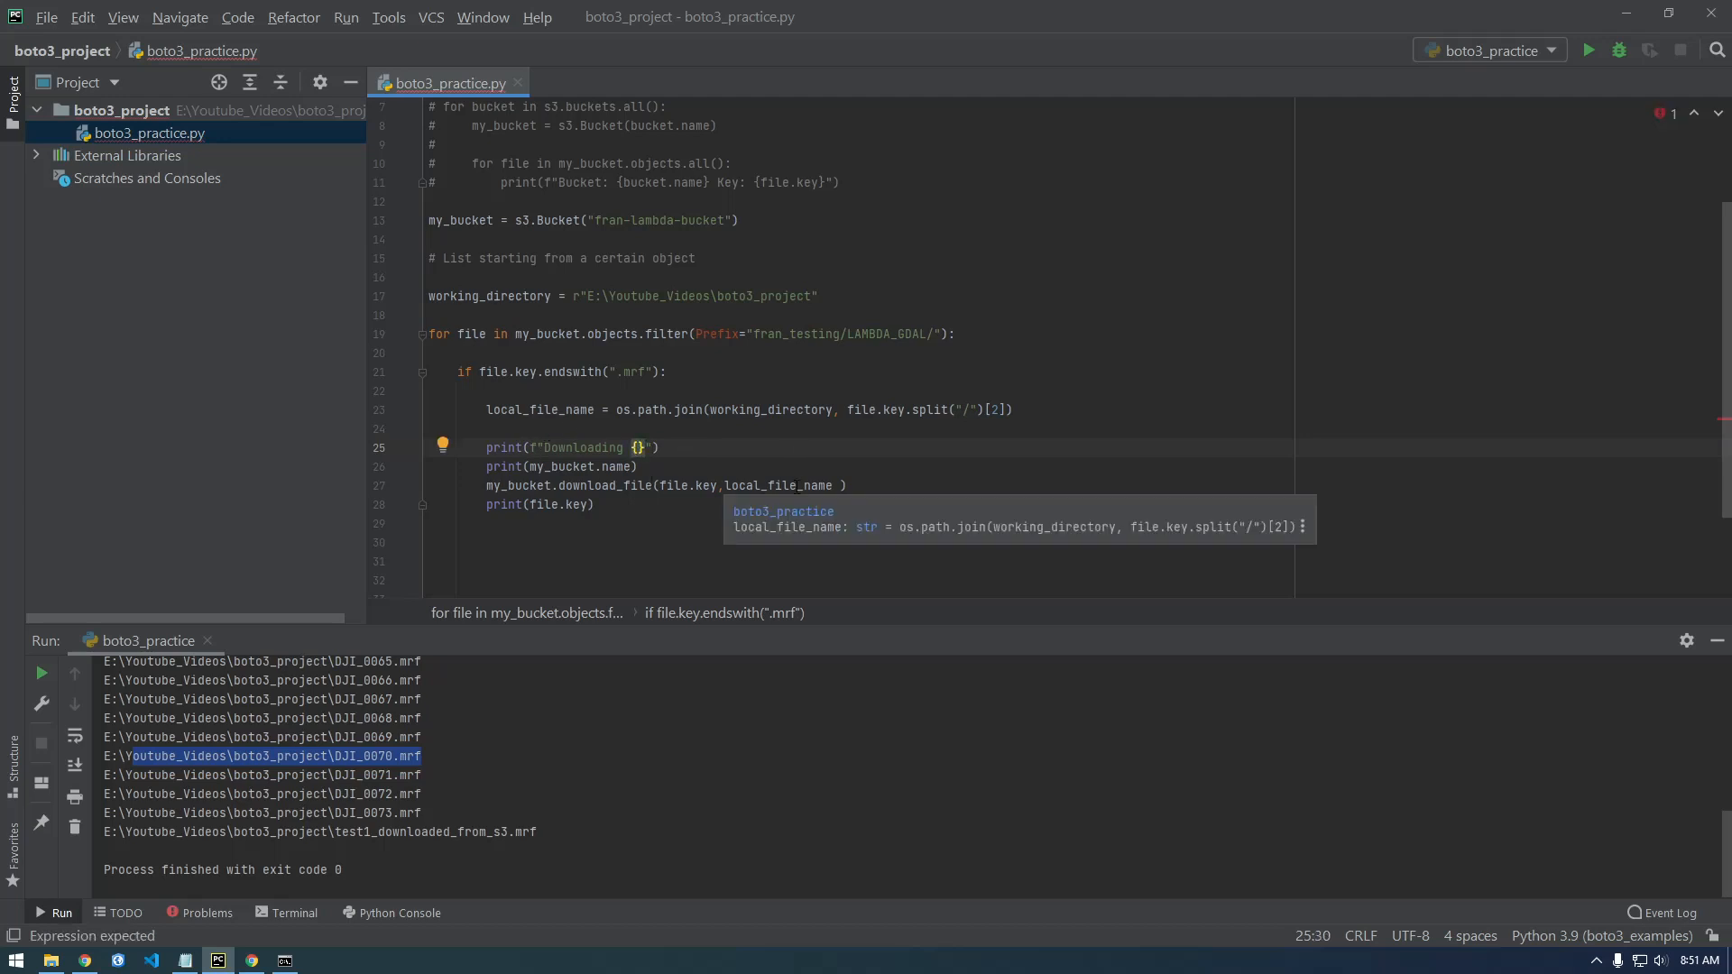
text(file.key} to {)
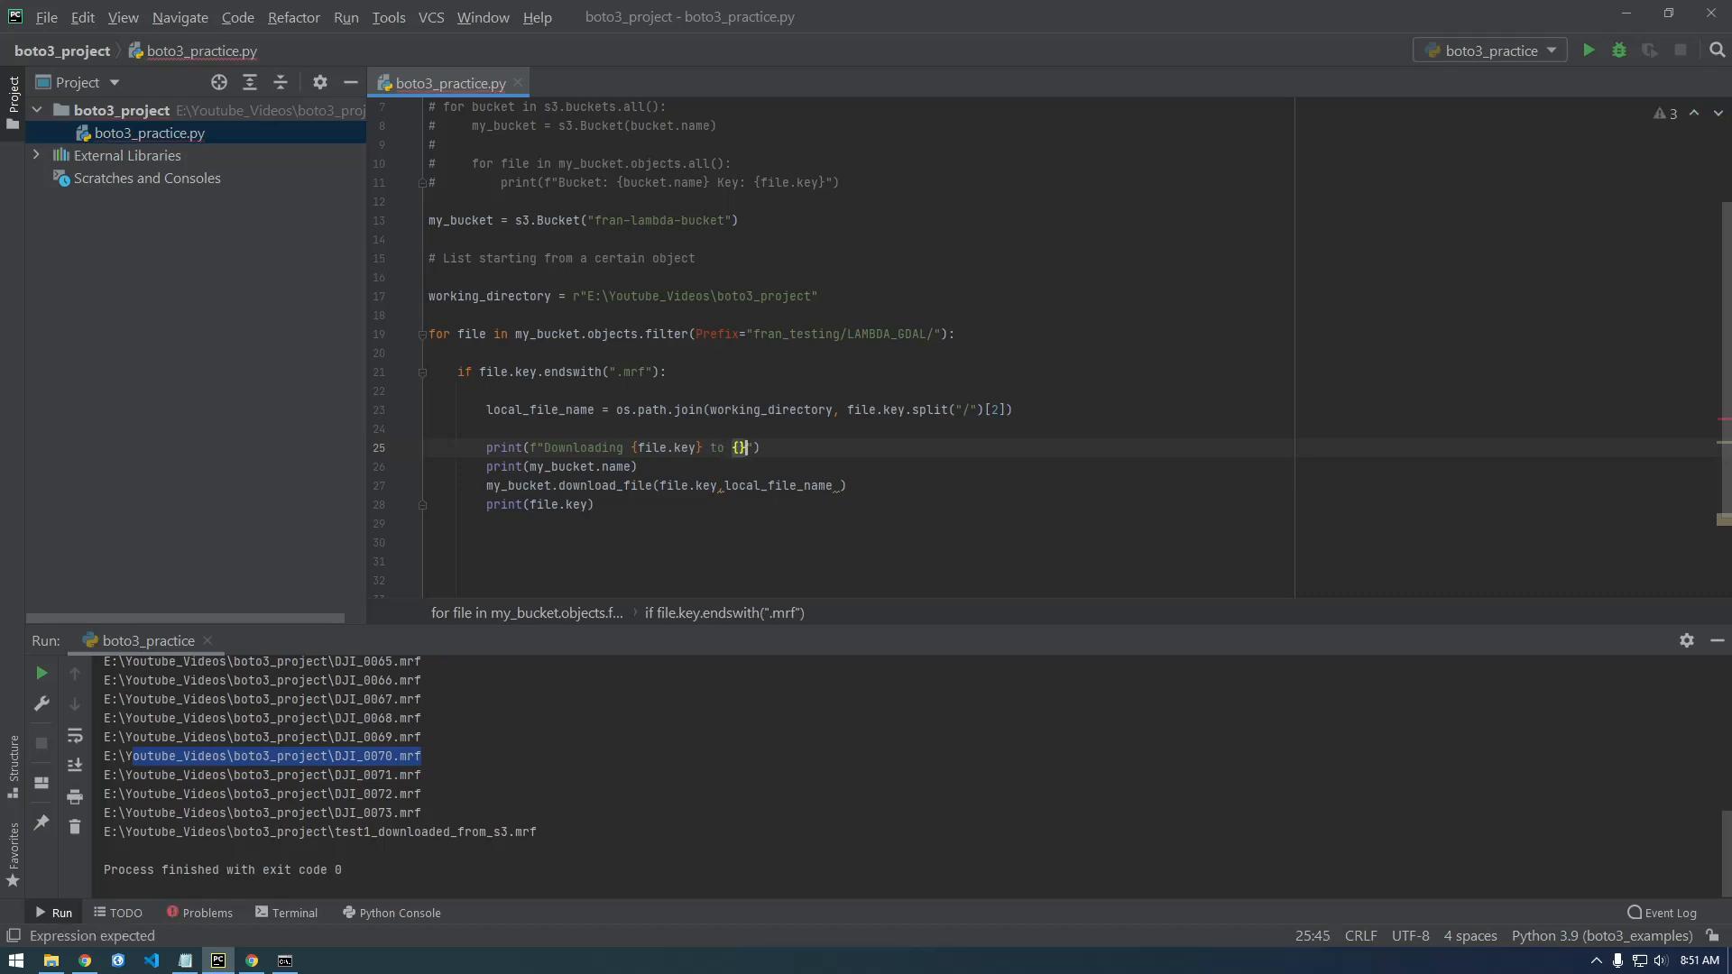
text(lo)
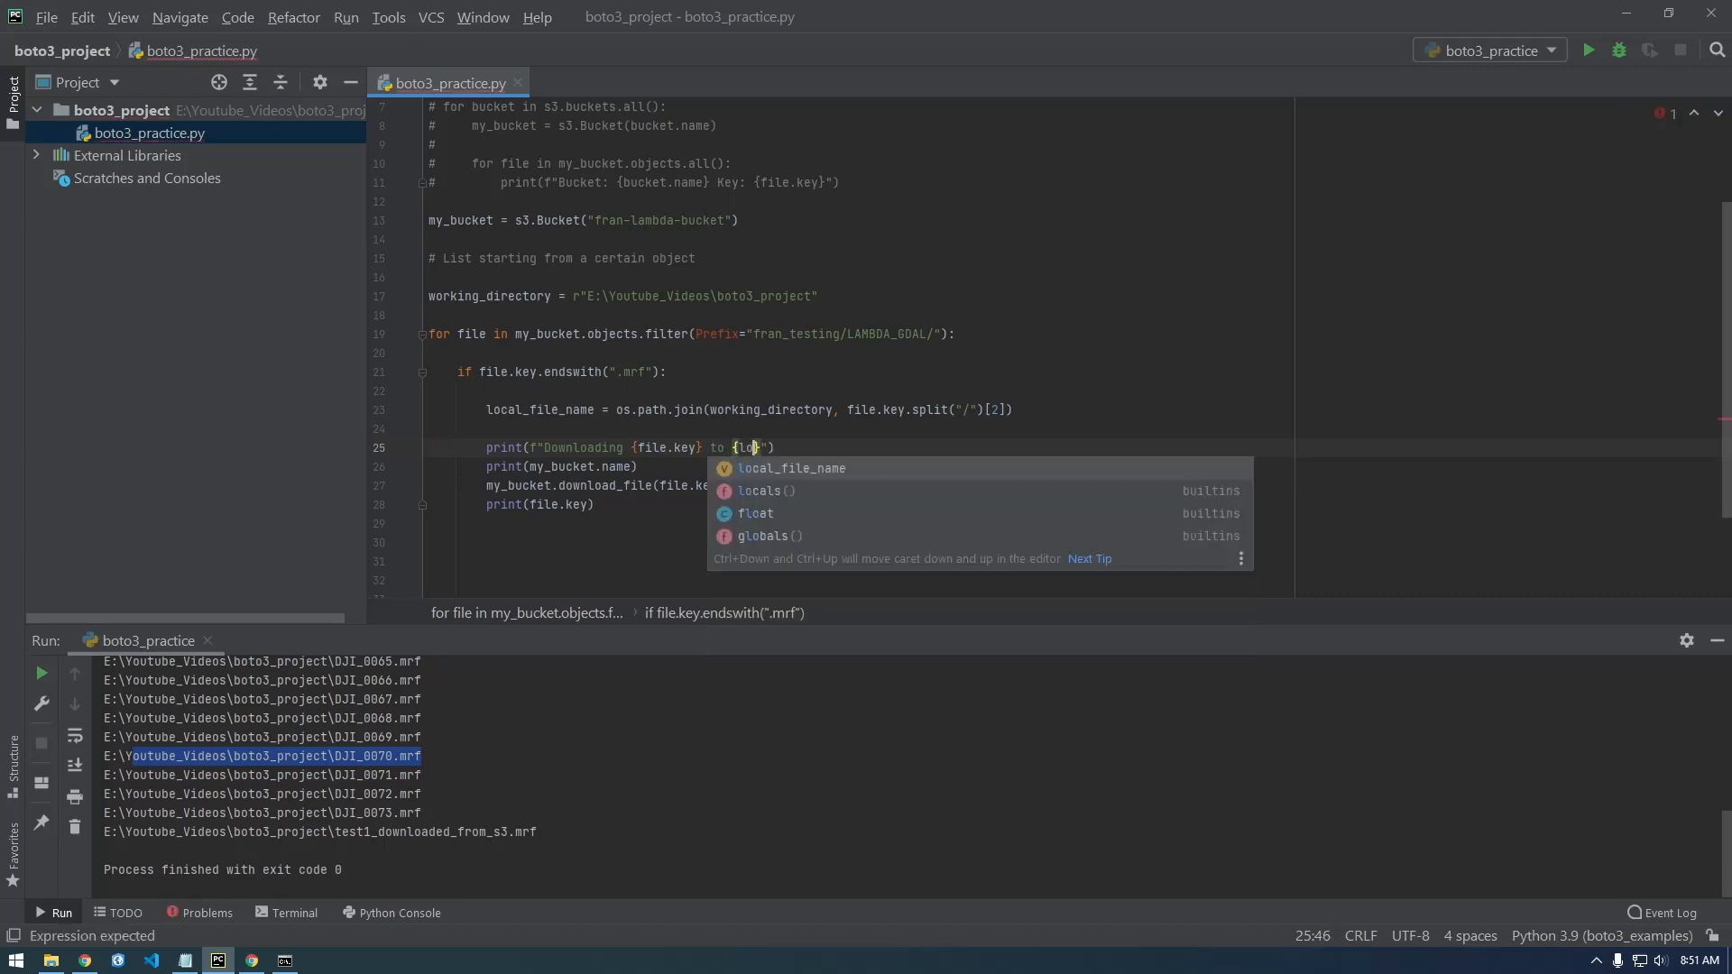
key(Tab)
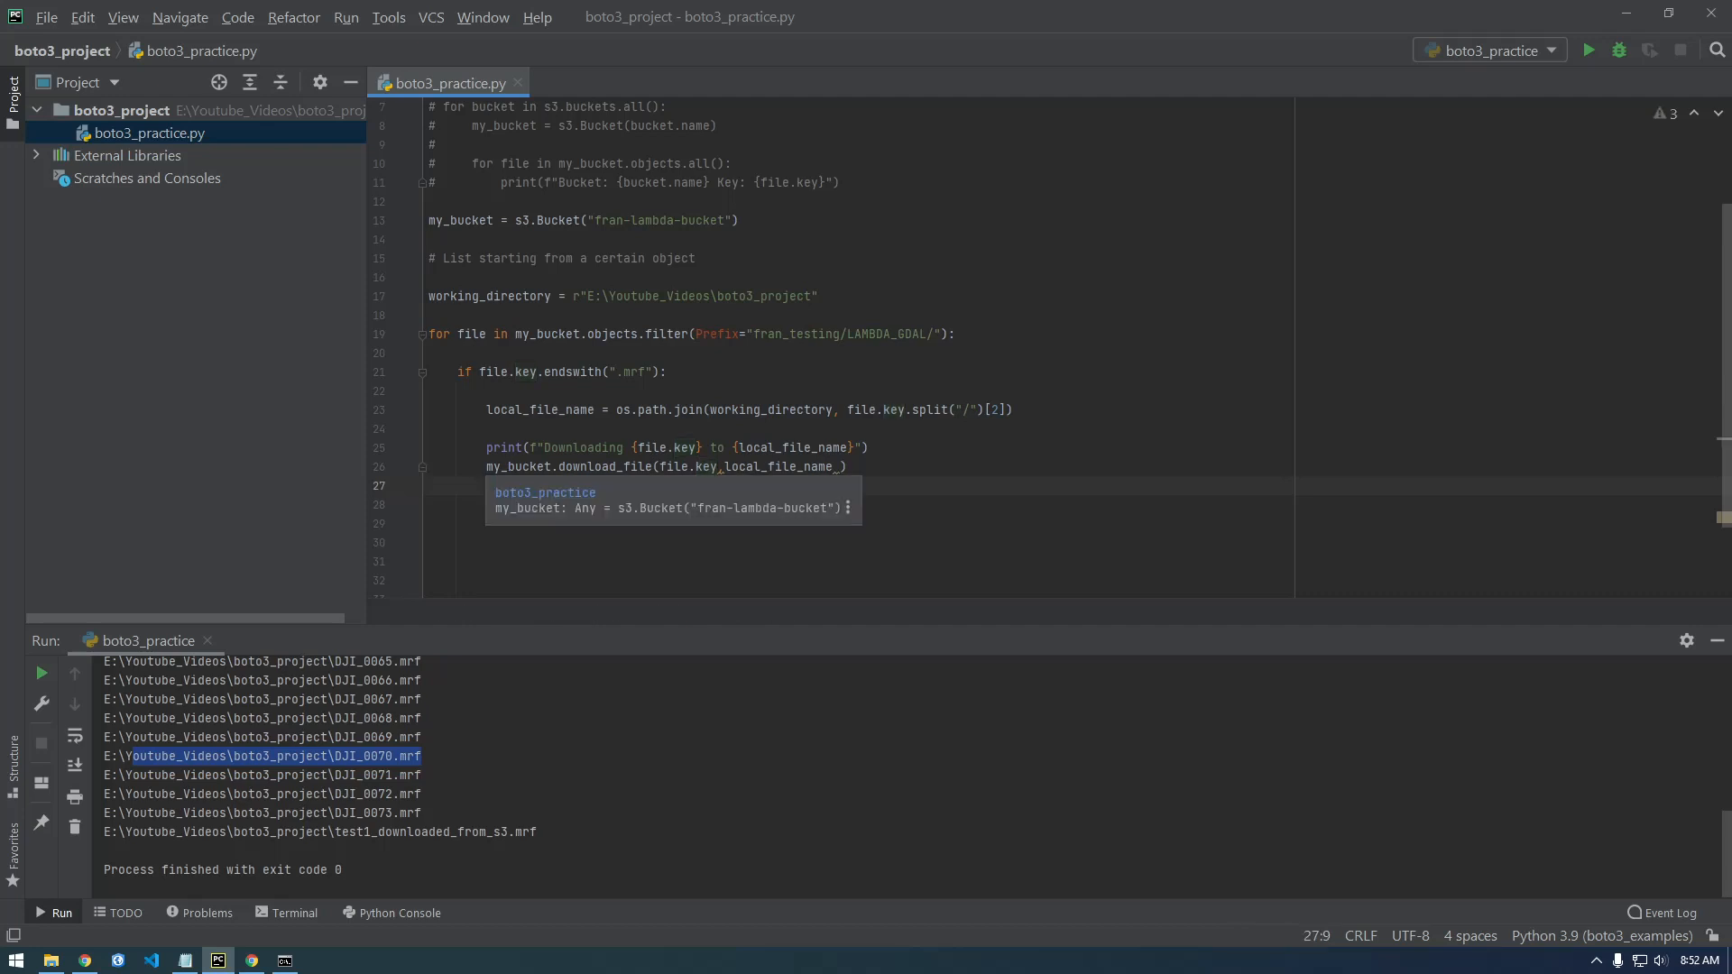
Step: Add print(f"Finished downloading {local_file_name}") after the download_file call
text(print())
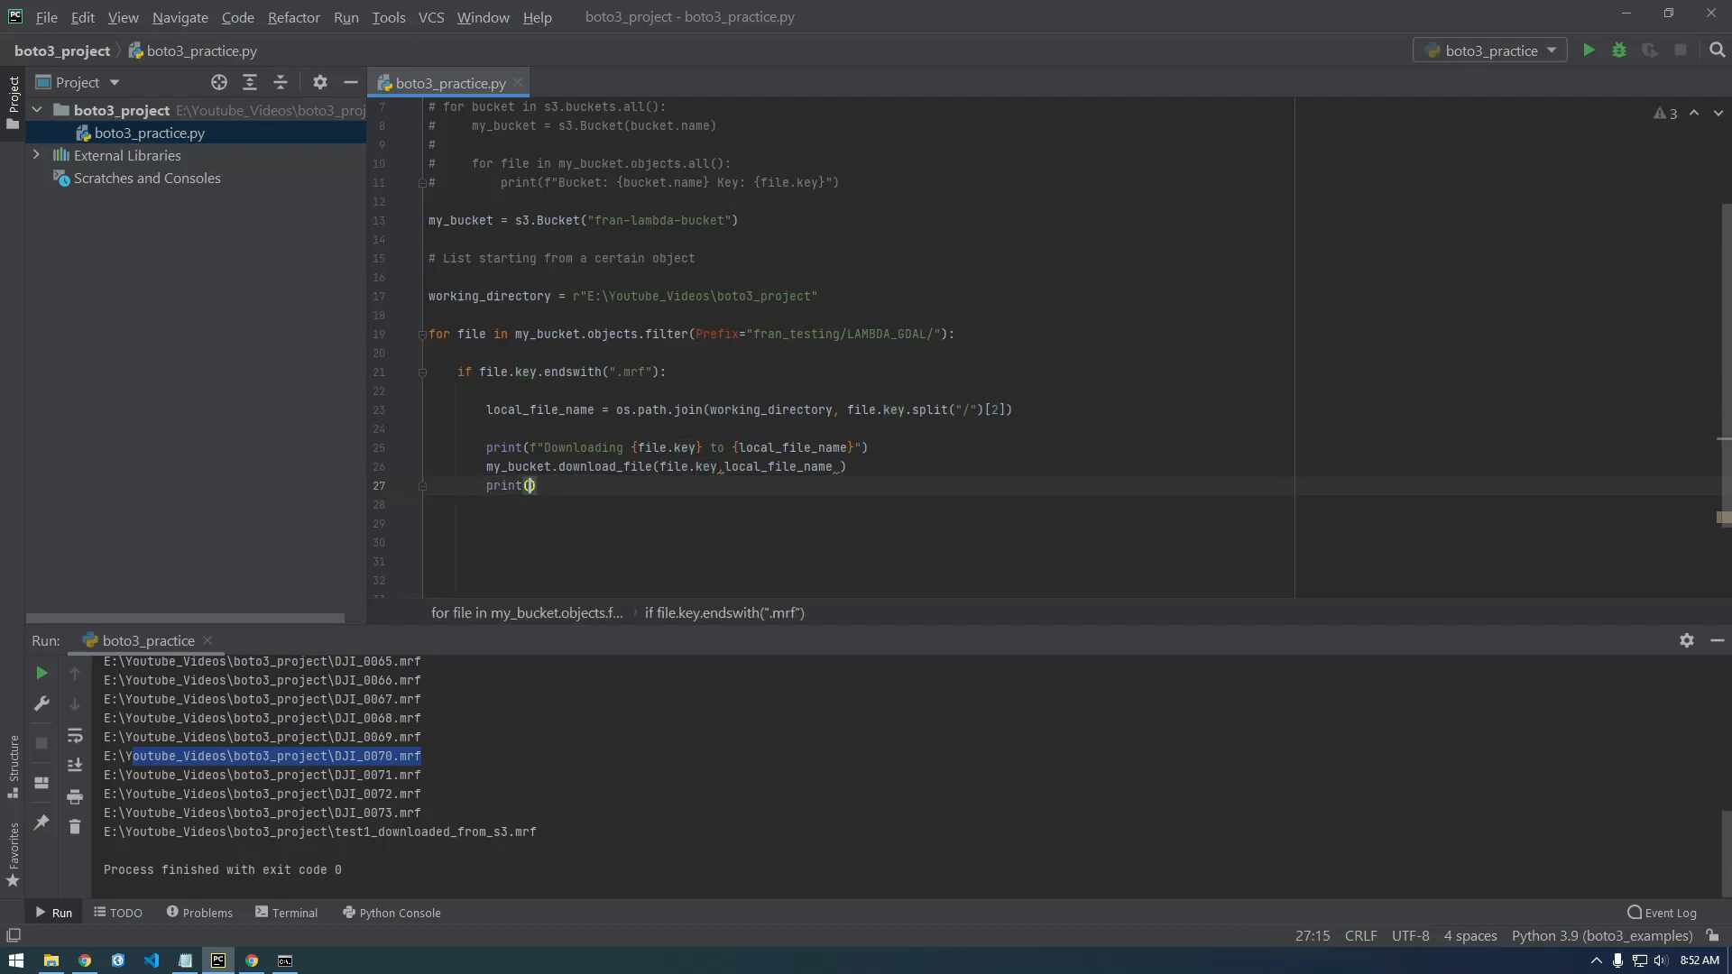
text("Finished ")
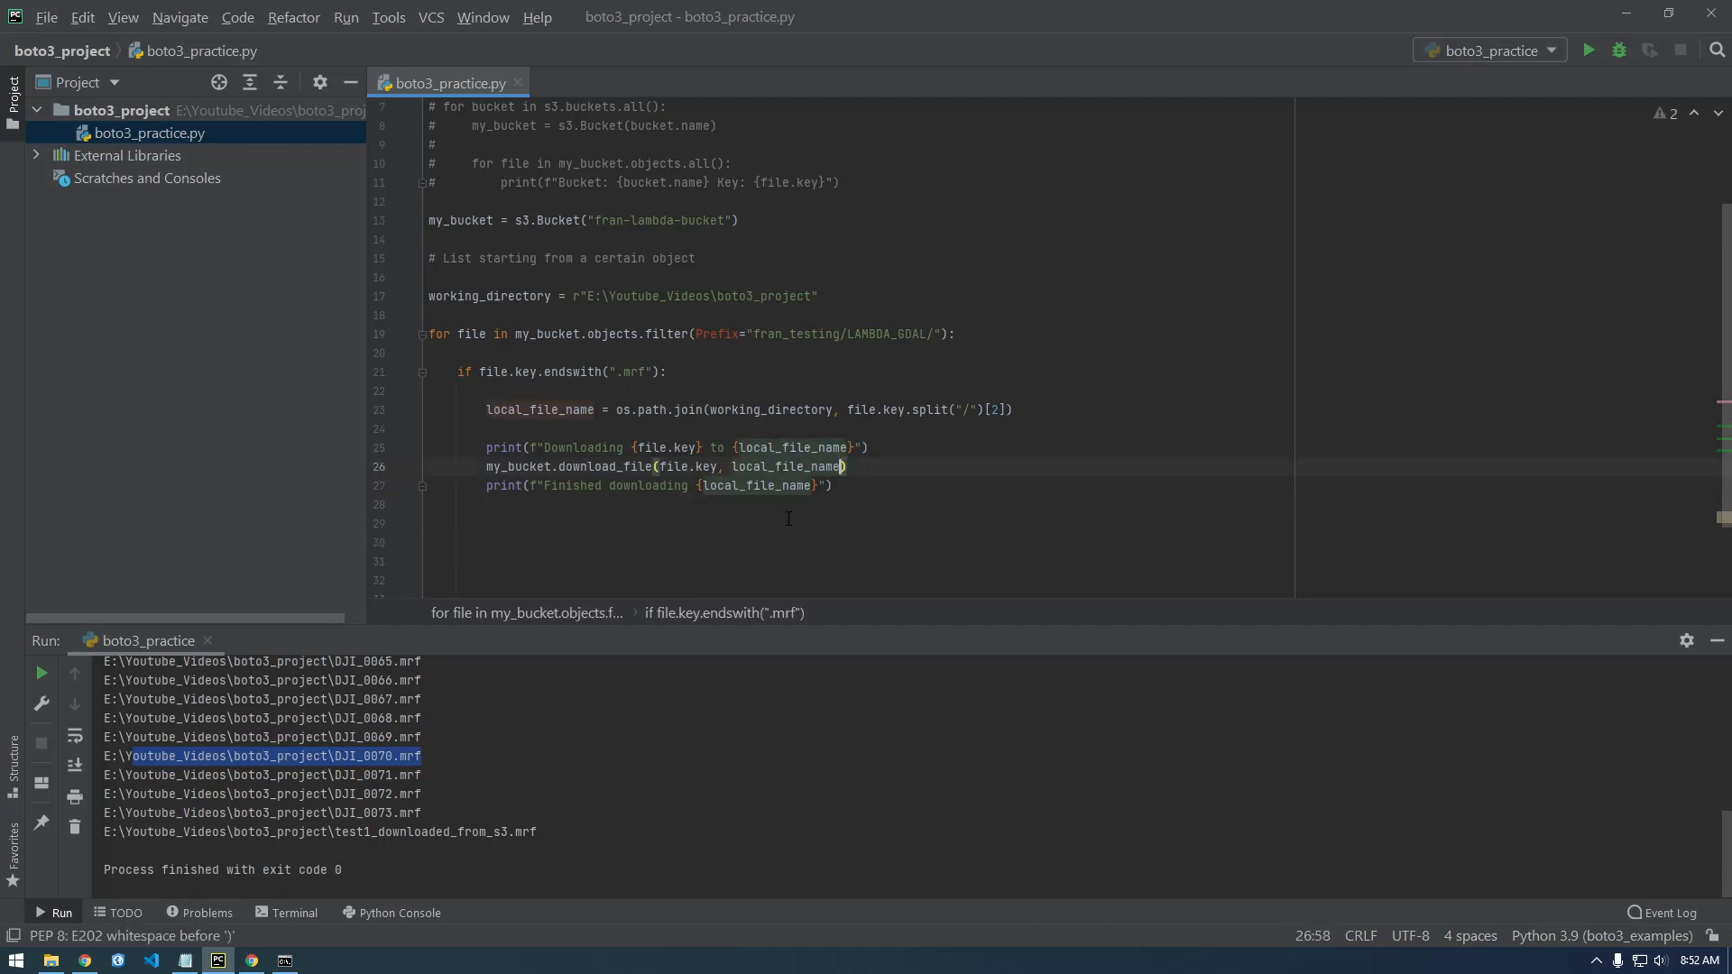
Step: Run boto3_practice so the .mrf files download with progress messages in the output
right_click(450, 83)
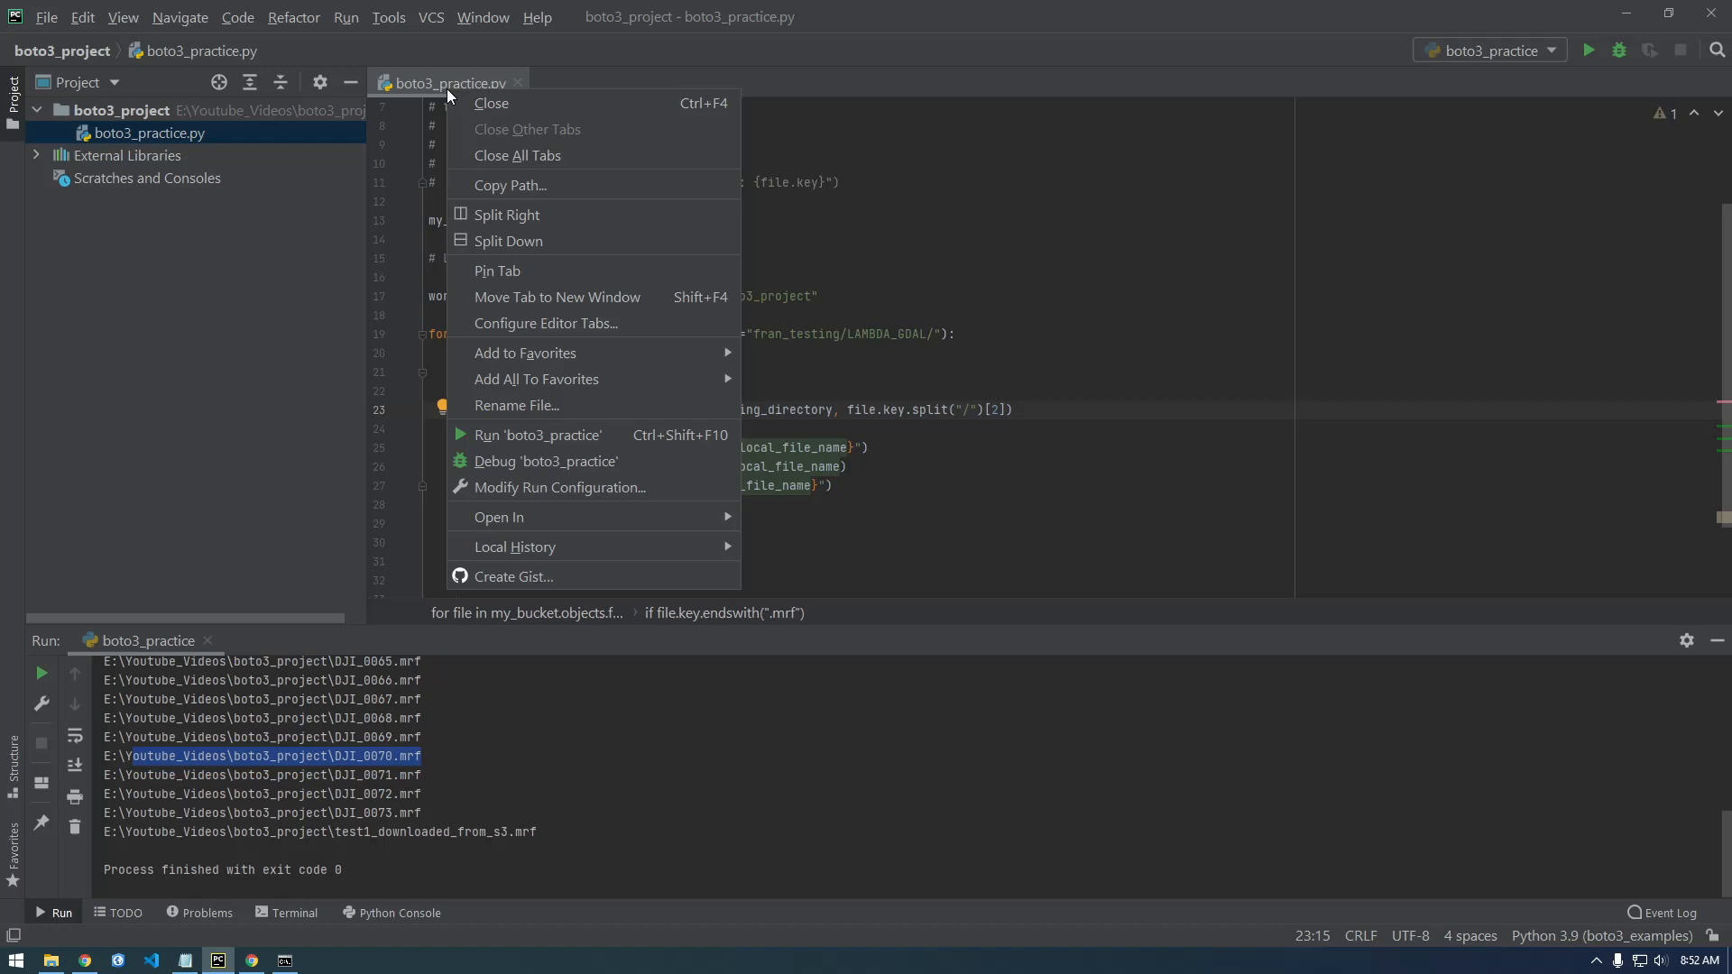
click(539, 435)
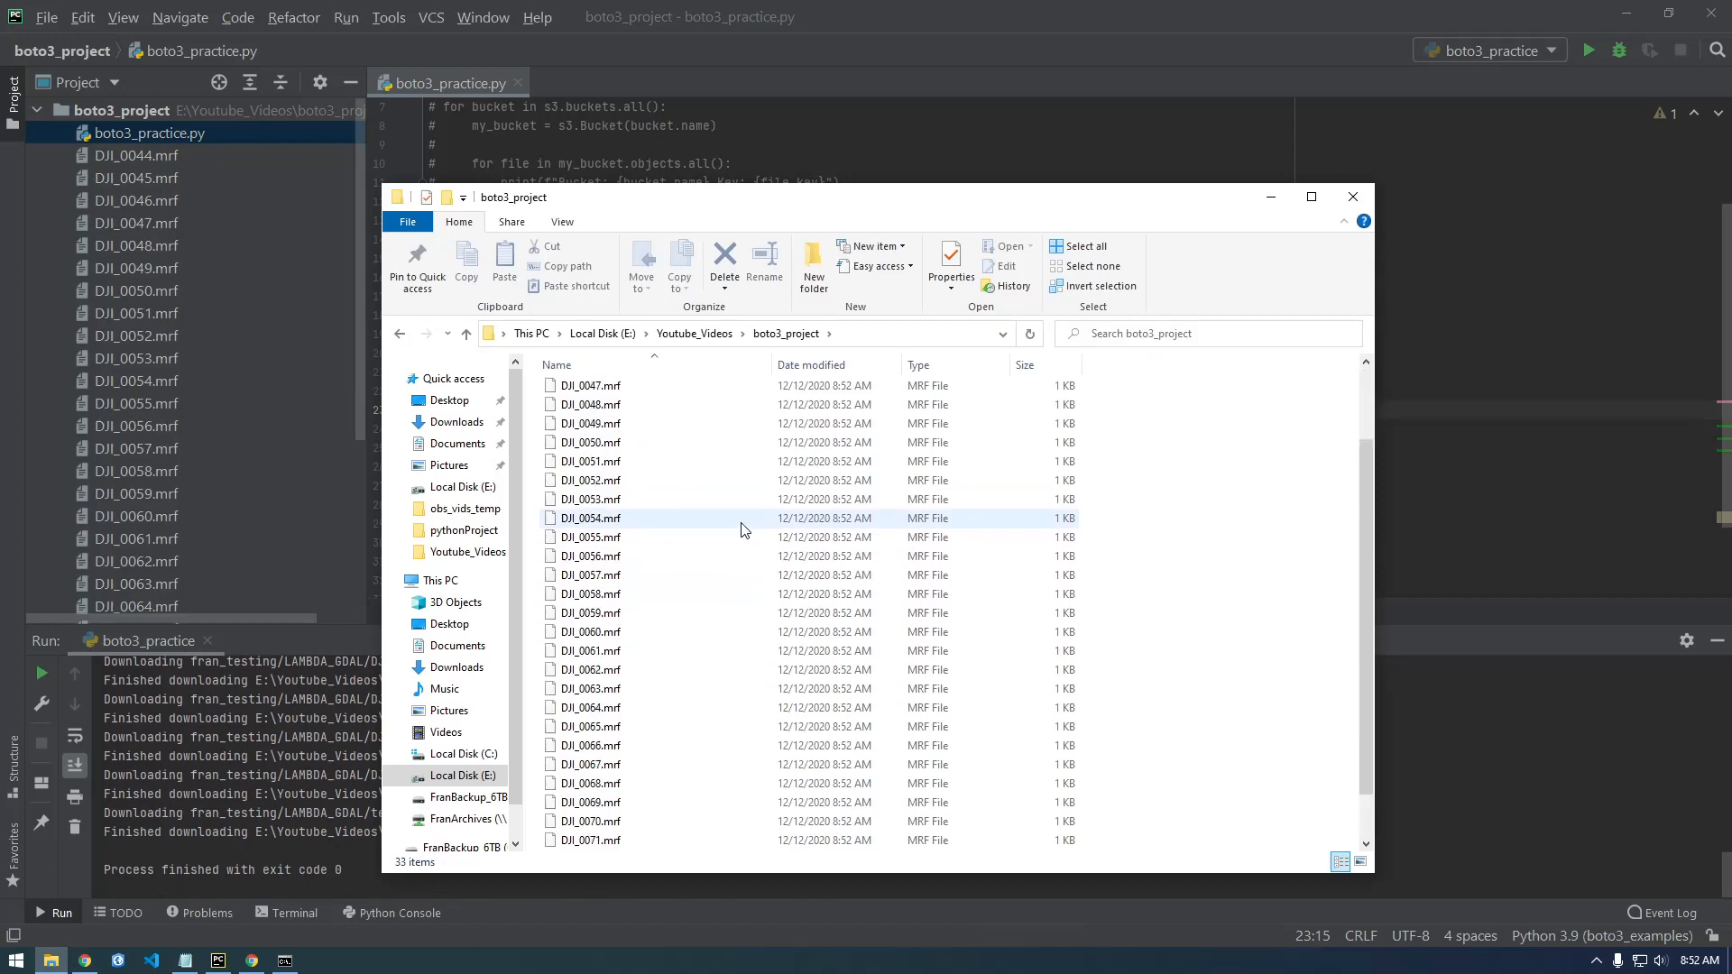
scroll(down, 3)
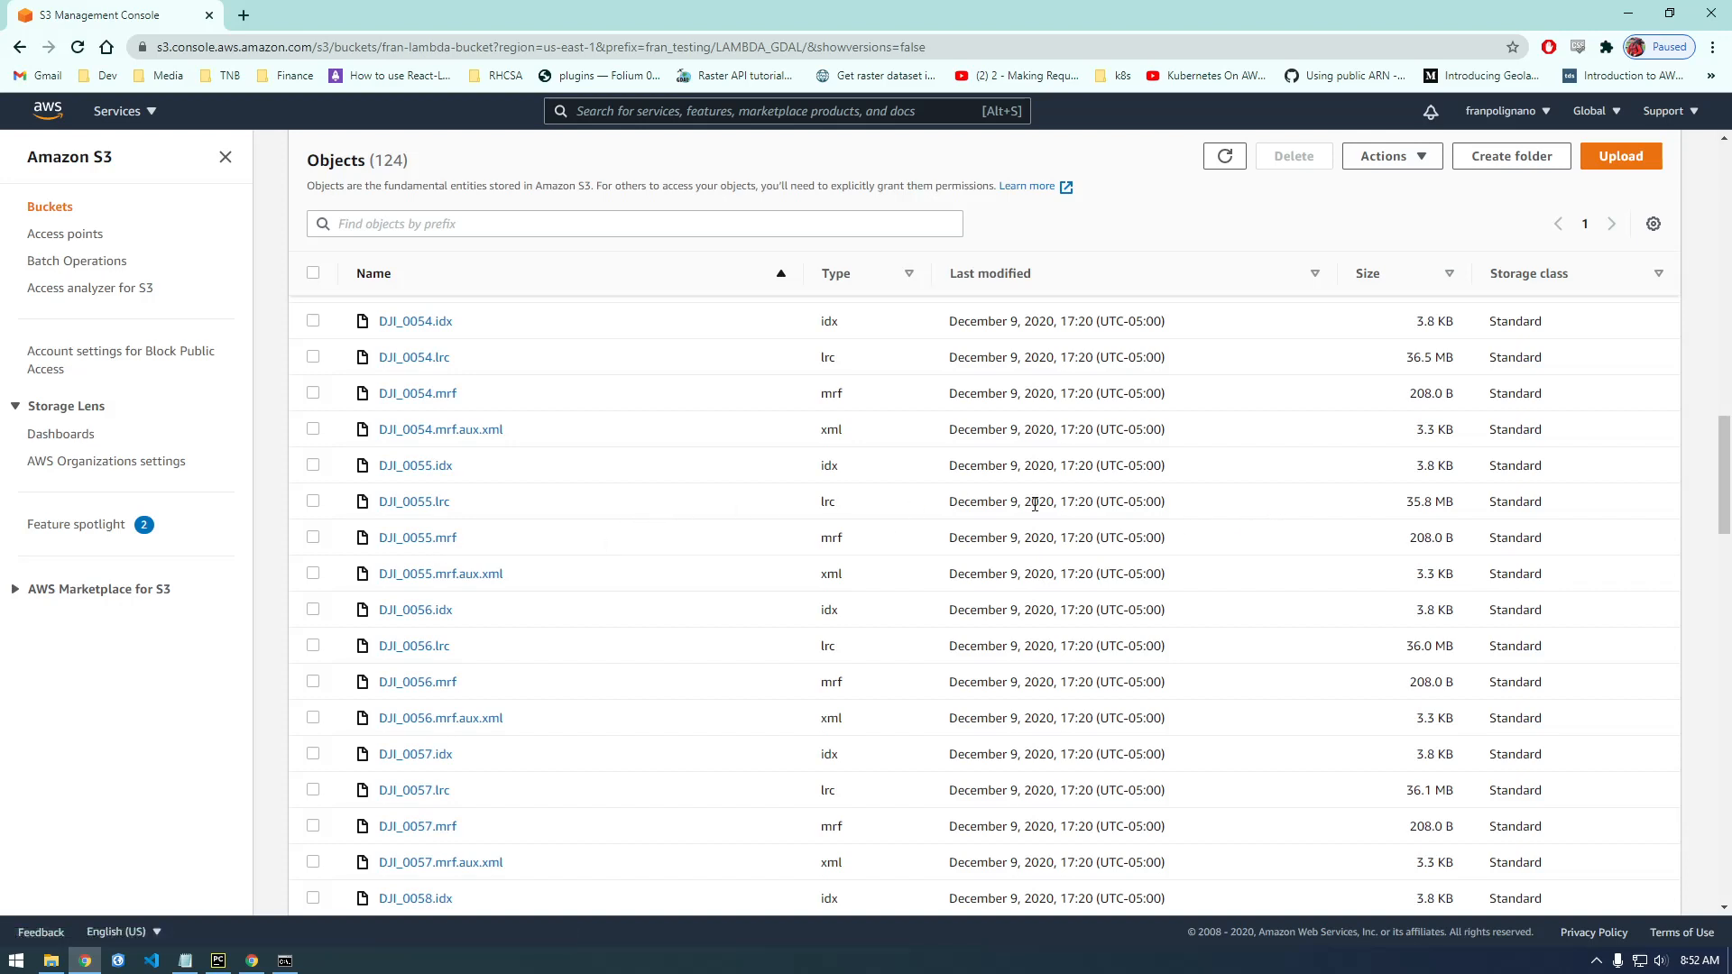
mouse_move(469, 519)
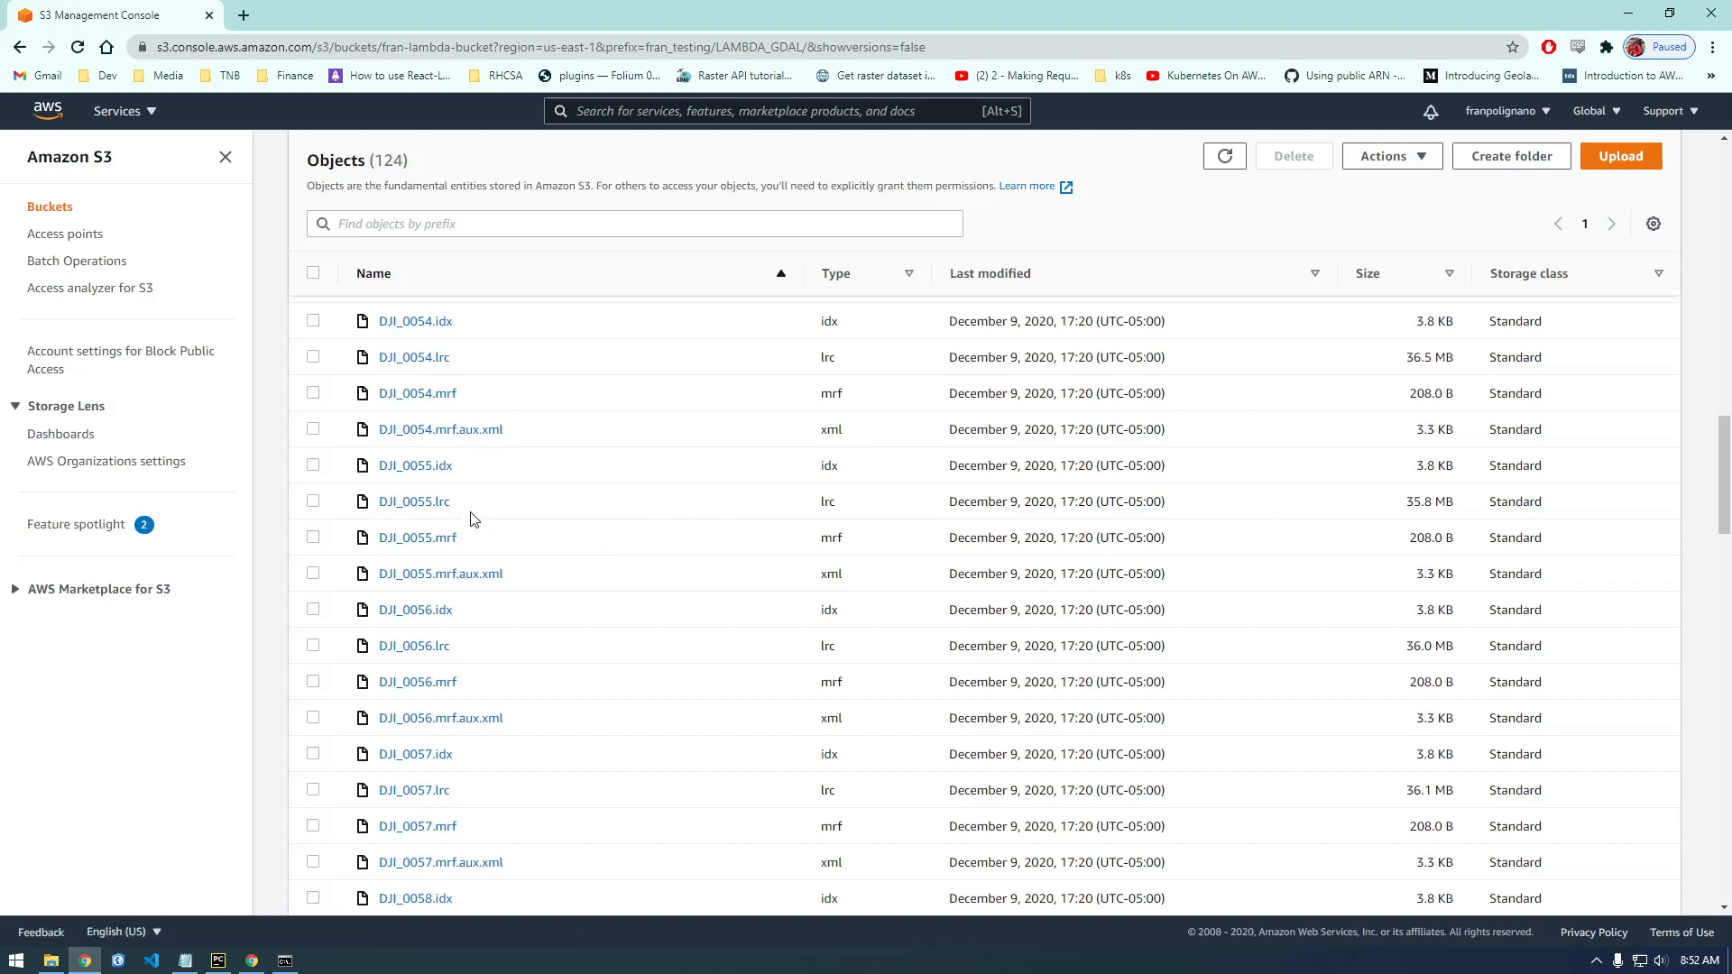
mouse_move(1441, 532)
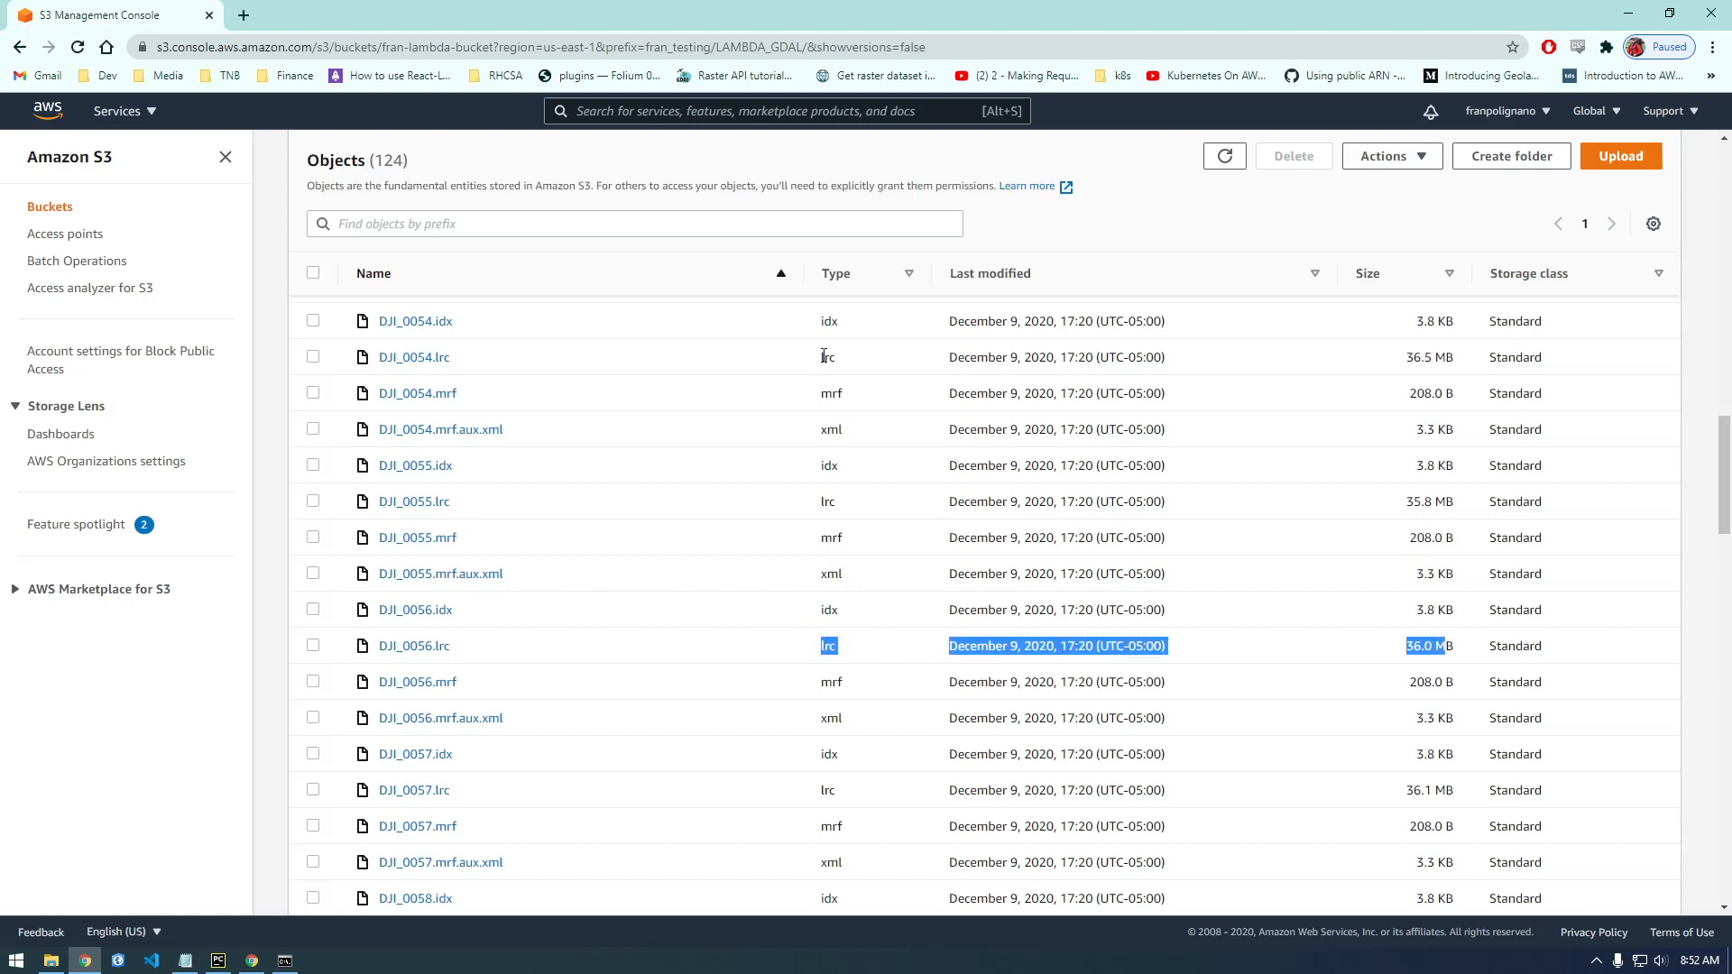
Step: Review the S3 folder's ~36 MB .lrc files and return to the PyCharm script
click(542, 14)
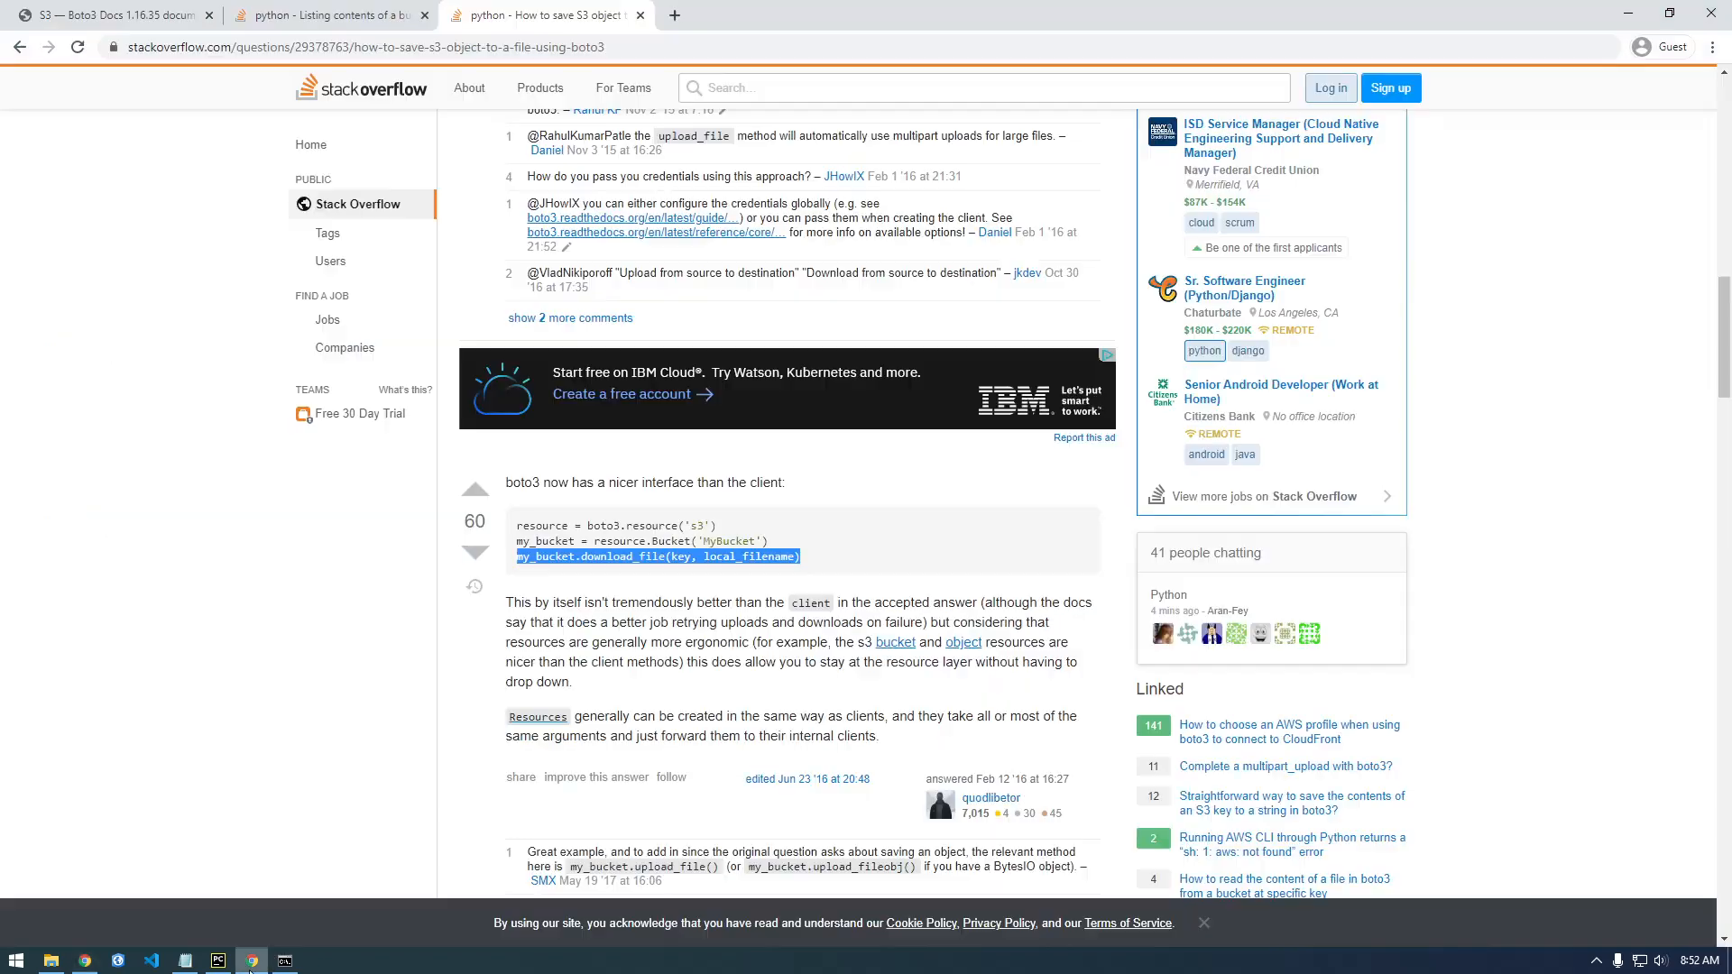
click(219, 960)
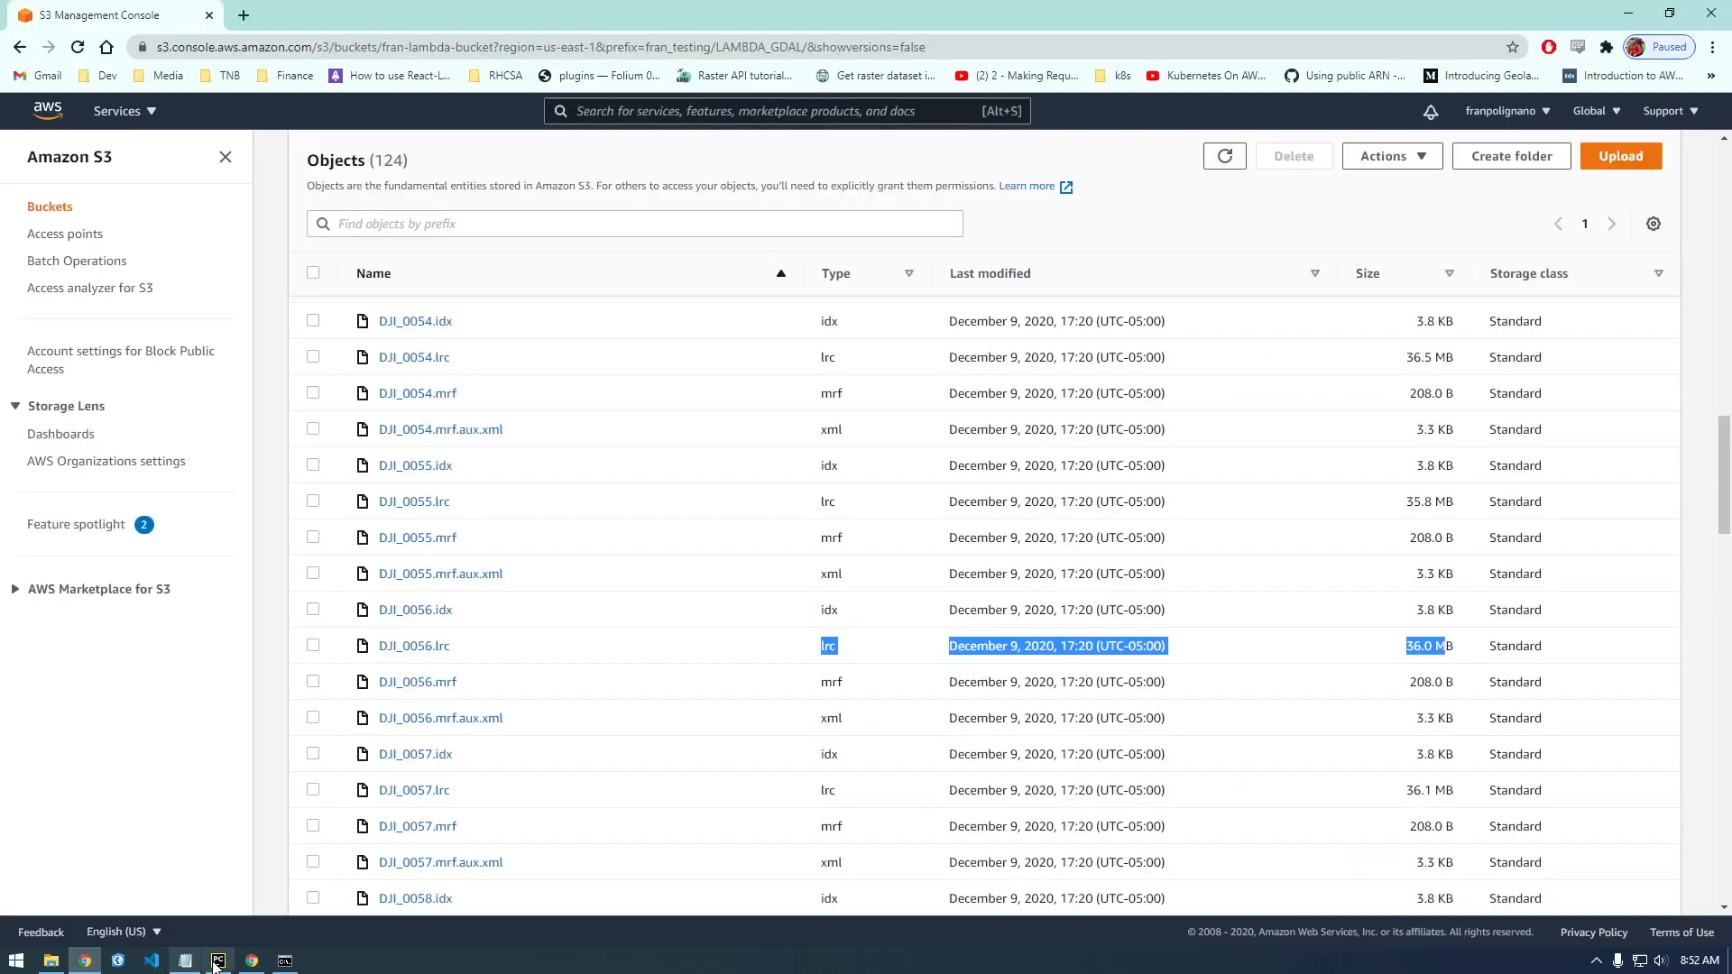
click(219, 959)
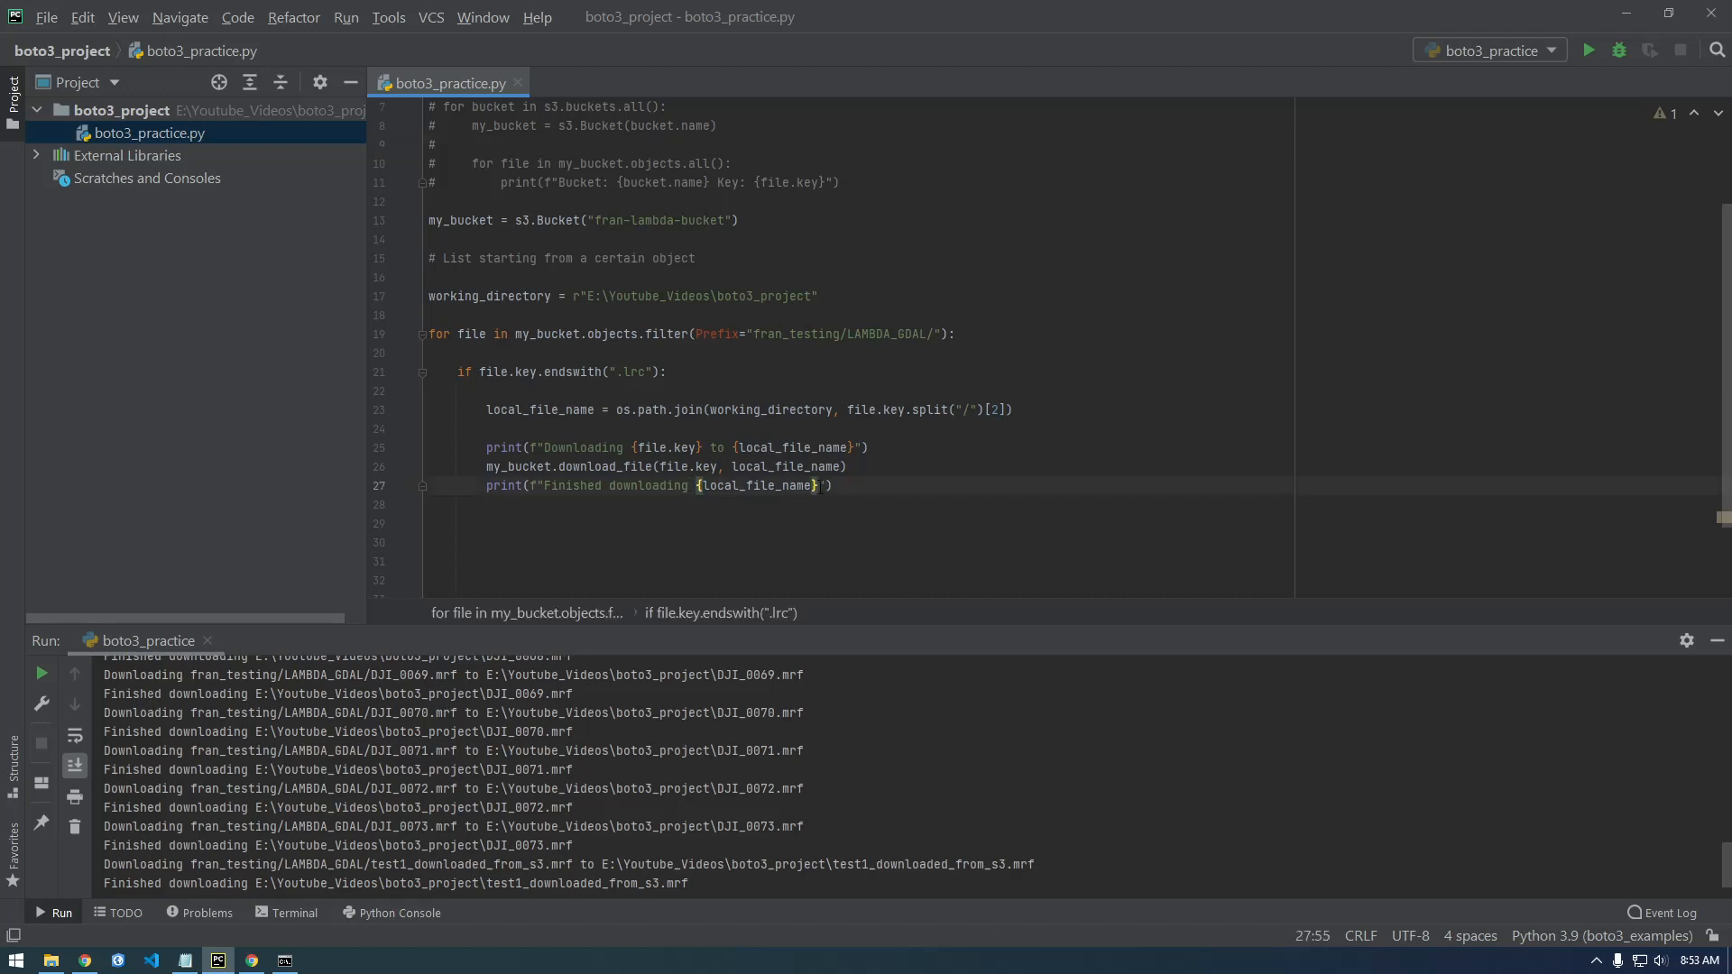
Step: Switch the endswith filter to ".lrc" and rerun so DJI_0044.lrc, DJI_0045.lrc start downloading
text(\n)
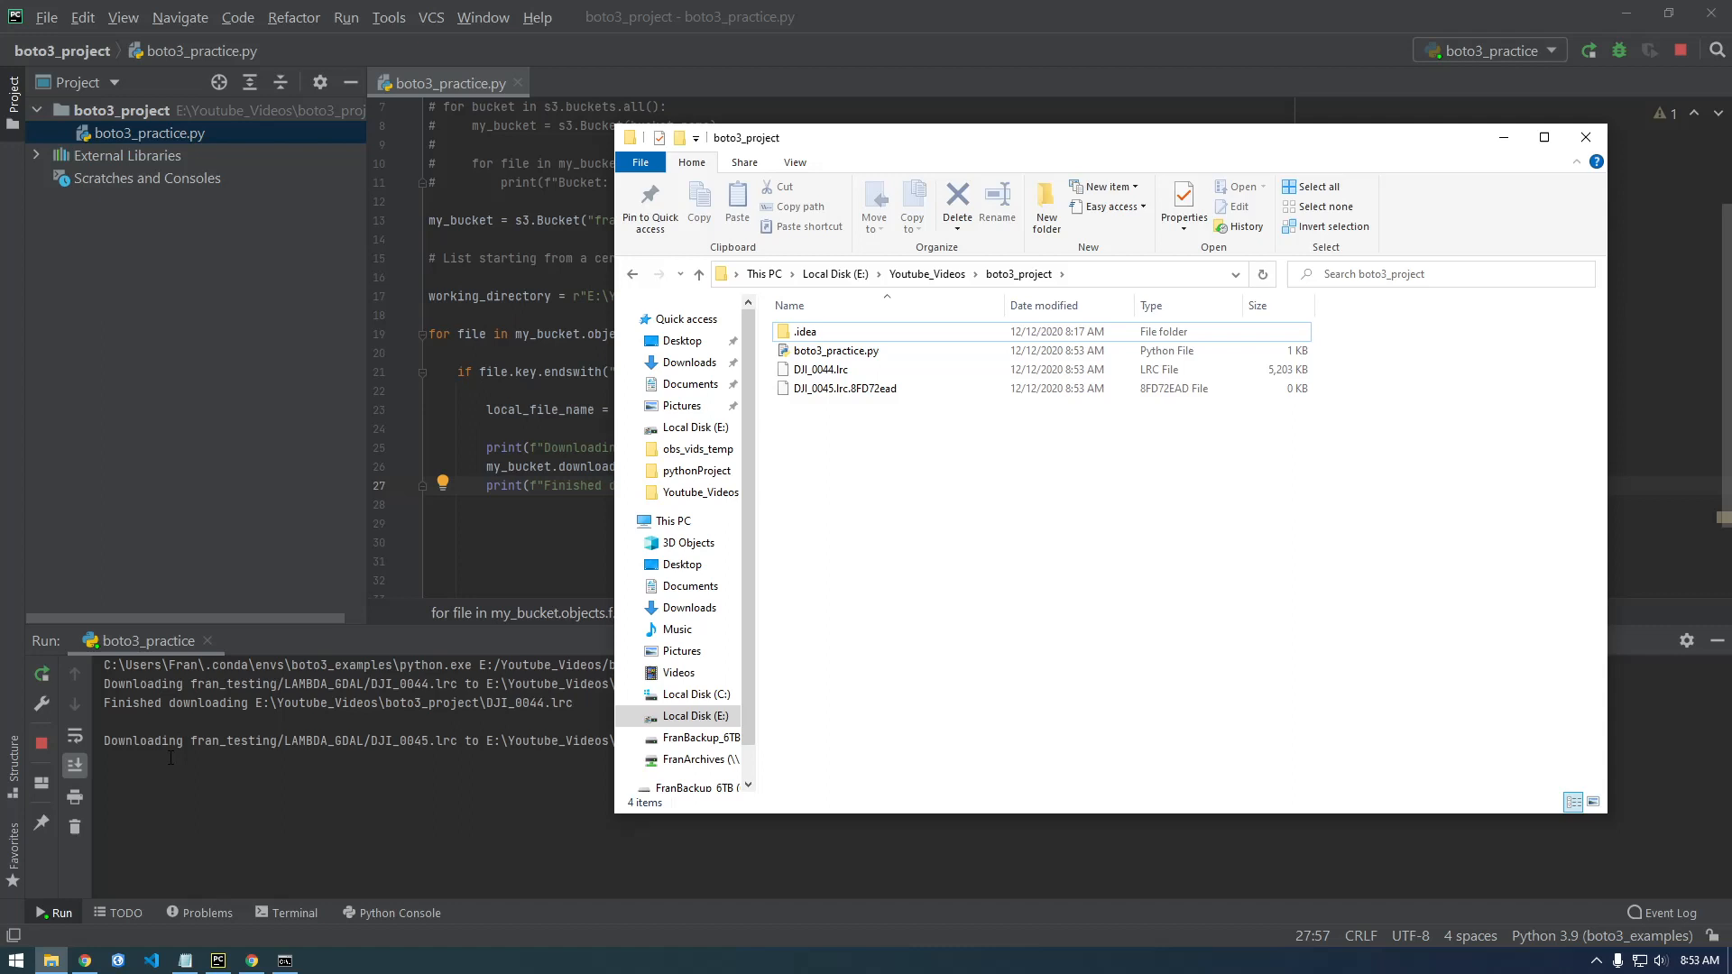
mouse_move(864, 410)
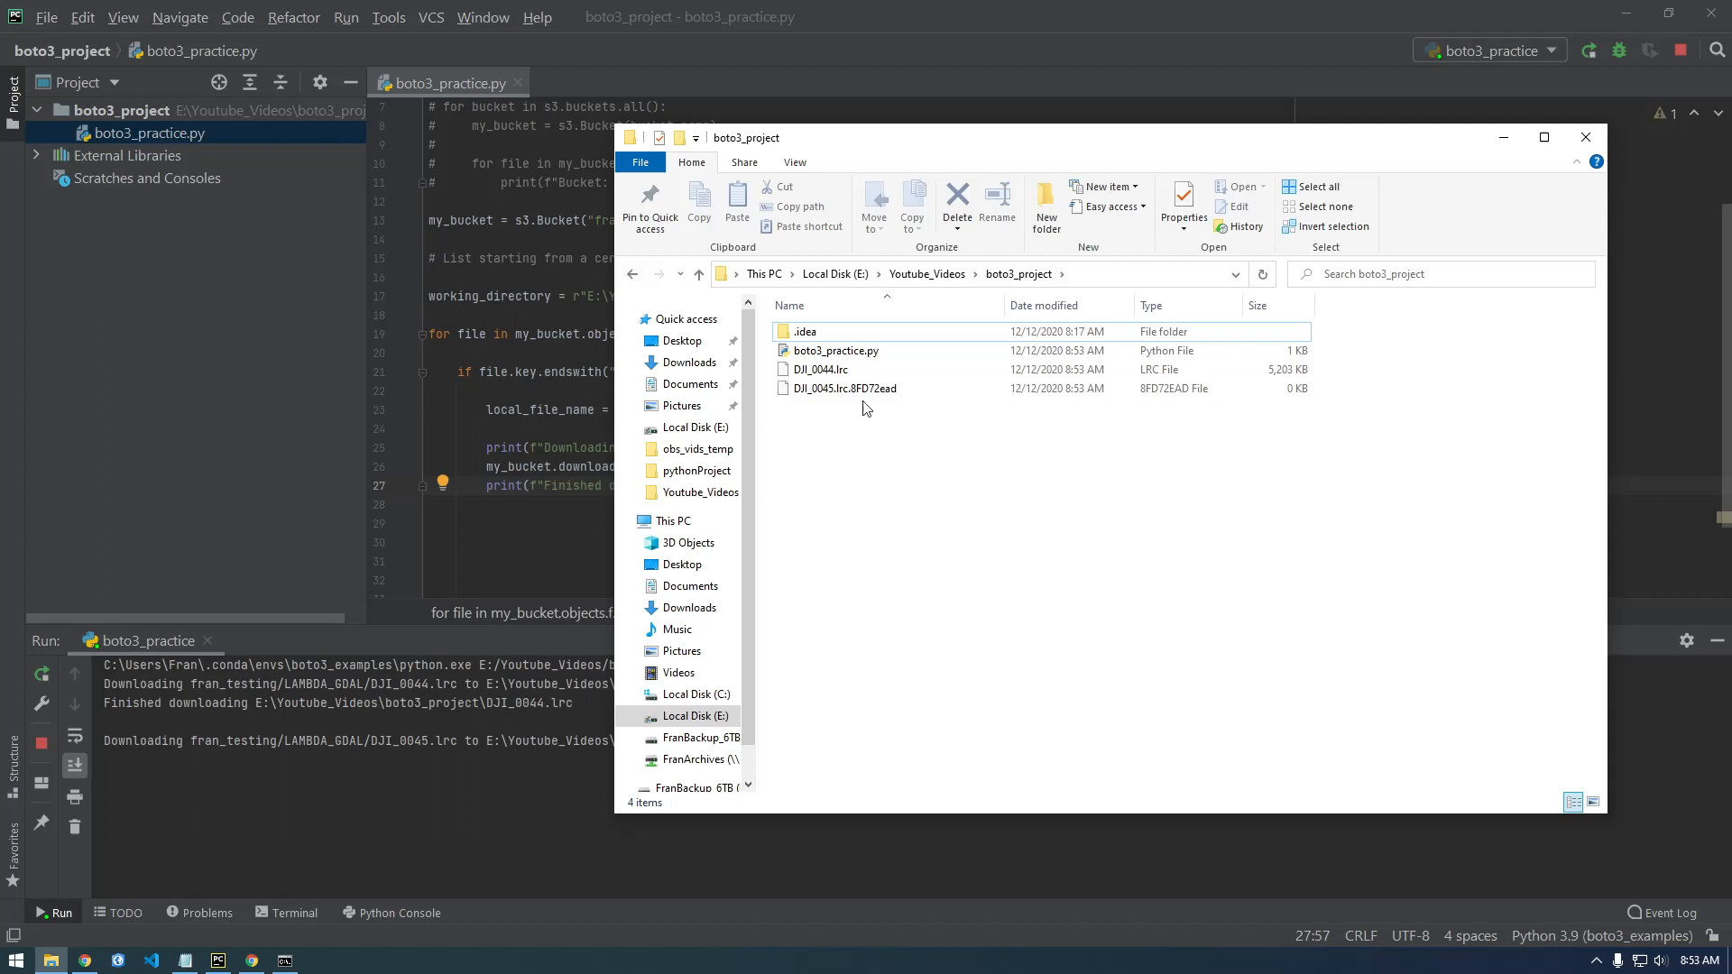
Step: Select DJI_0045.lrc in boto3_project and watch further .lrc files arrive
click(842, 388)
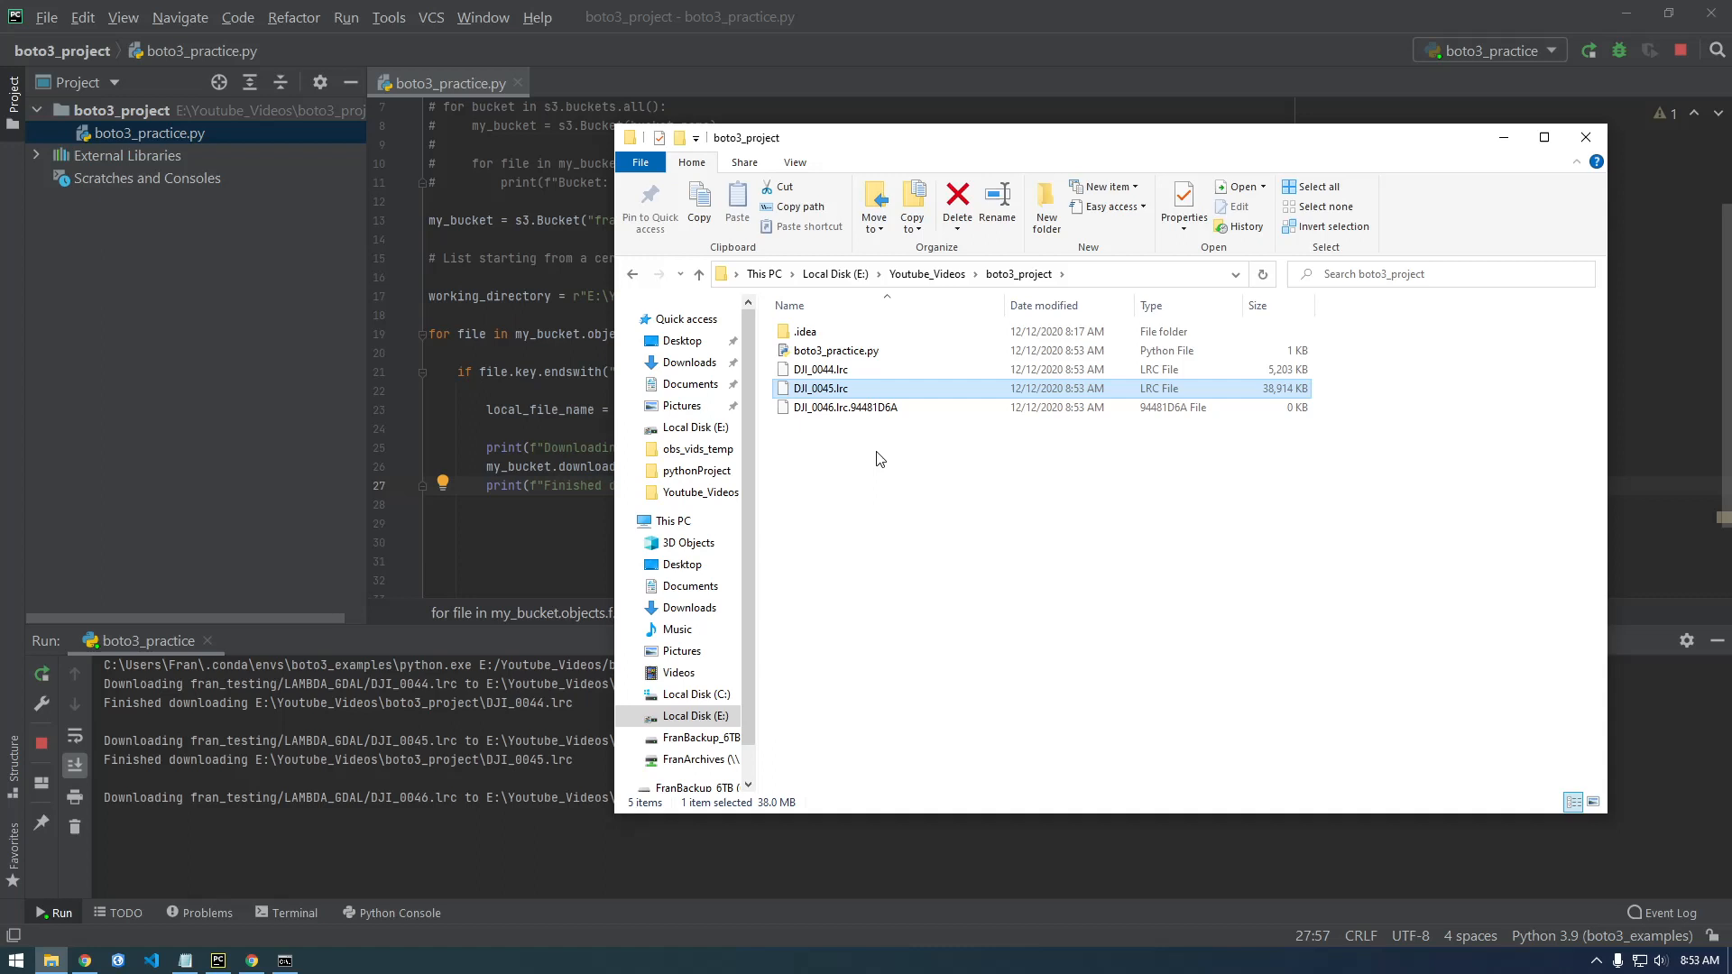
mouse_move(930, 435)
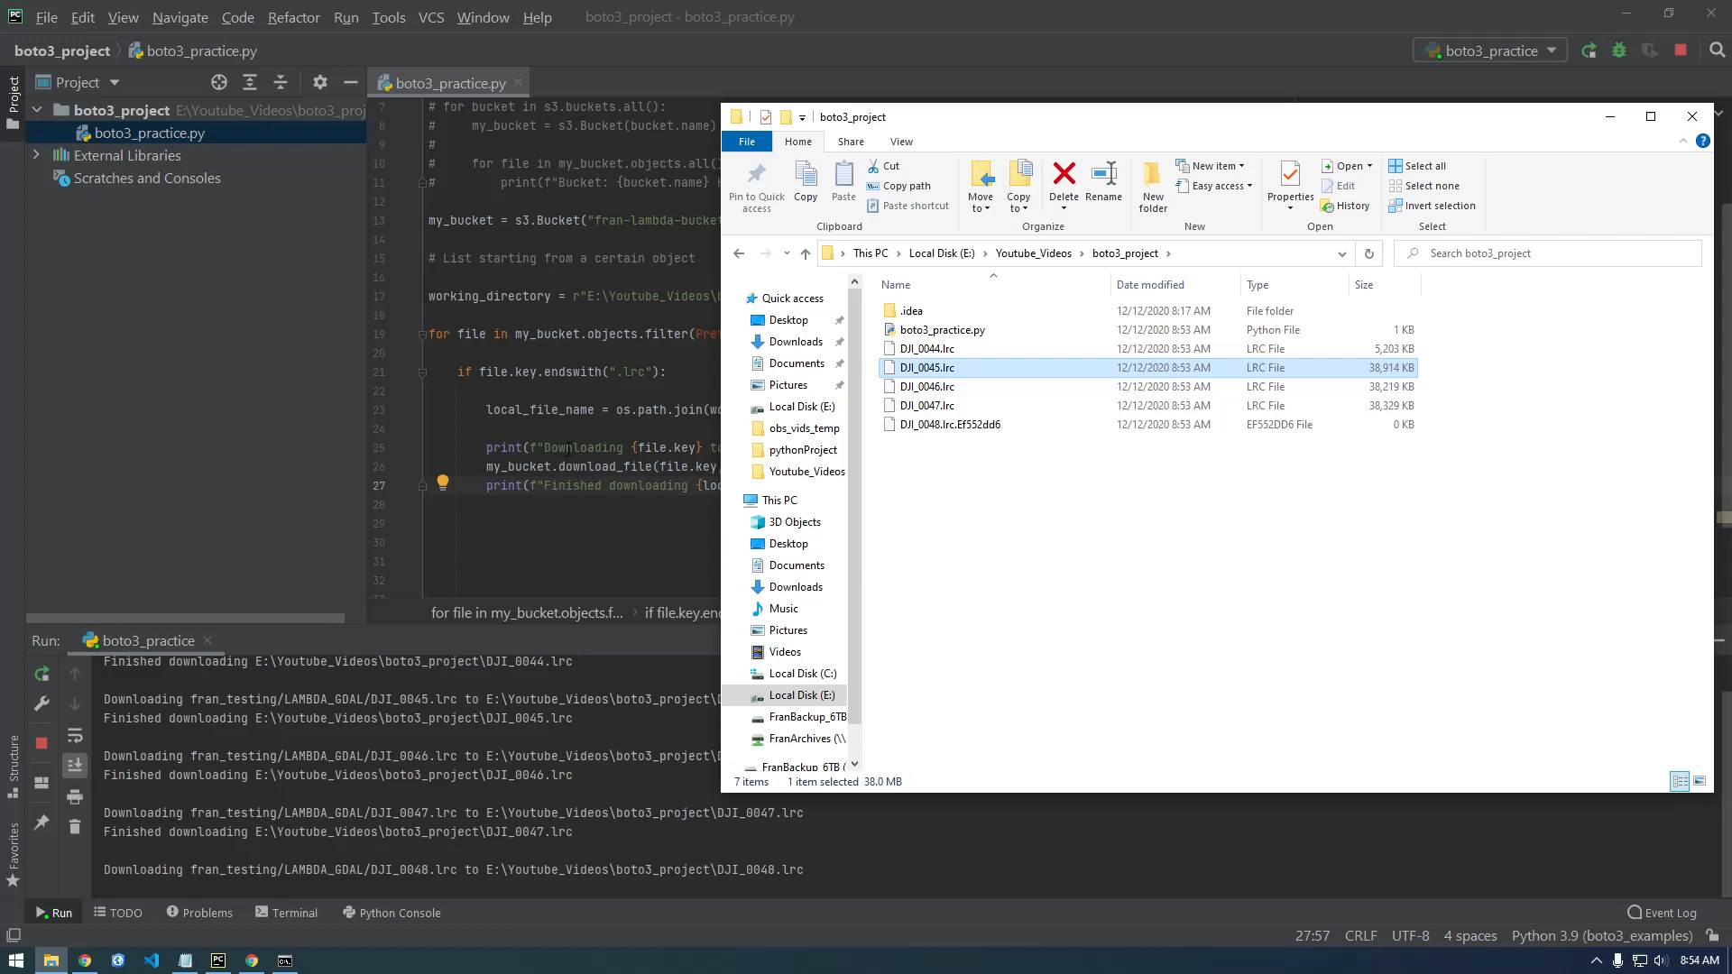
mouse_move(72, 716)
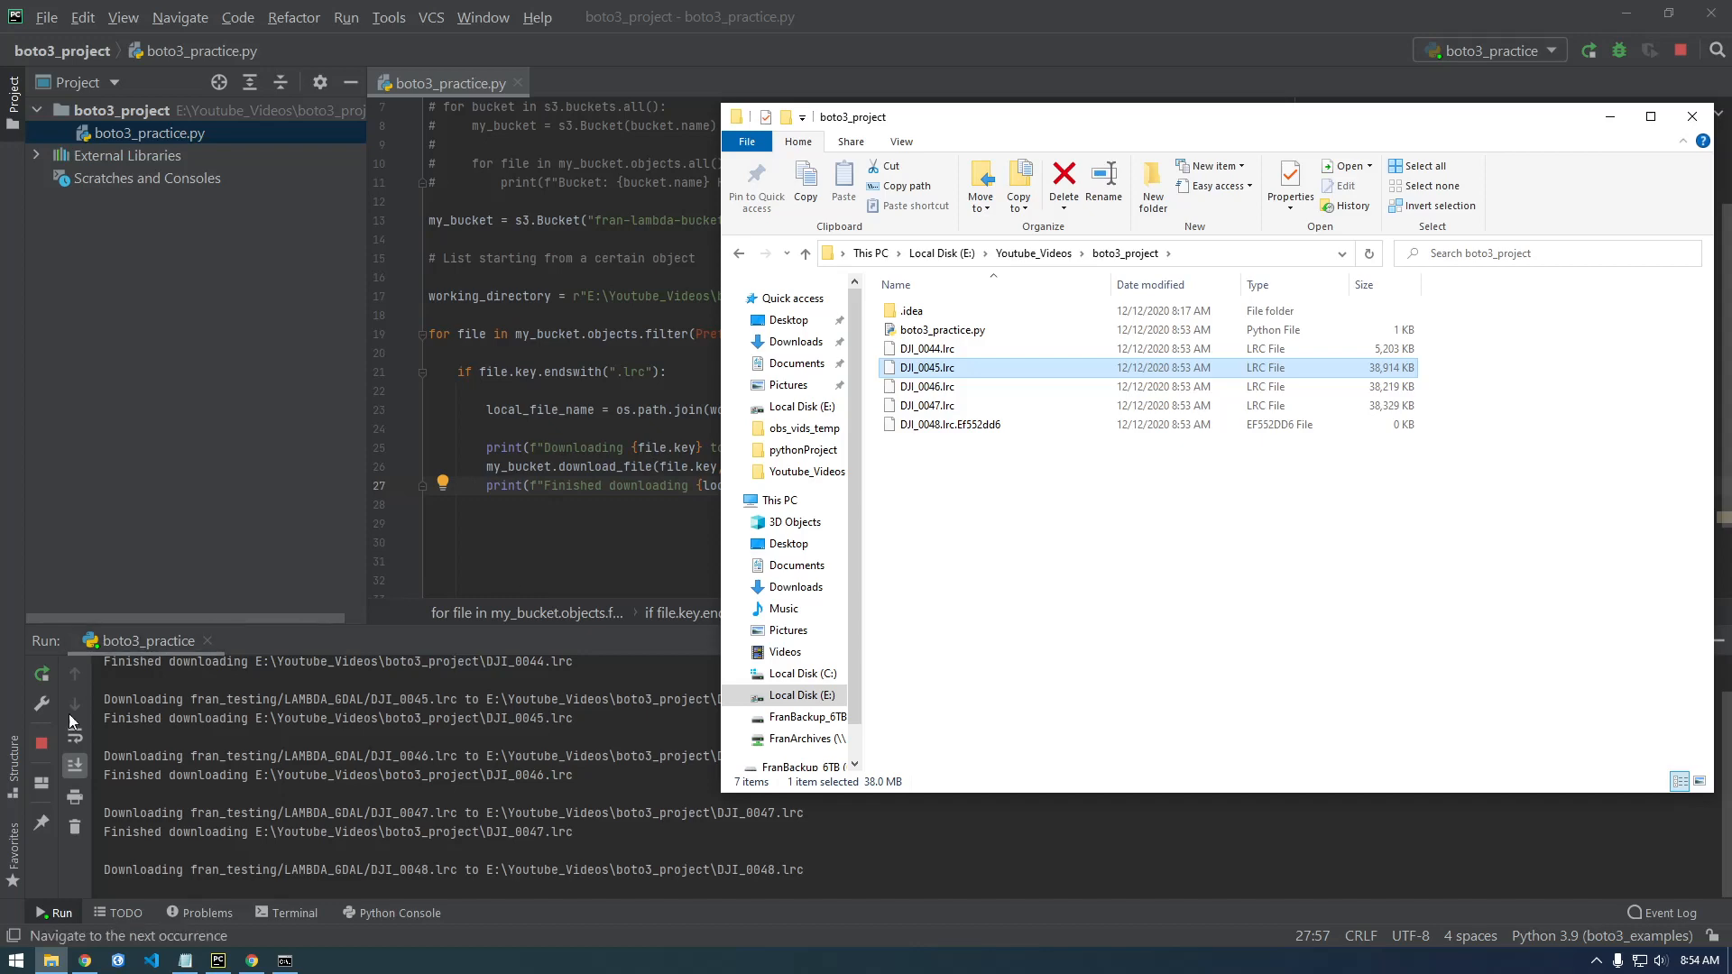